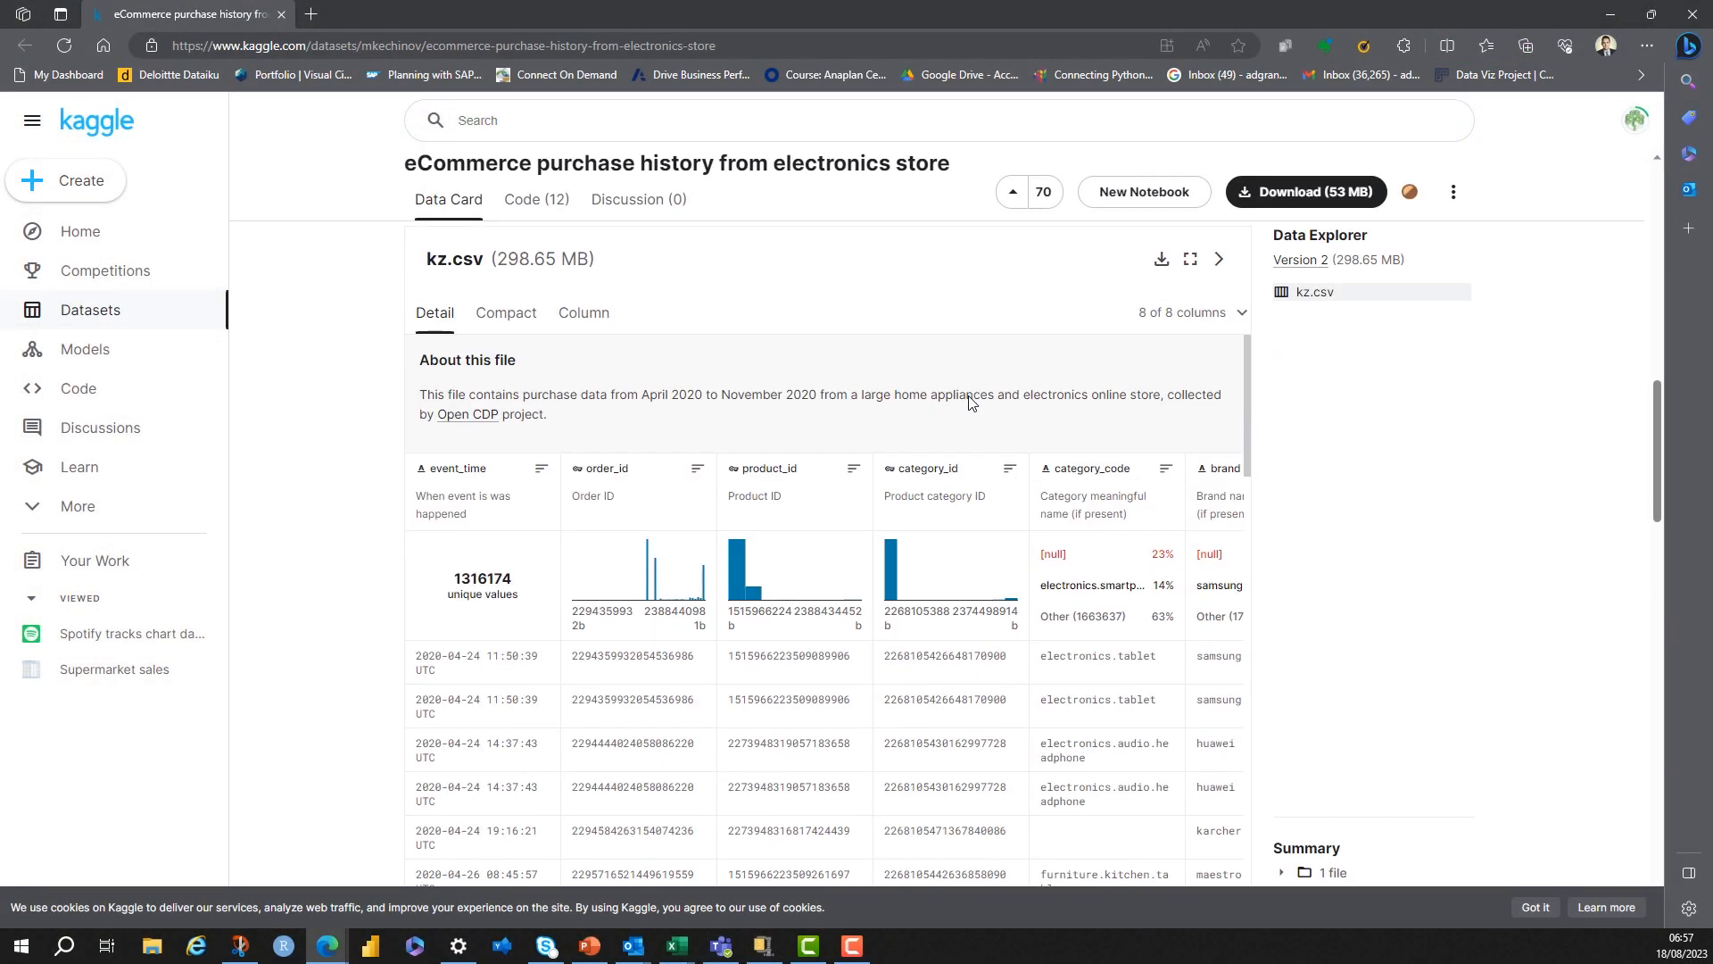
# View the per-column statistics for kz.csv on the Kaggle data card.
pyautogui.scroll(-3)
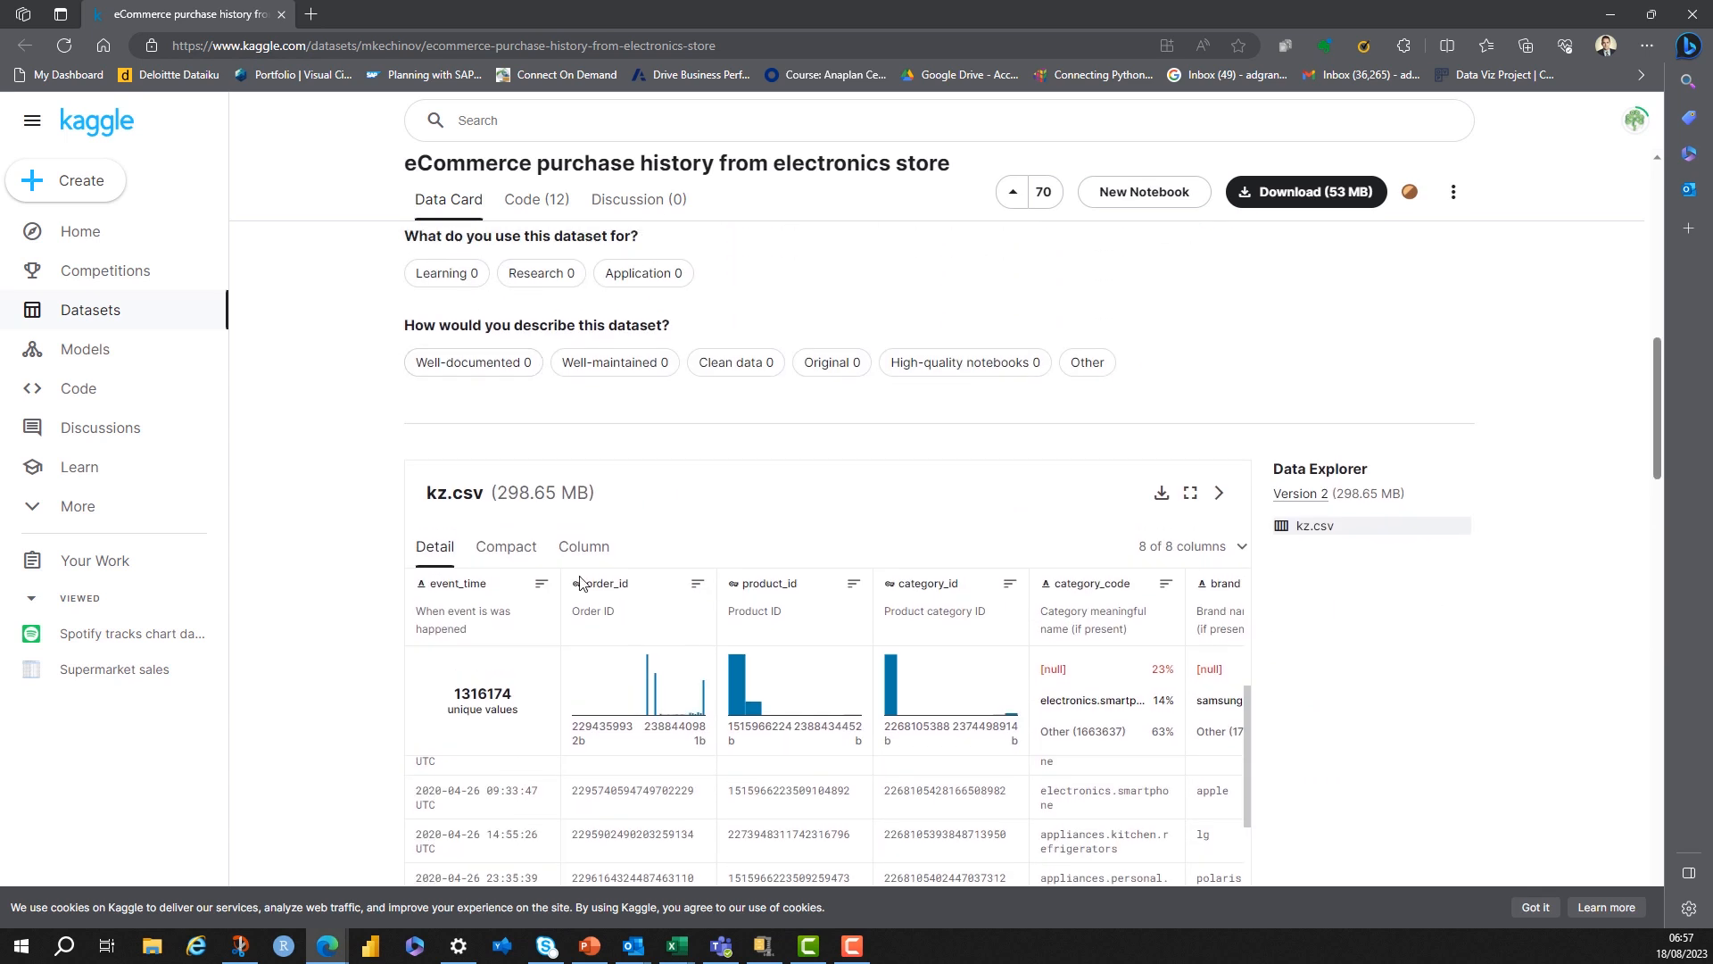
pyautogui.click(583, 546)
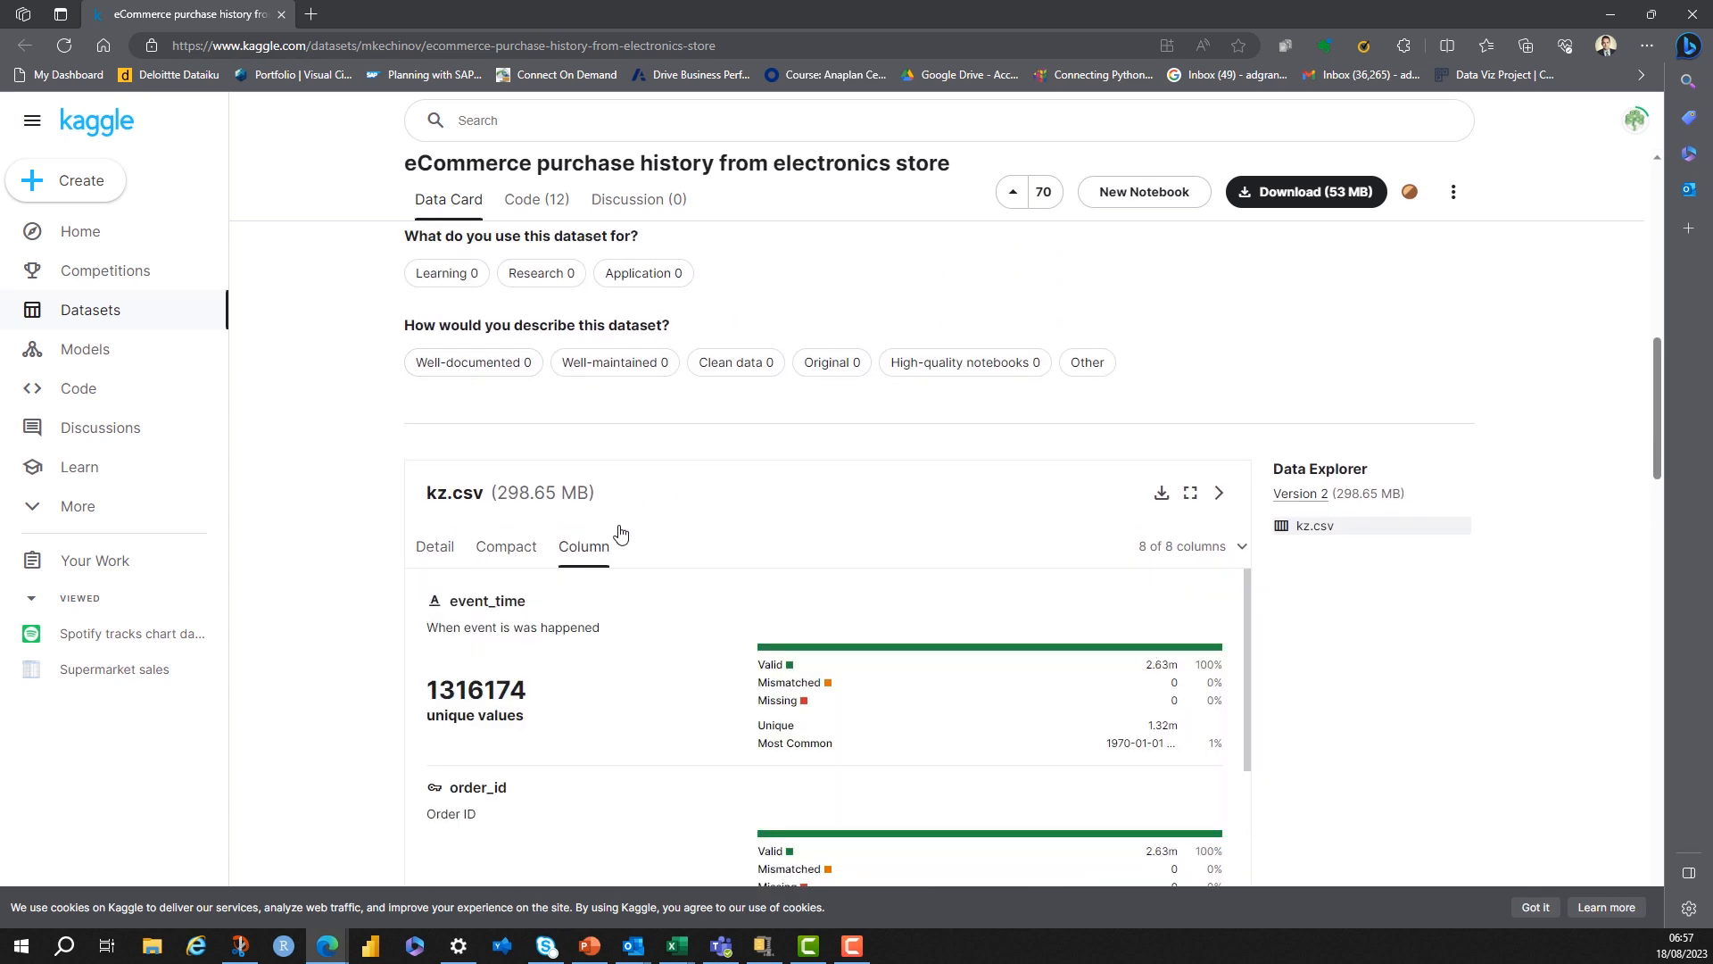
pyautogui.scroll(-3)
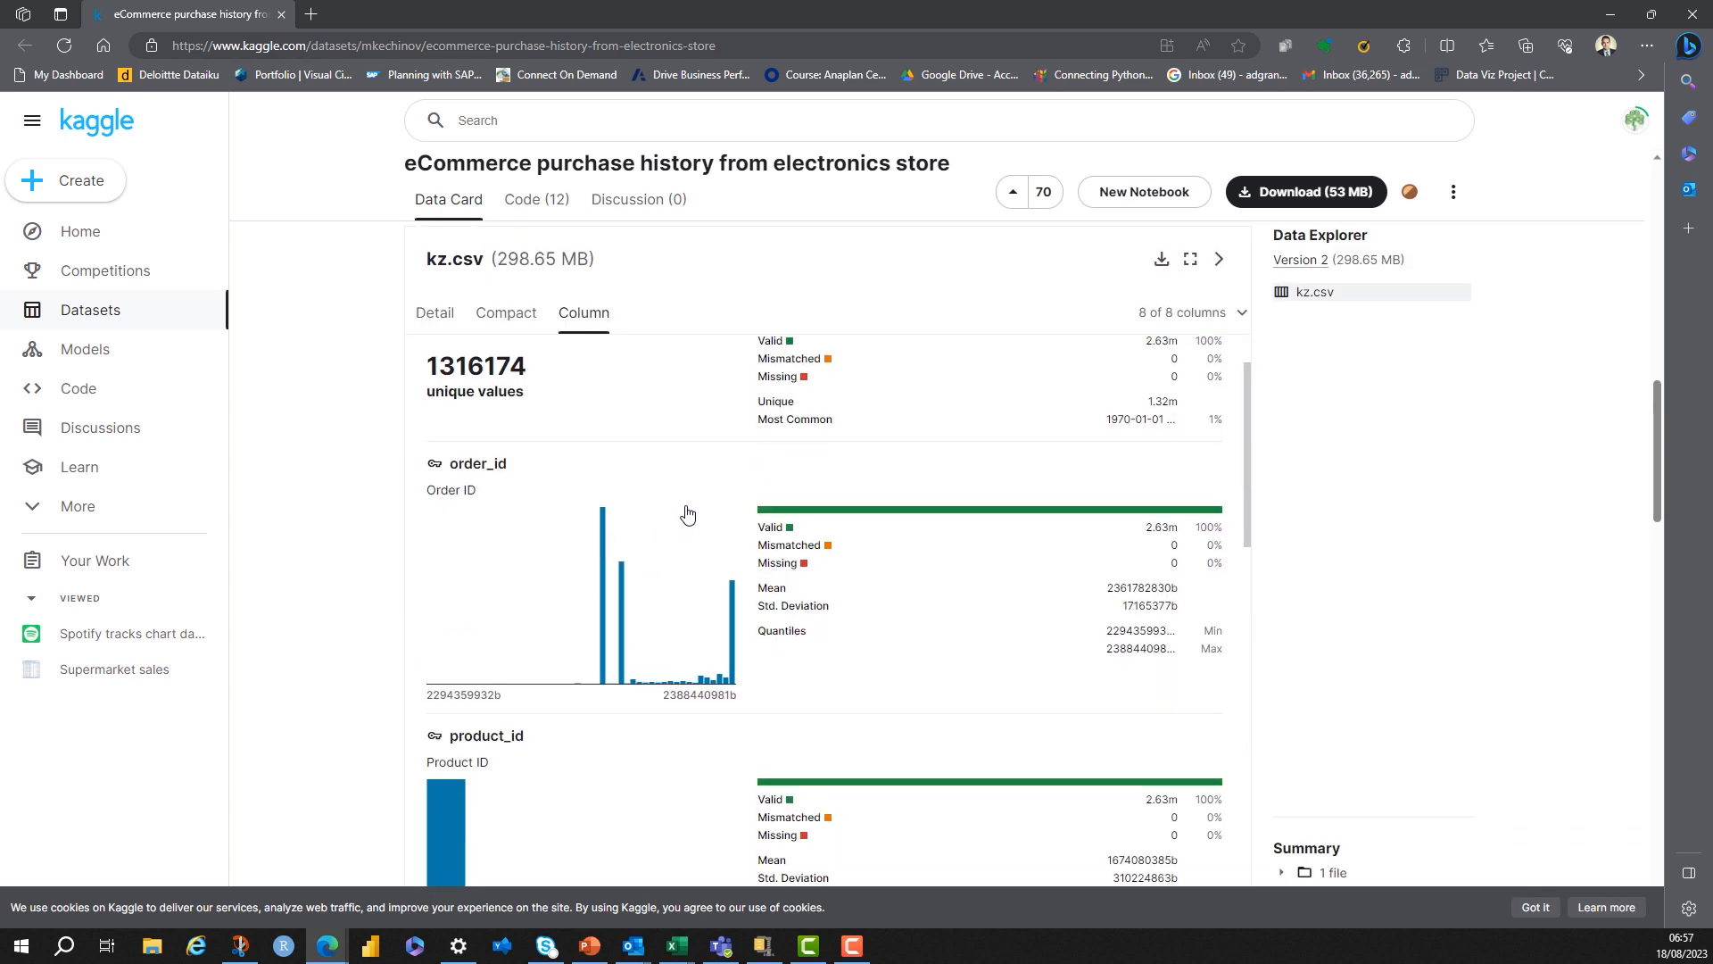
pyautogui.moveTo(1172, 532)
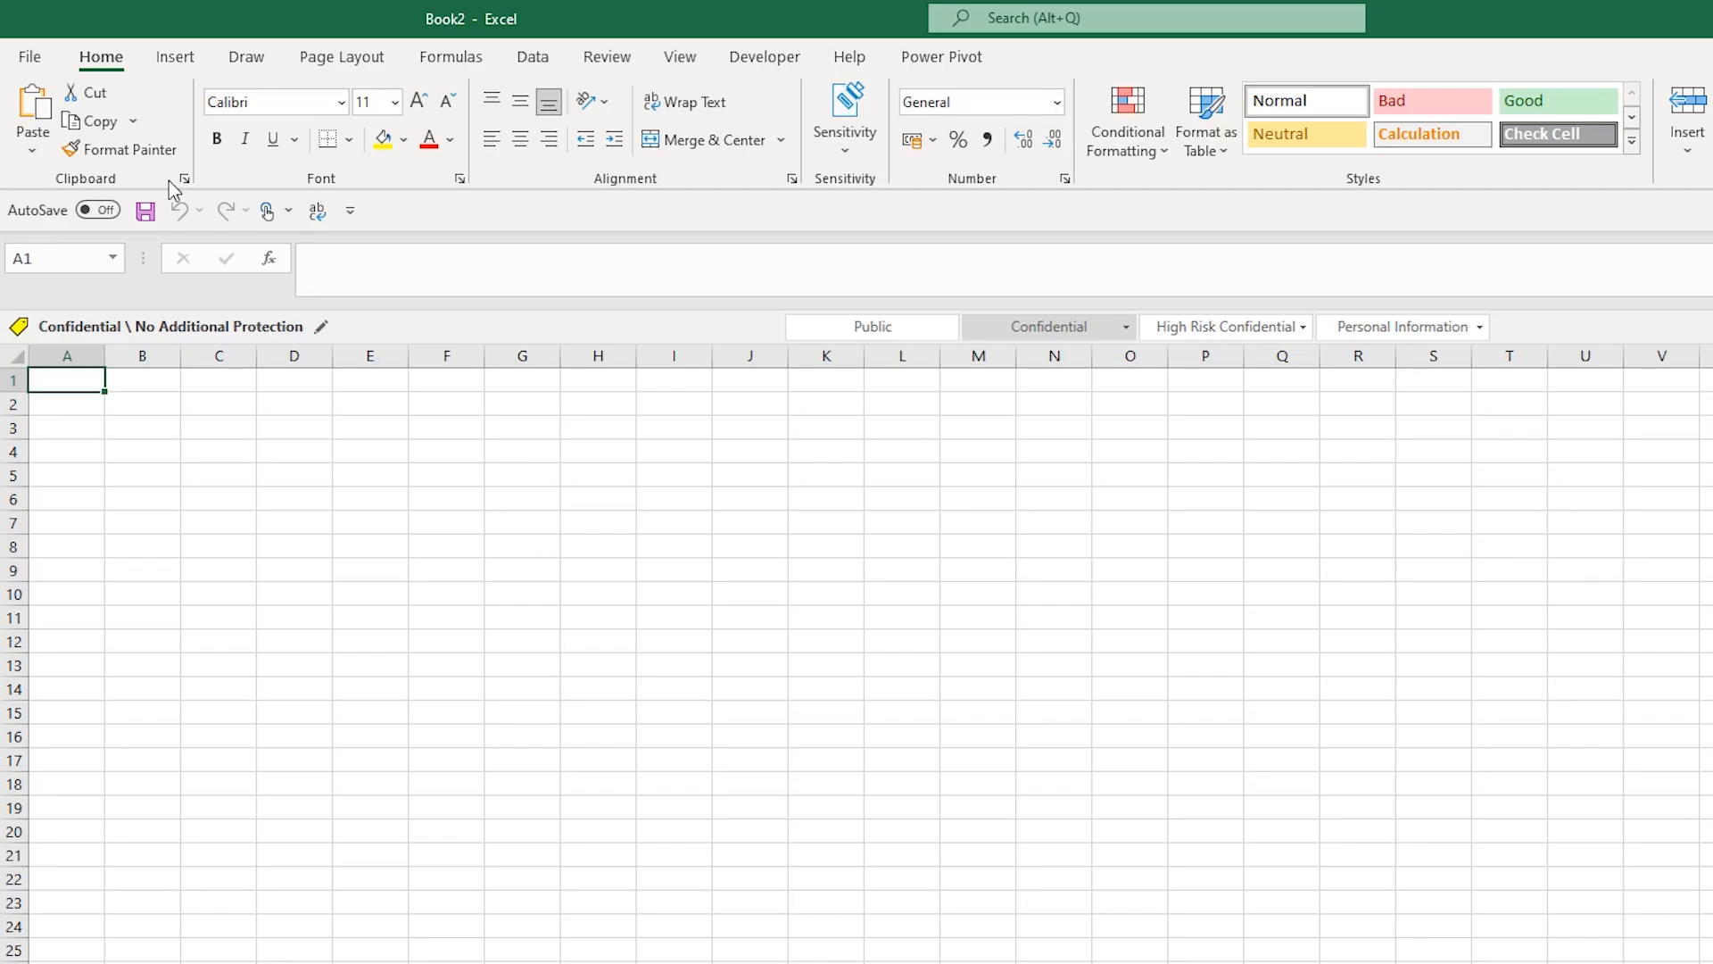
# Import kz.csv via Get Data > From Text/CSV and choose Transform Data to shape it.
pyautogui.click(534, 56)
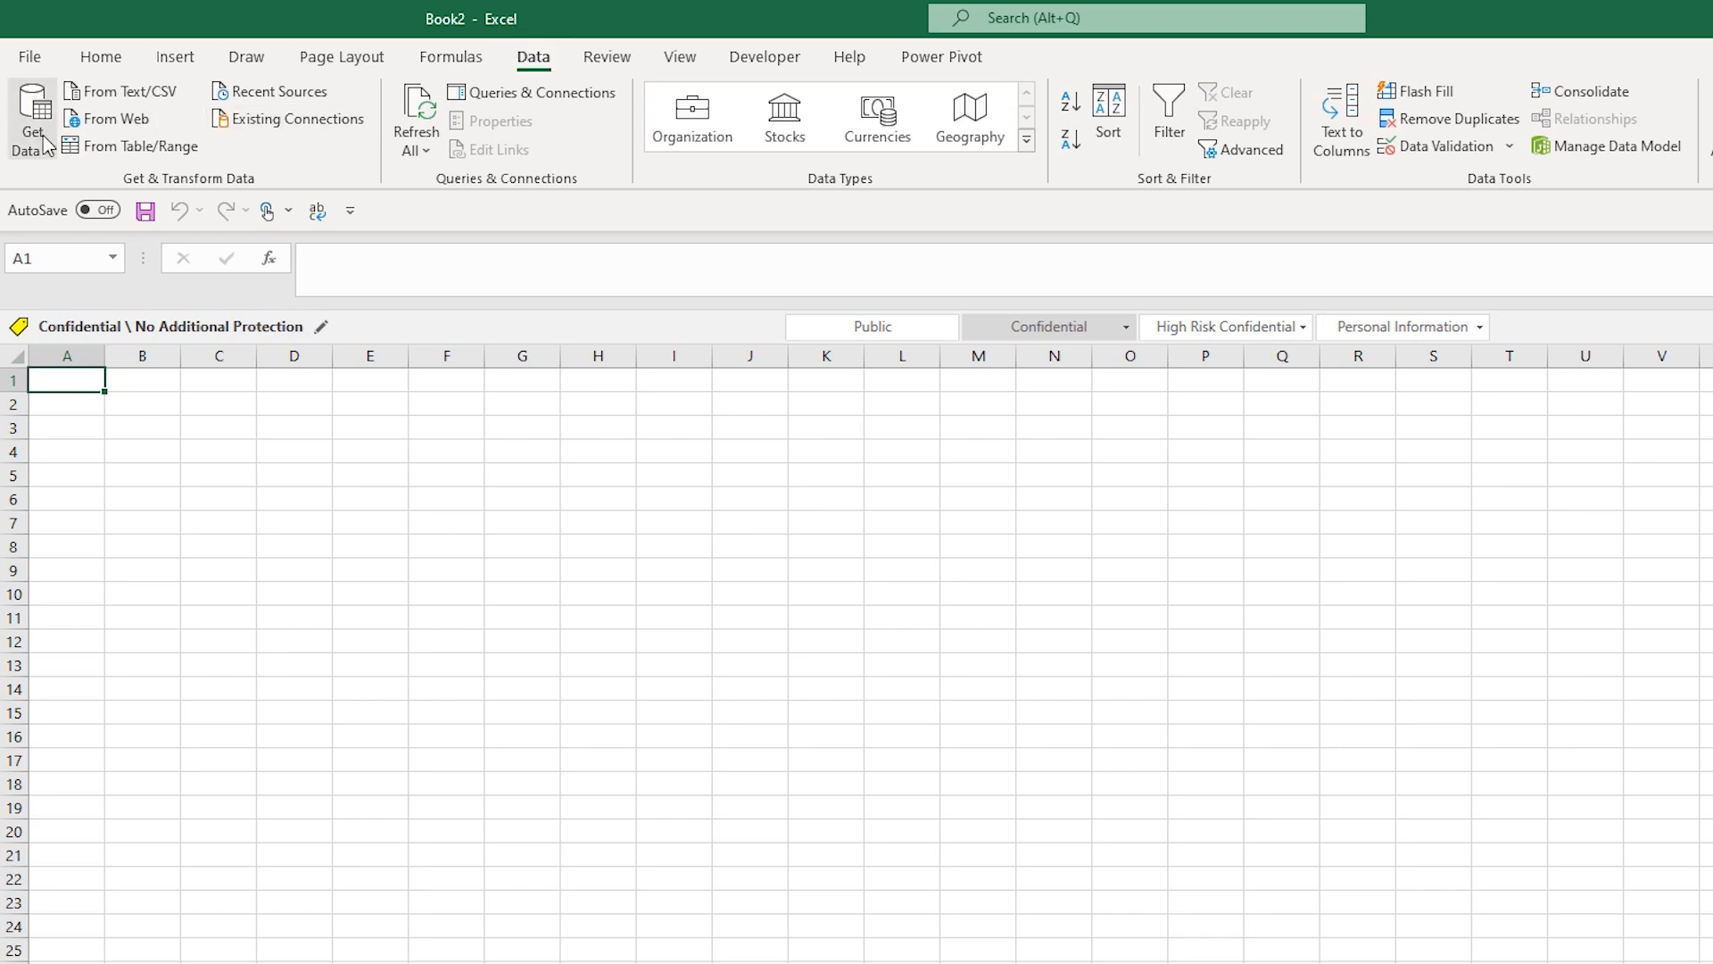
pyautogui.click(30, 118)
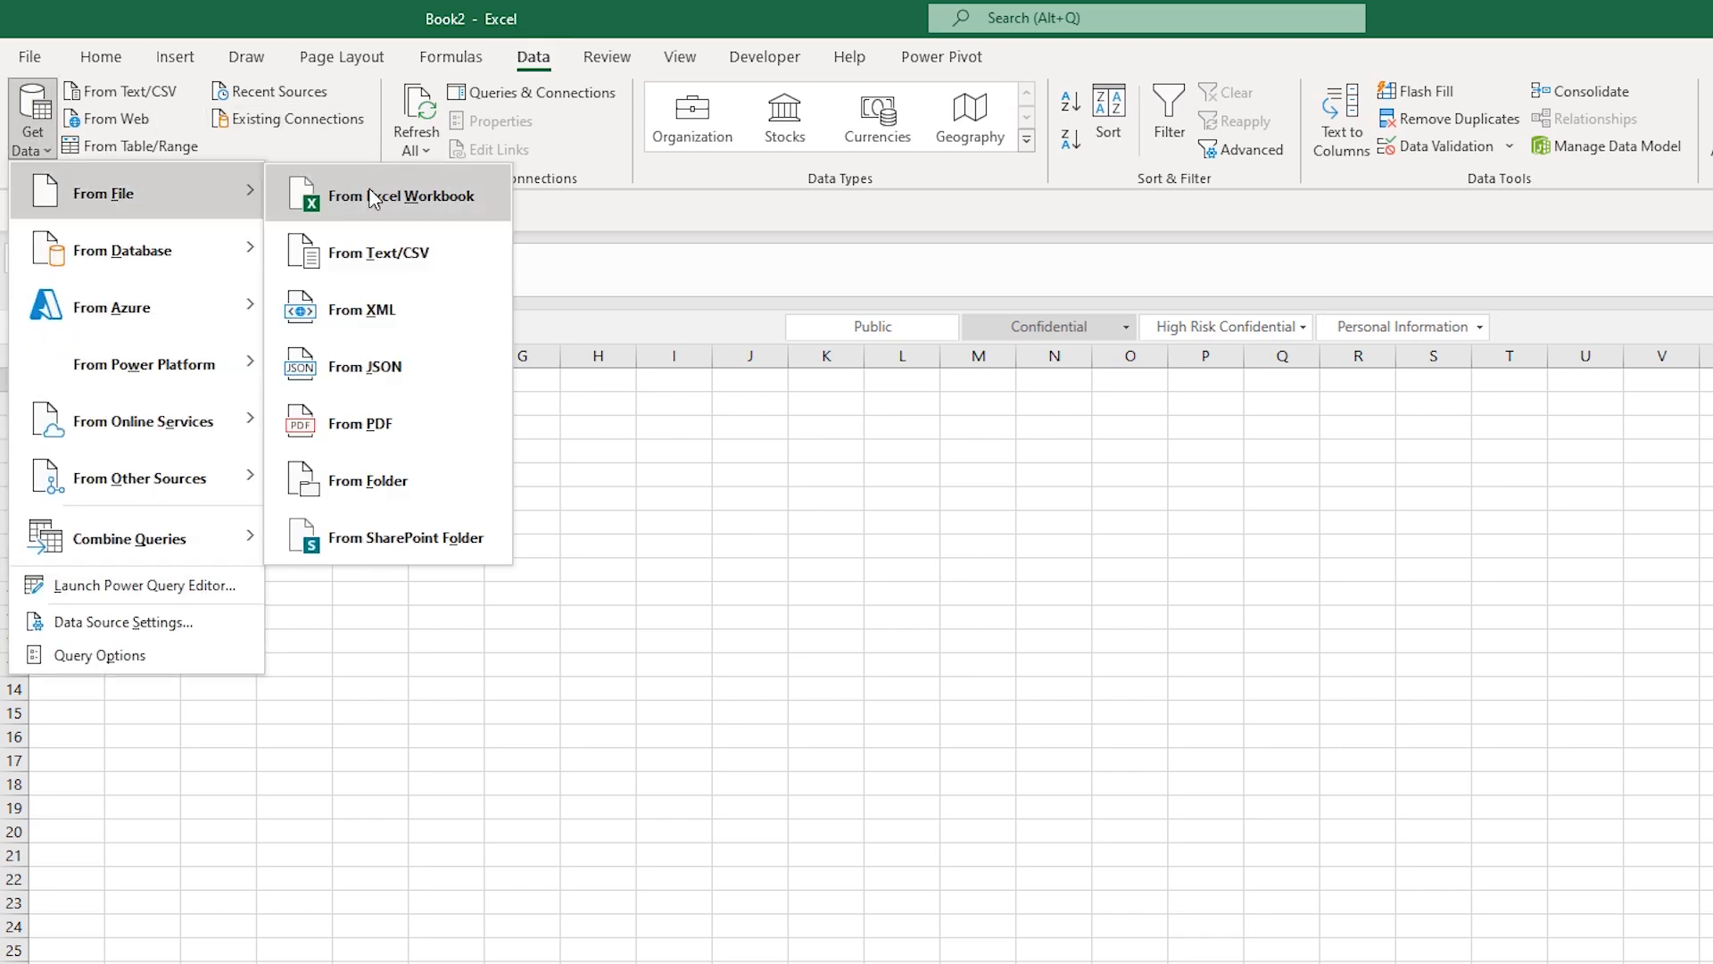
pyautogui.click(409, 196)
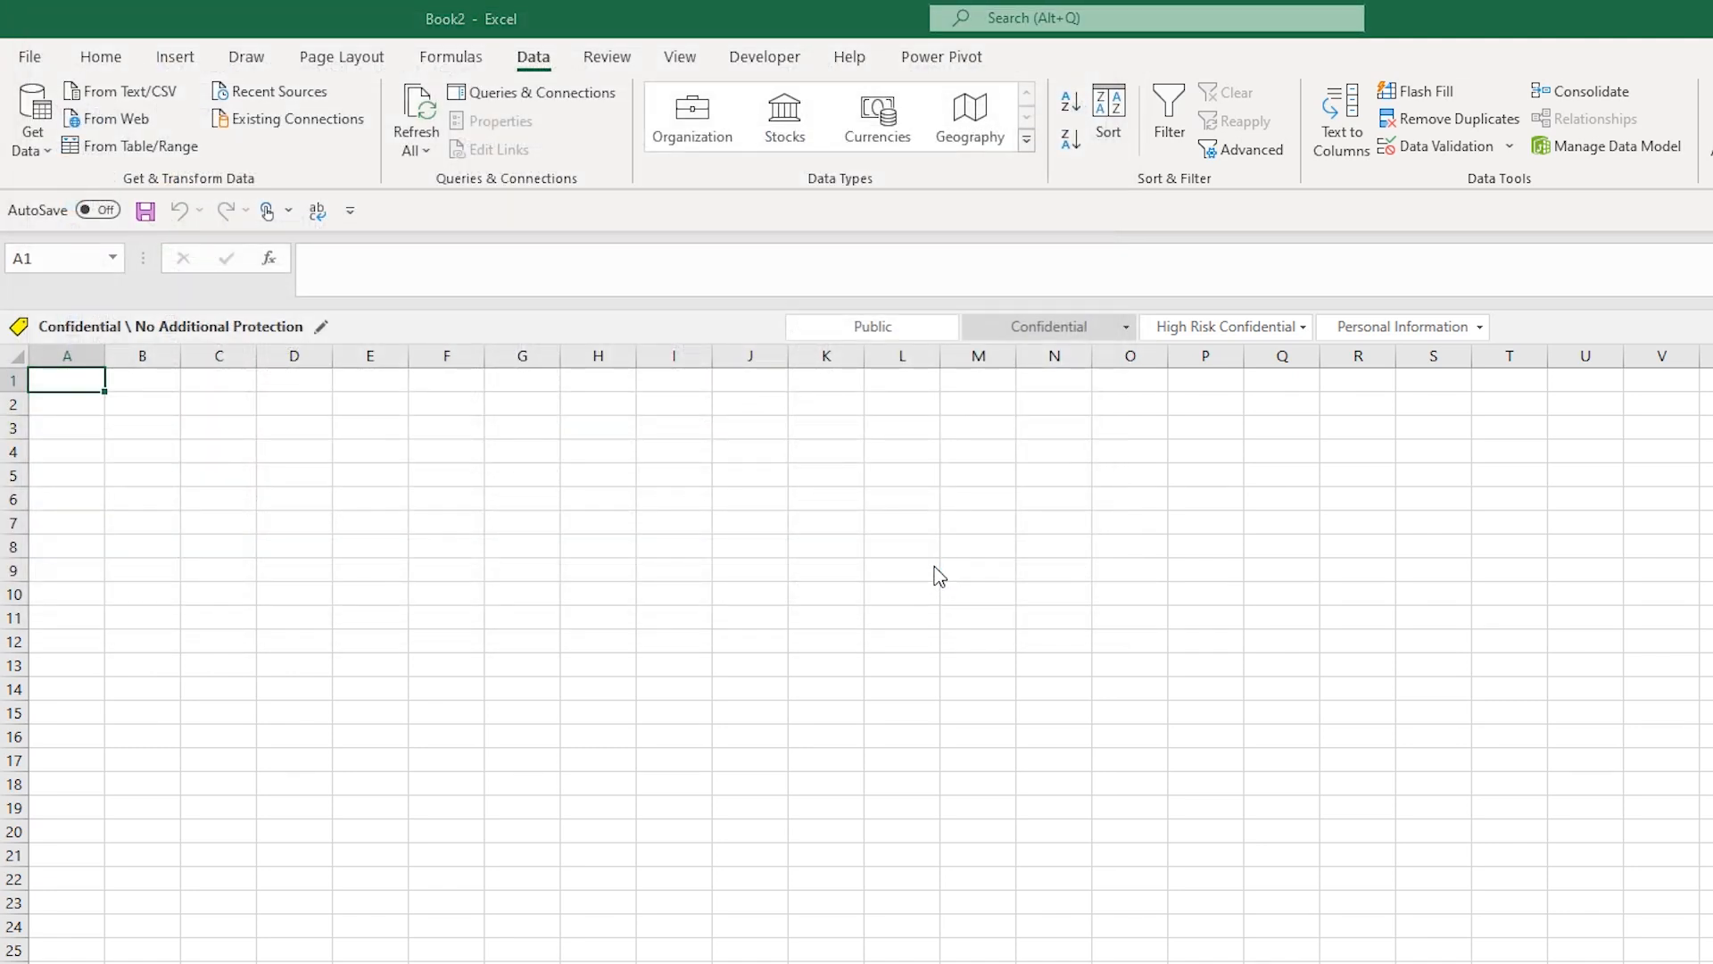
pyautogui.click(120, 61)
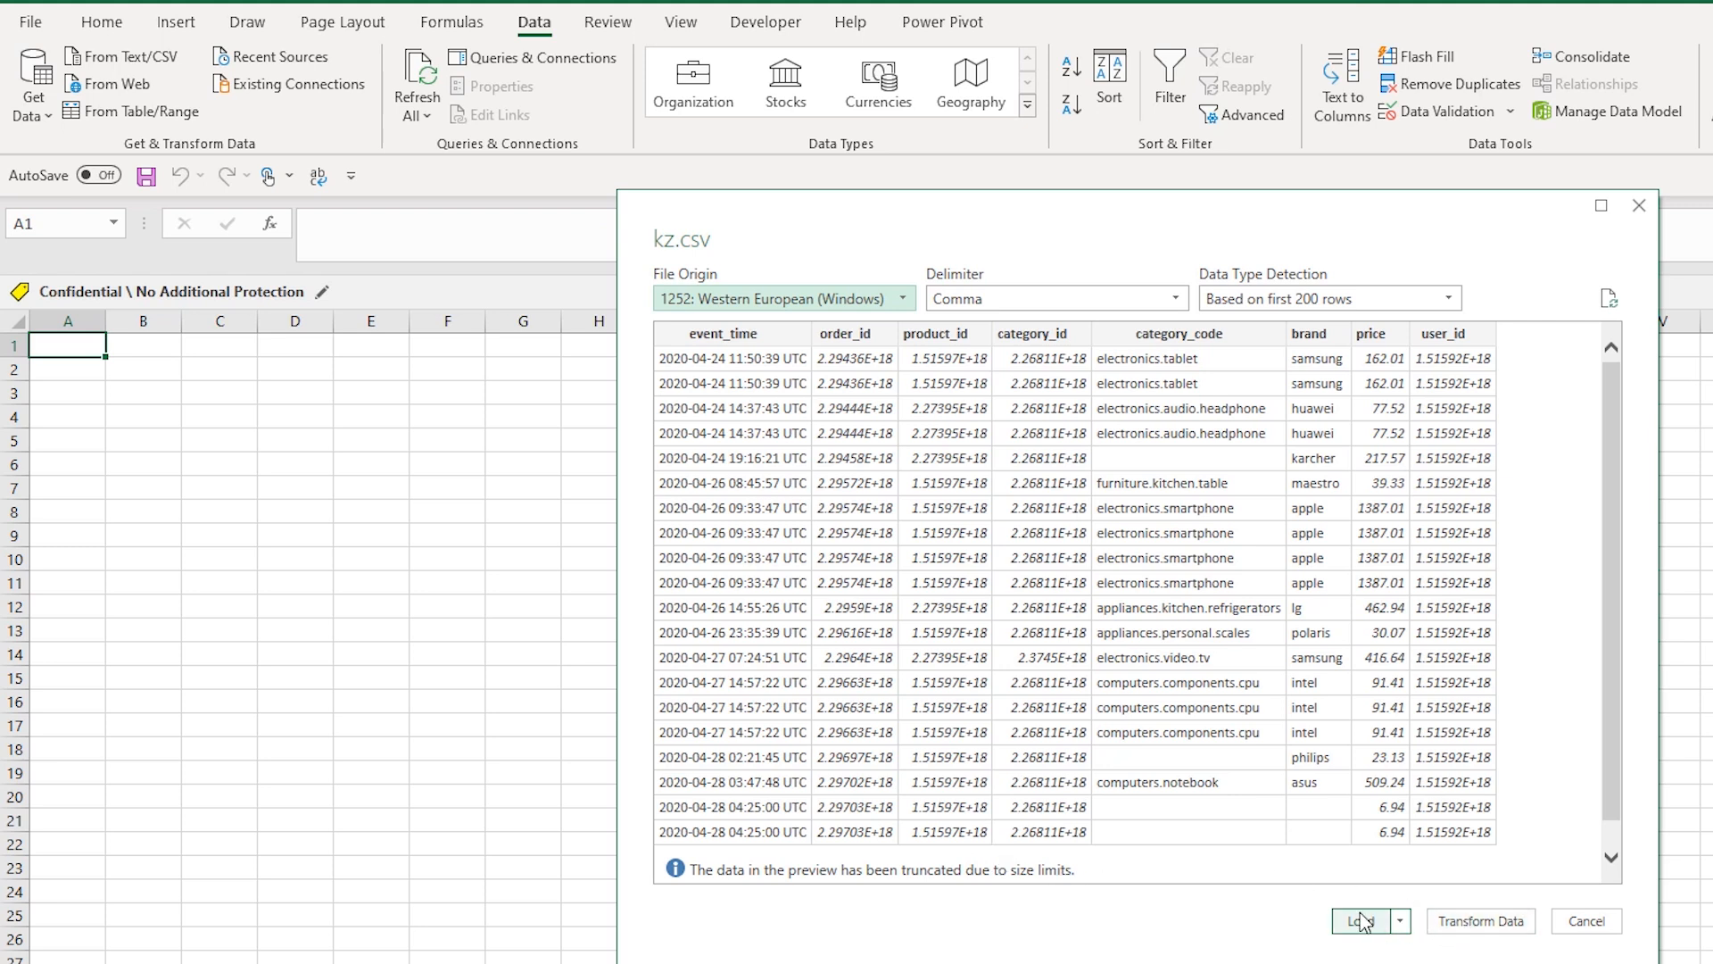
pyautogui.click(1481, 921)
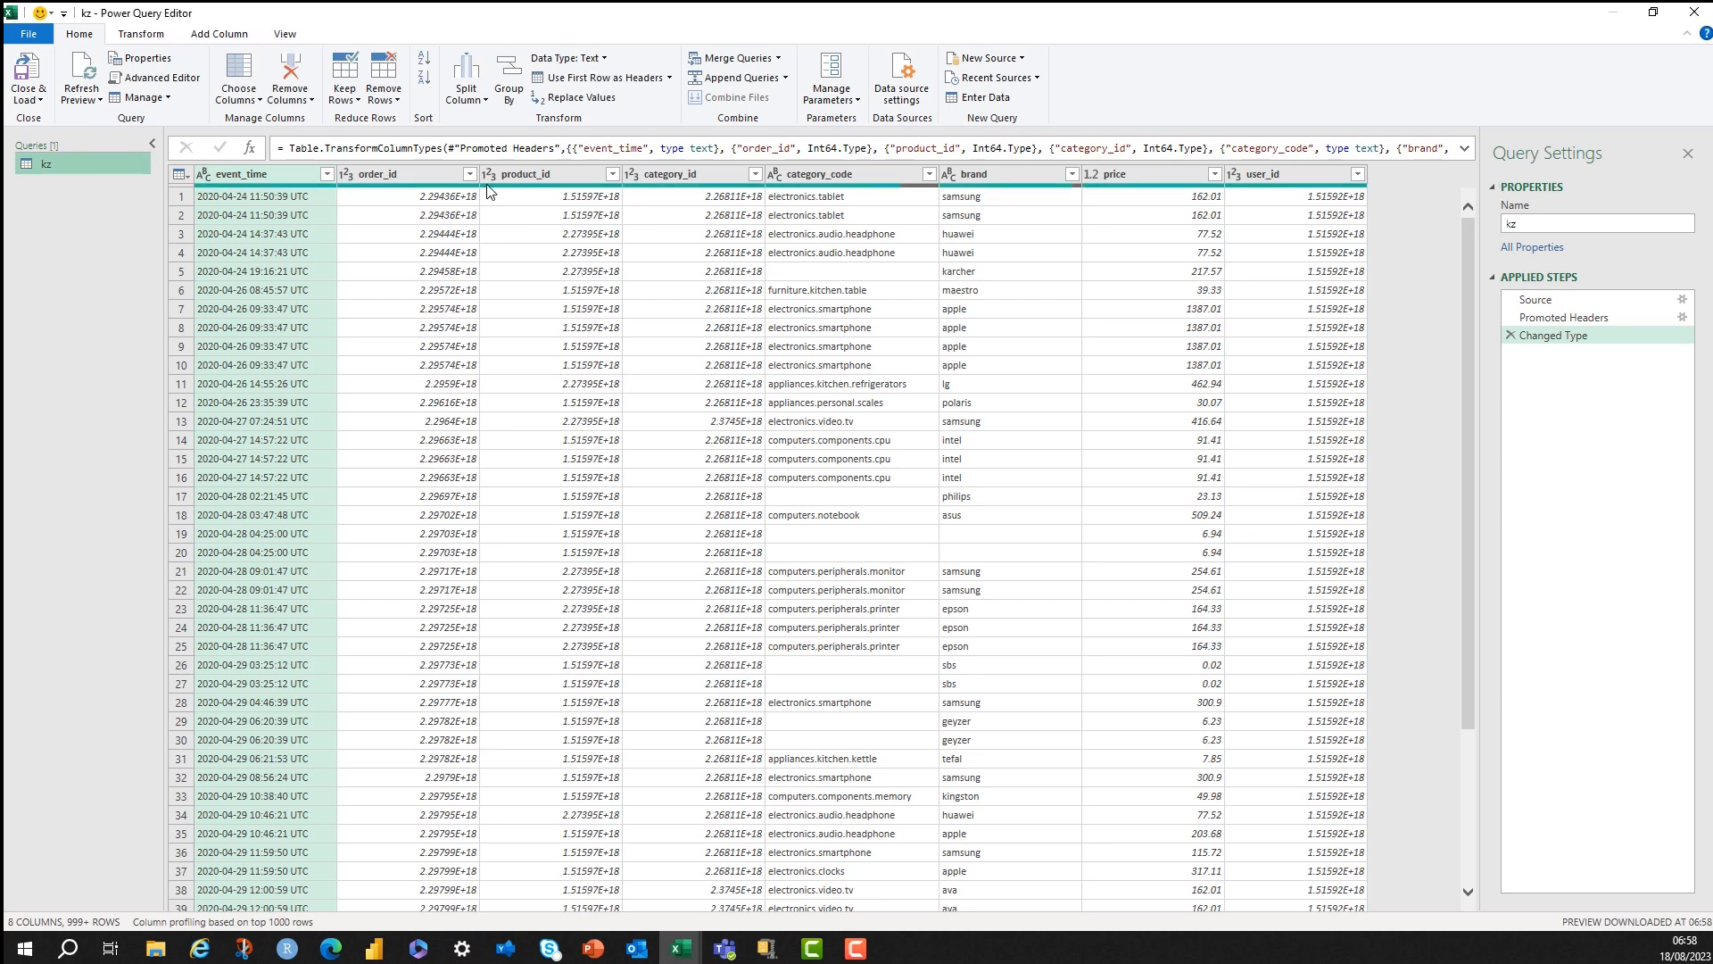
pyautogui.click(1536, 300)
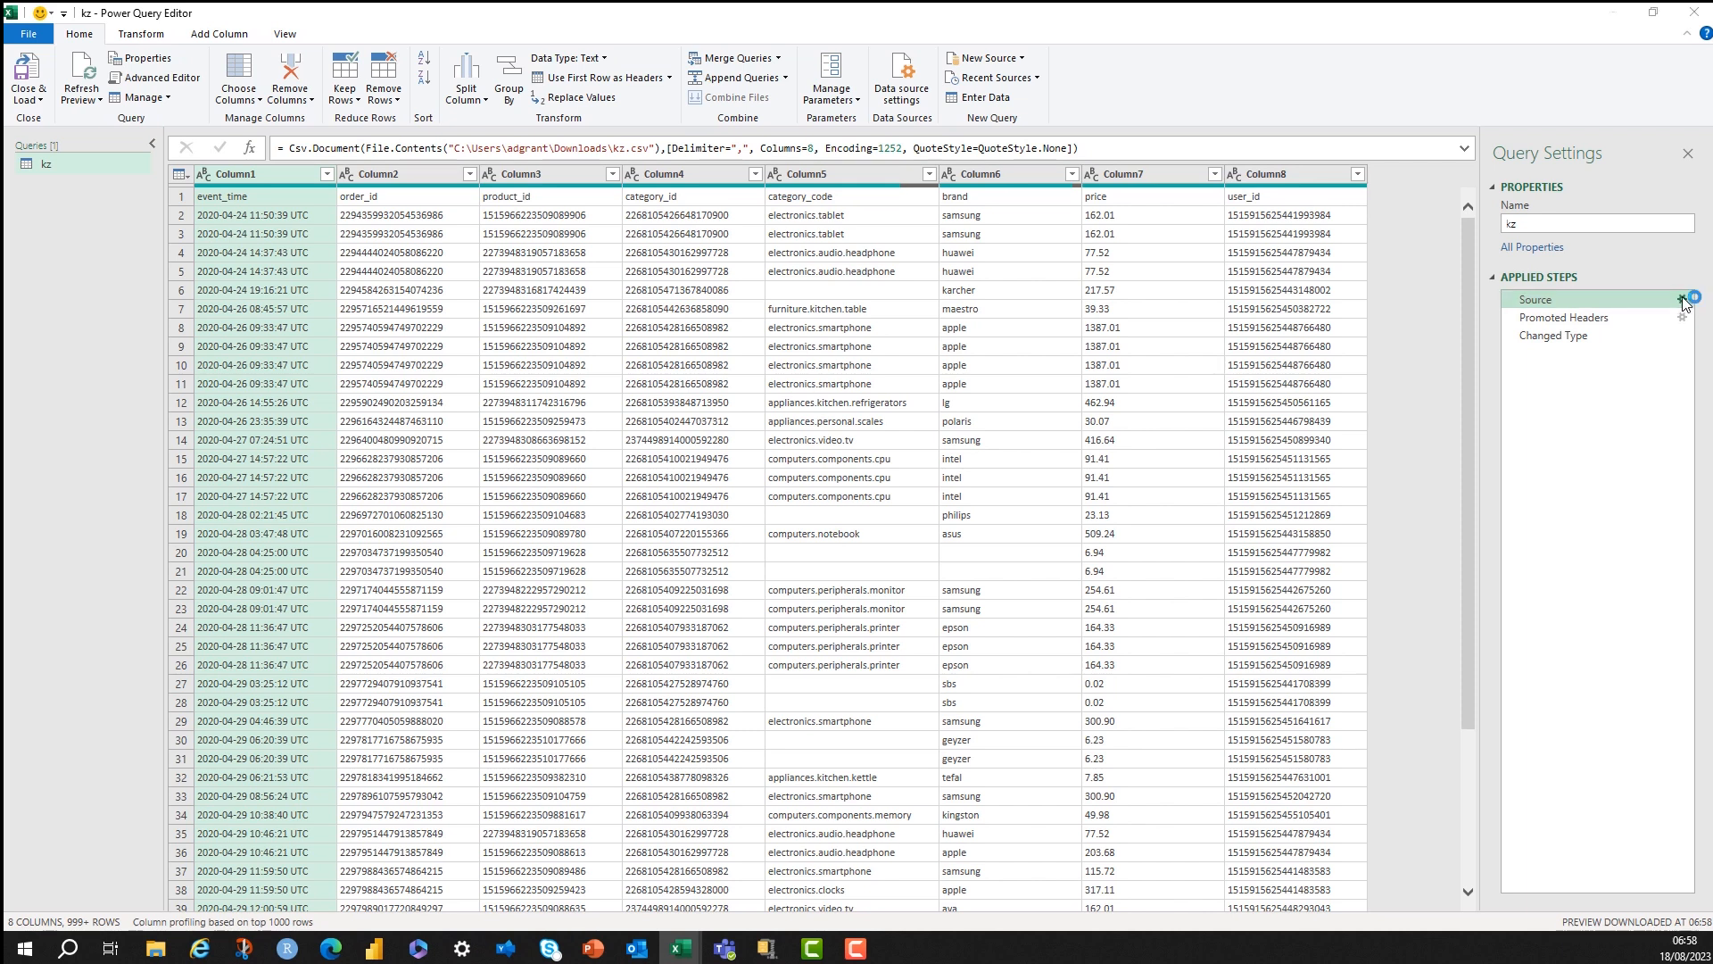
pyautogui.click(1684, 300)
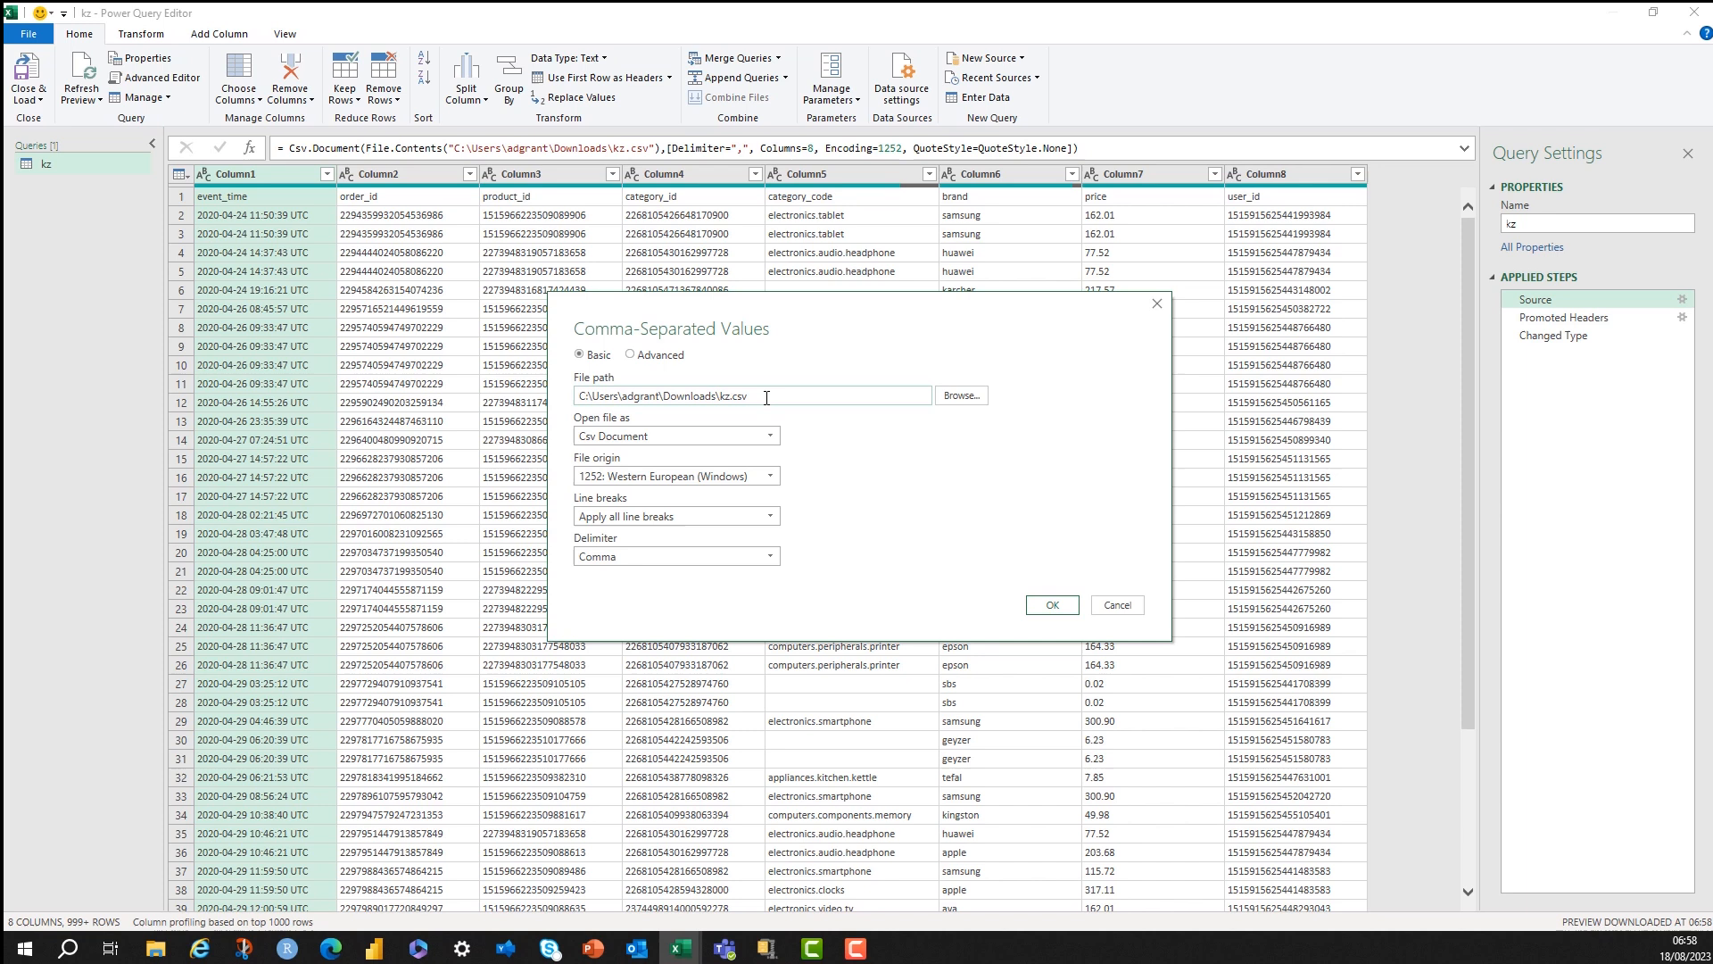
pyautogui.click(1050, 605)
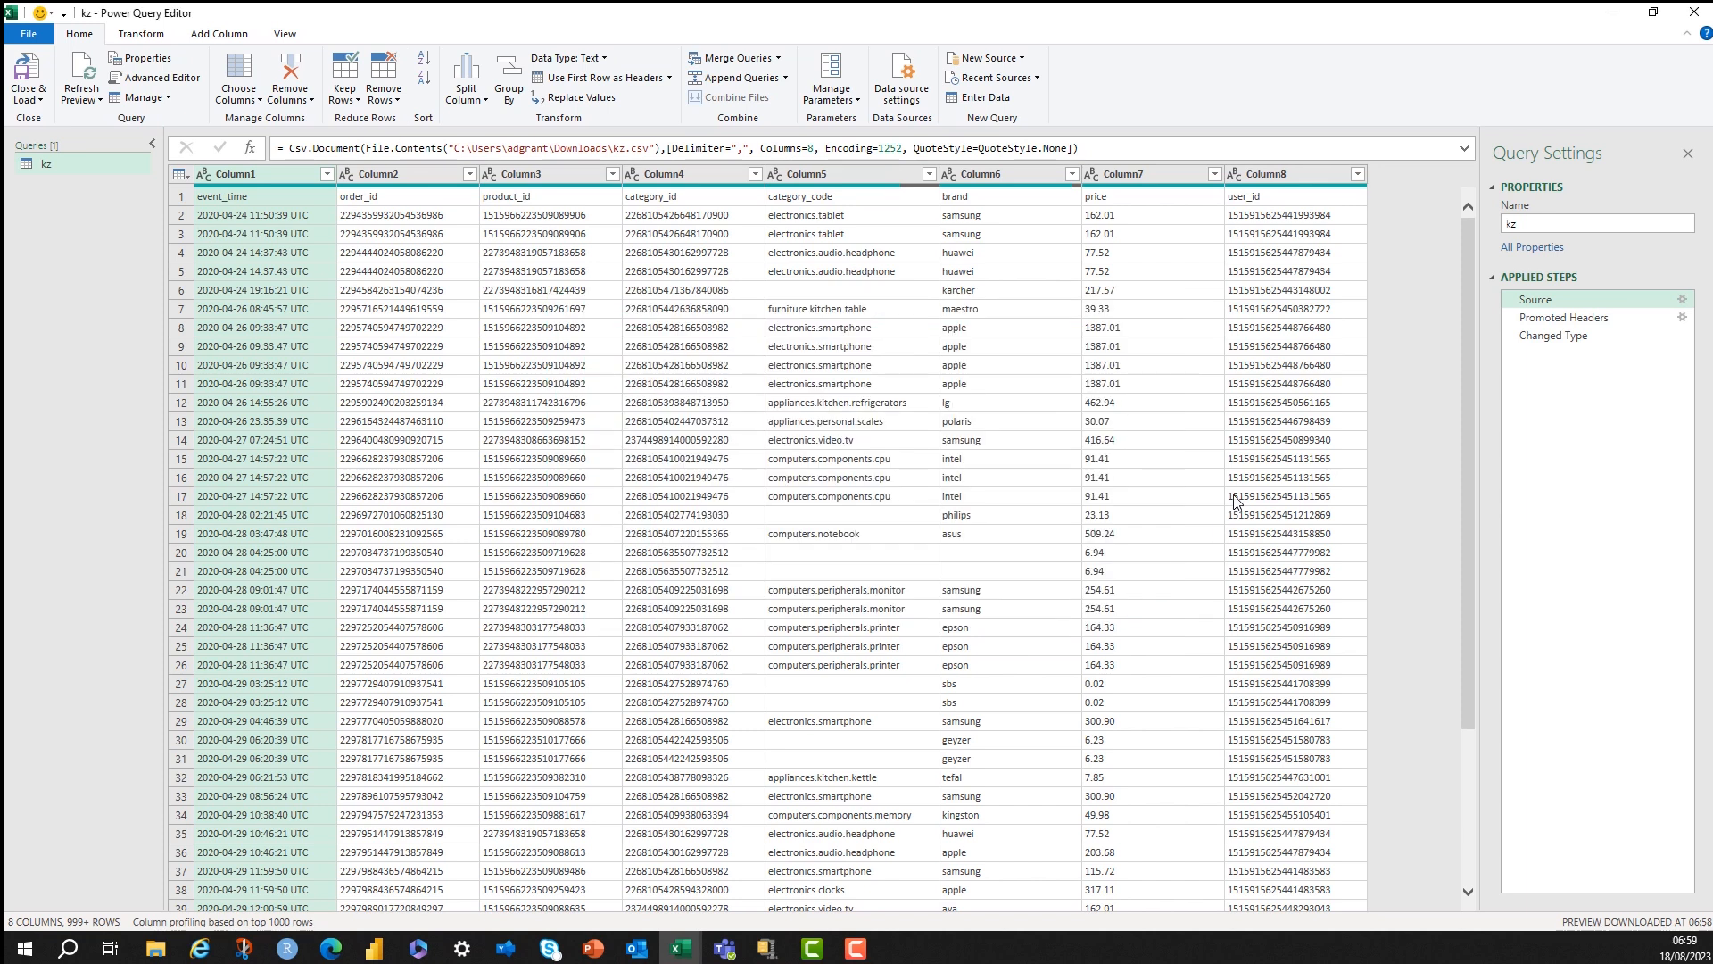
pyautogui.moveTo(1576, 308)
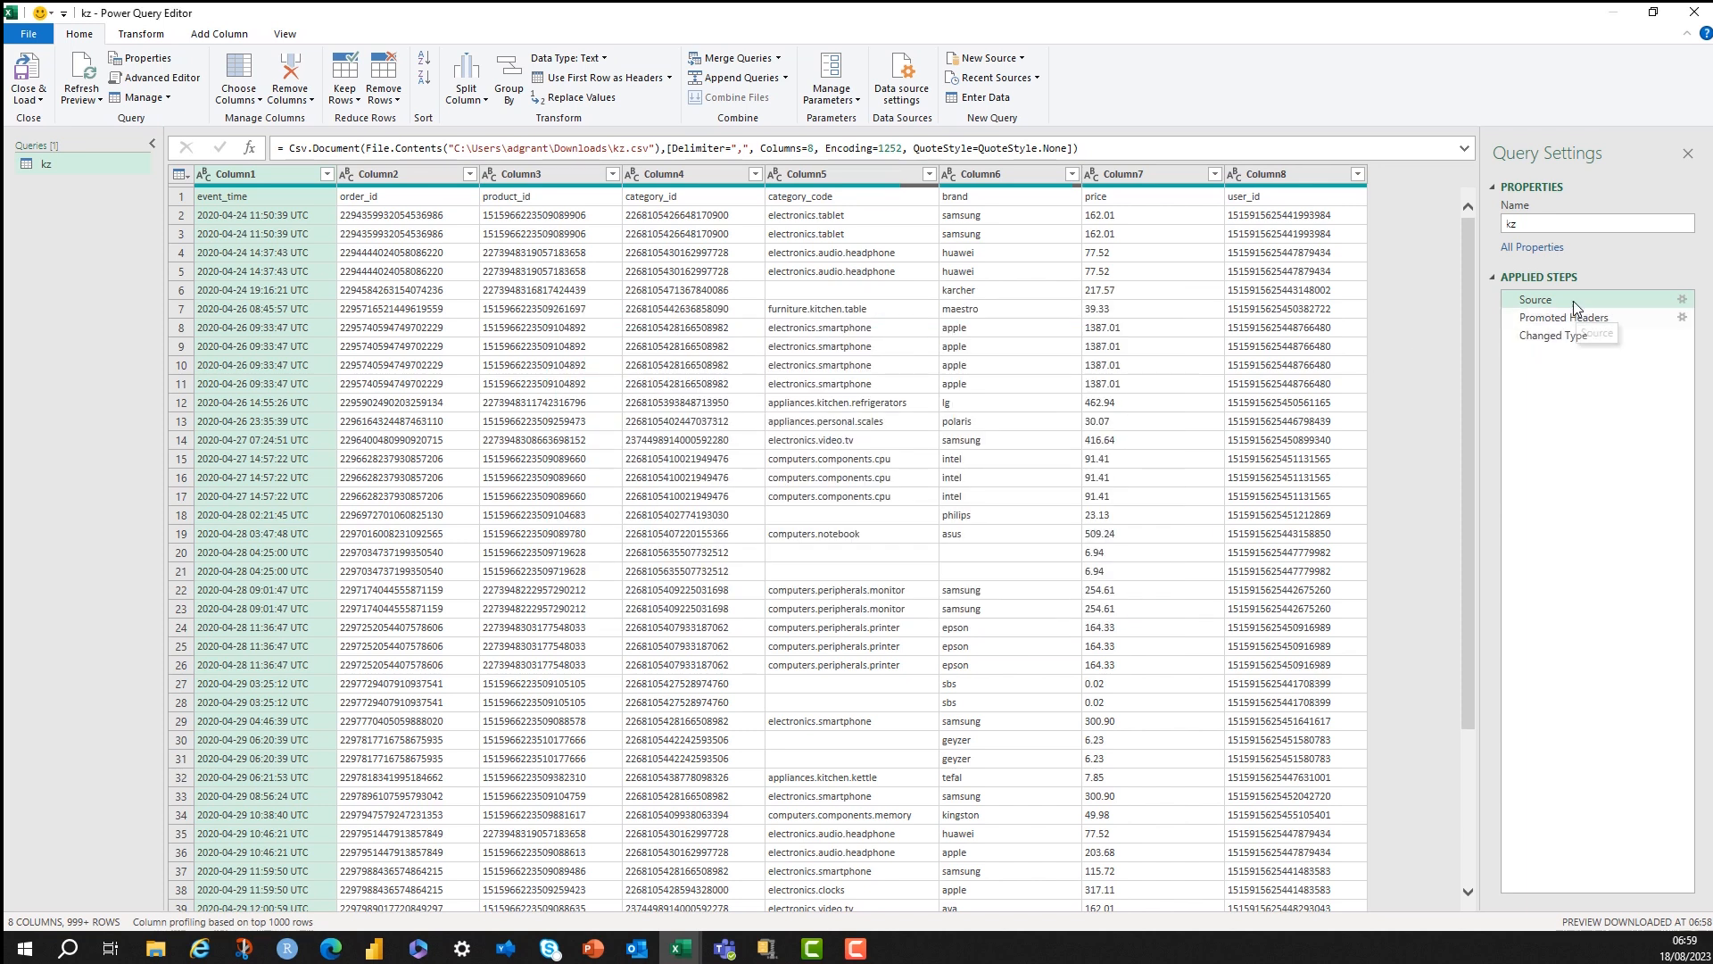
pyautogui.click(1565, 317)
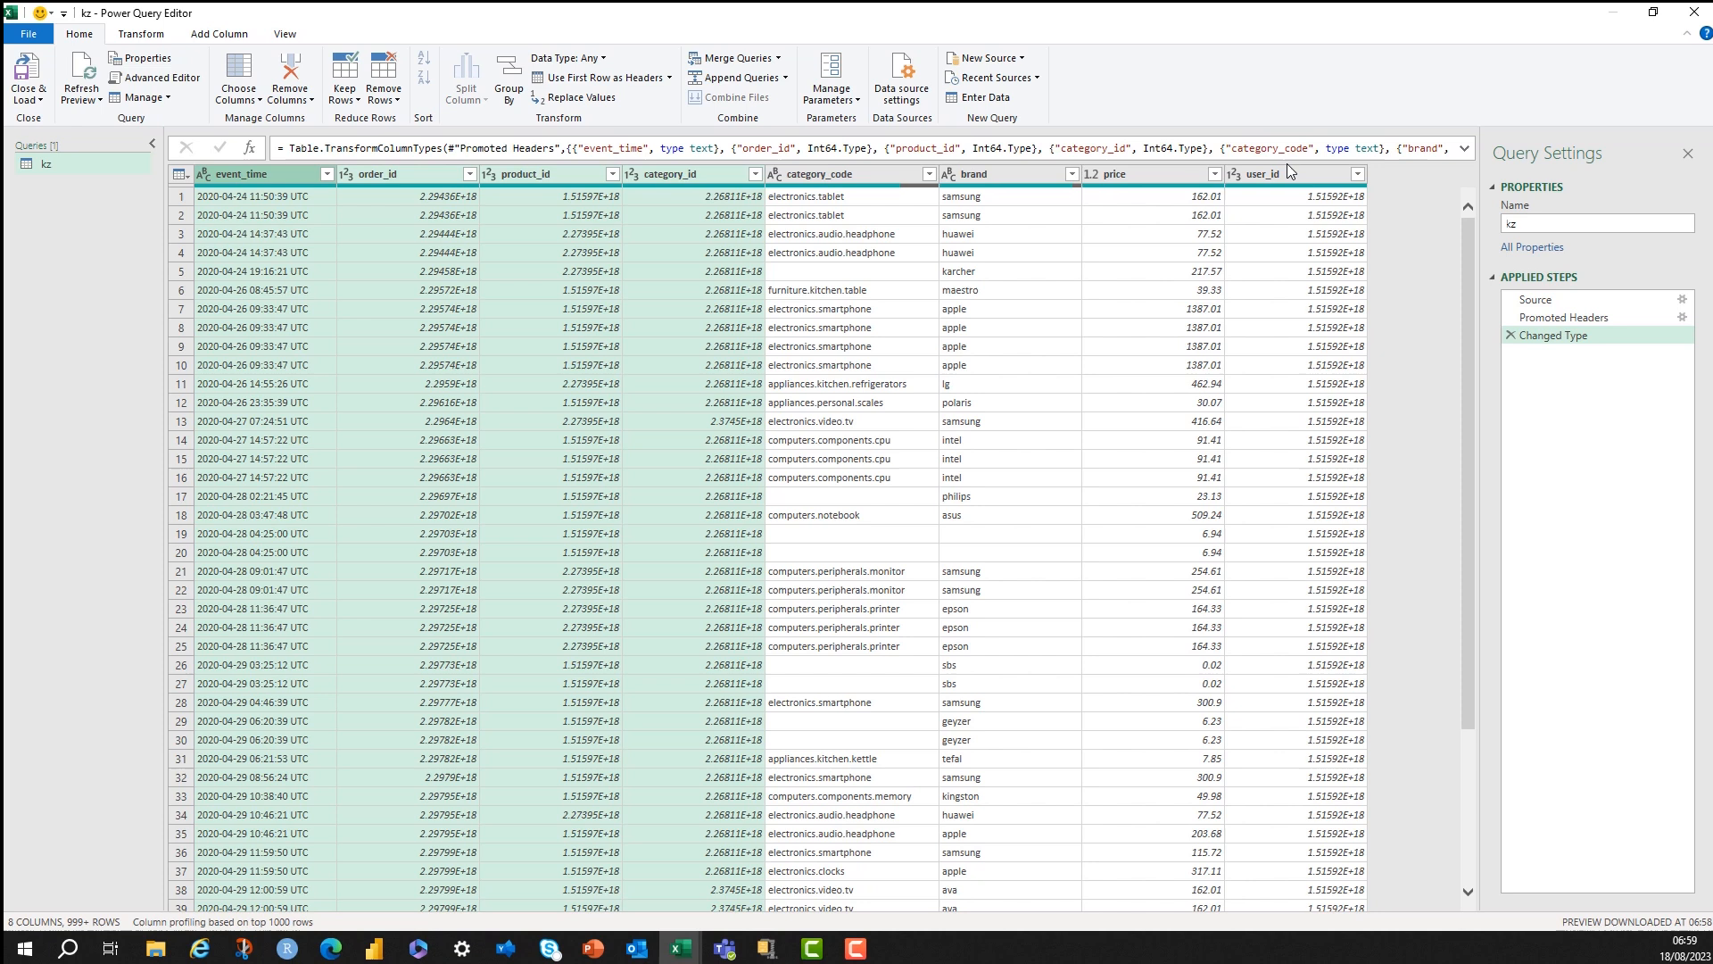
pyautogui.moveTo(1283, 183)
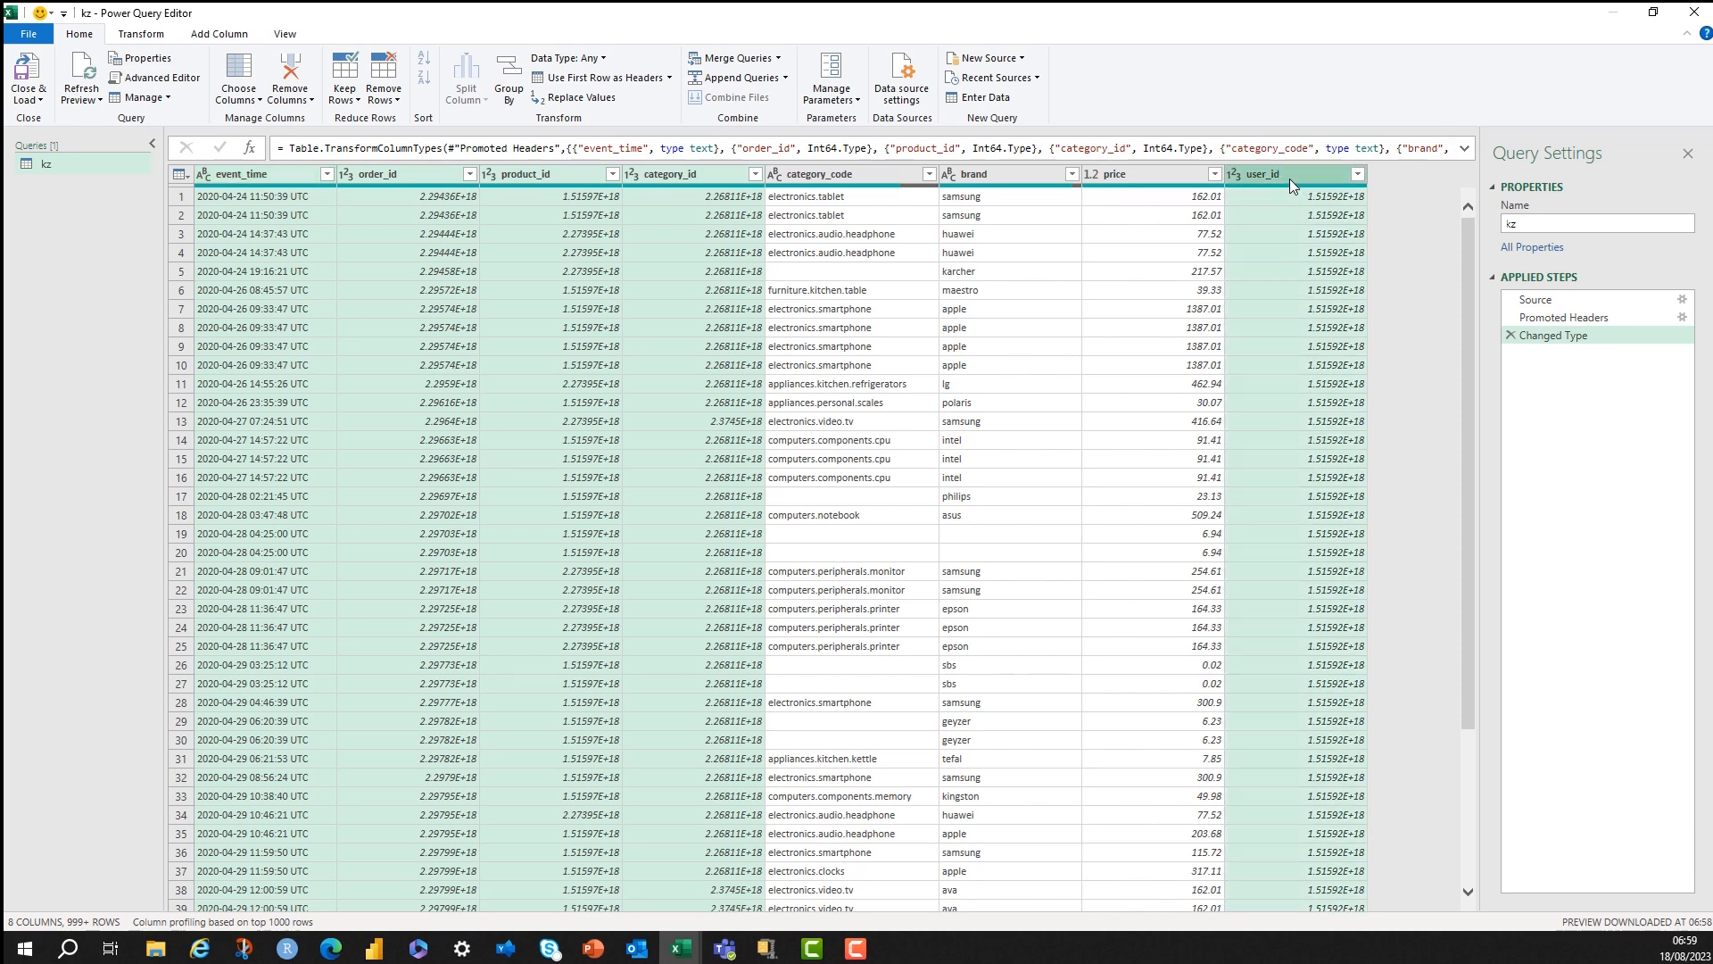
# Remove the id, time and user columns and filter out blank brand and category_code rows.
pyautogui.click(289, 77)
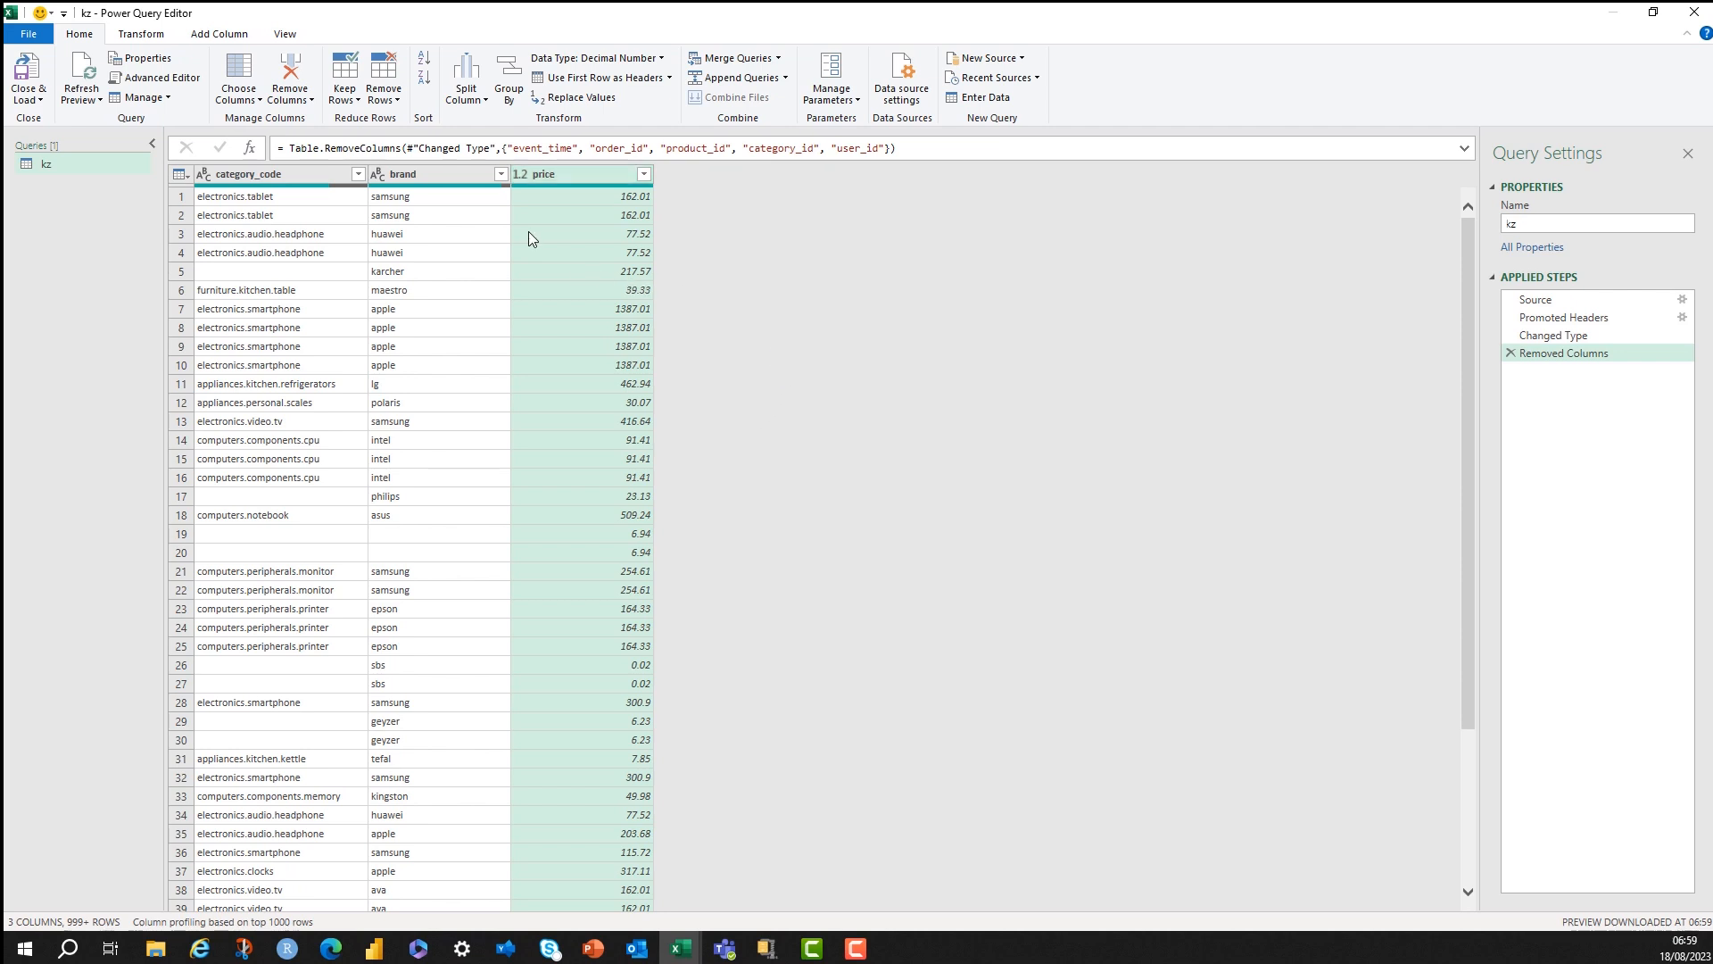
pyautogui.click(357, 173)
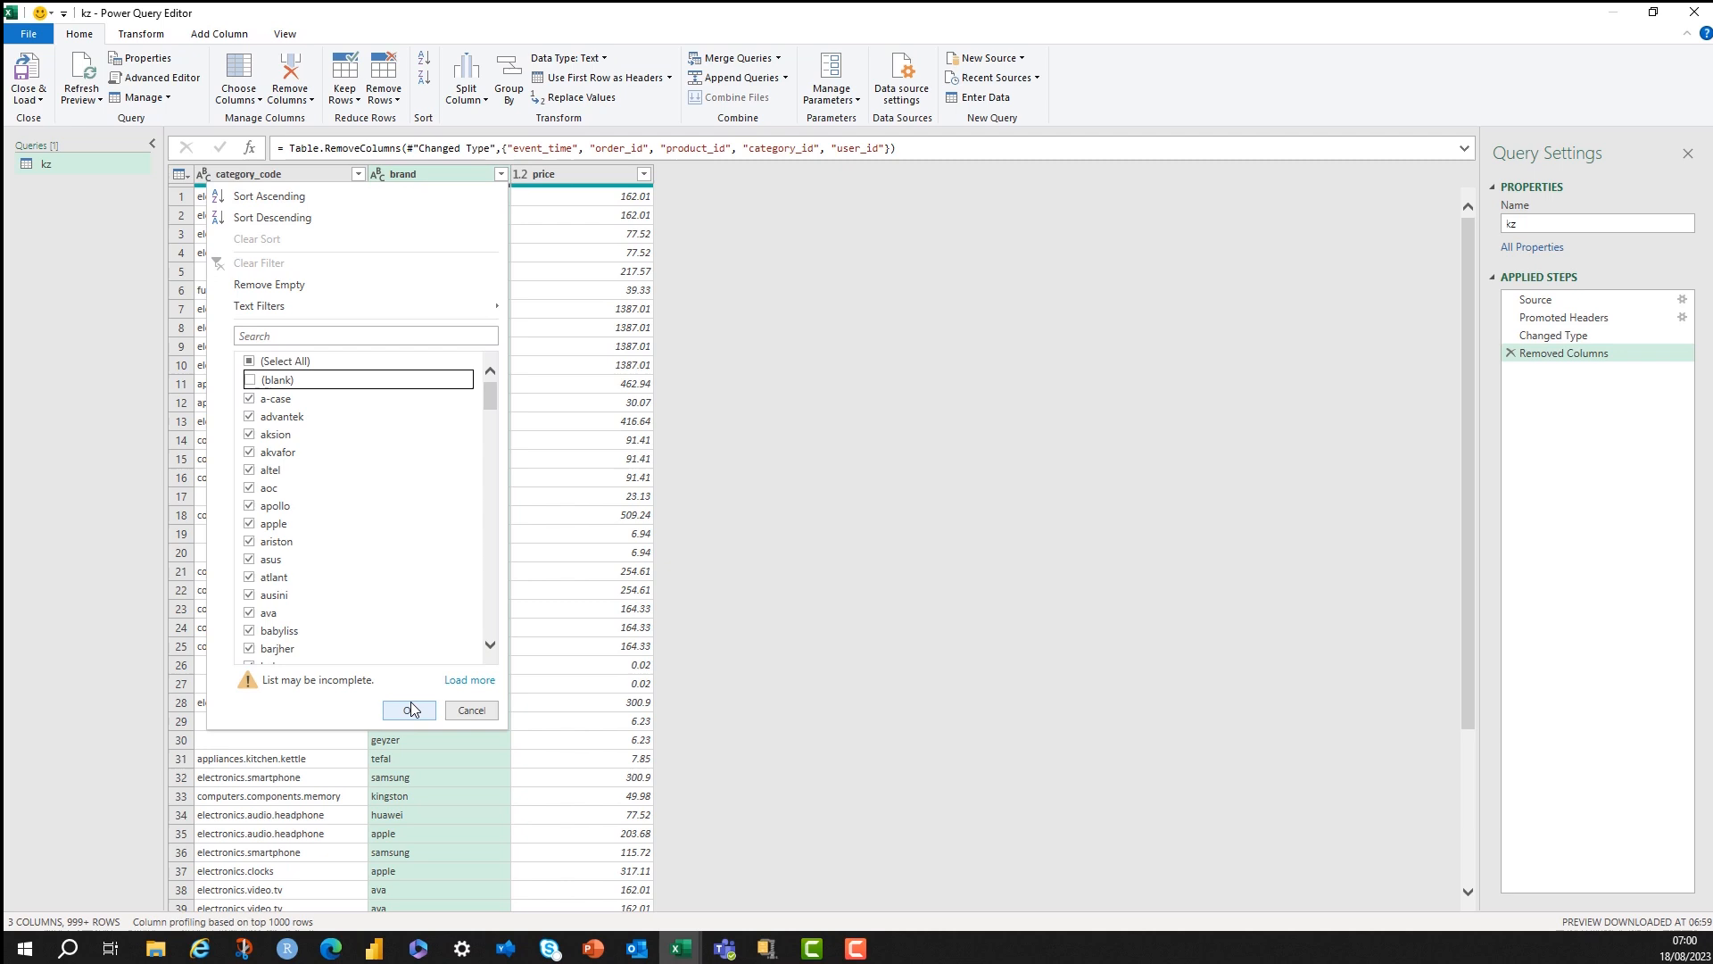
pyautogui.click(407, 709)
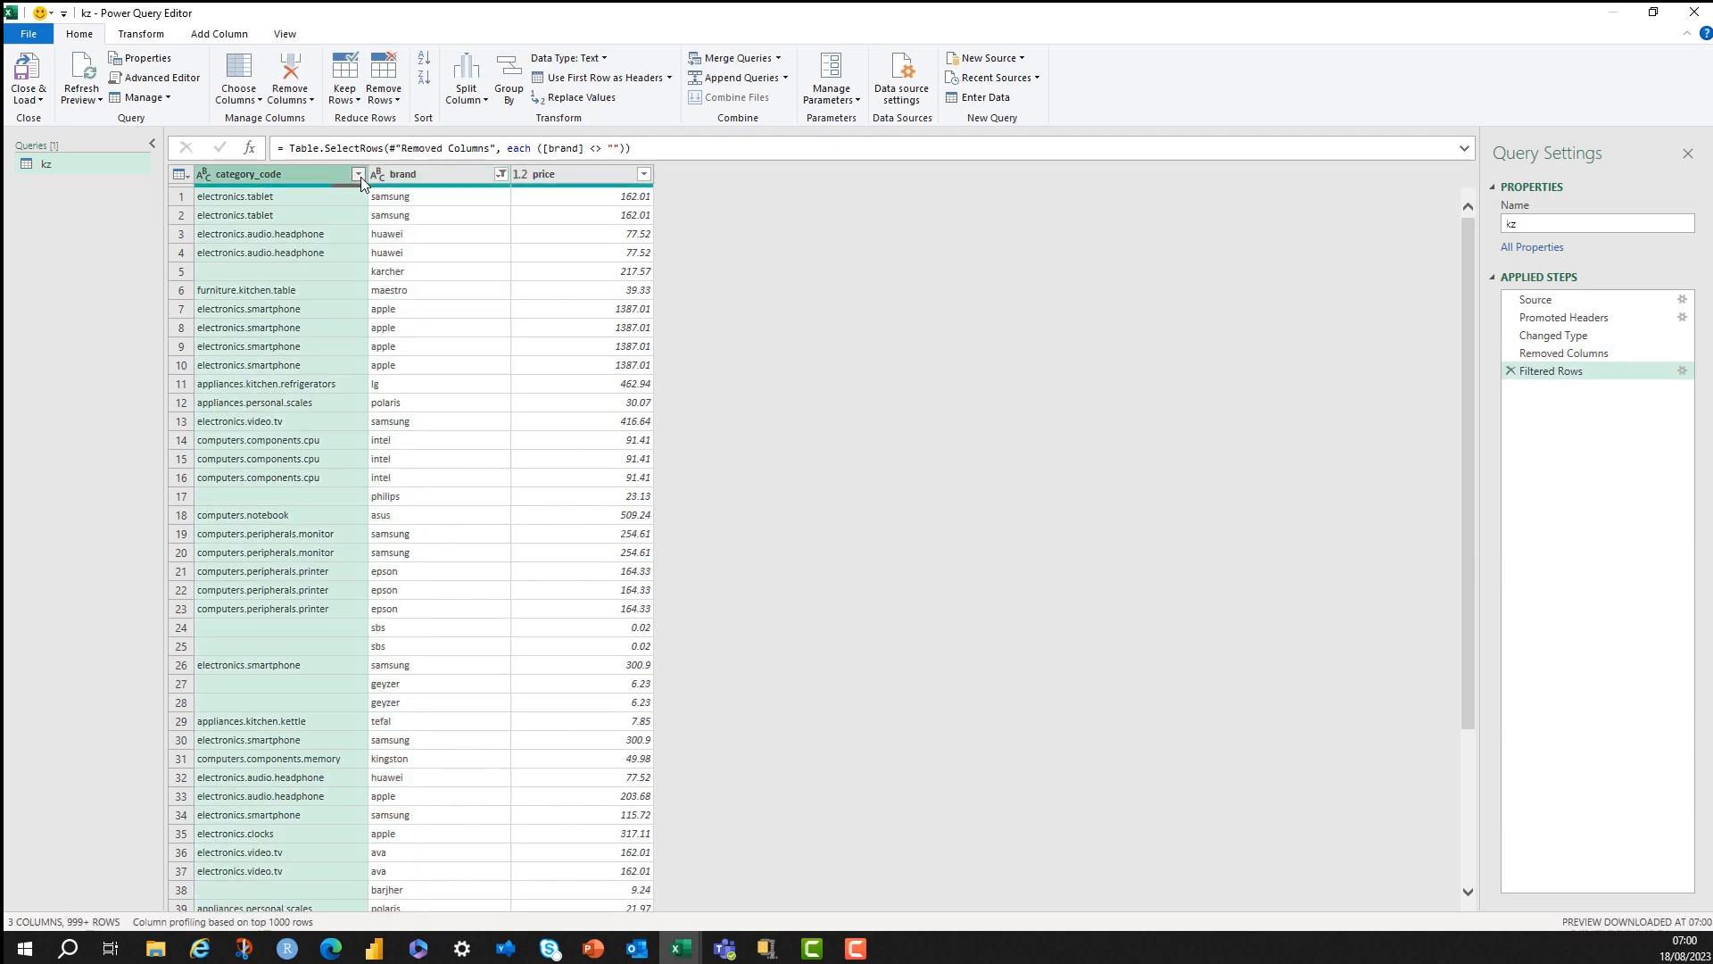
pyautogui.click(358, 173)
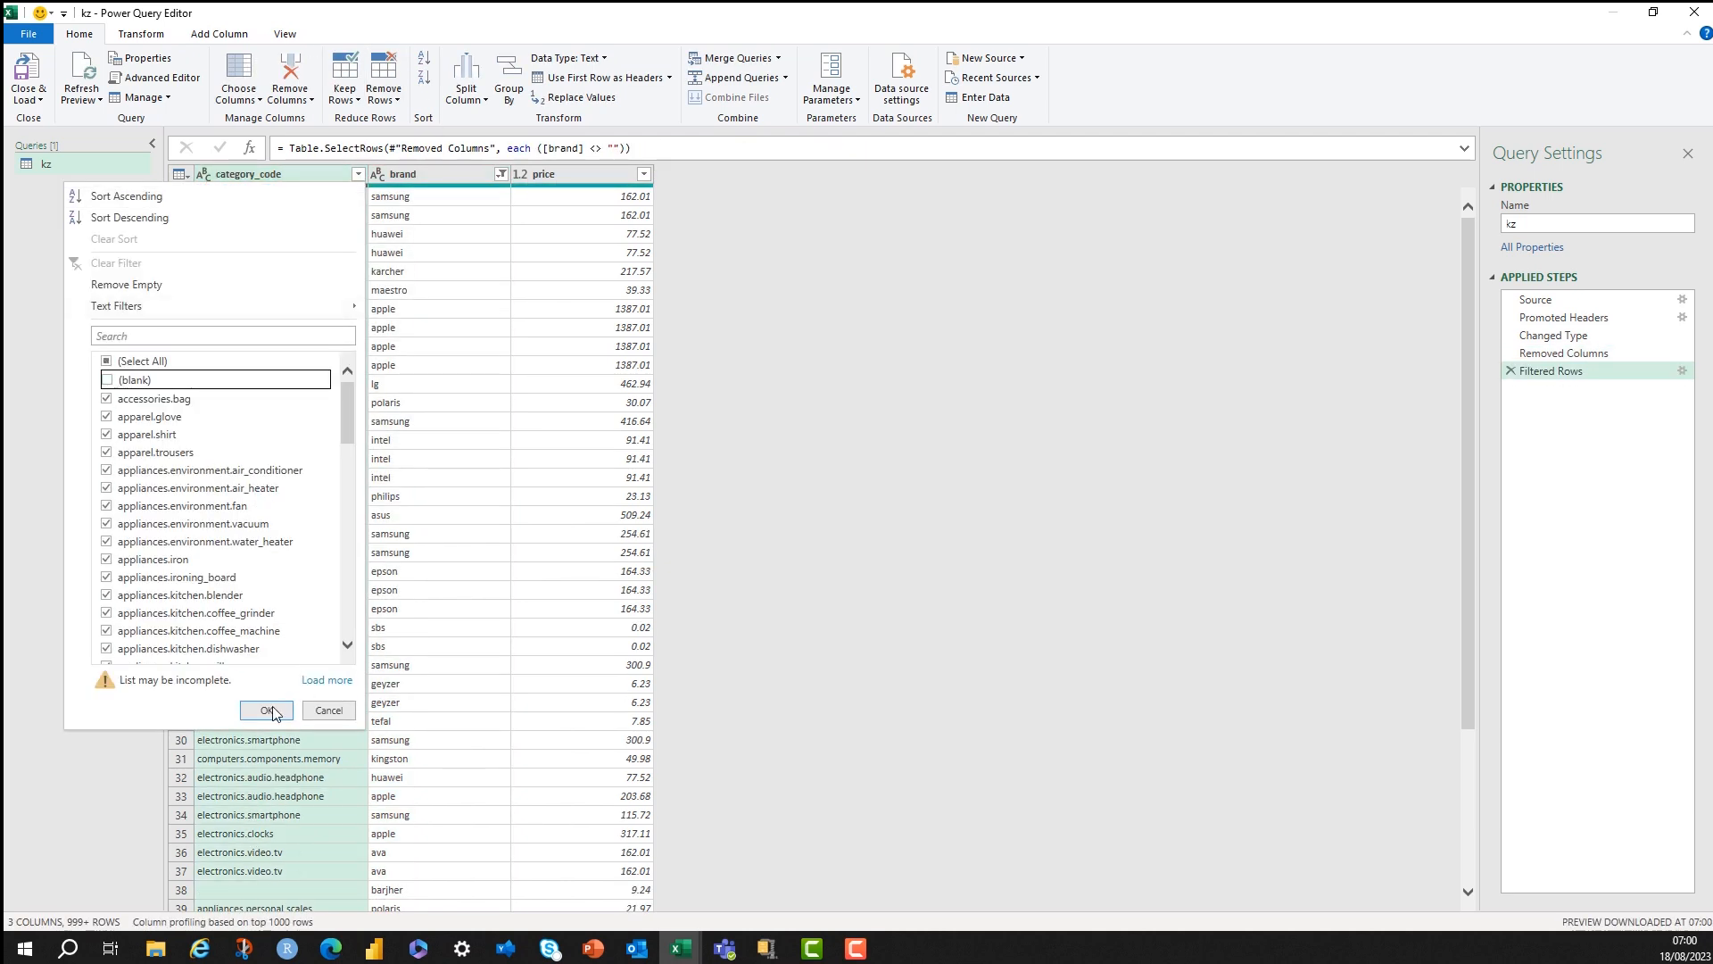
pyautogui.click(266, 710)
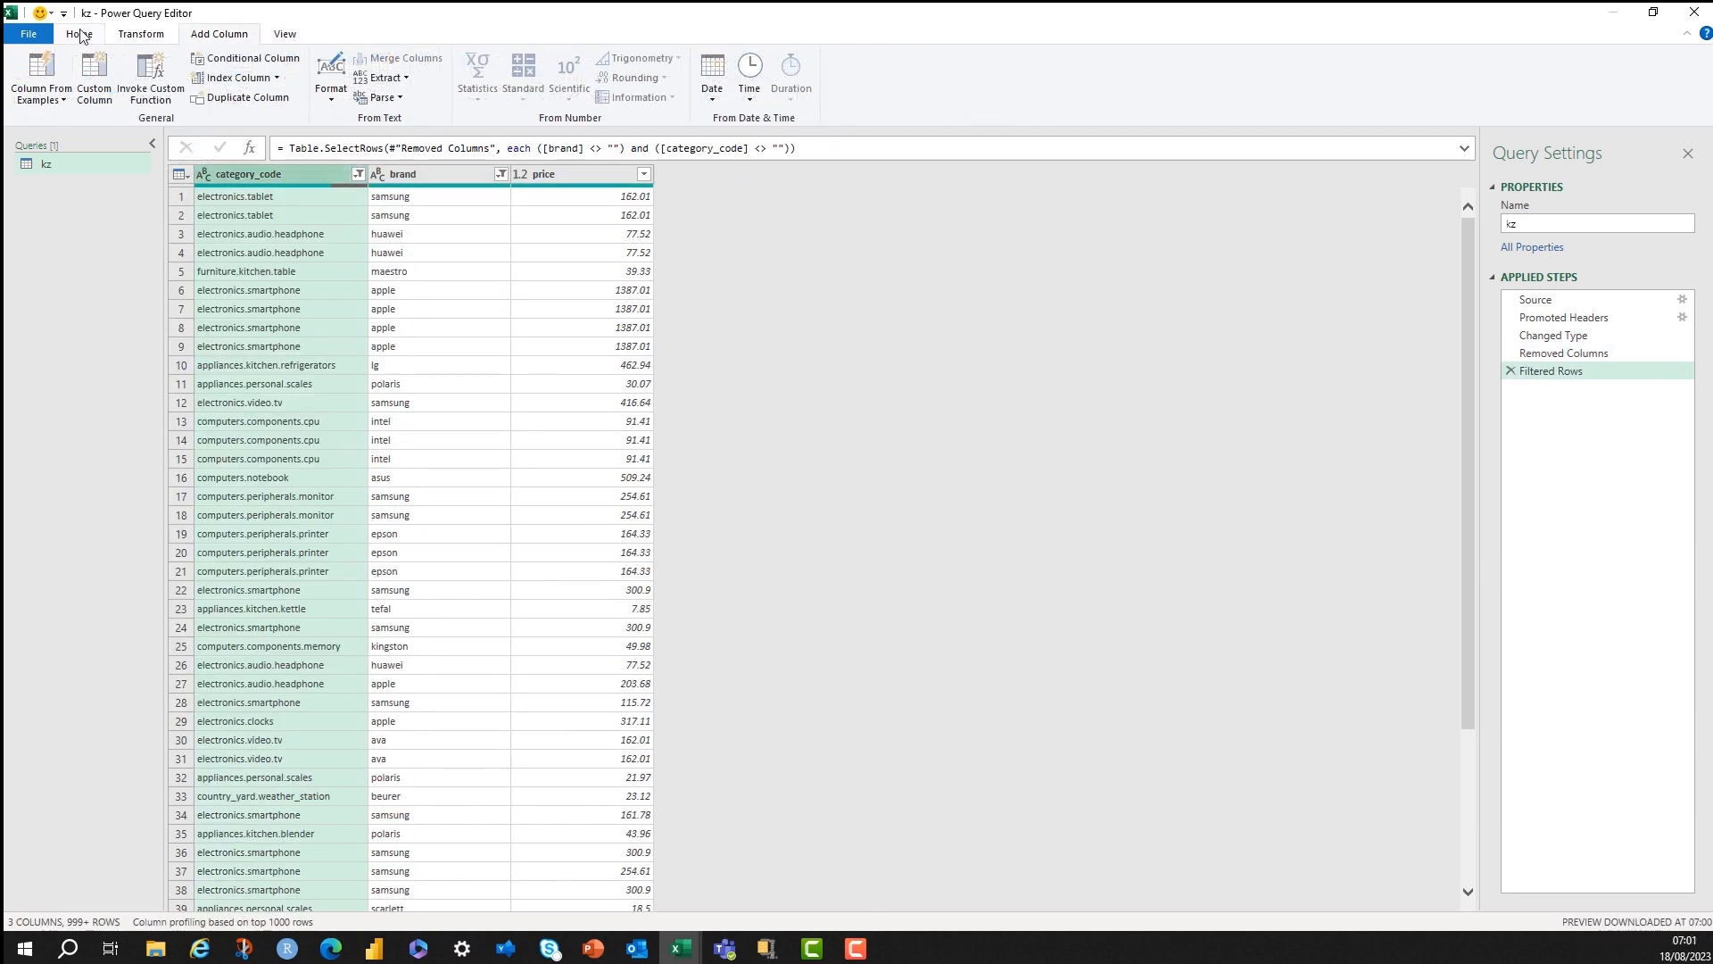
# Split category_code at every period into three columns.
pyautogui.click(79, 34)
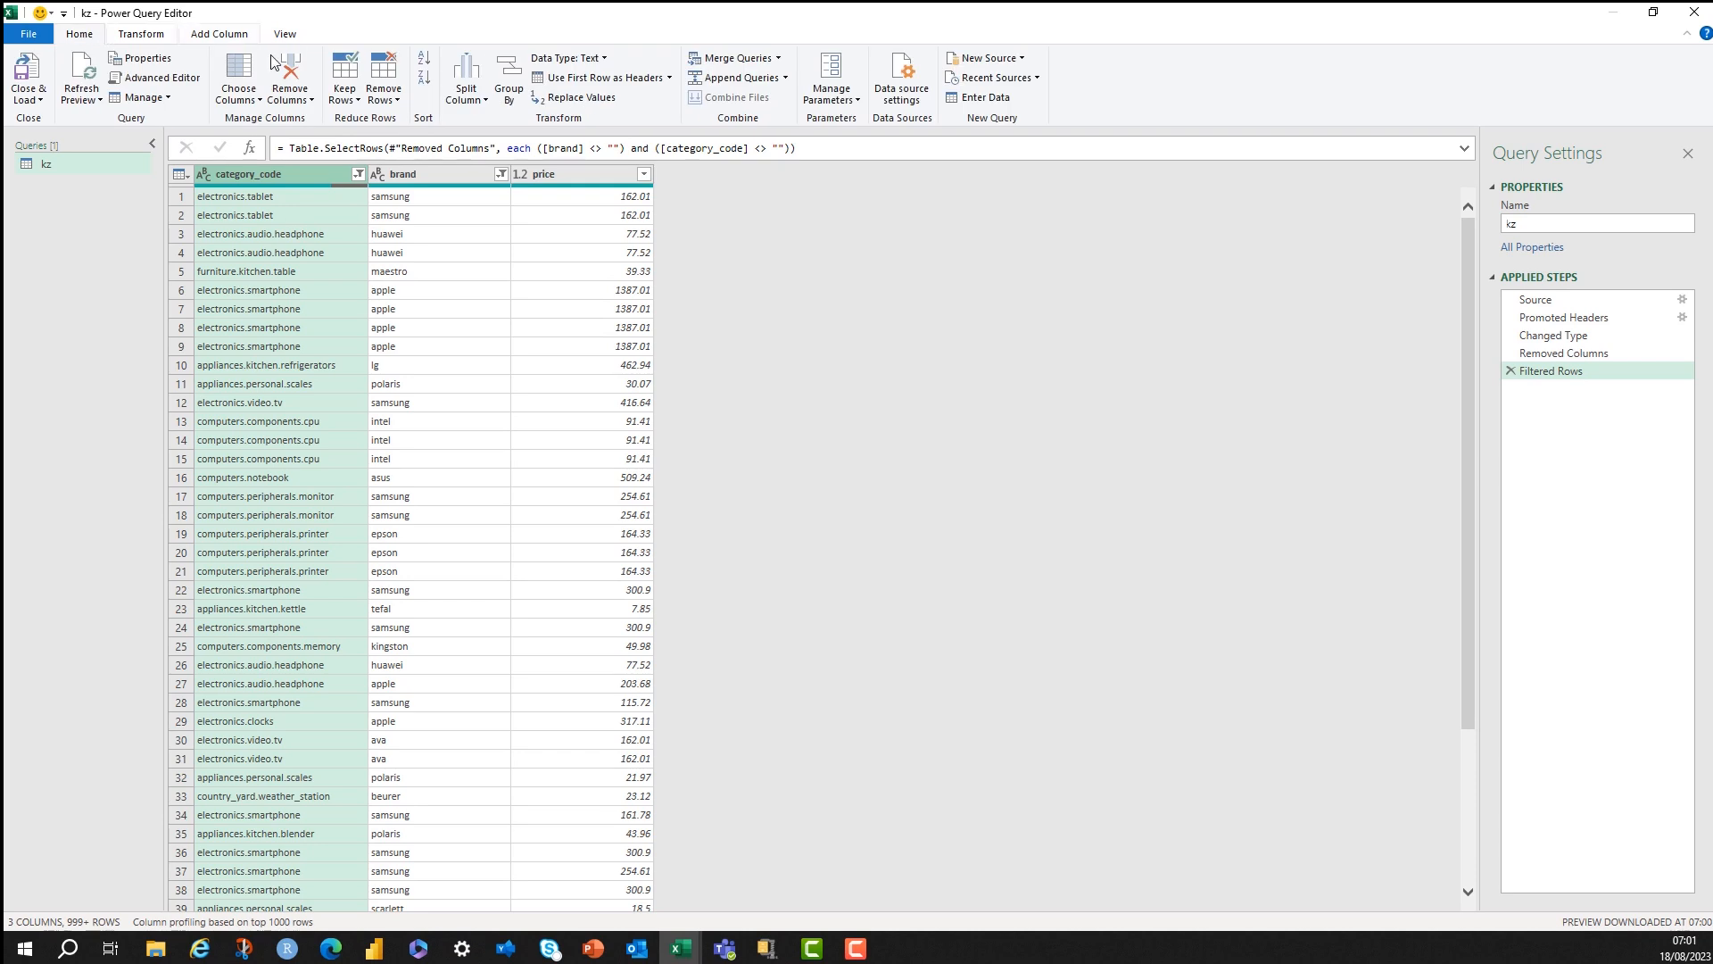
pyautogui.click(464, 77)
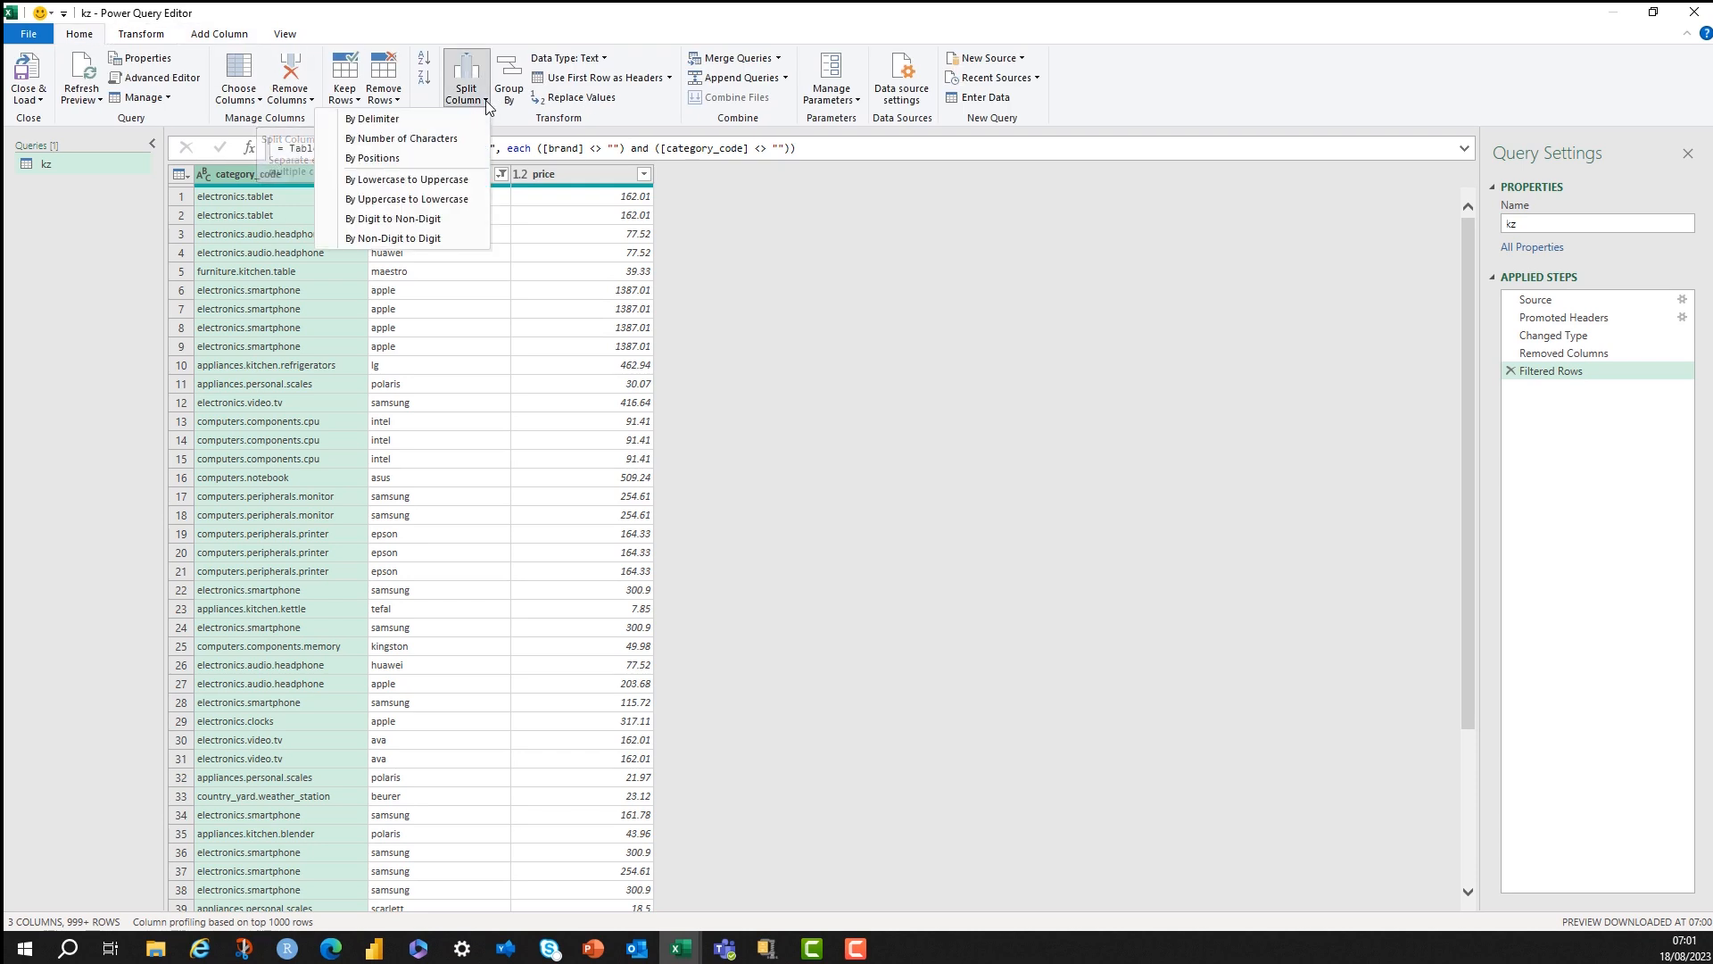
pyautogui.moveTo(375, 118)
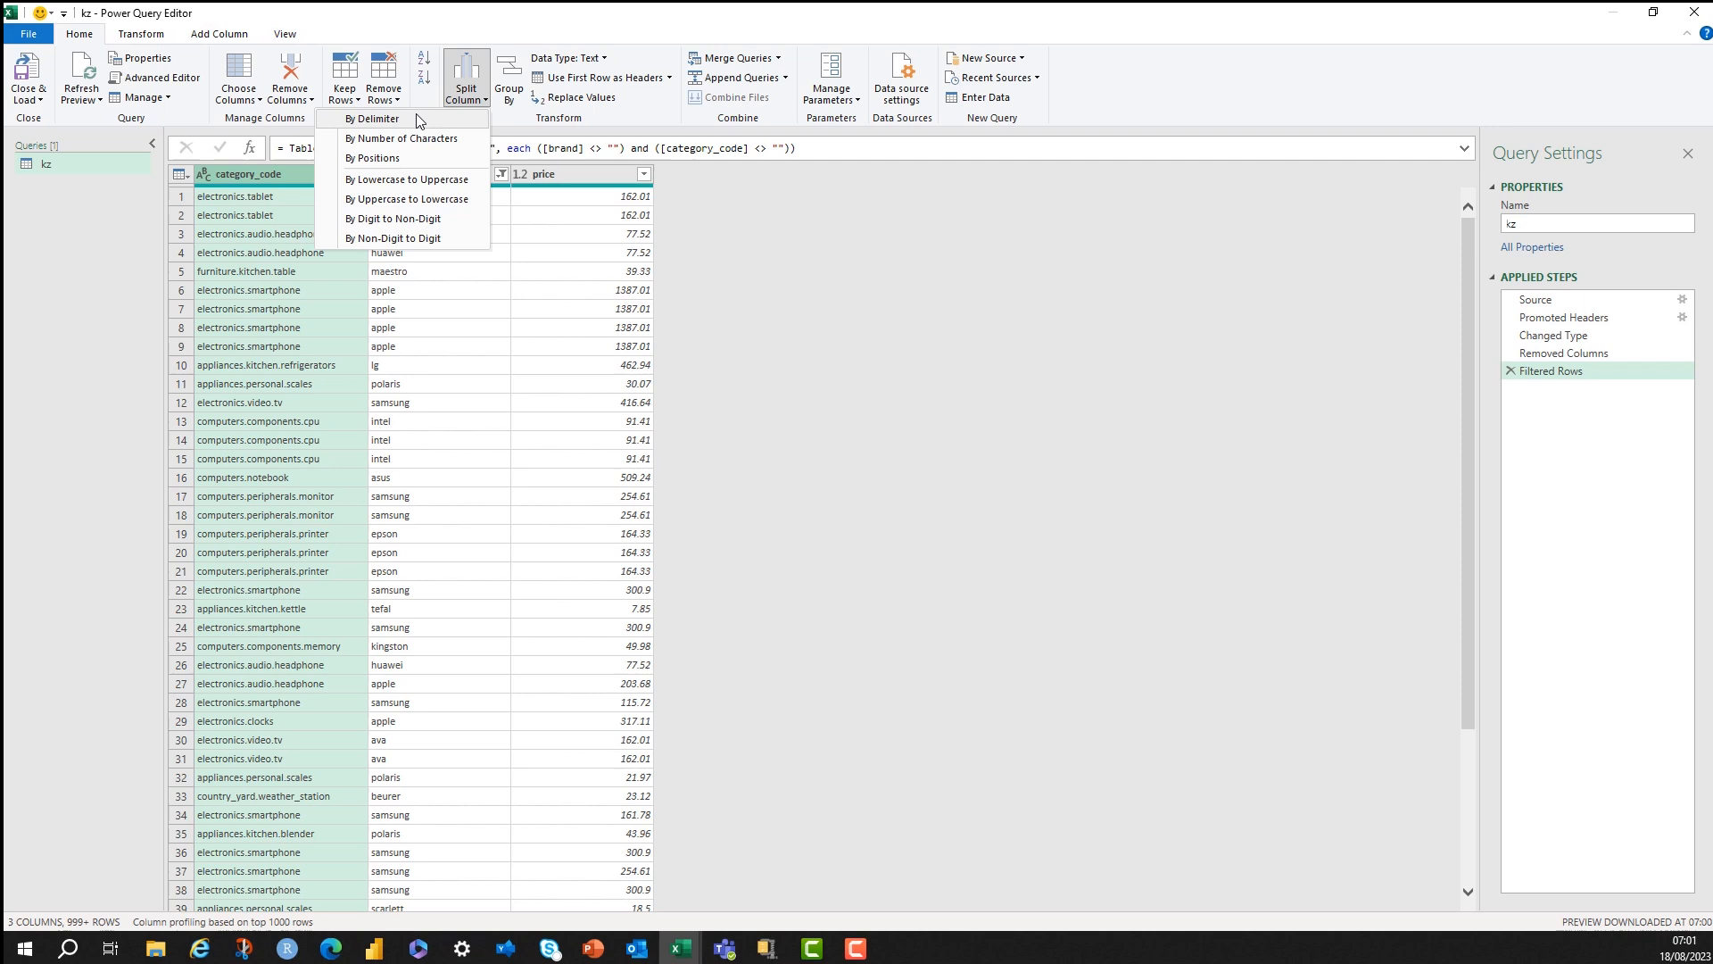
pyautogui.click(373, 118)
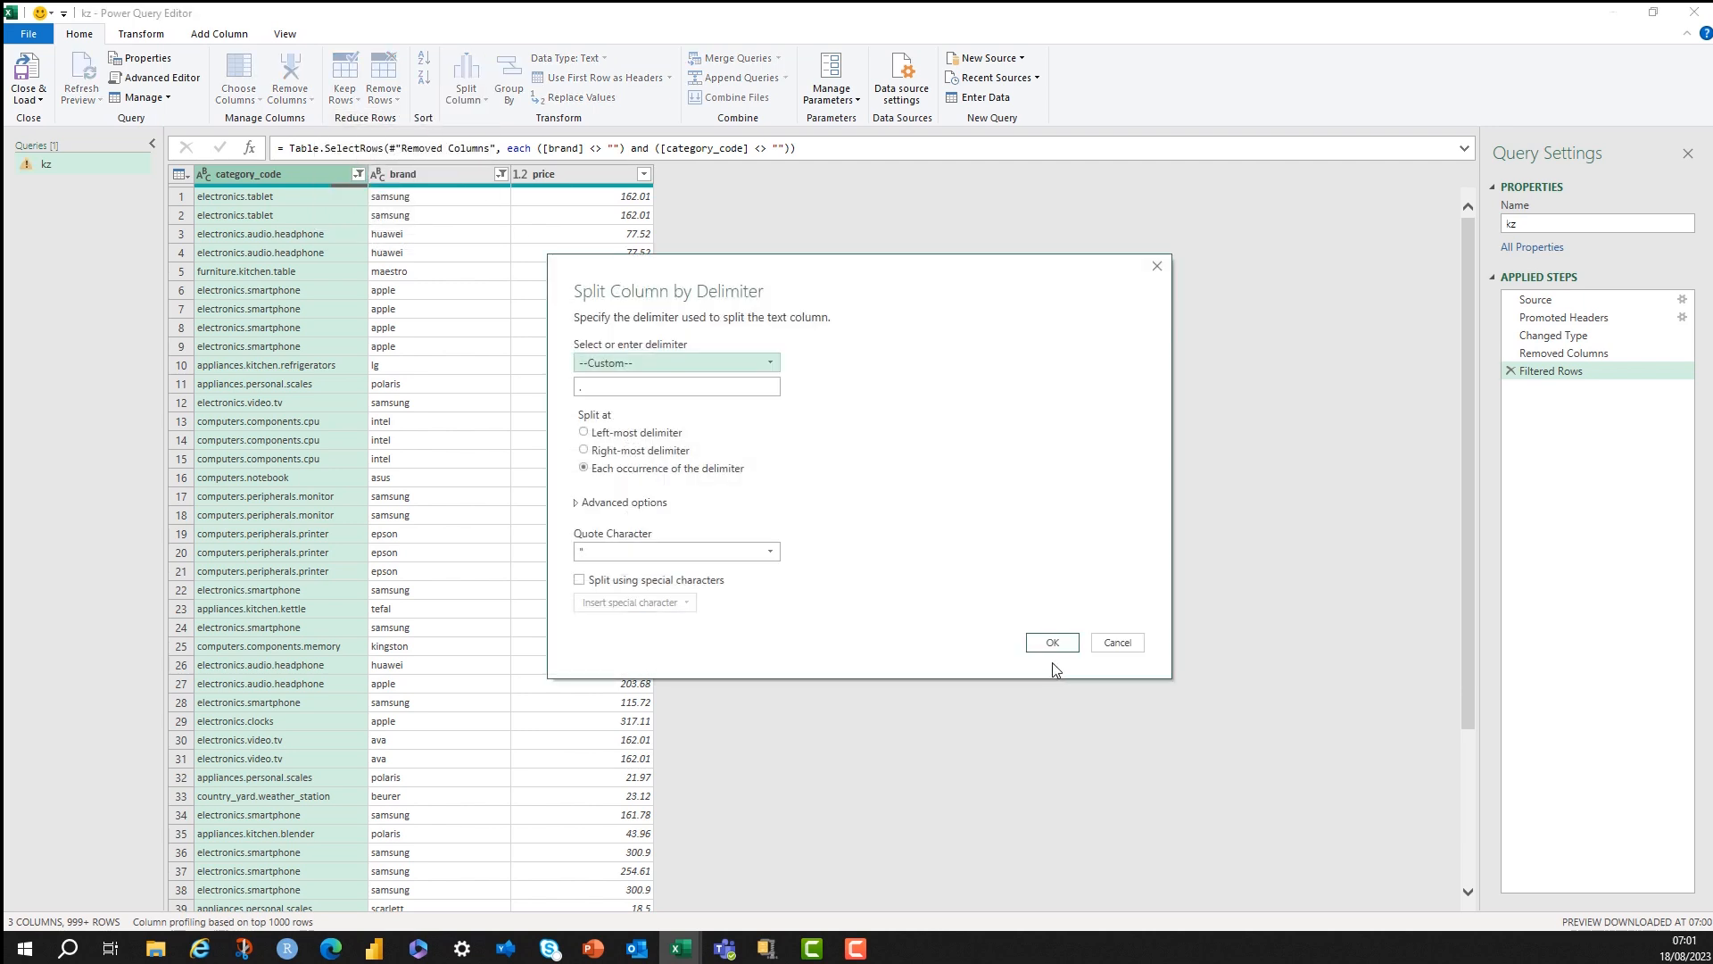
pyautogui.click(1049, 640)
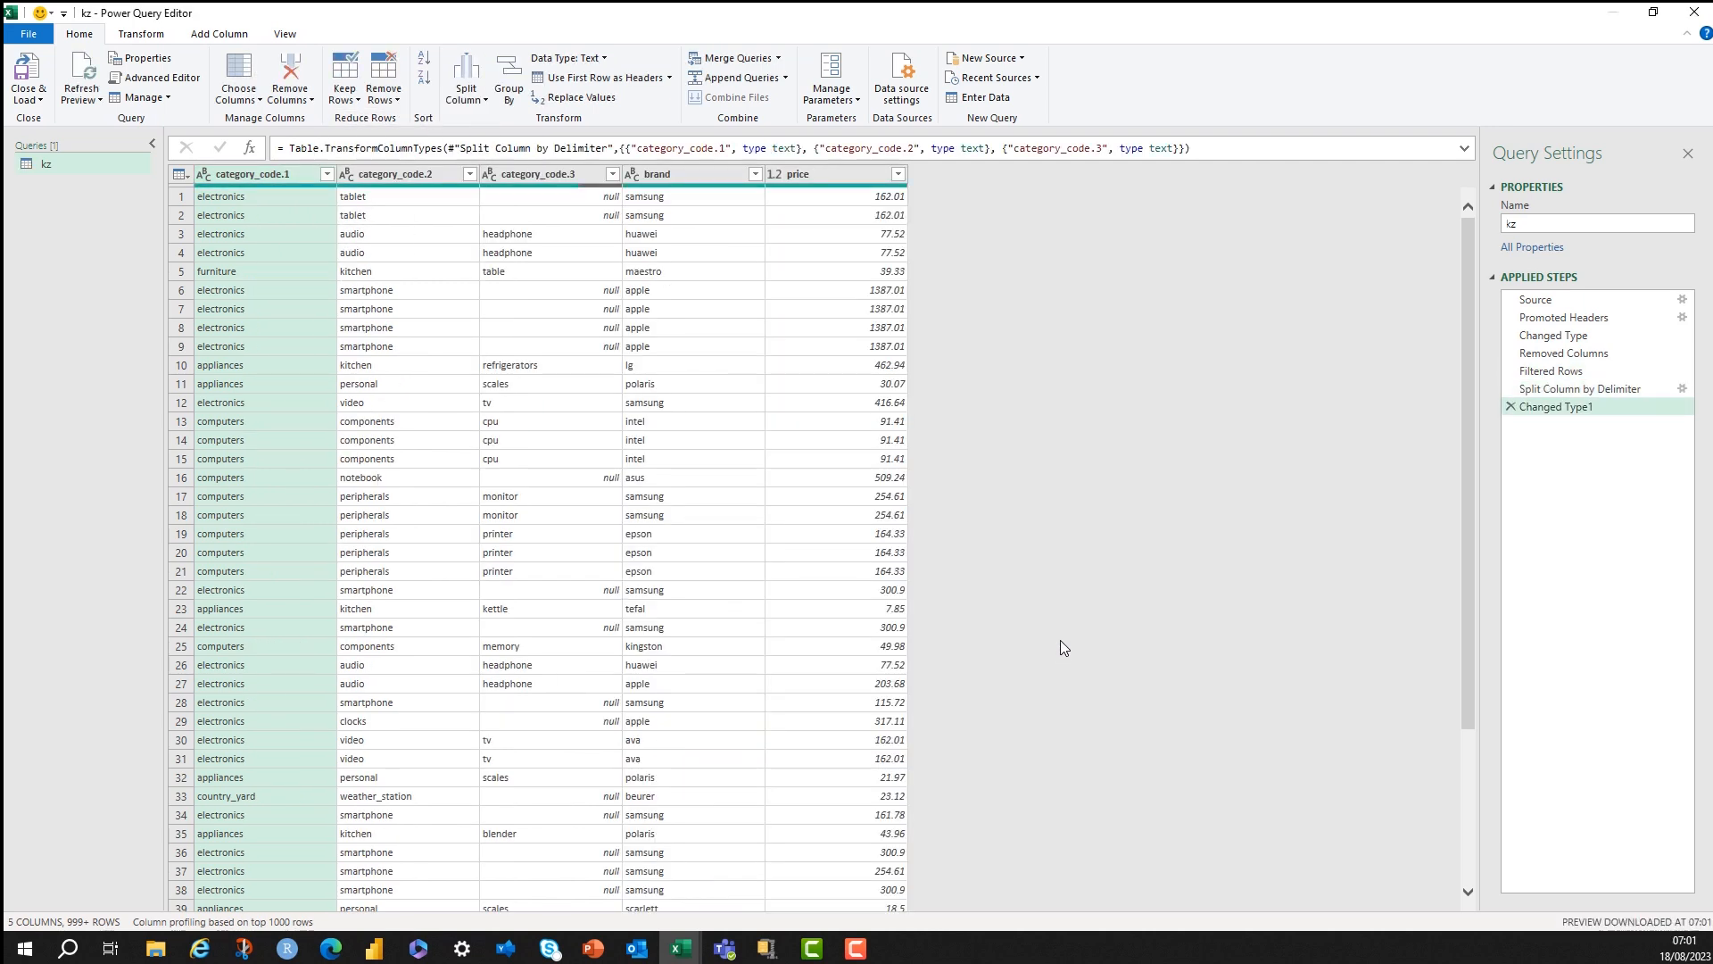
# Filter rows with a null category_code.3 out of the query.
pyautogui.click(471, 174)
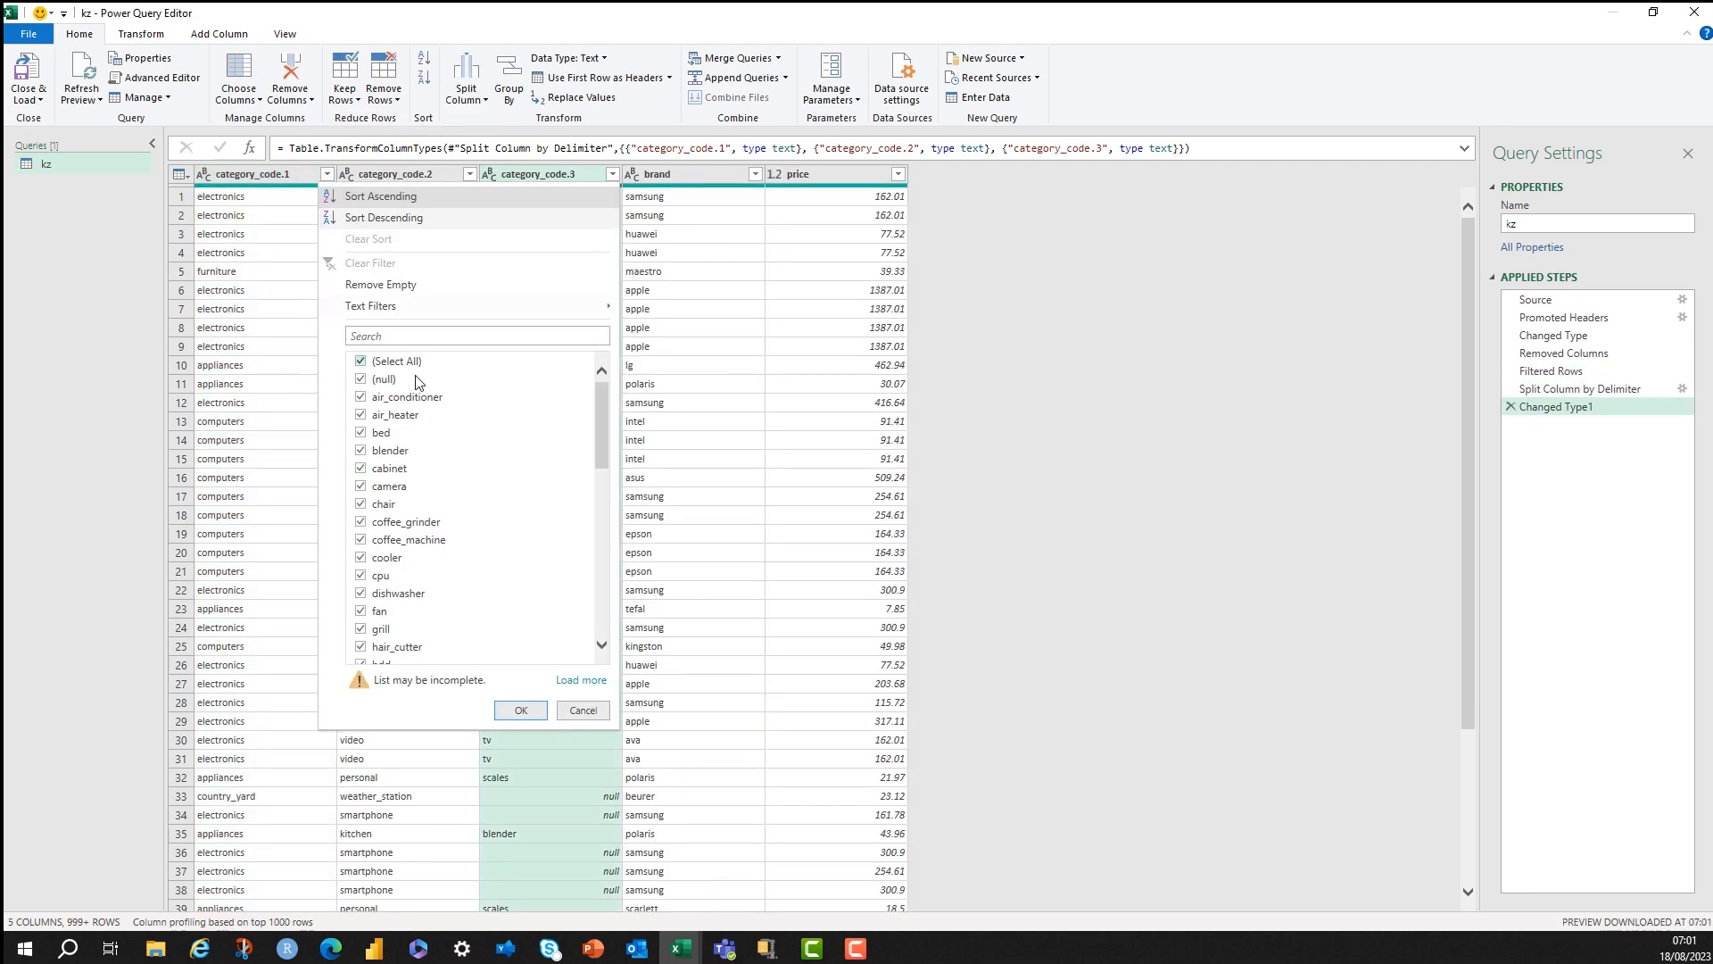
pyautogui.click(361, 378)
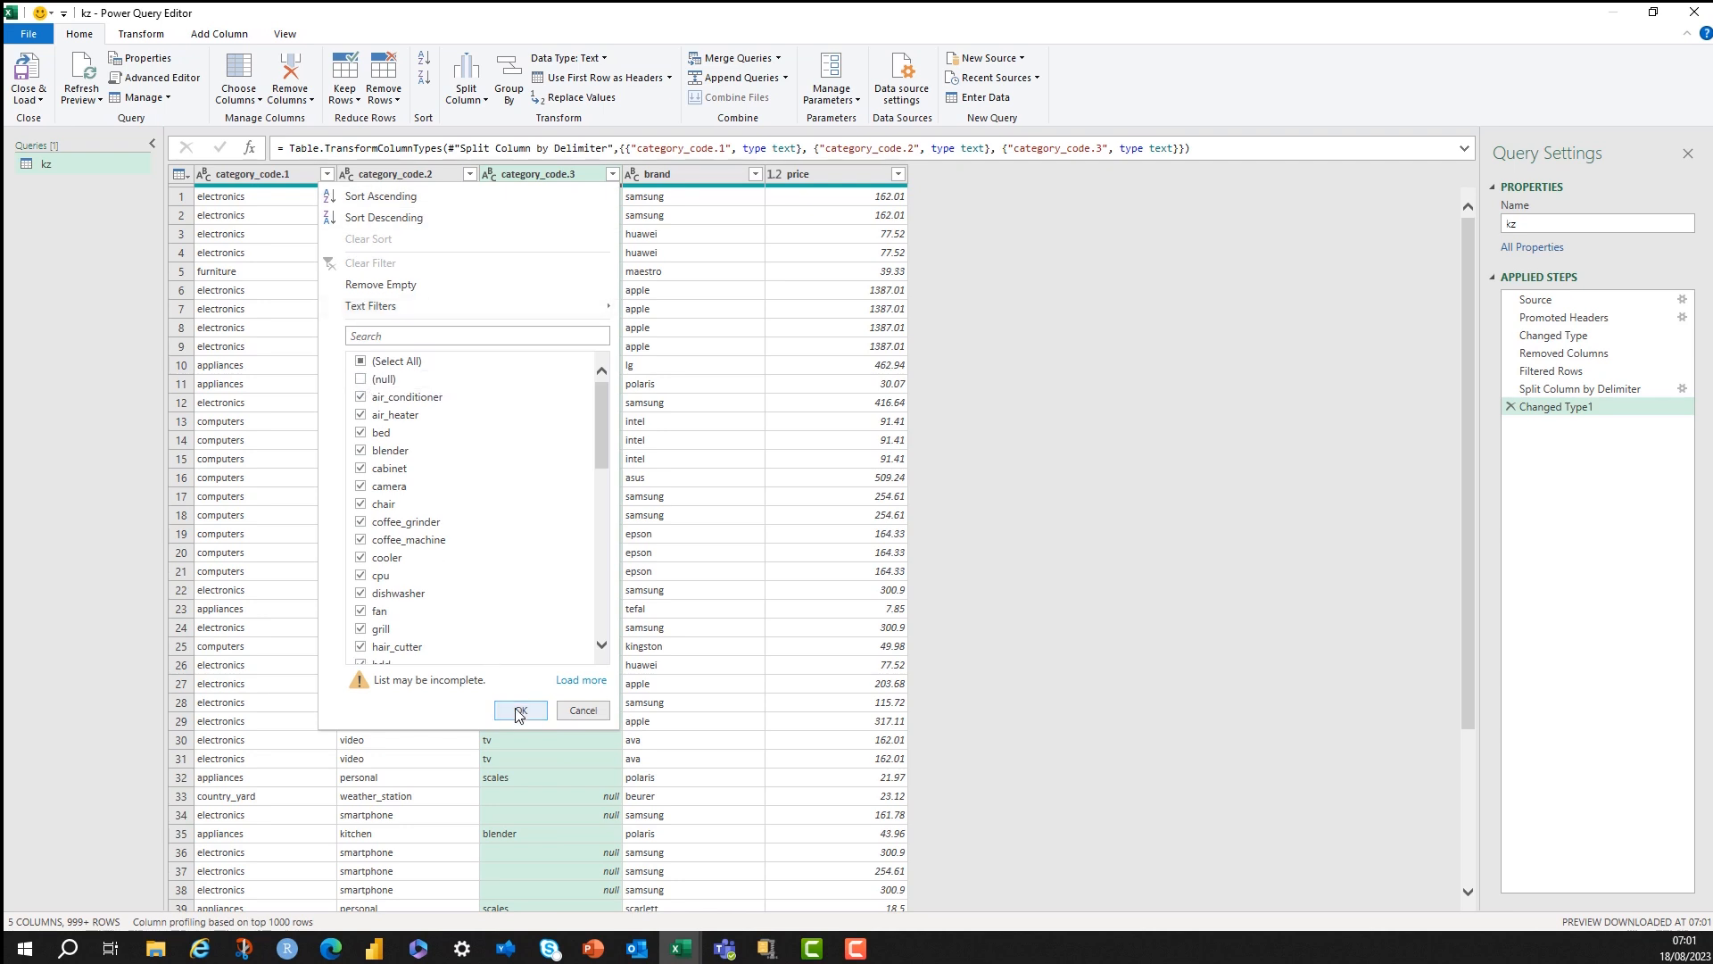
pyautogui.click(519, 710)
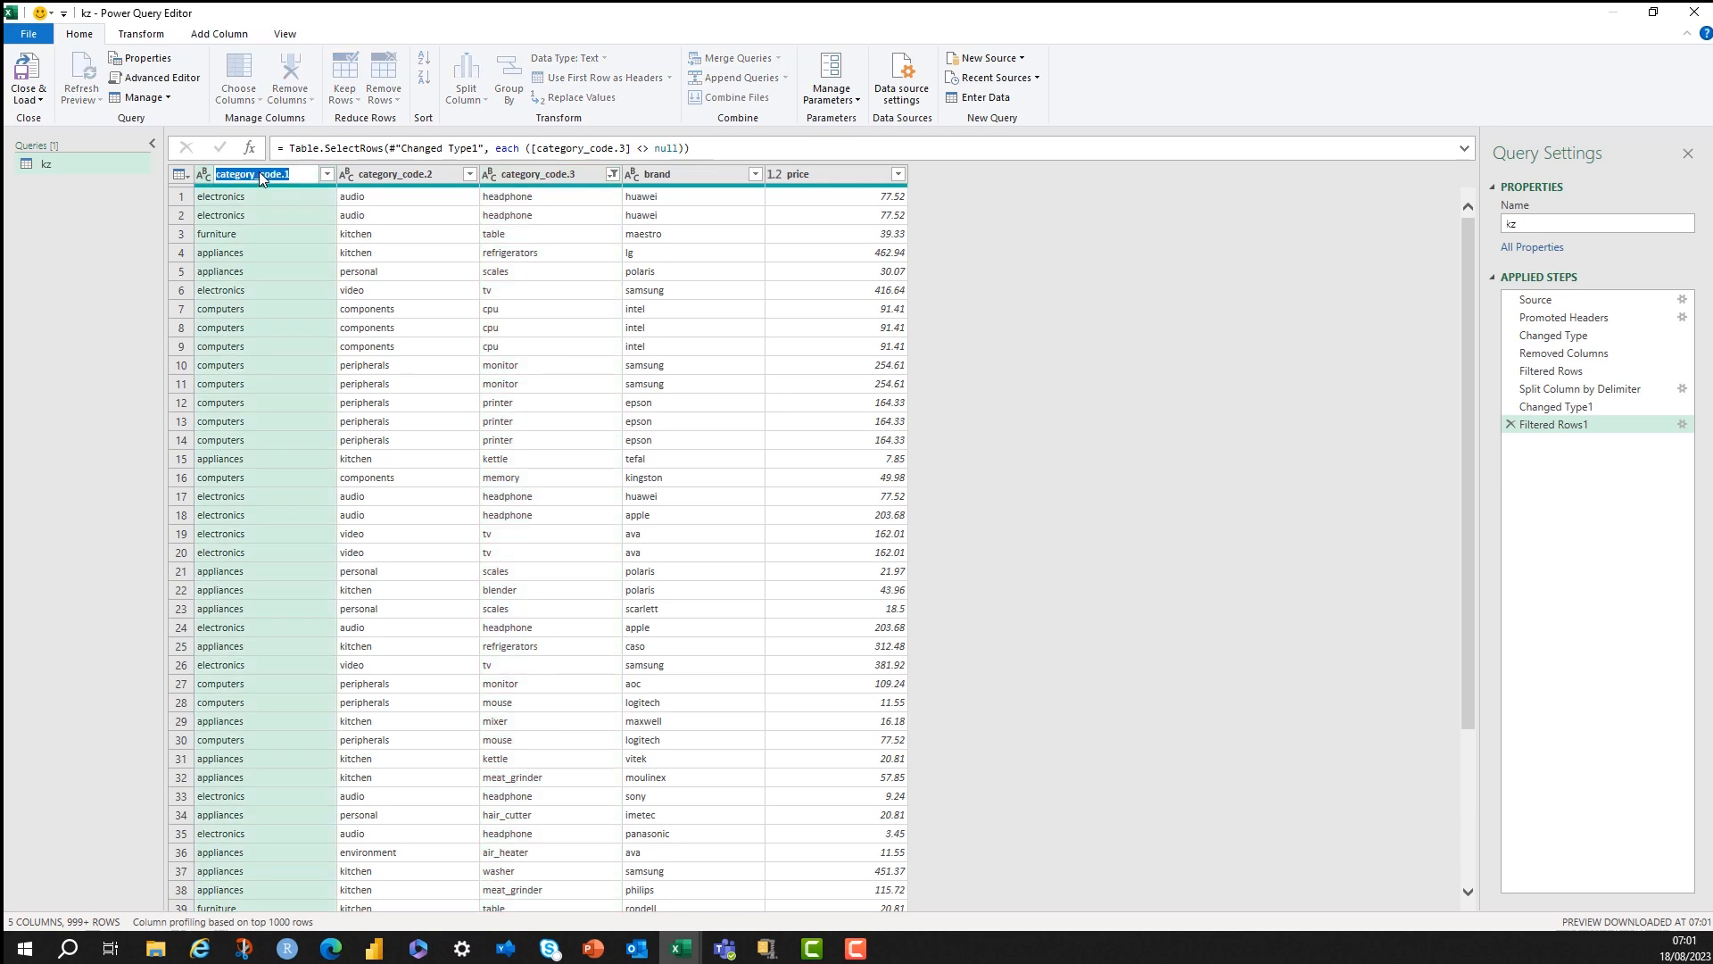
# Rename the three split category columns to Cat1, Cat2 and Cat3.
pyautogui.write('Cat1')
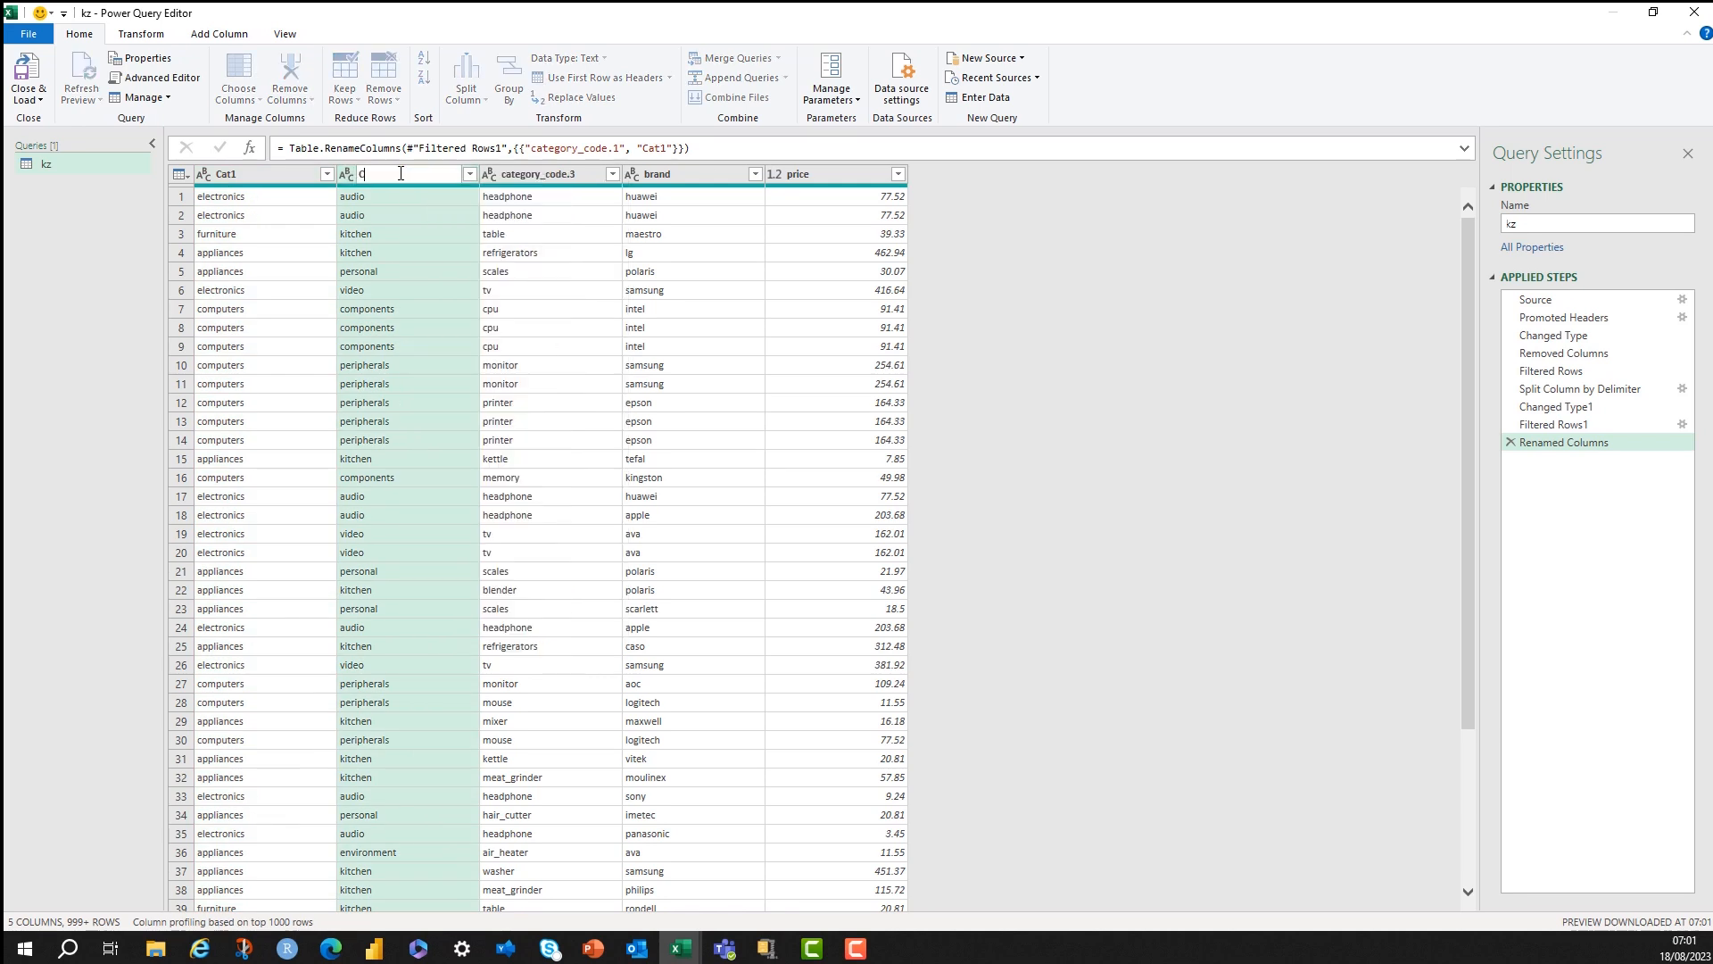
pyautogui.write('at2')
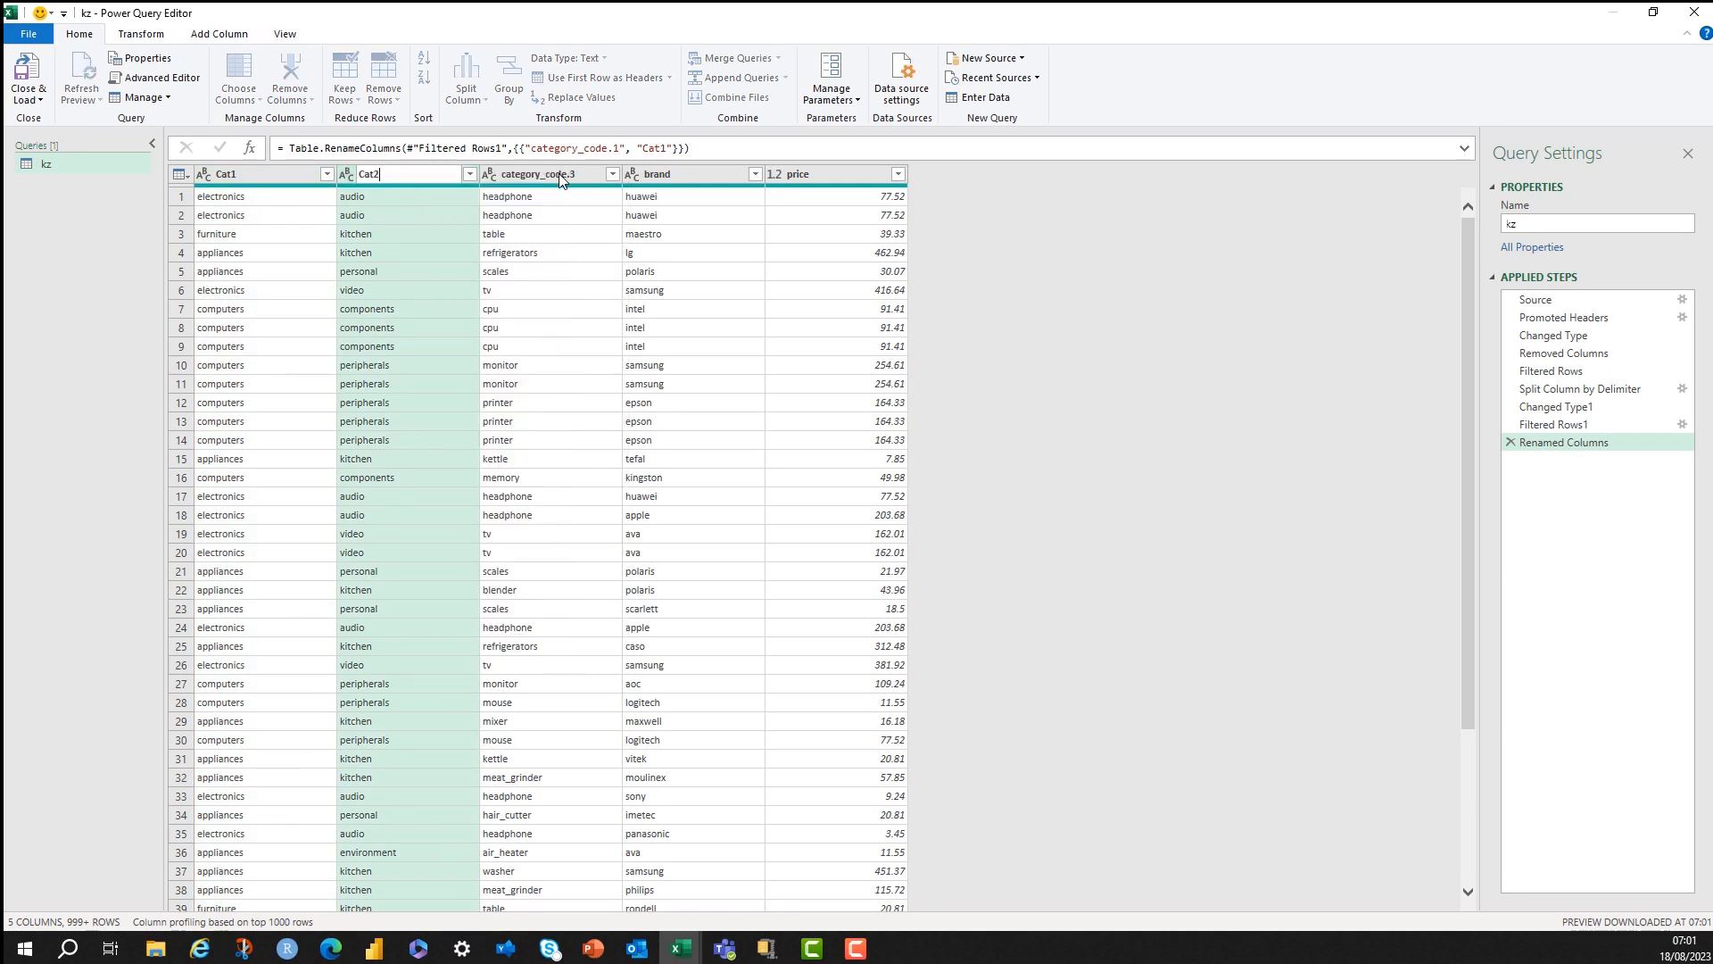
pyautogui.rightClick(544, 173)
pyautogui.write('Cat3')
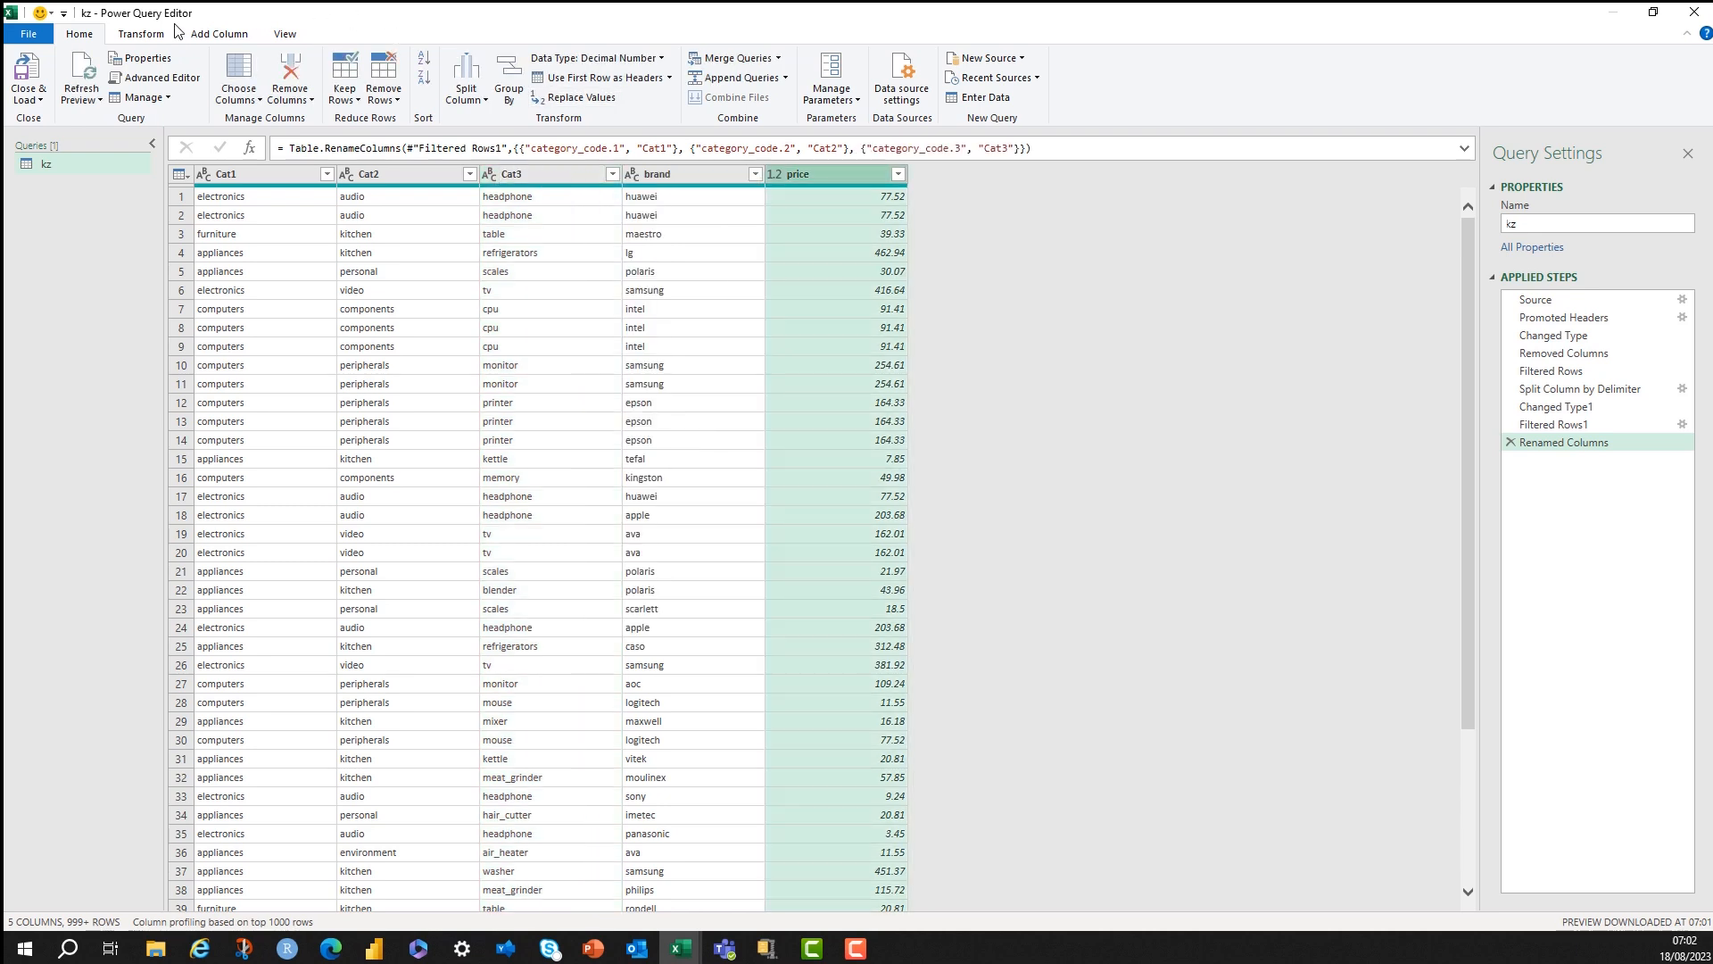
# Show the From Number Information choices (Is Even, Is Odd, Sign) for adding a column.
pyautogui.click(139, 34)
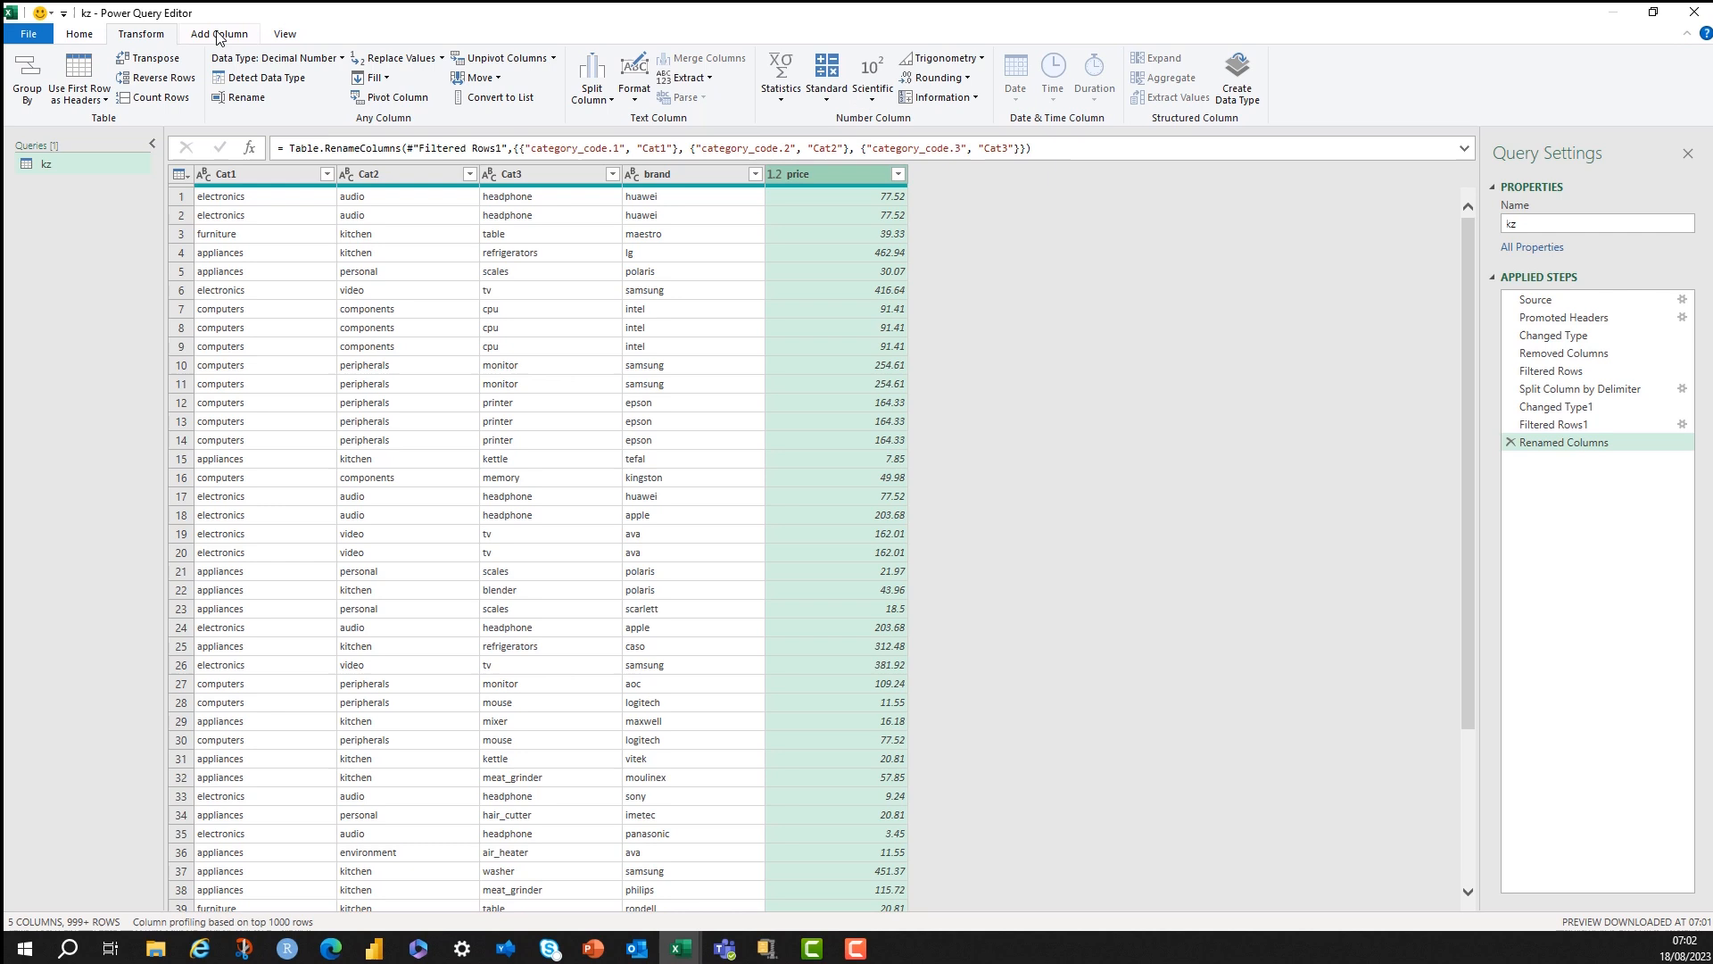
pyautogui.click(218, 34)
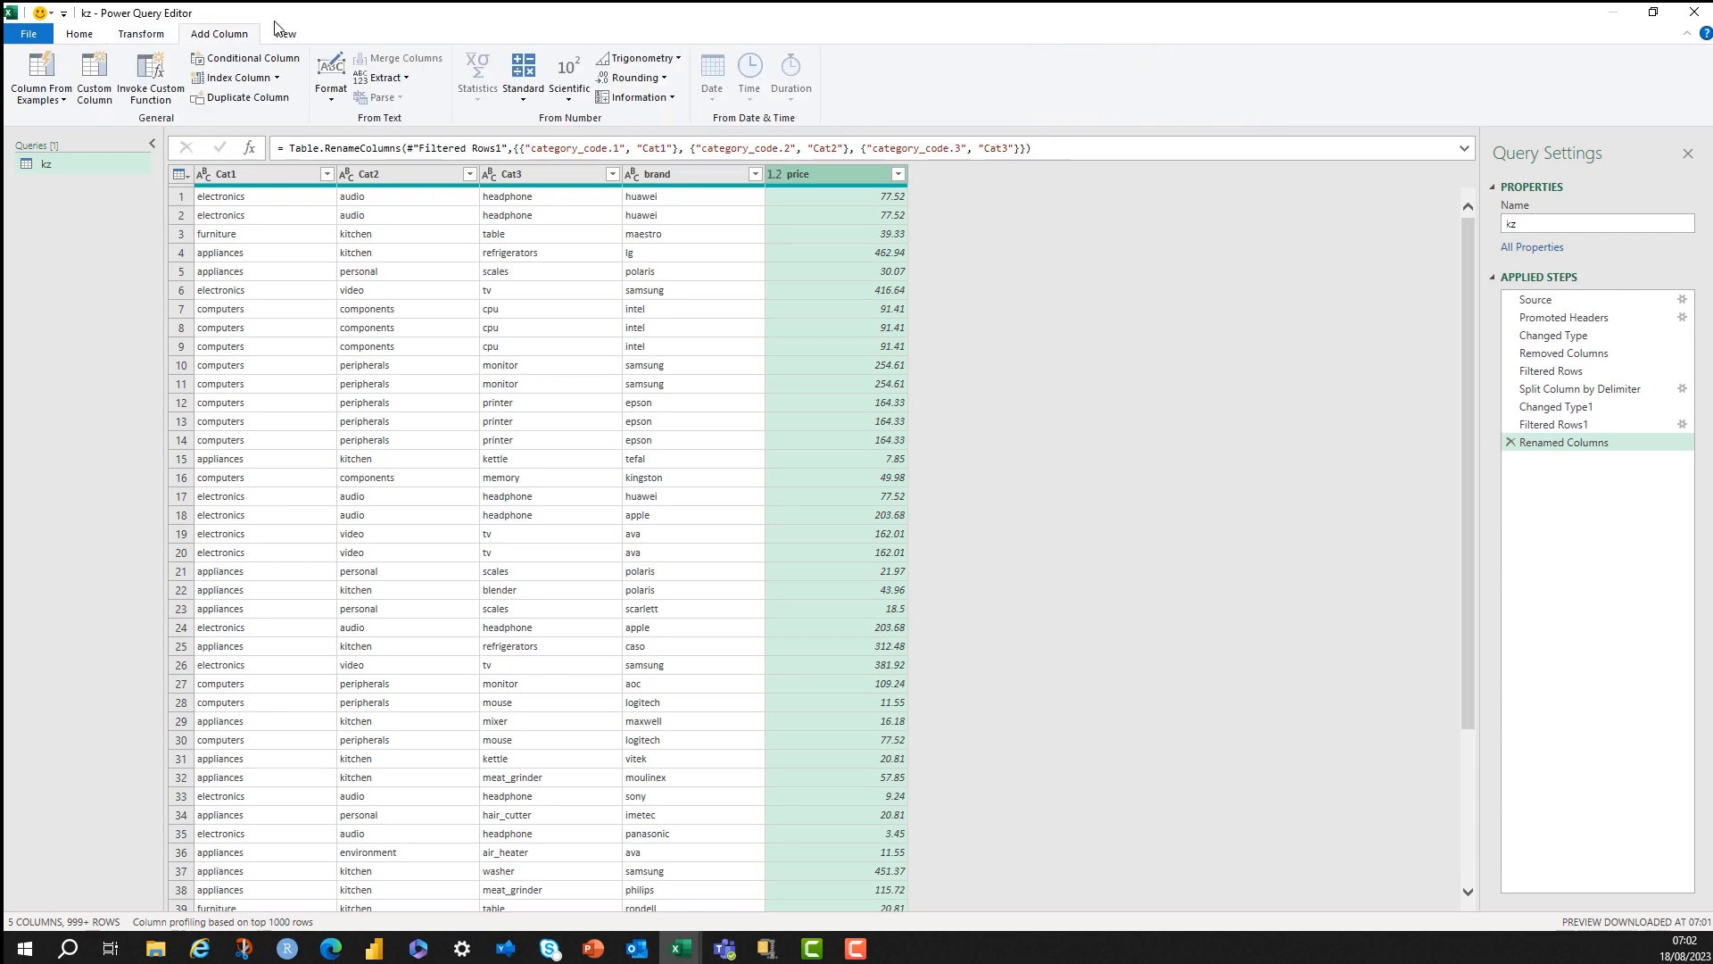
pyautogui.moveTo(474, 77)
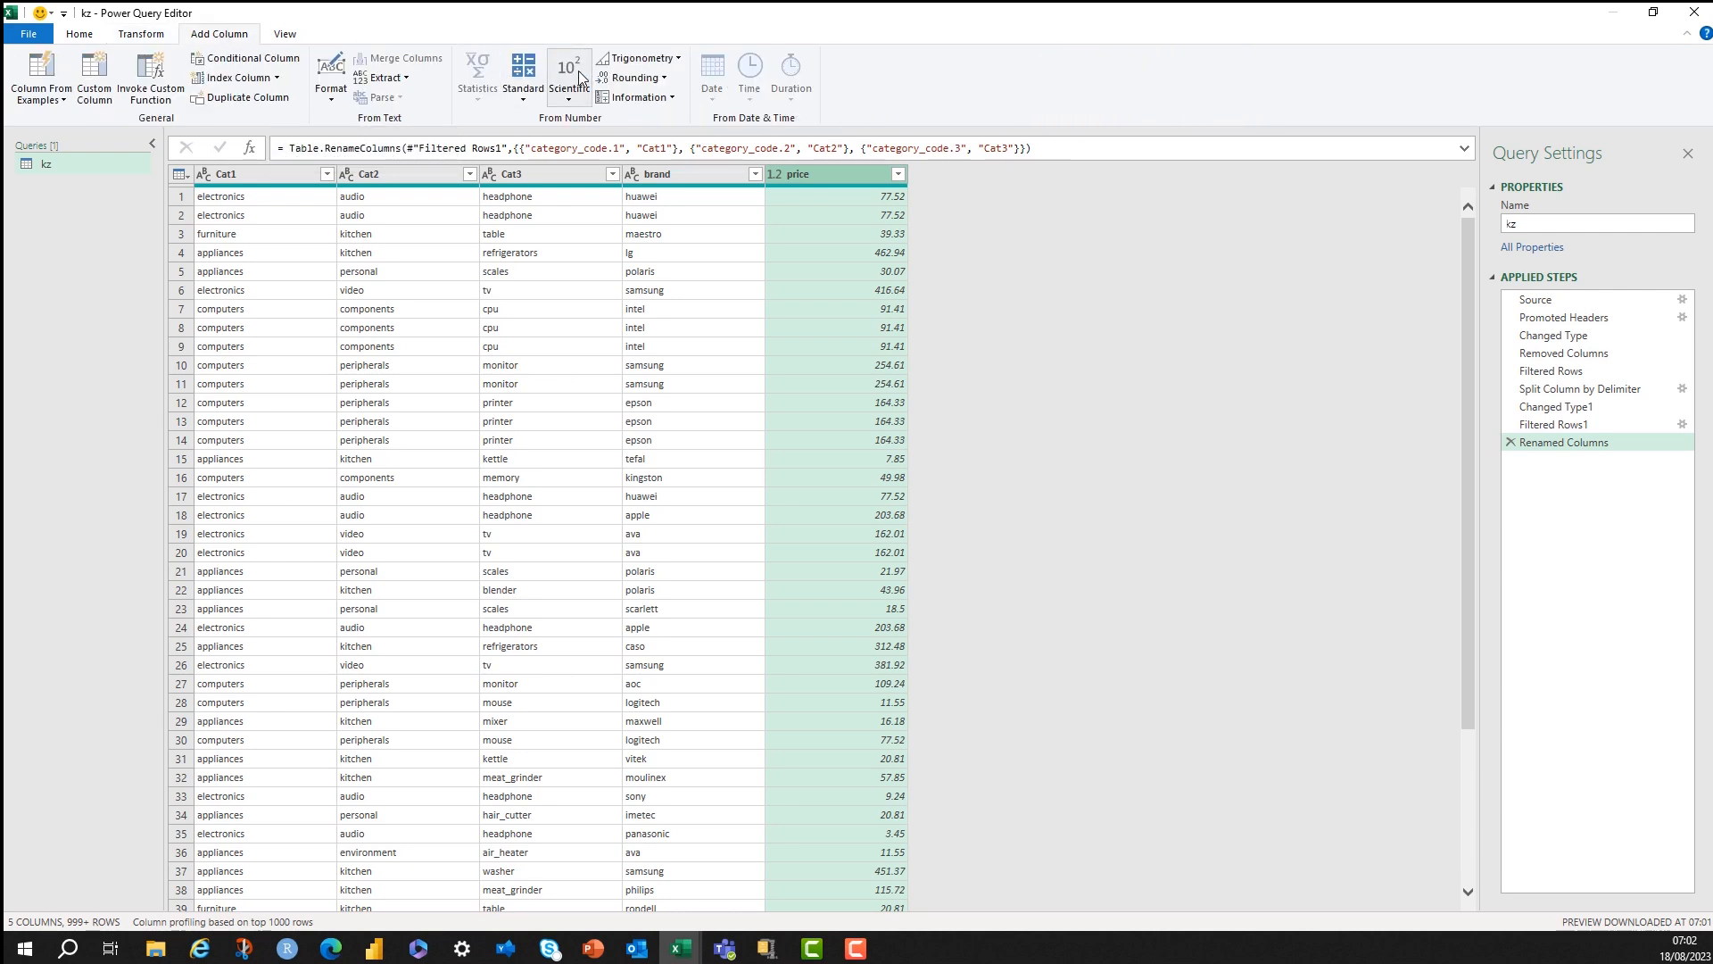
pyautogui.click(638, 97)
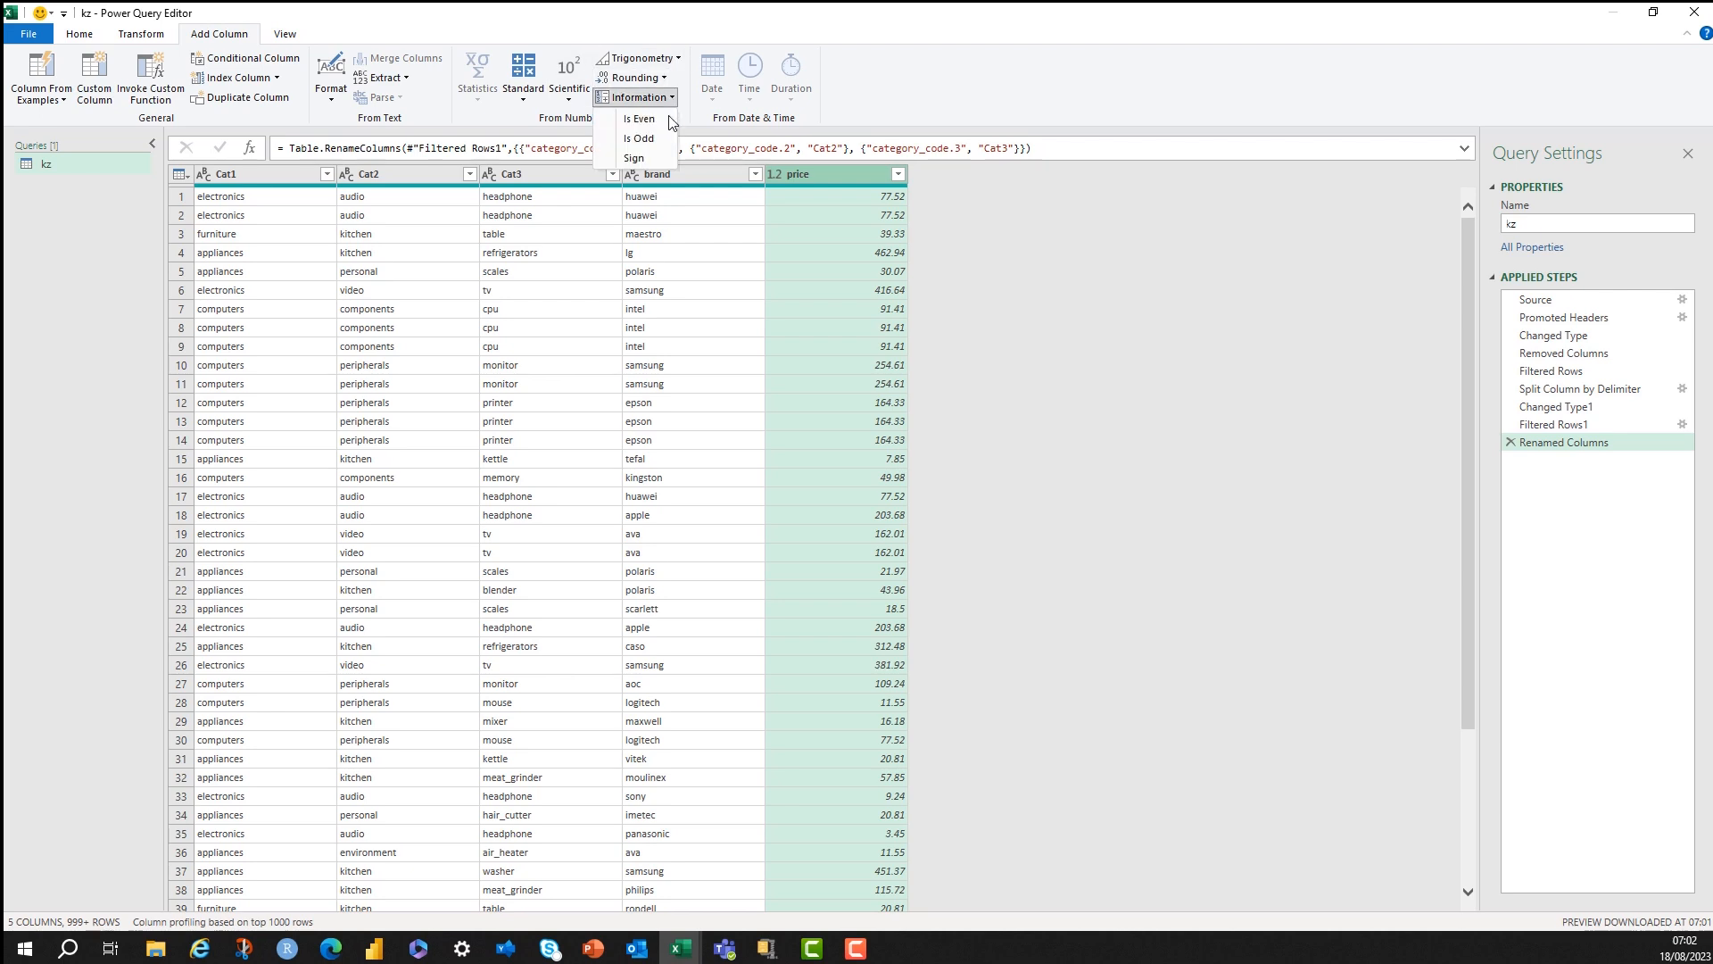
pyautogui.moveTo(639, 138)
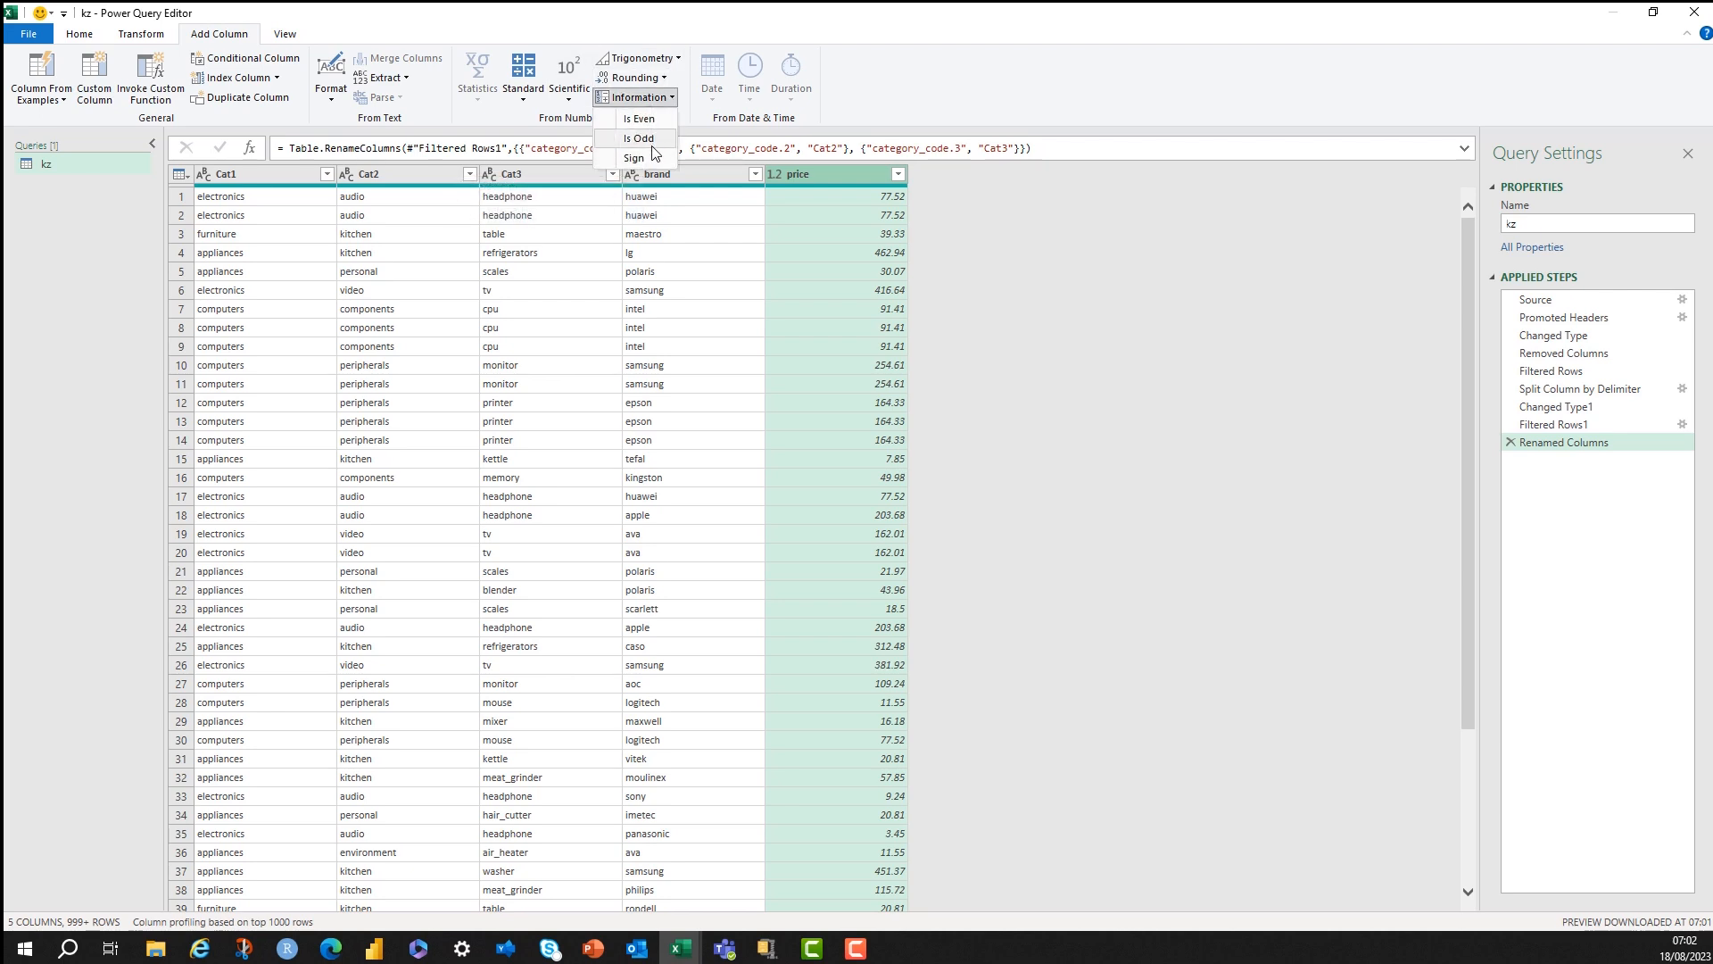
pyautogui.click(632, 157)
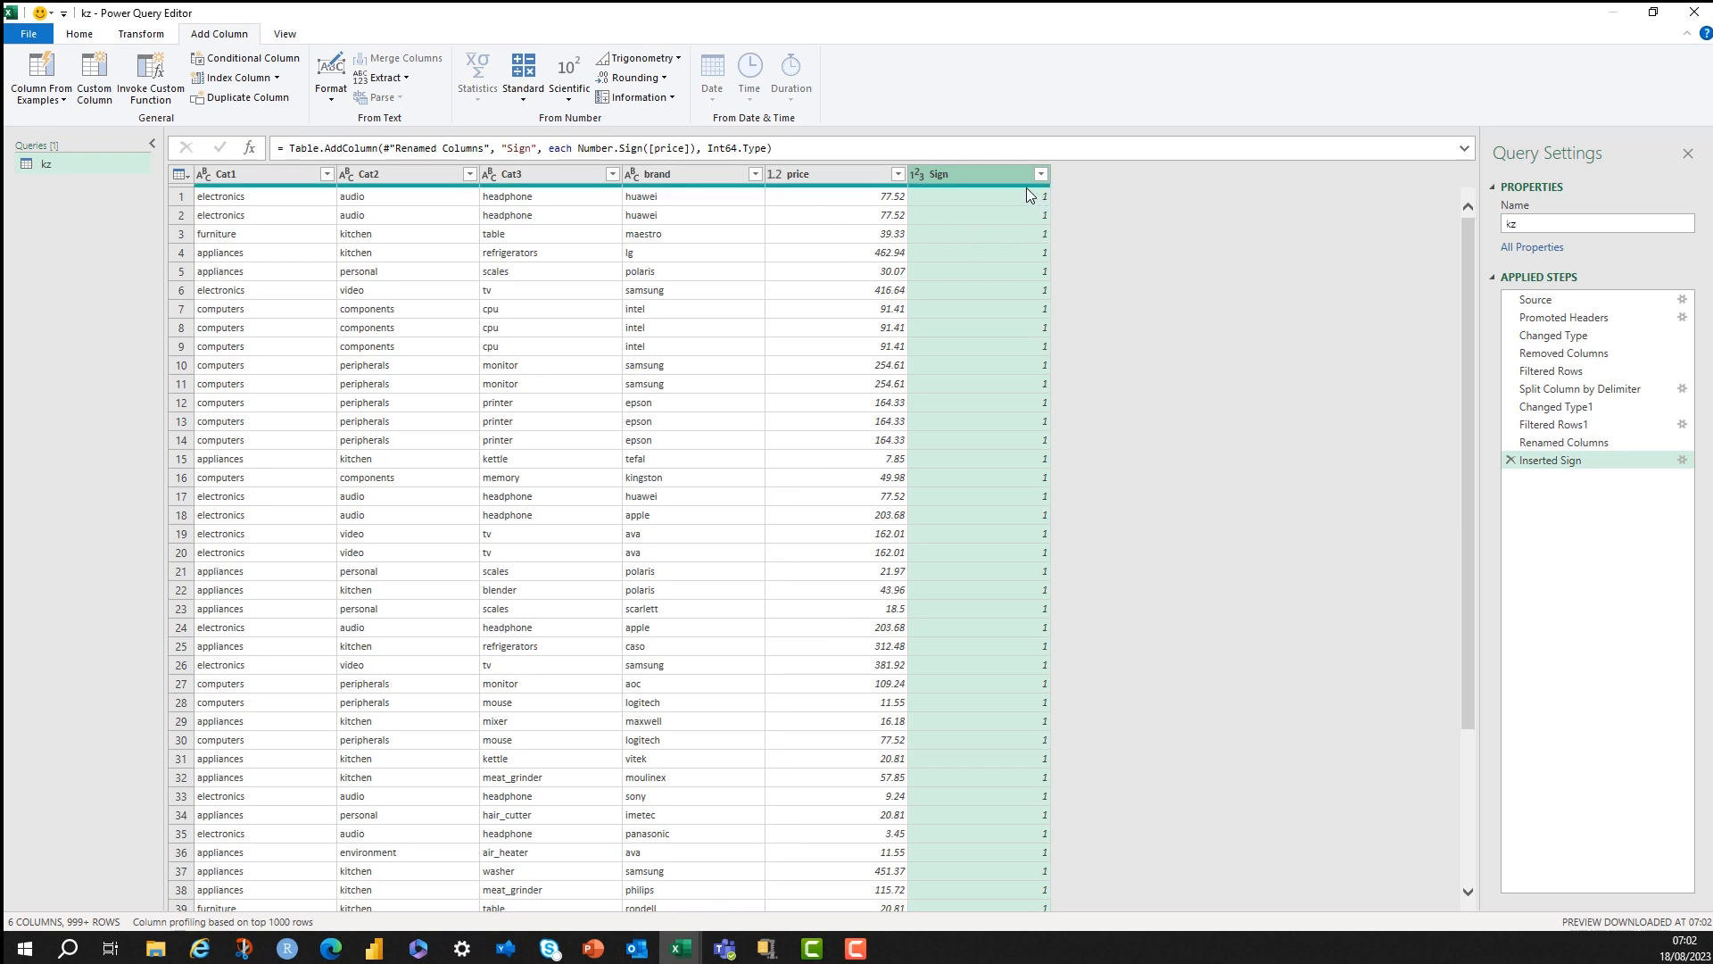
pyautogui.moveTo(1045, 179)
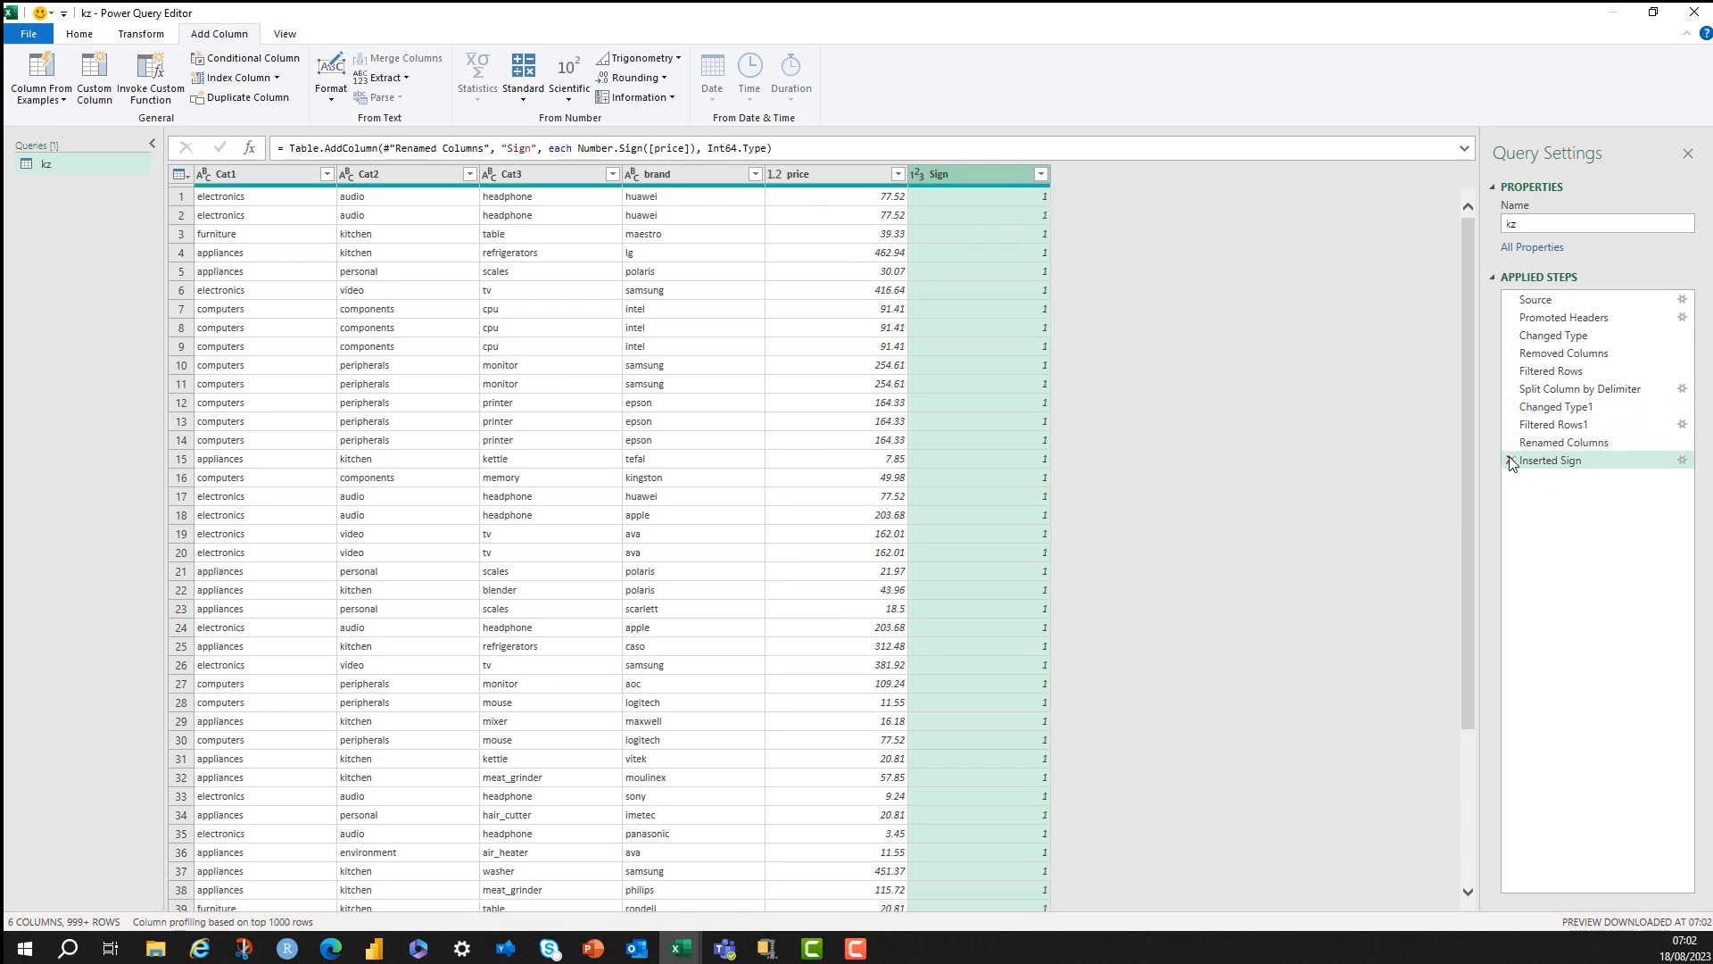
pyautogui.click(1566, 441)
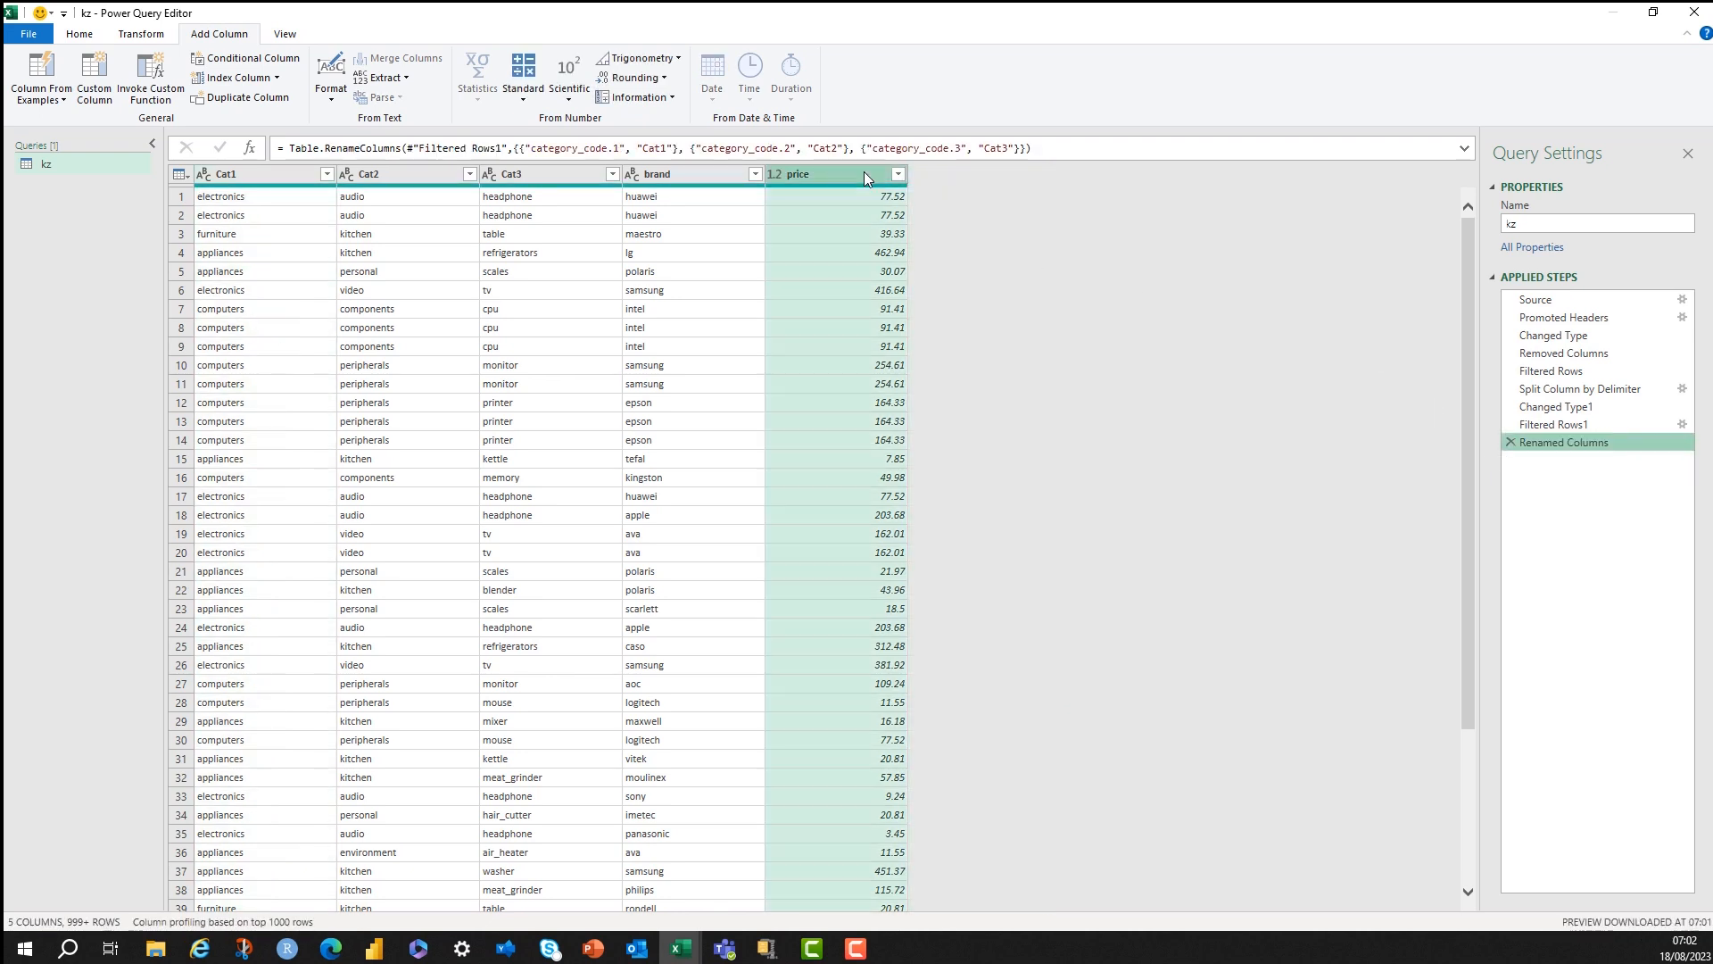
pyautogui.click(633, 96)
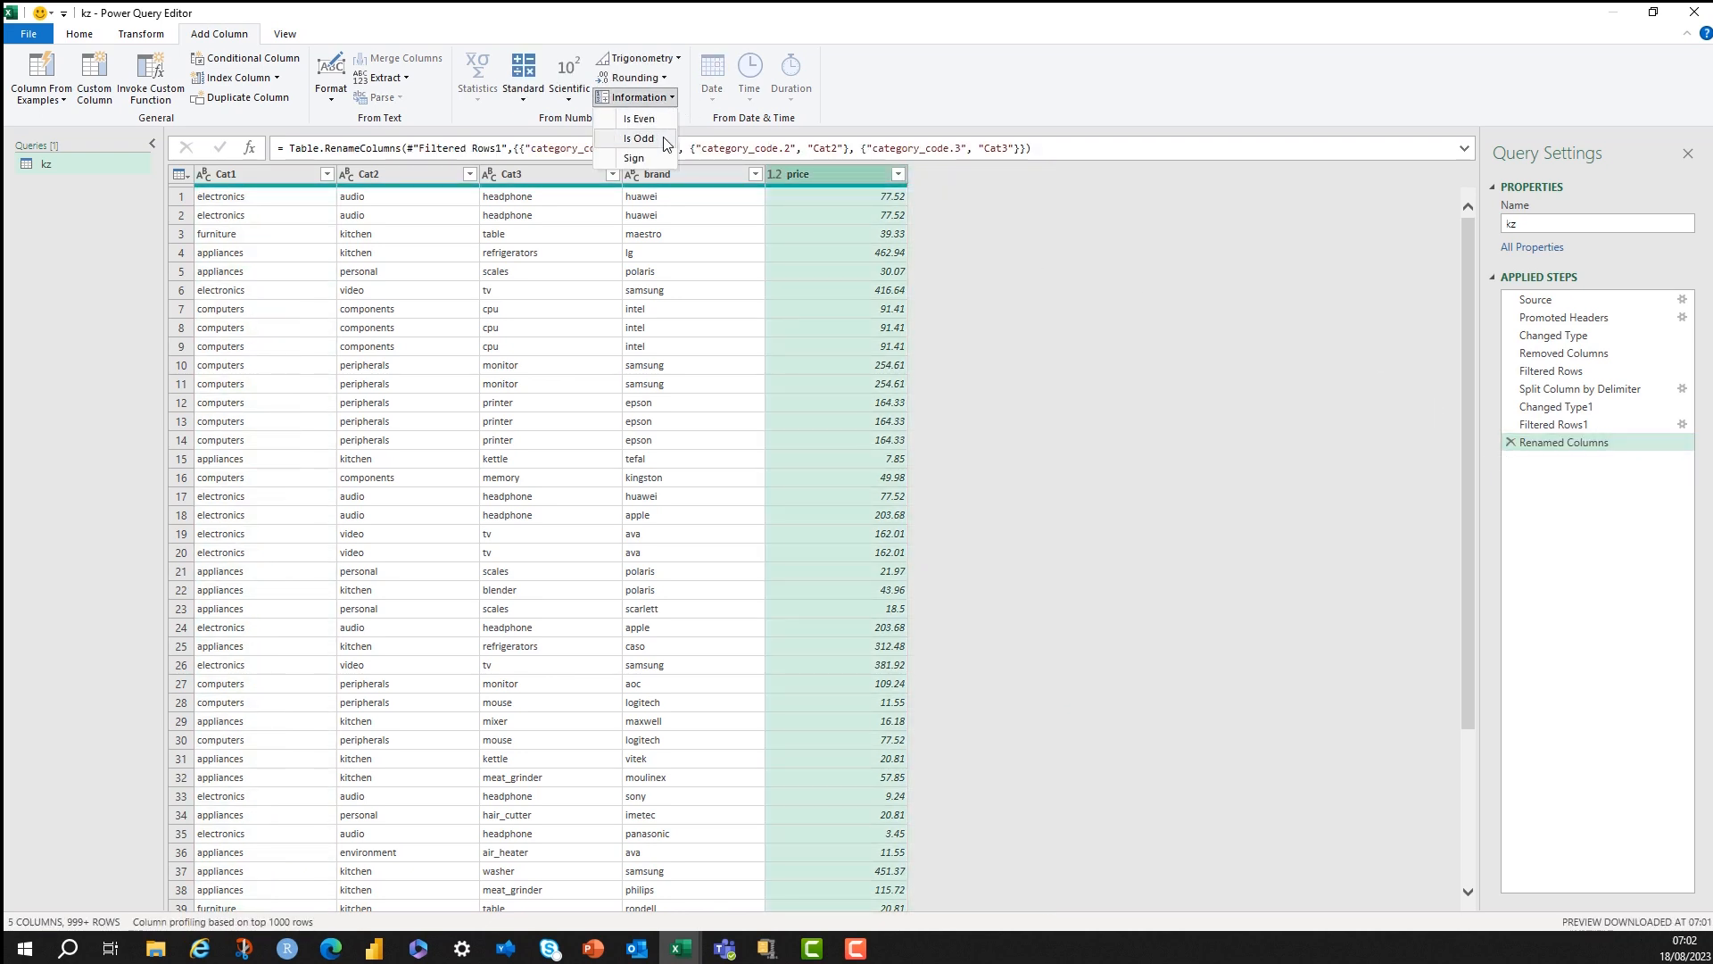
pyautogui.click(639, 138)
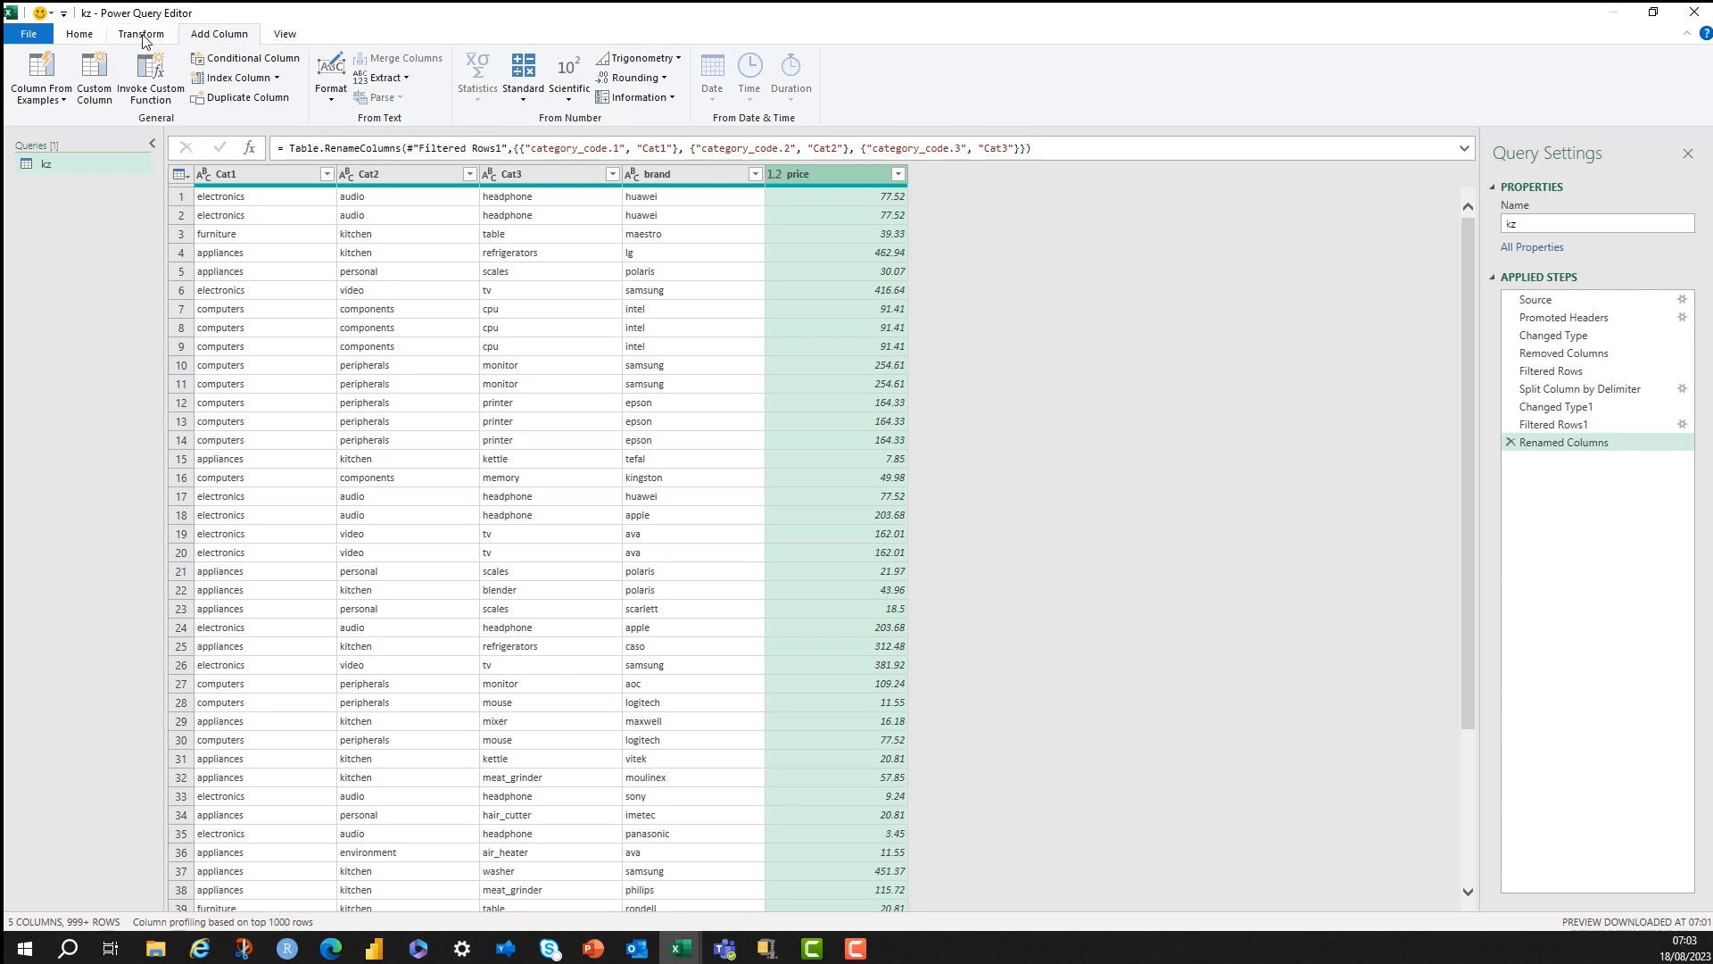
pyautogui.click(139, 34)
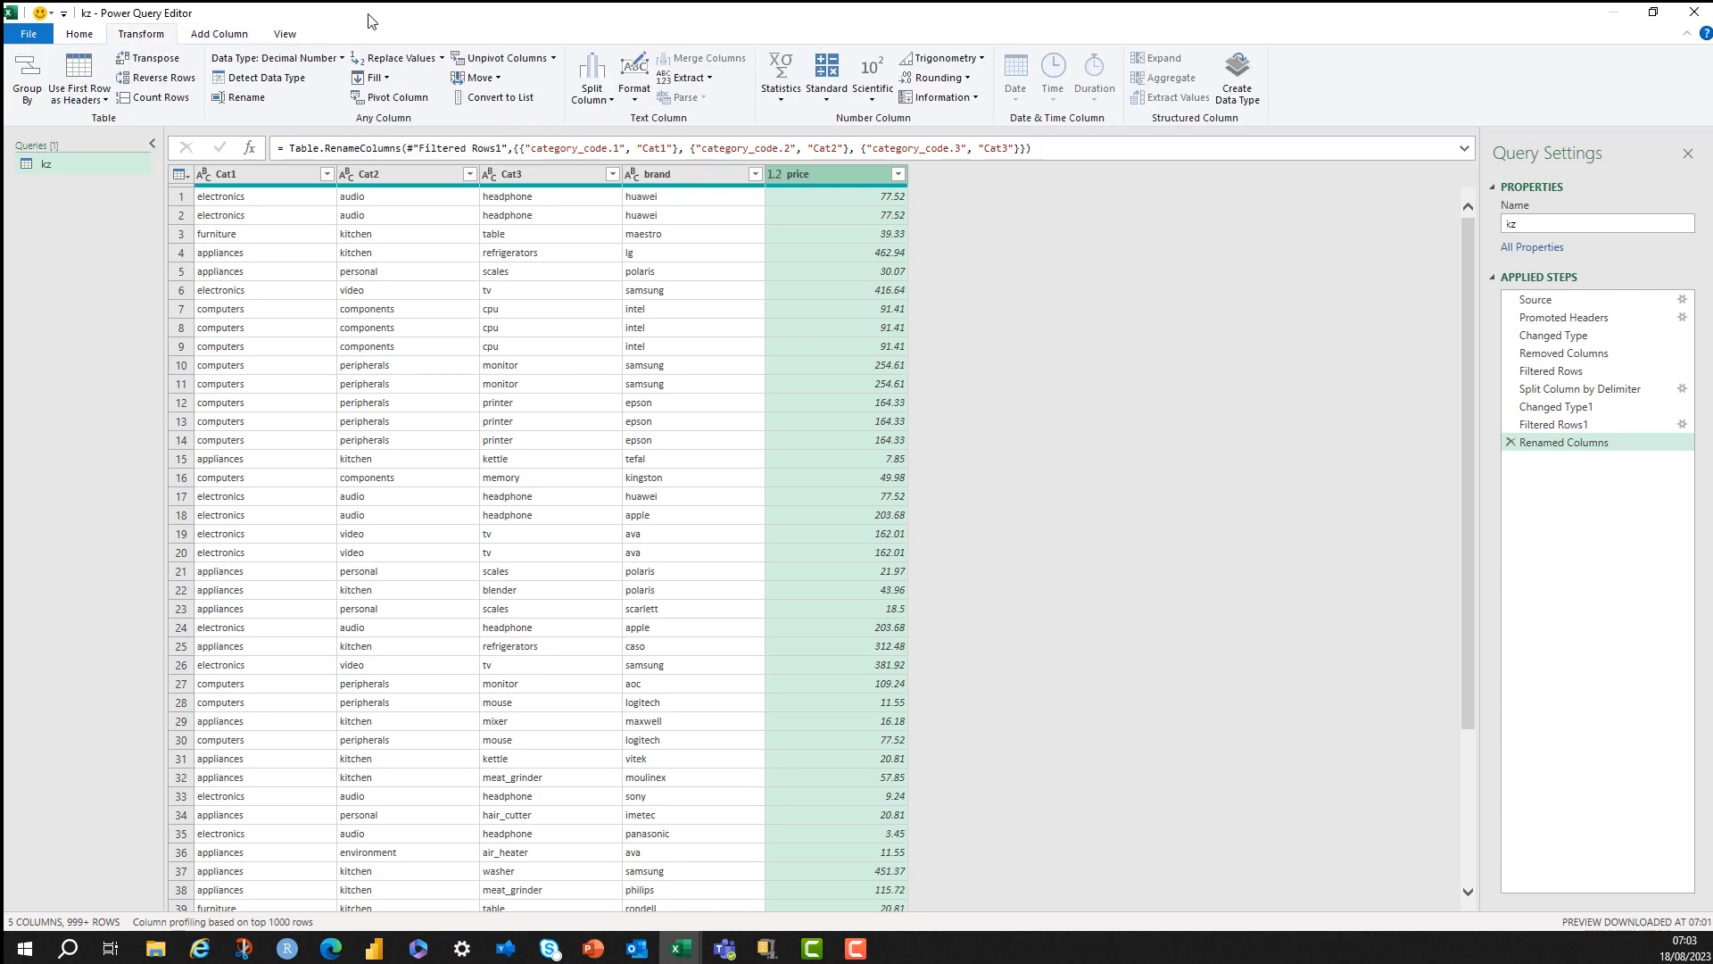
pyautogui.moveTo(810, 123)
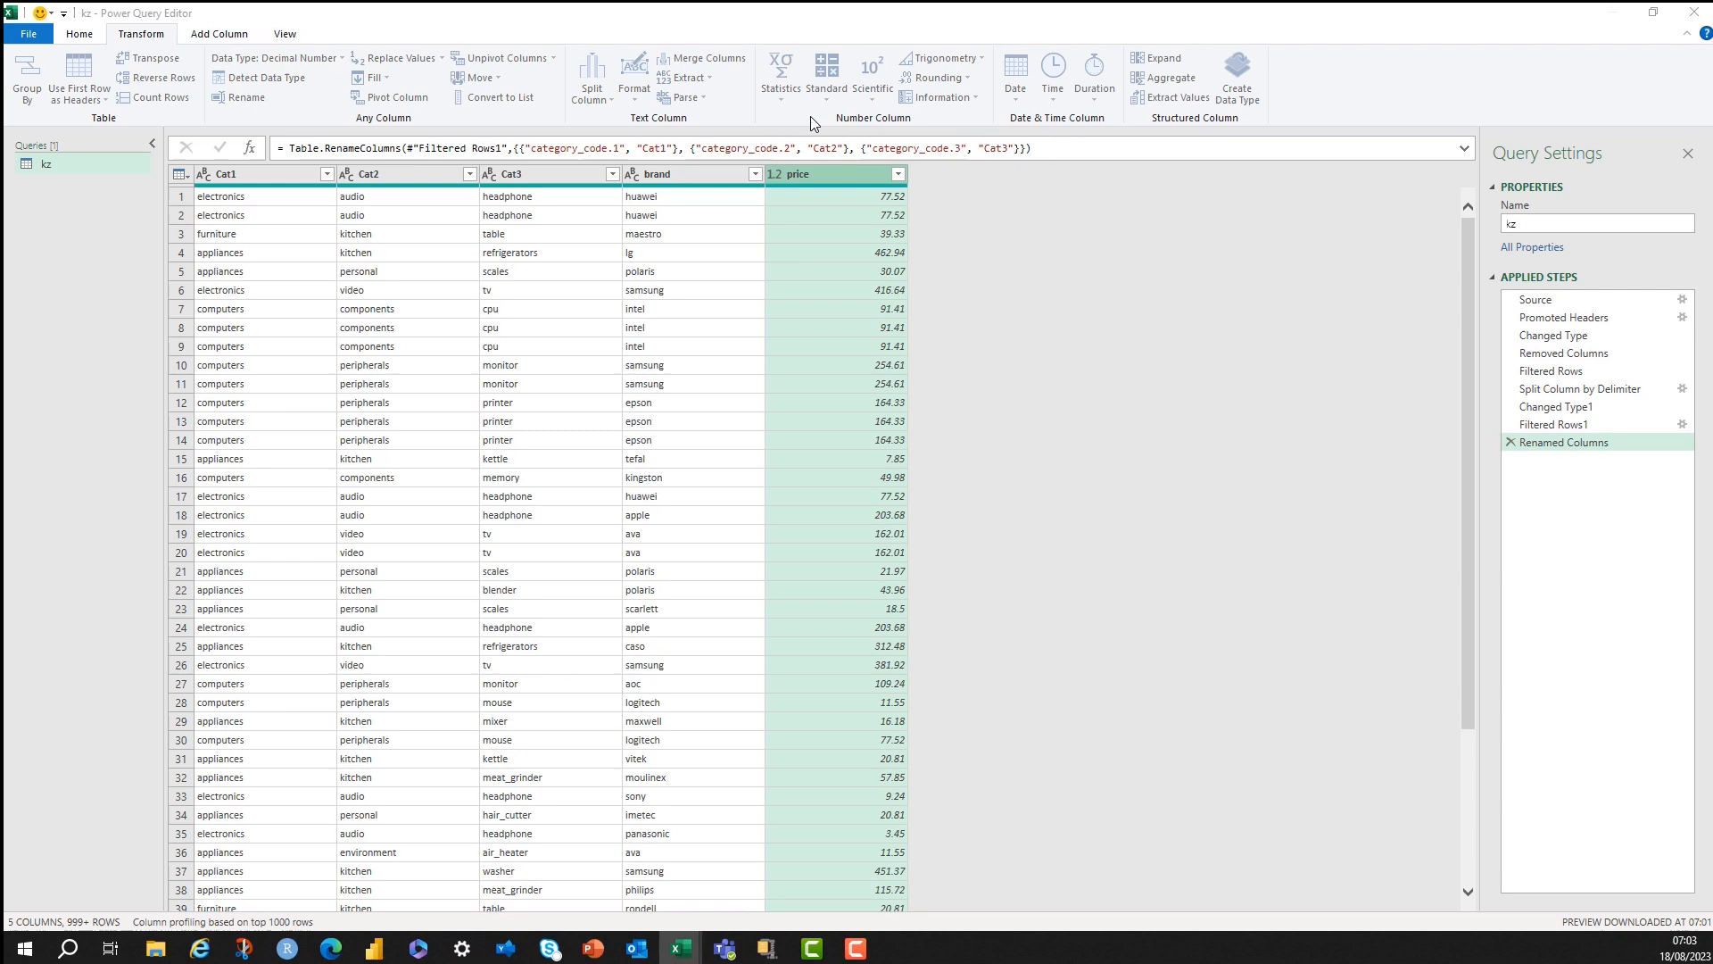
pyautogui.write('2')
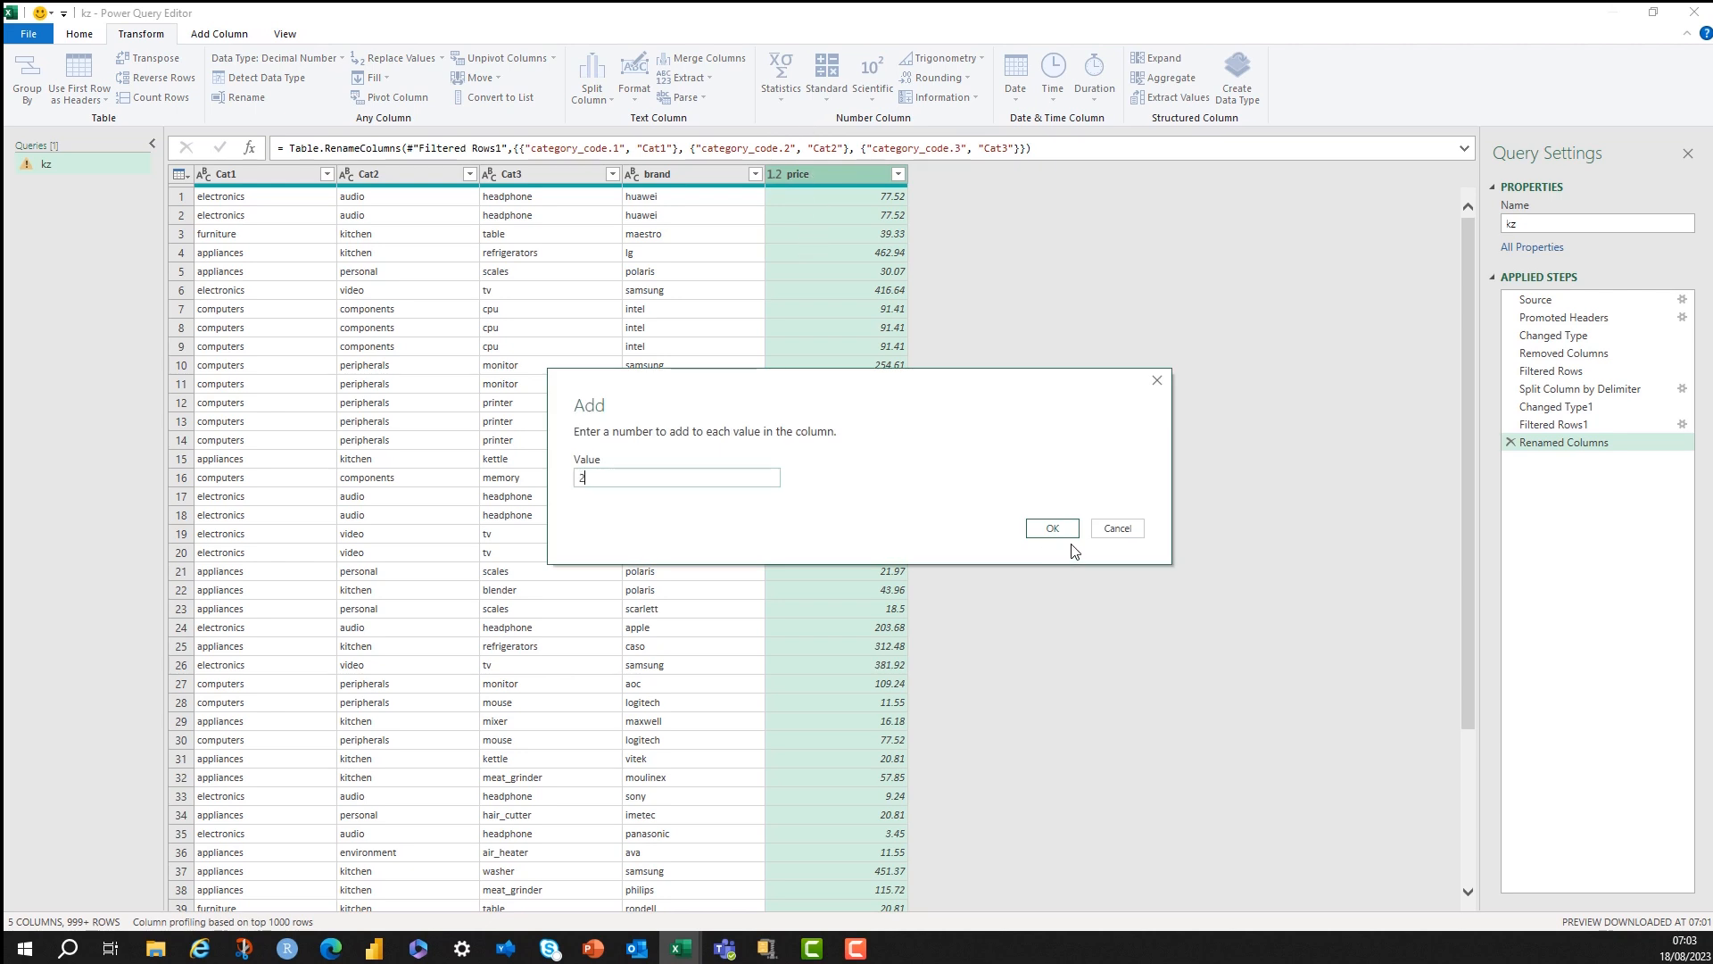
pyautogui.click(1050, 529)
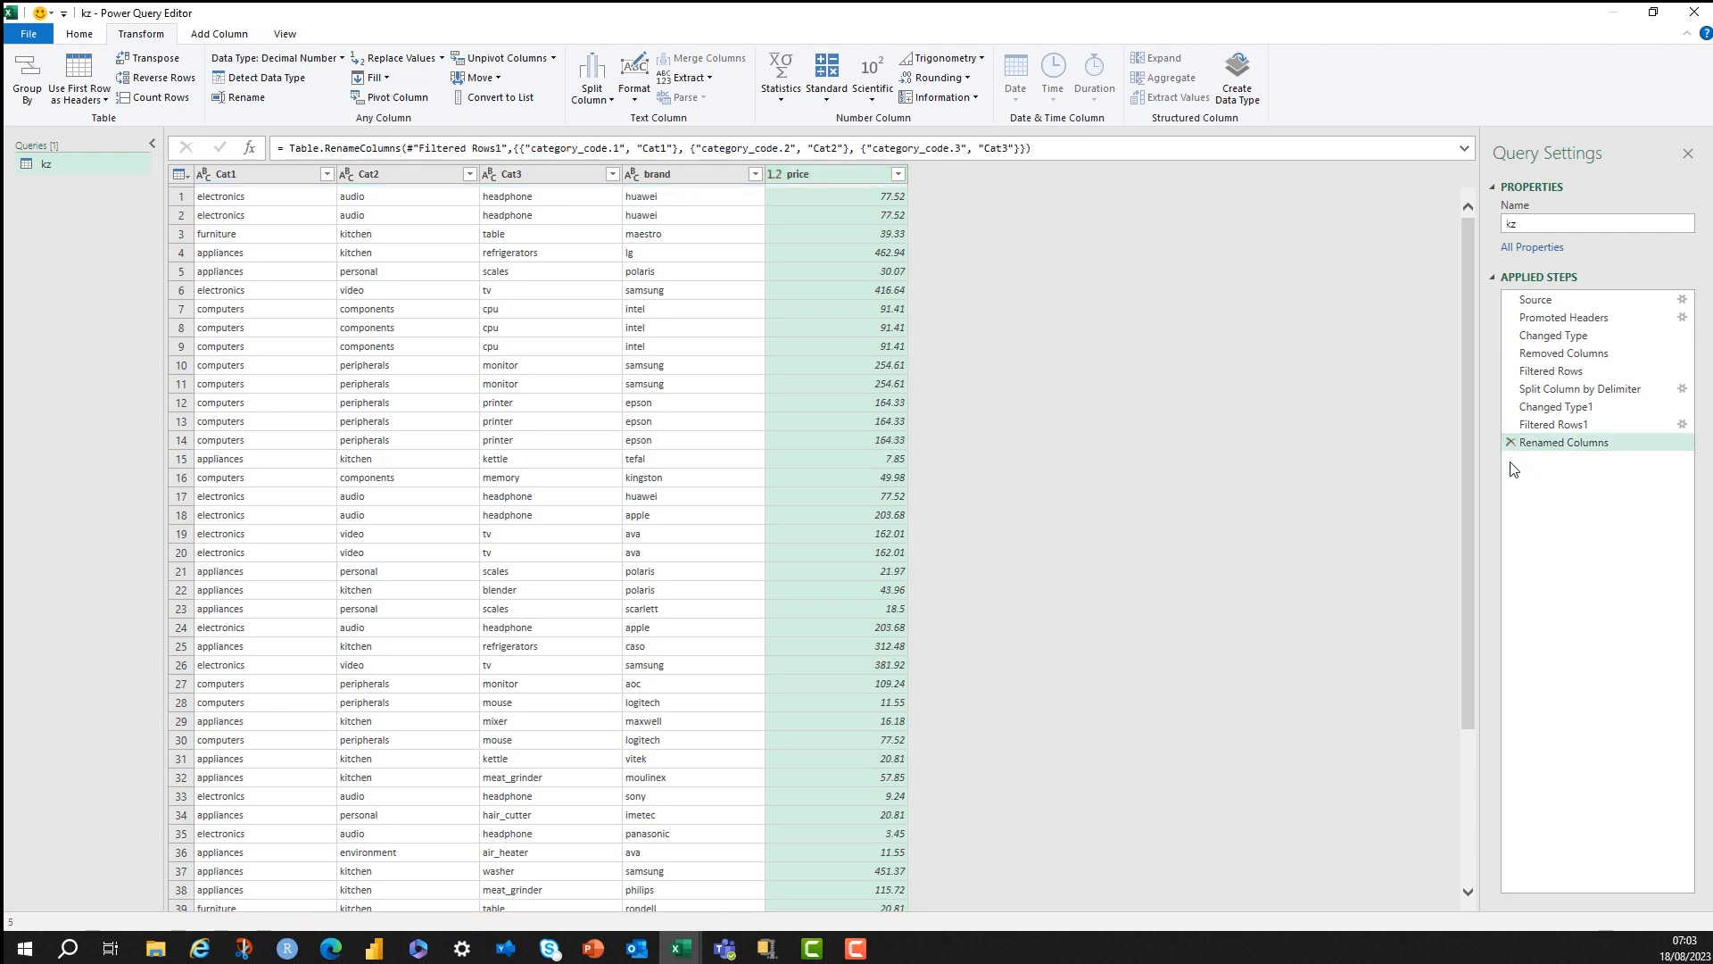
# Add a column multiplying price by 0.9 and rename it cost.
pyautogui.click(218, 33)
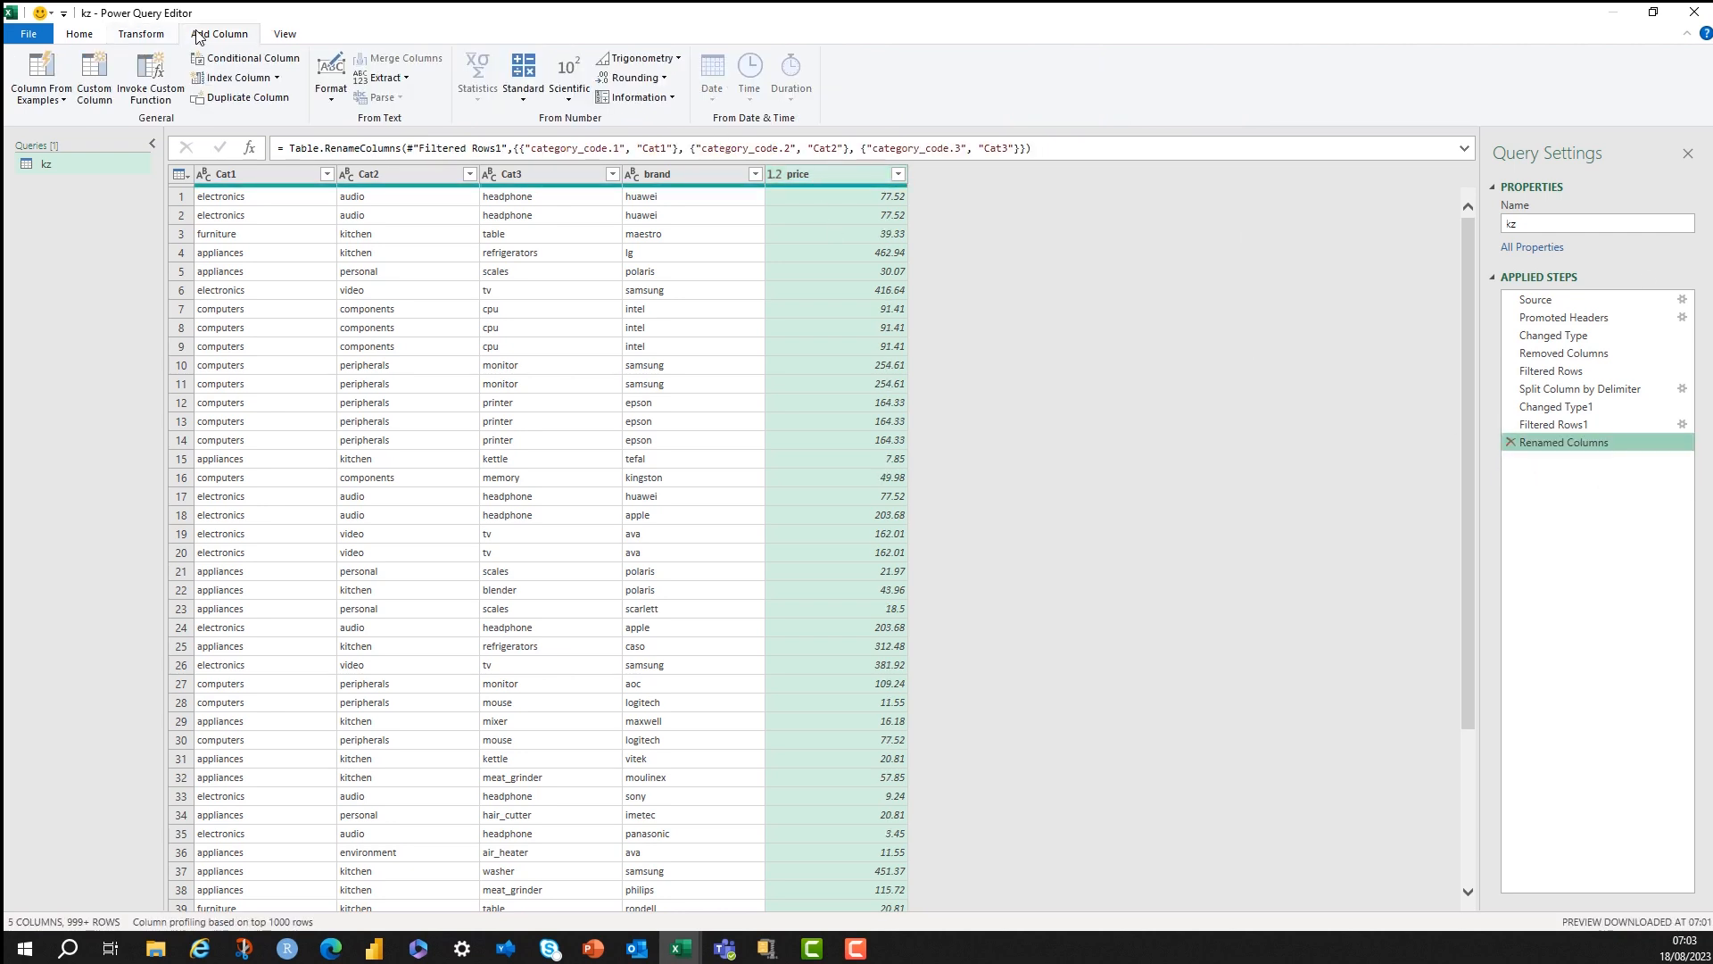
pyautogui.click(521, 77)
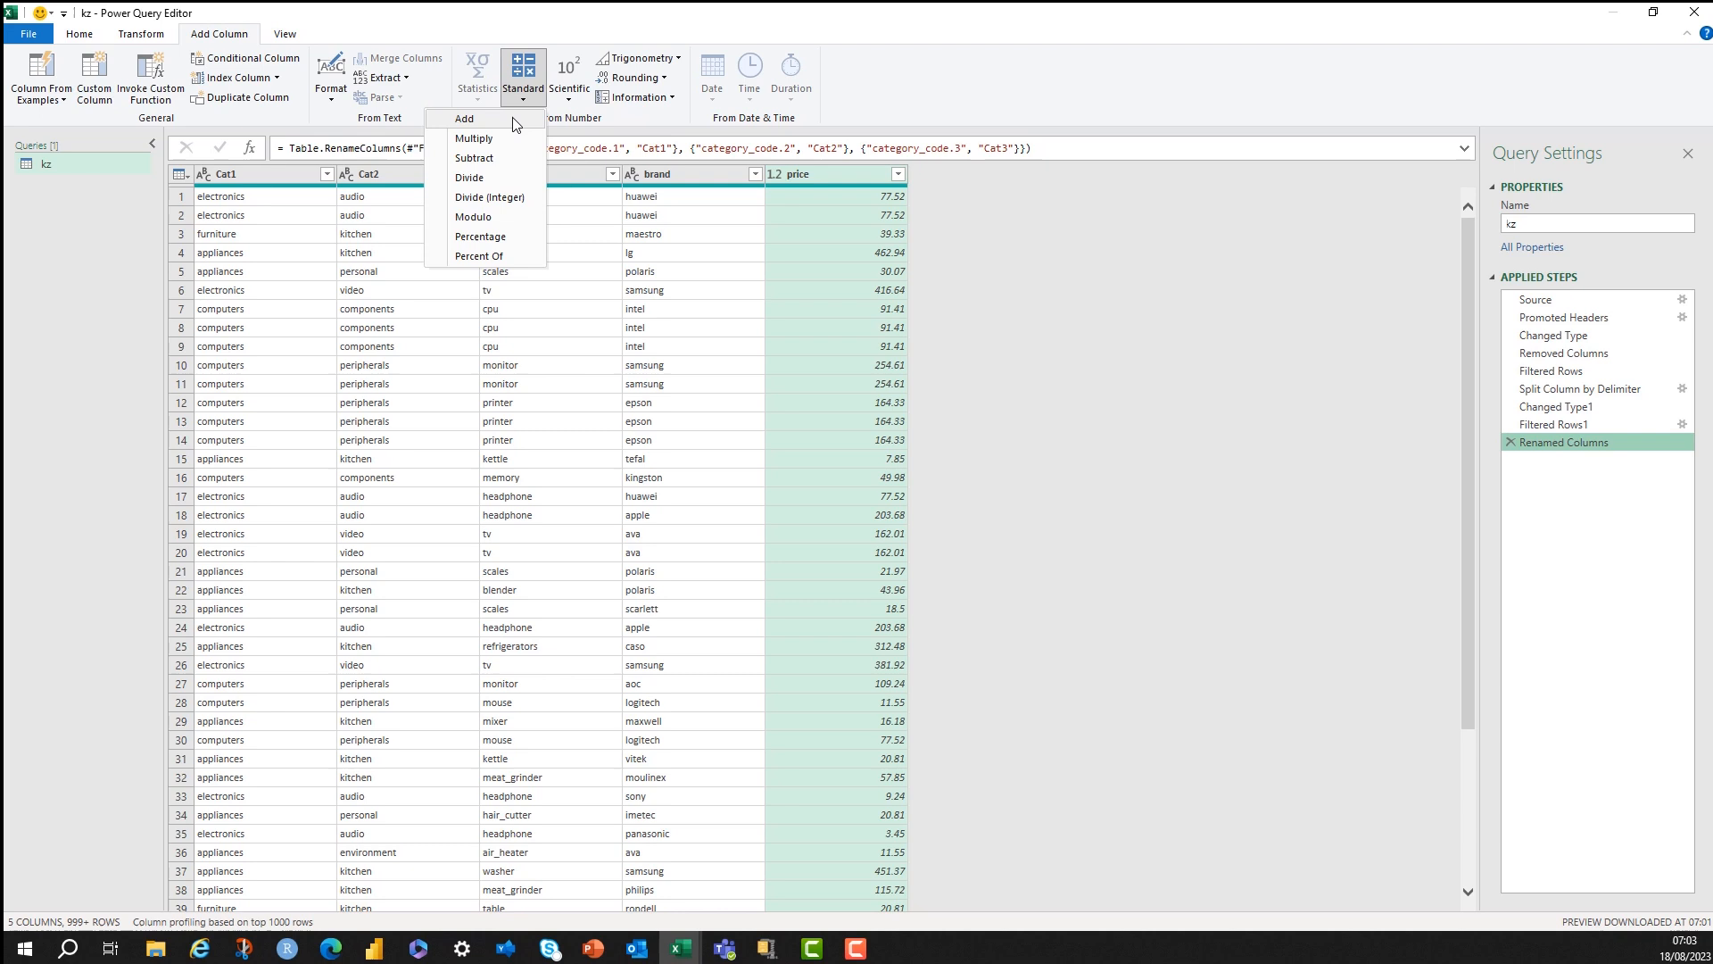
pyautogui.click(464, 118)
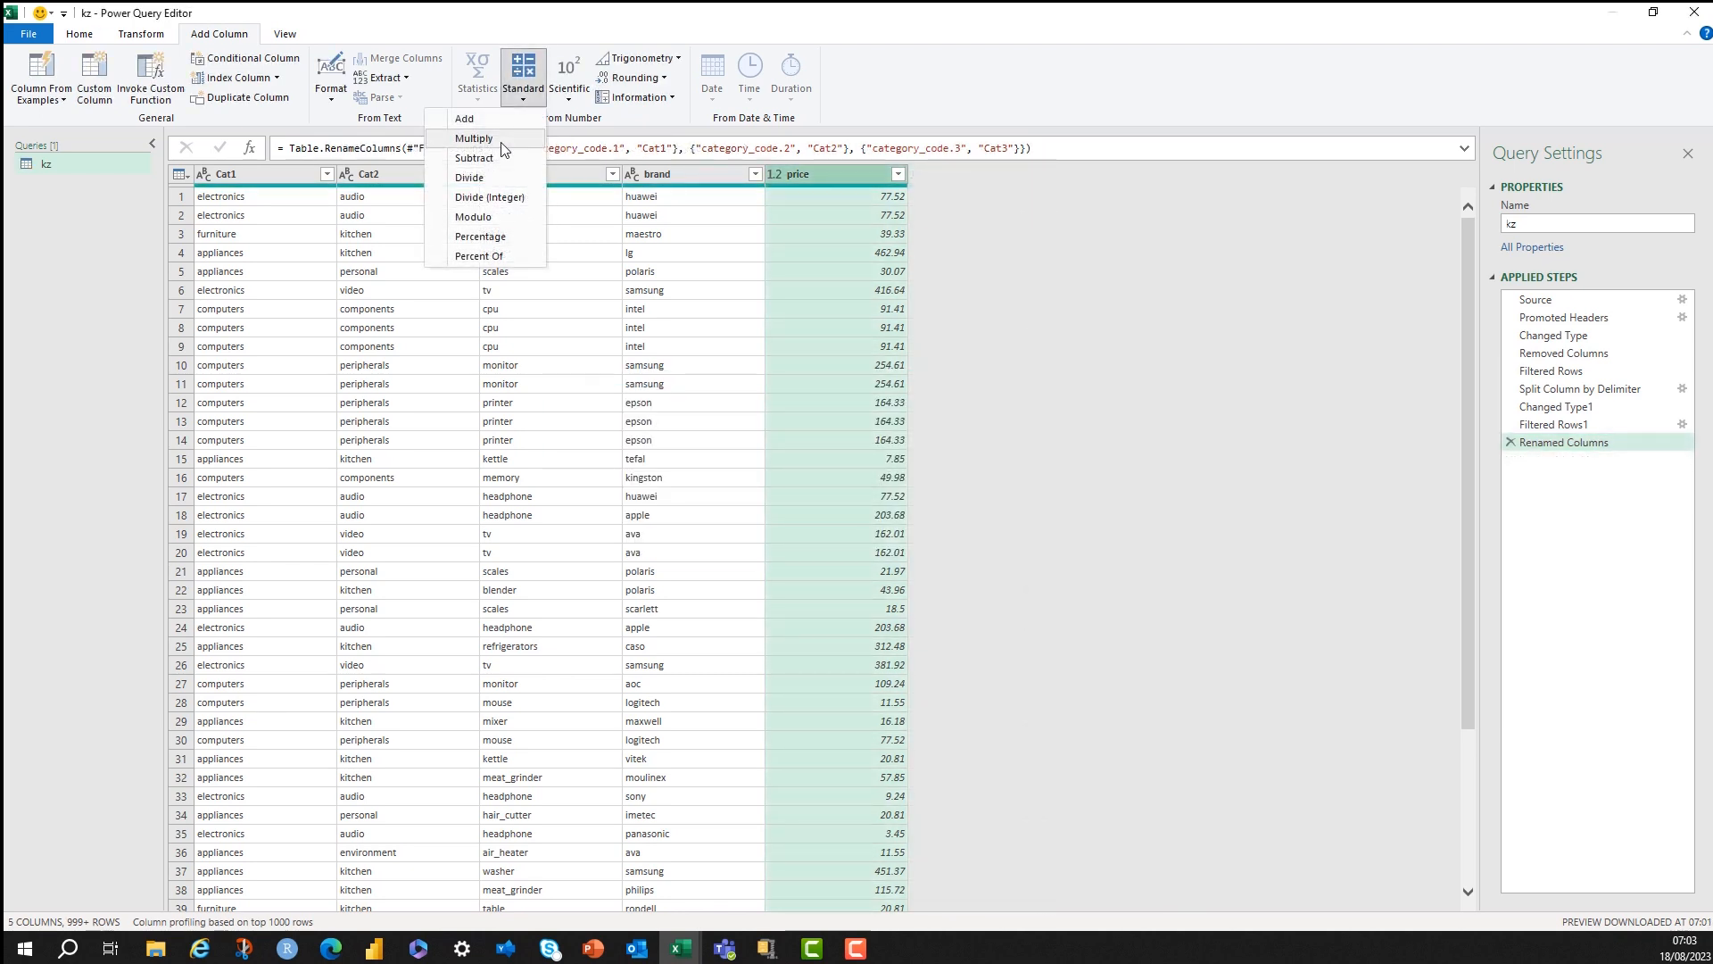
pyautogui.click(473, 138)
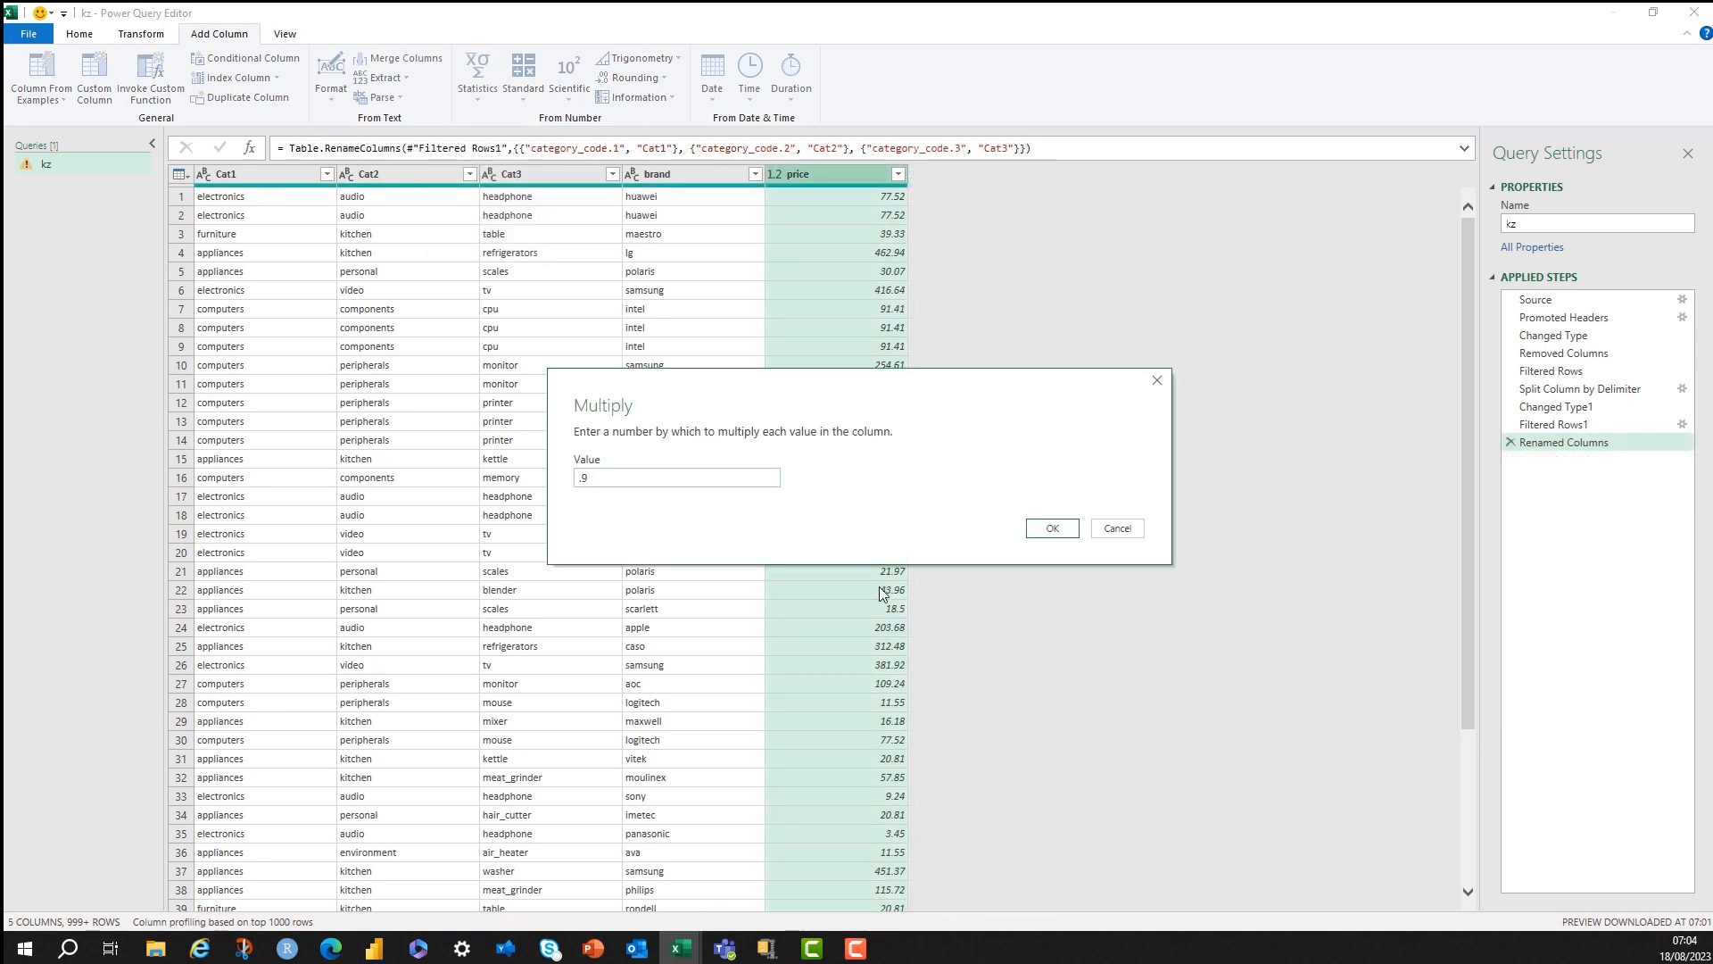
pyautogui.click(1049, 528)
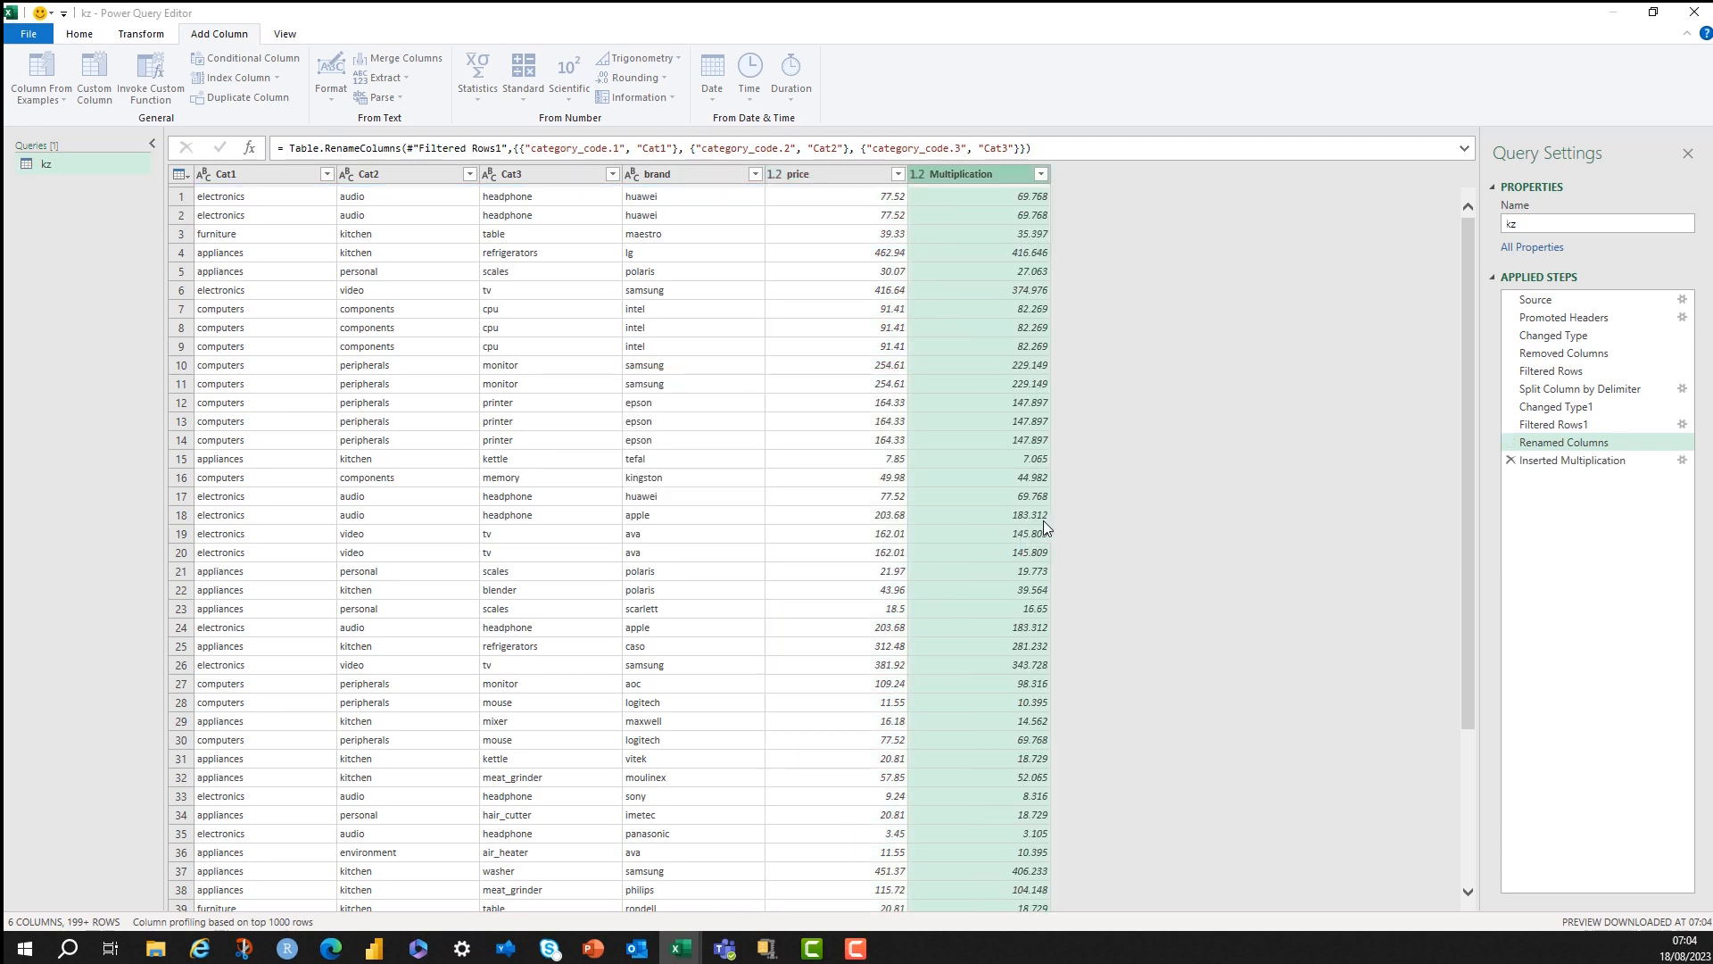
pyautogui.click(1574, 461)
pyautogui.write('cost')
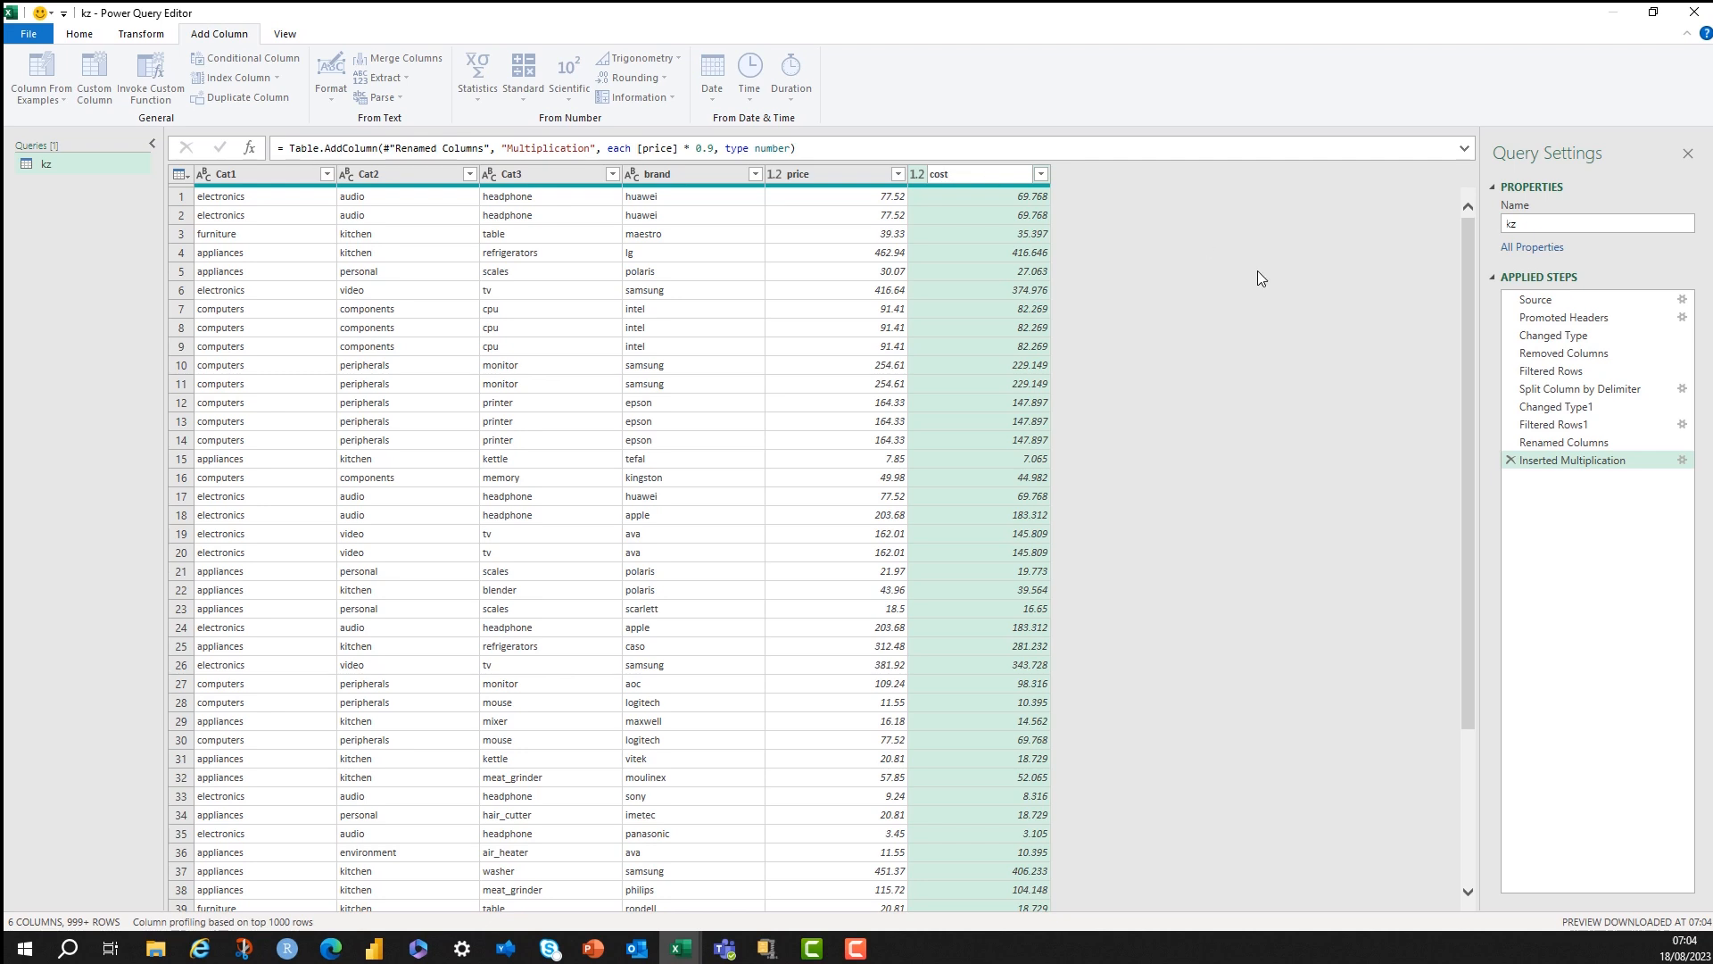
# Round the cost column to 2 decimal places.
pyautogui.click(140, 34)
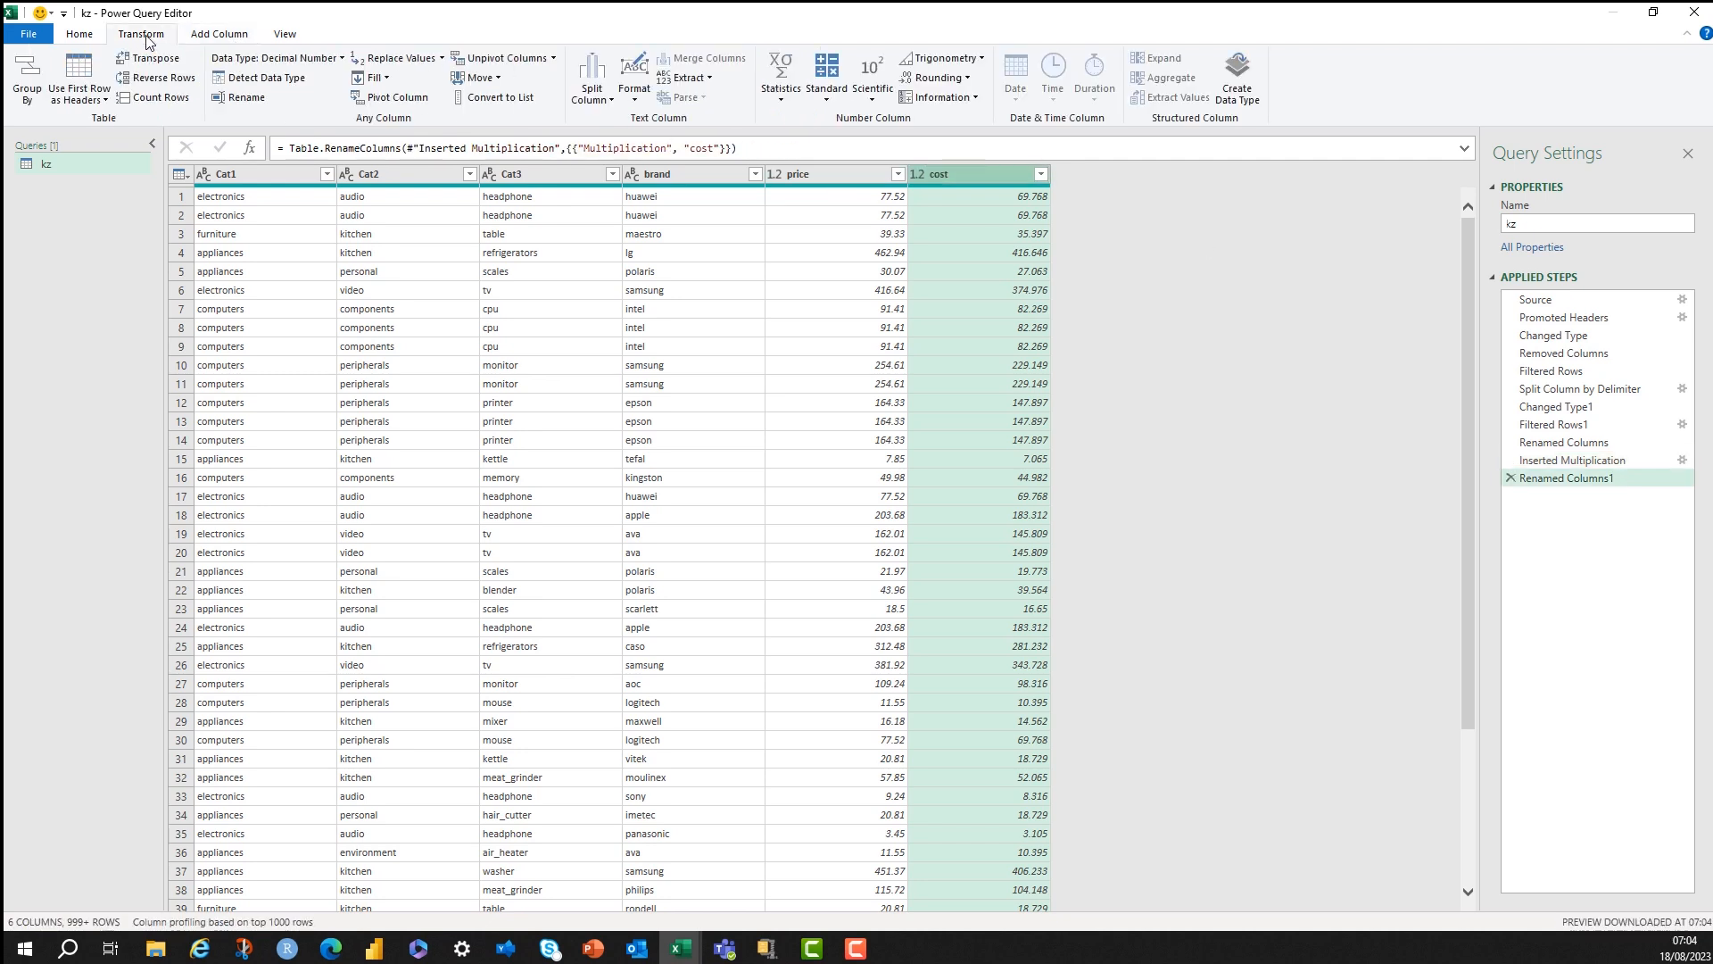
pyautogui.moveTo(937, 96)
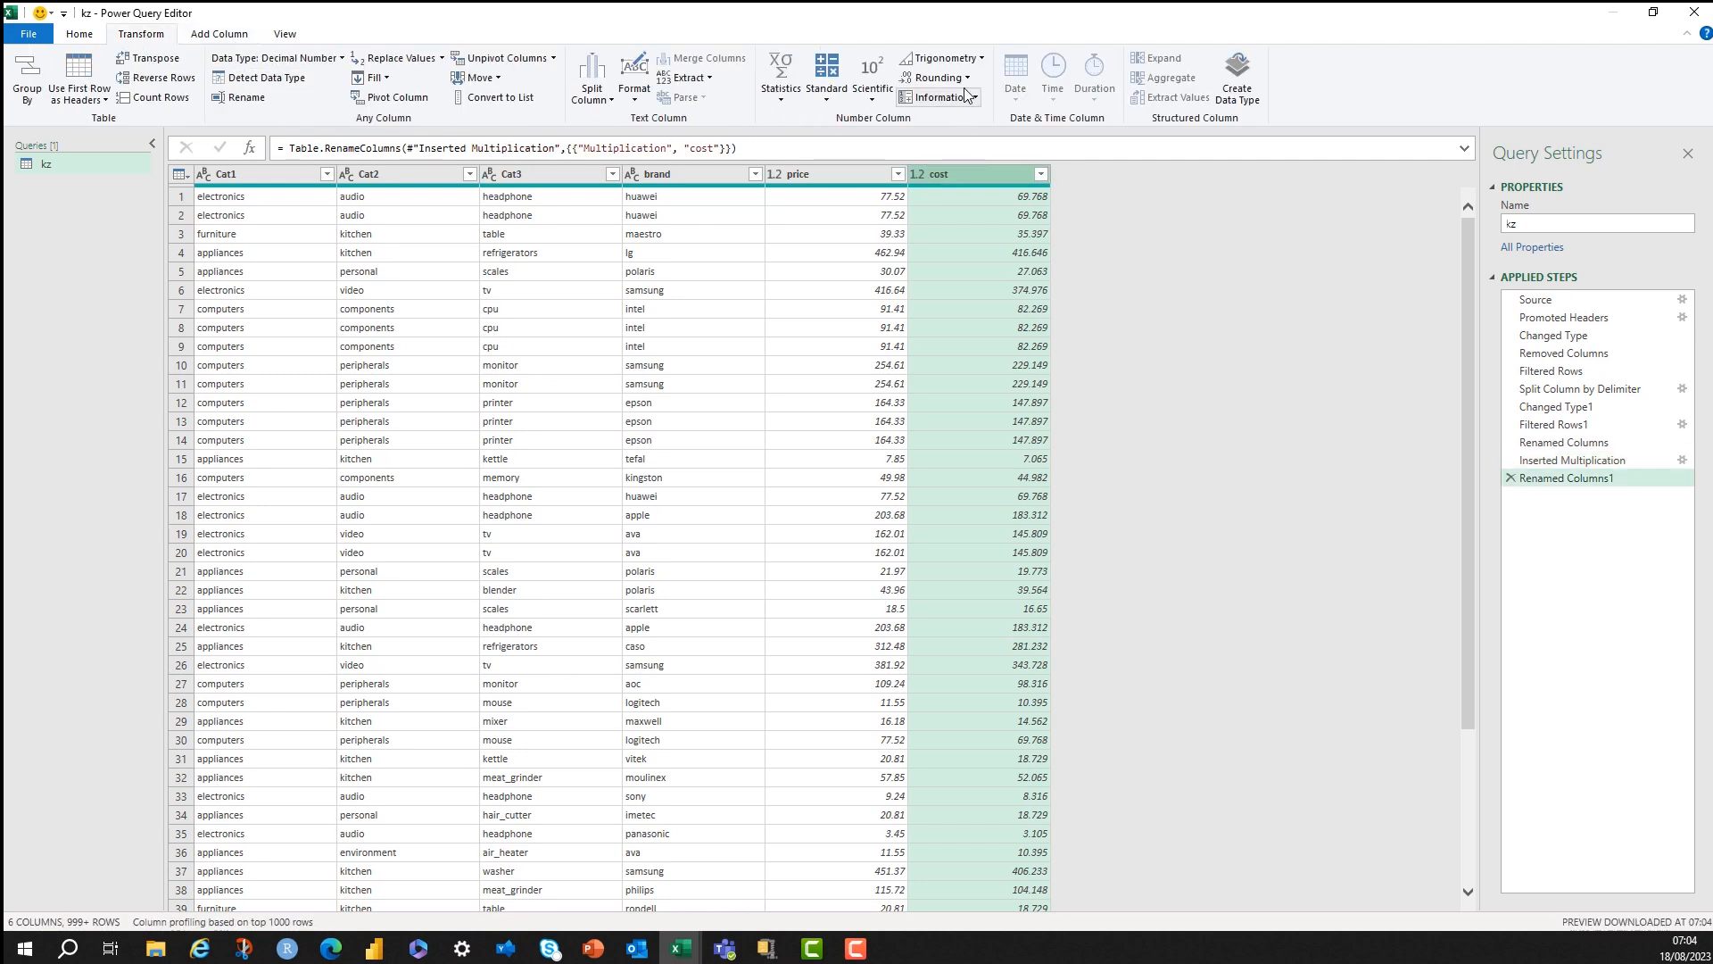
pyautogui.click(937, 77)
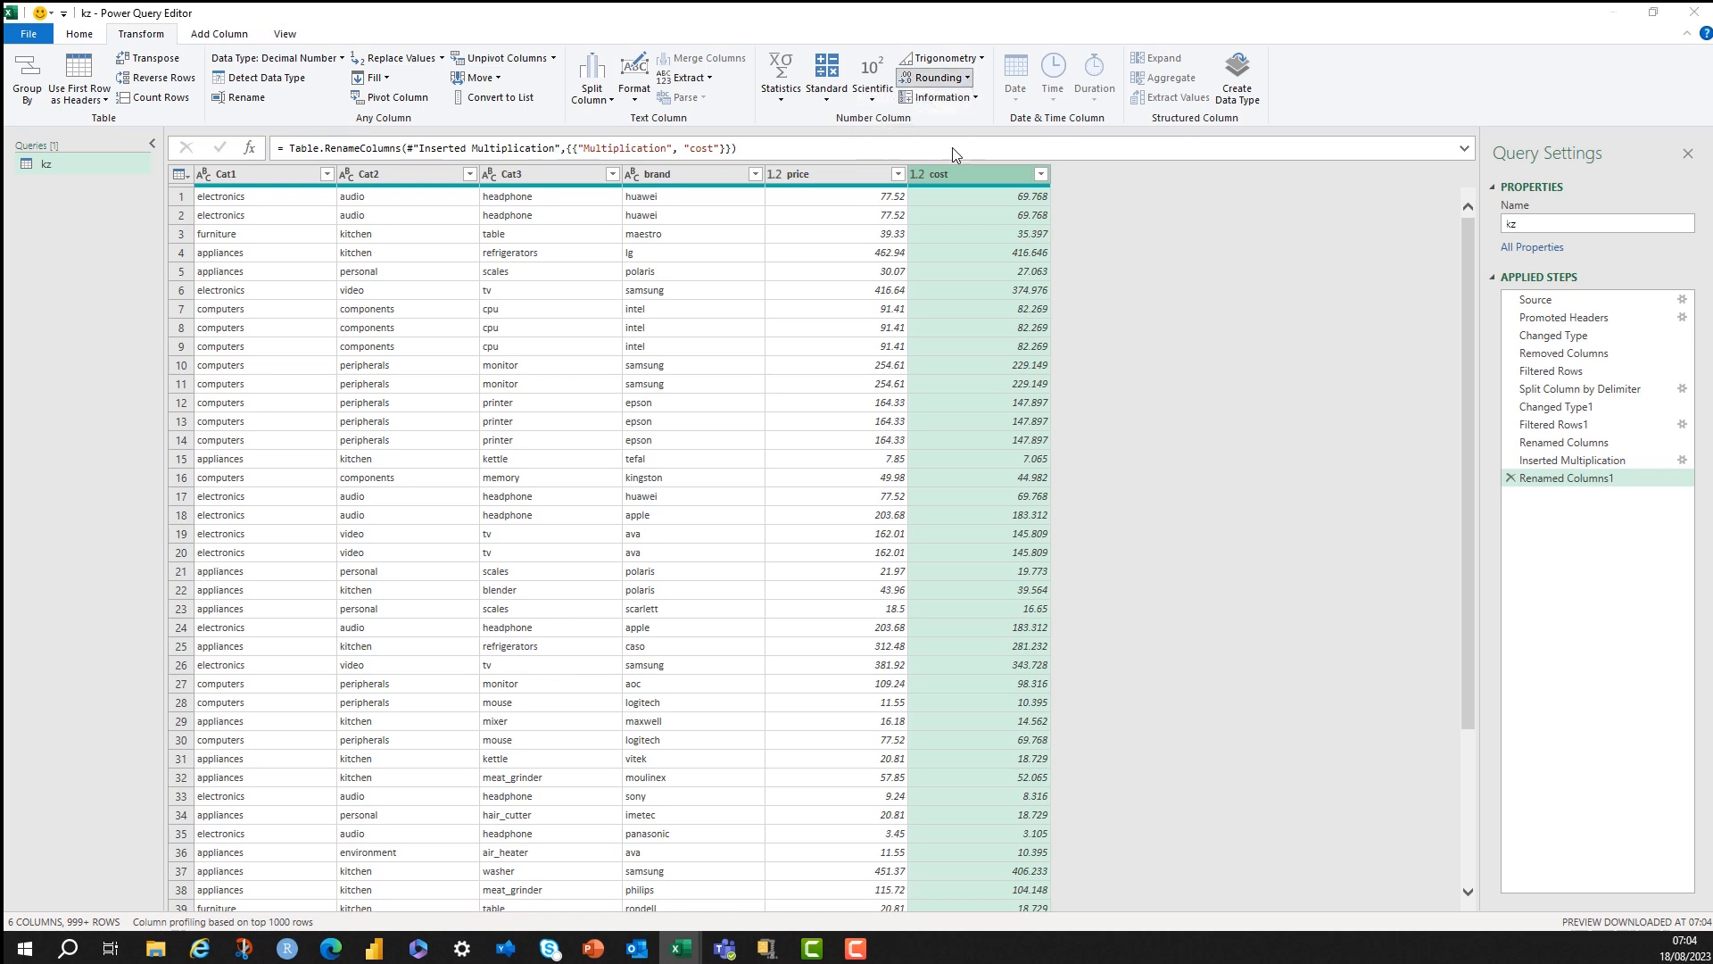
pyautogui.click(935, 77)
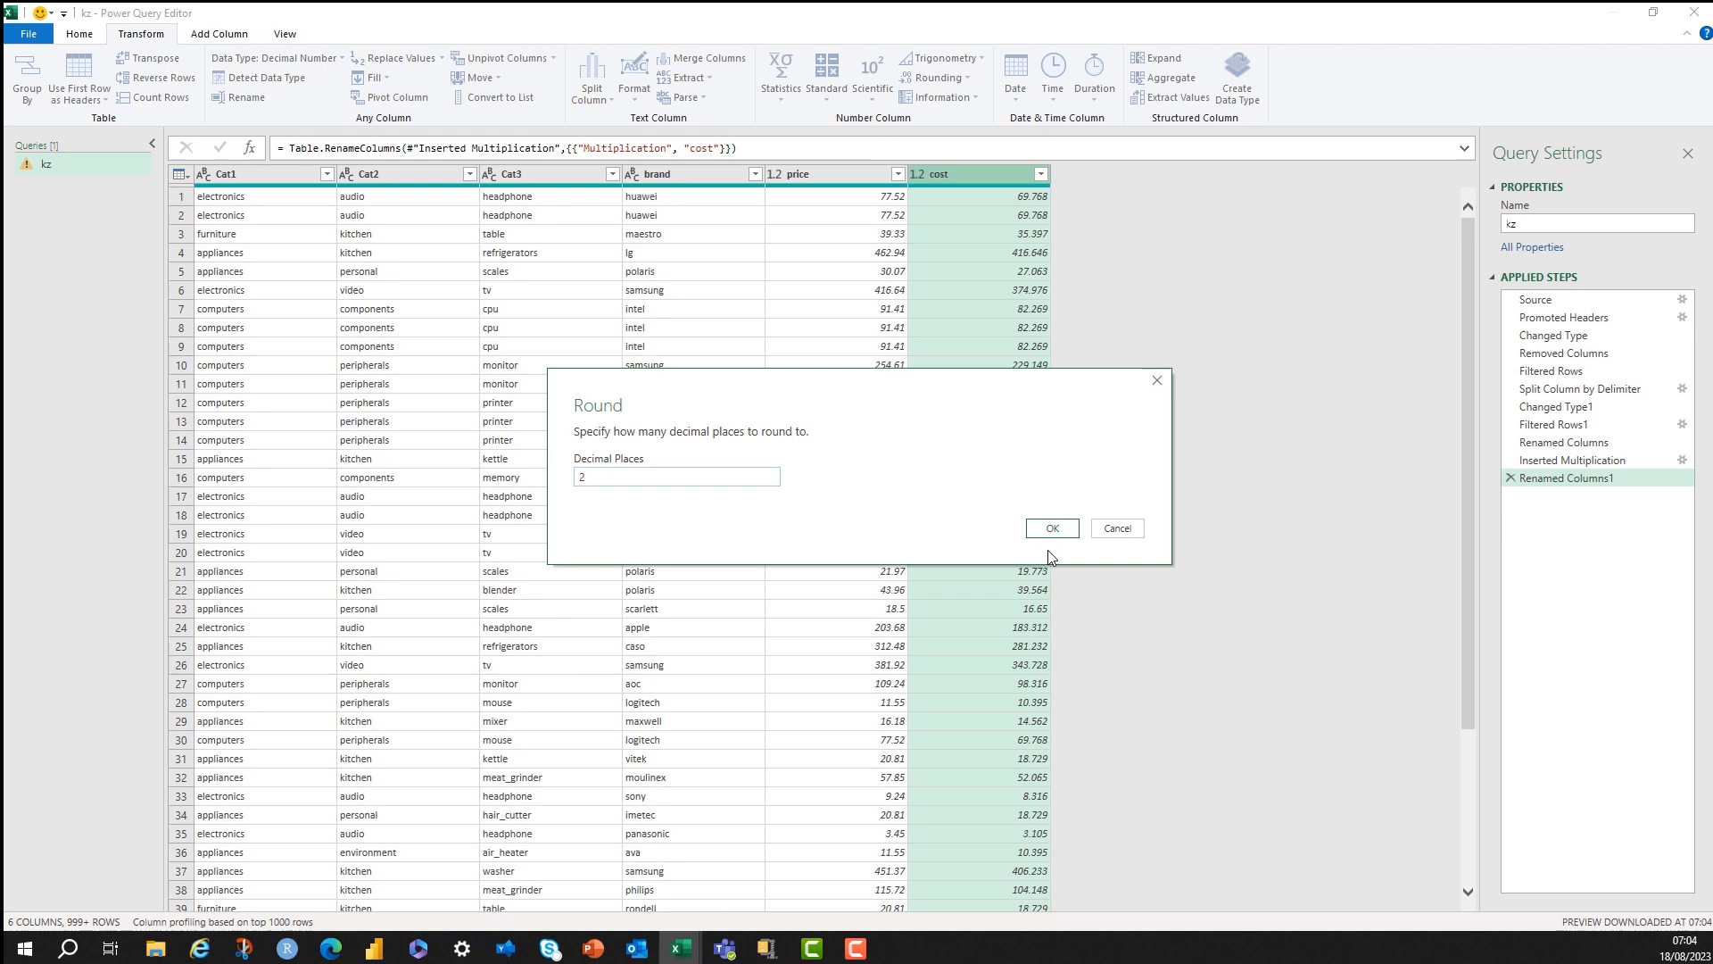
pyautogui.click(1049, 528)
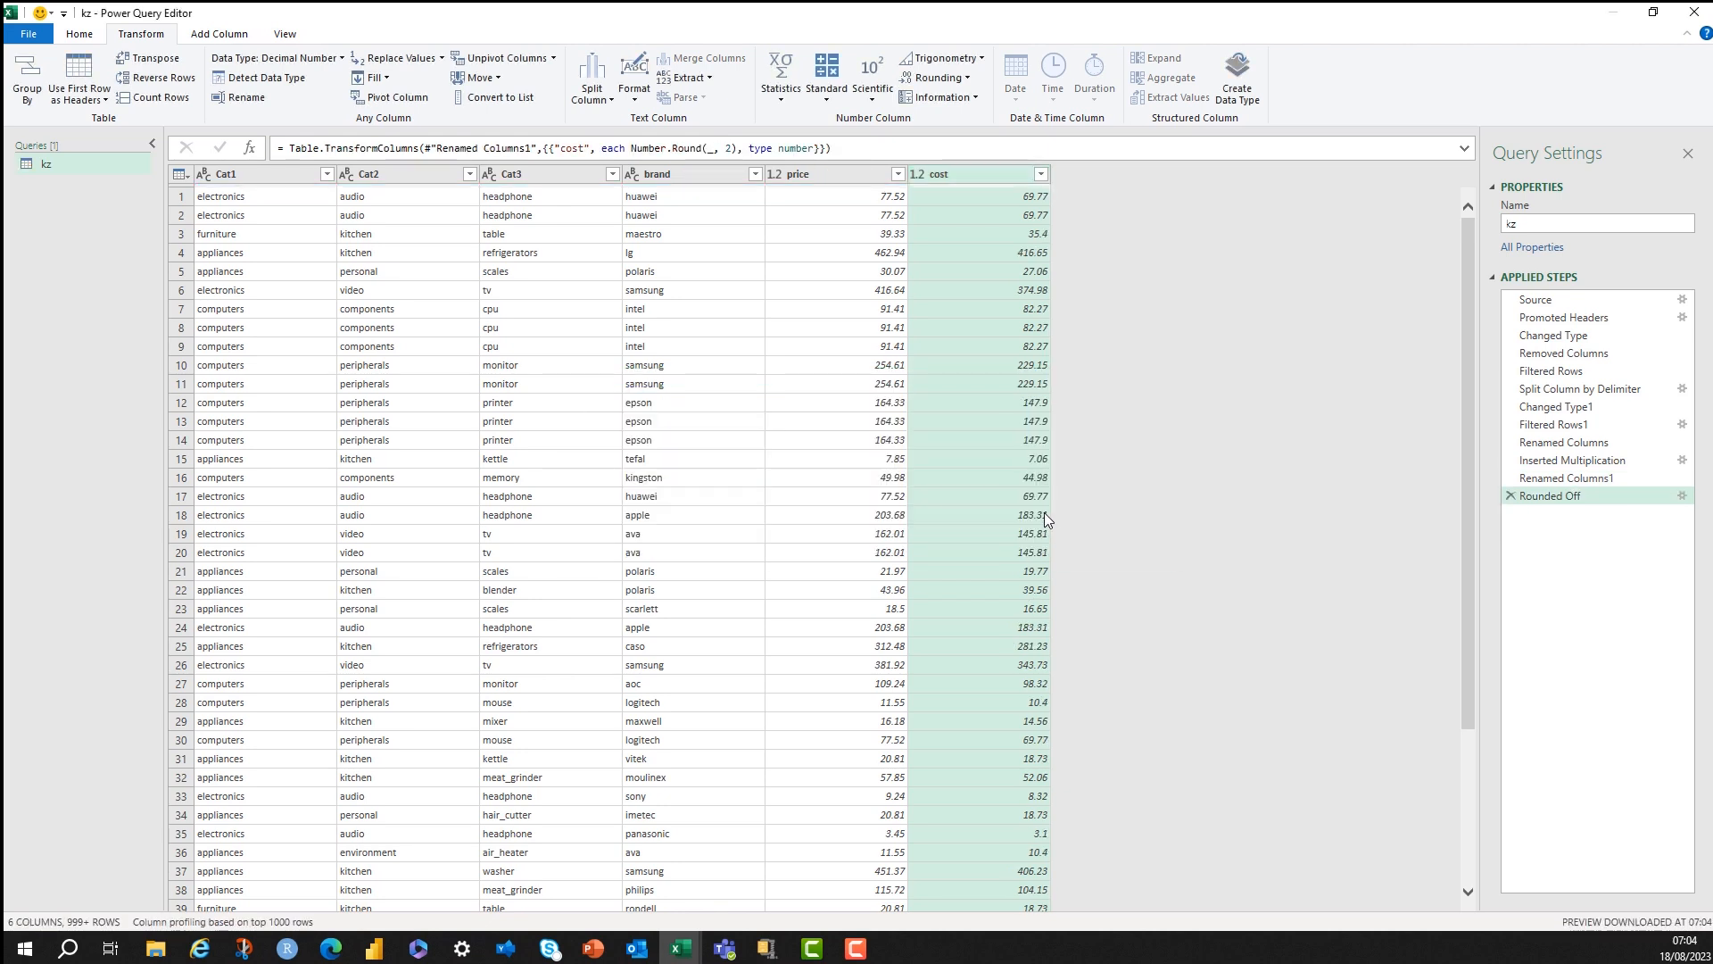
pyautogui.click(789, 173)
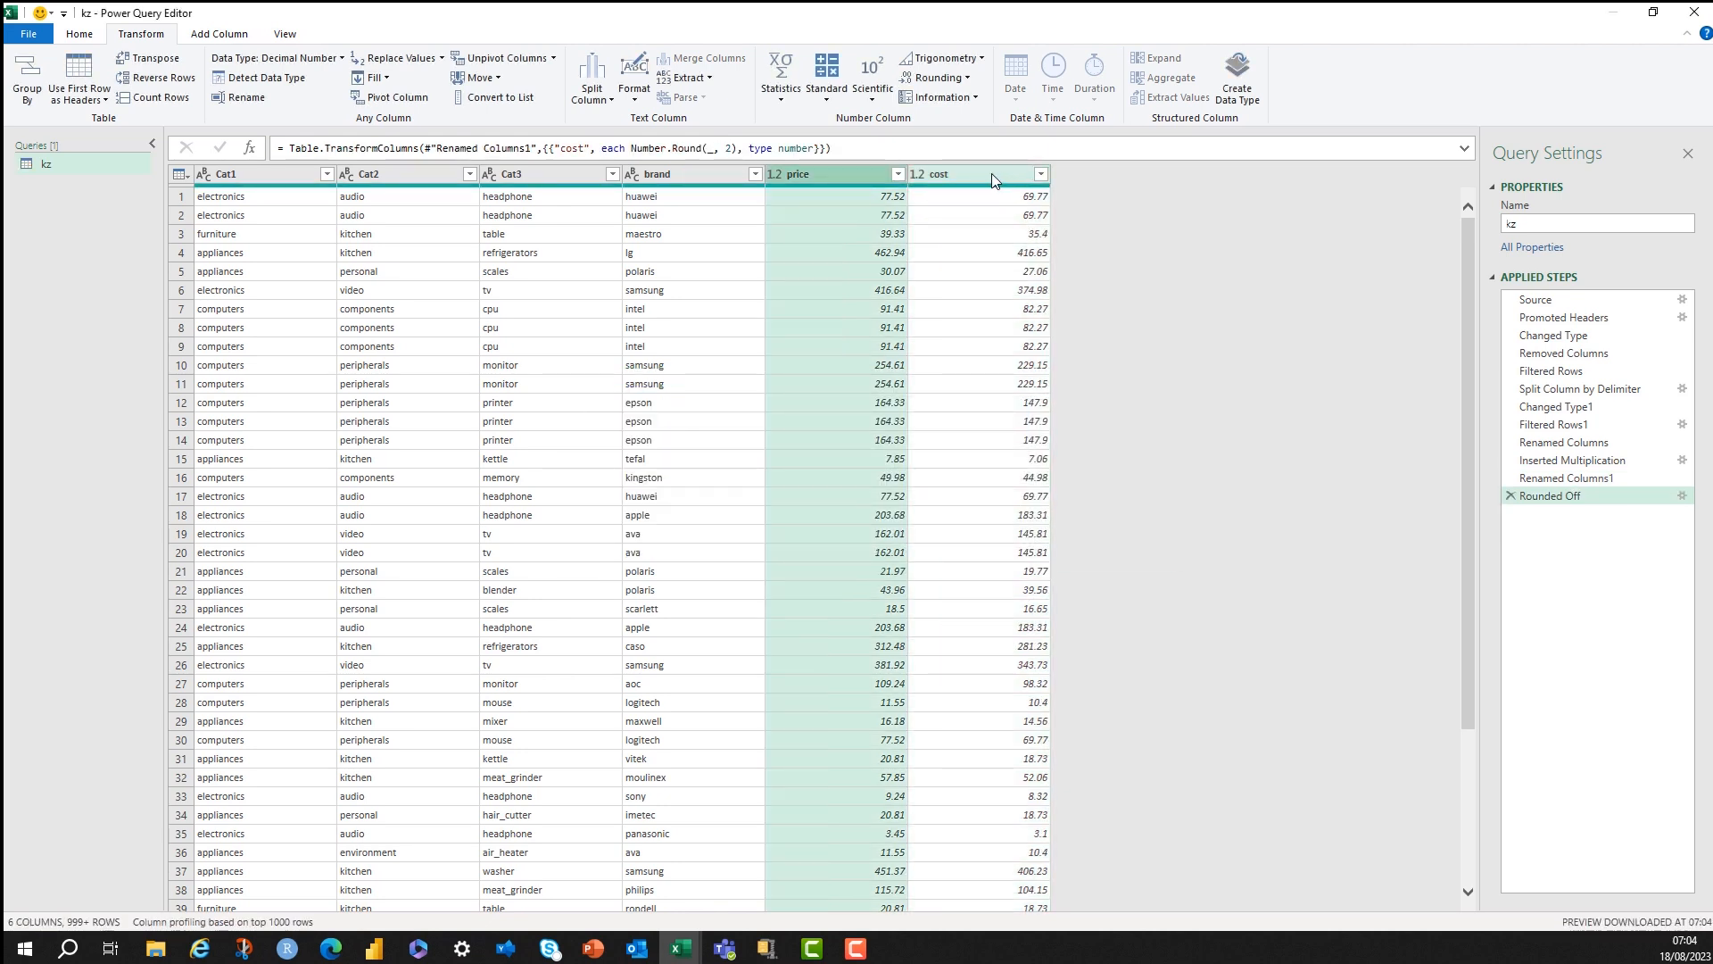
# Add a price-minus-cost Subtract column and rename it profit.
pyautogui.click(962, 173)
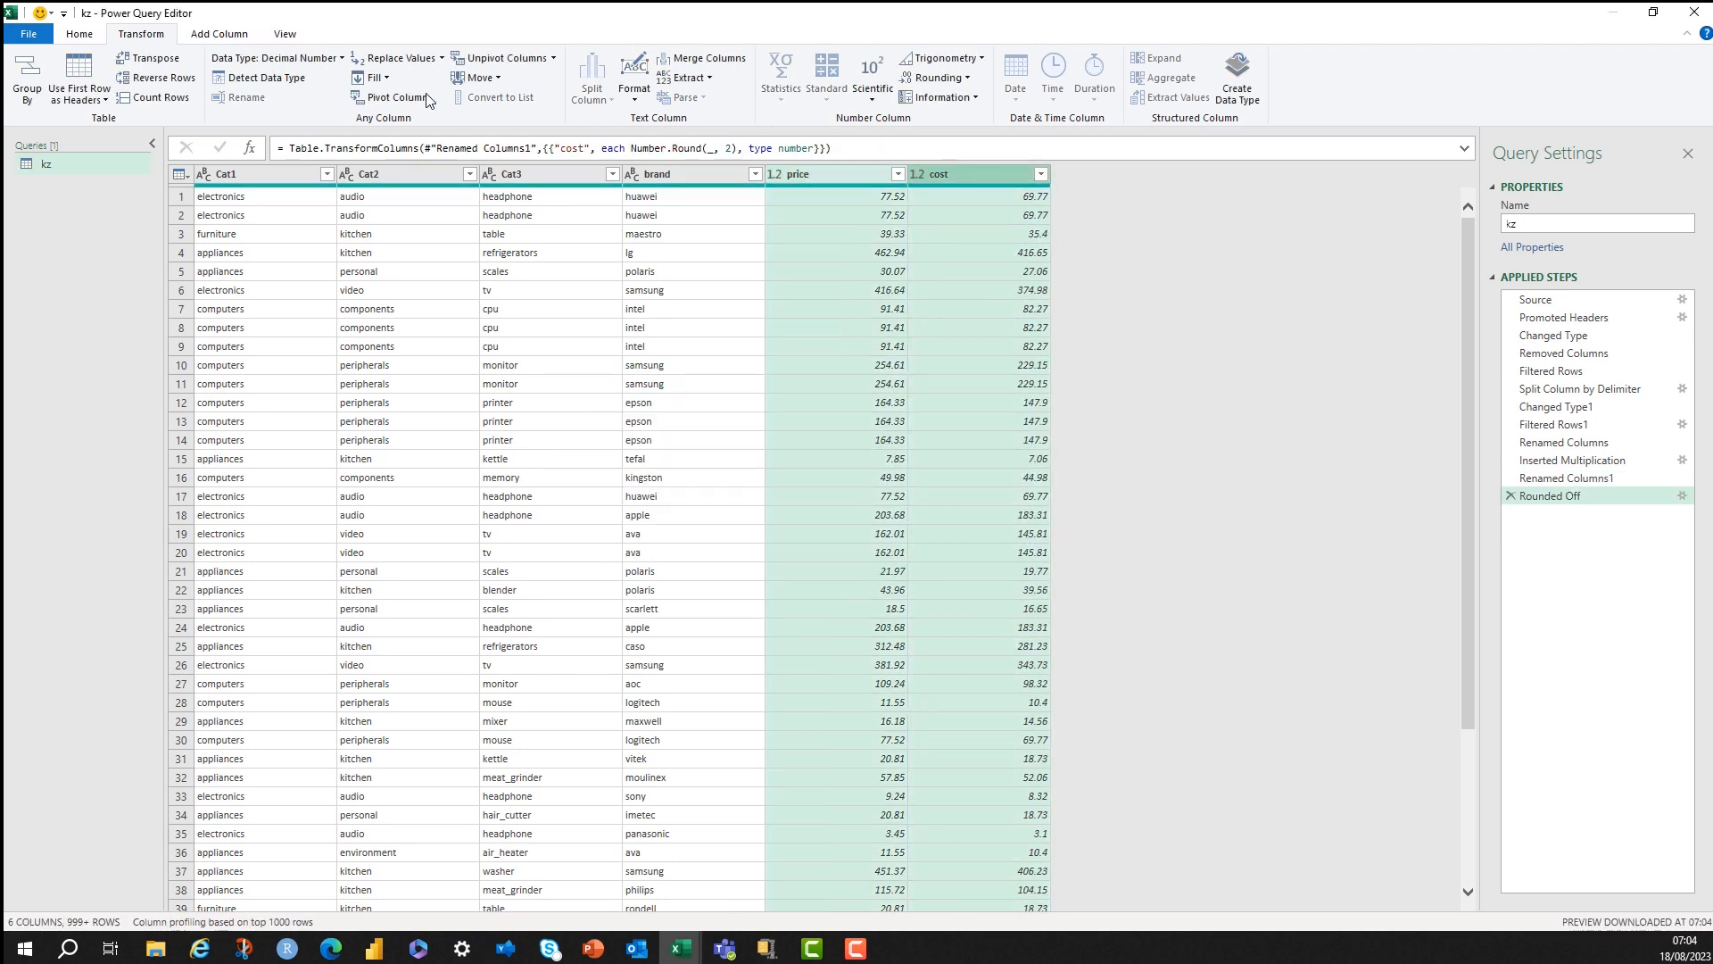
pyautogui.click(218, 34)
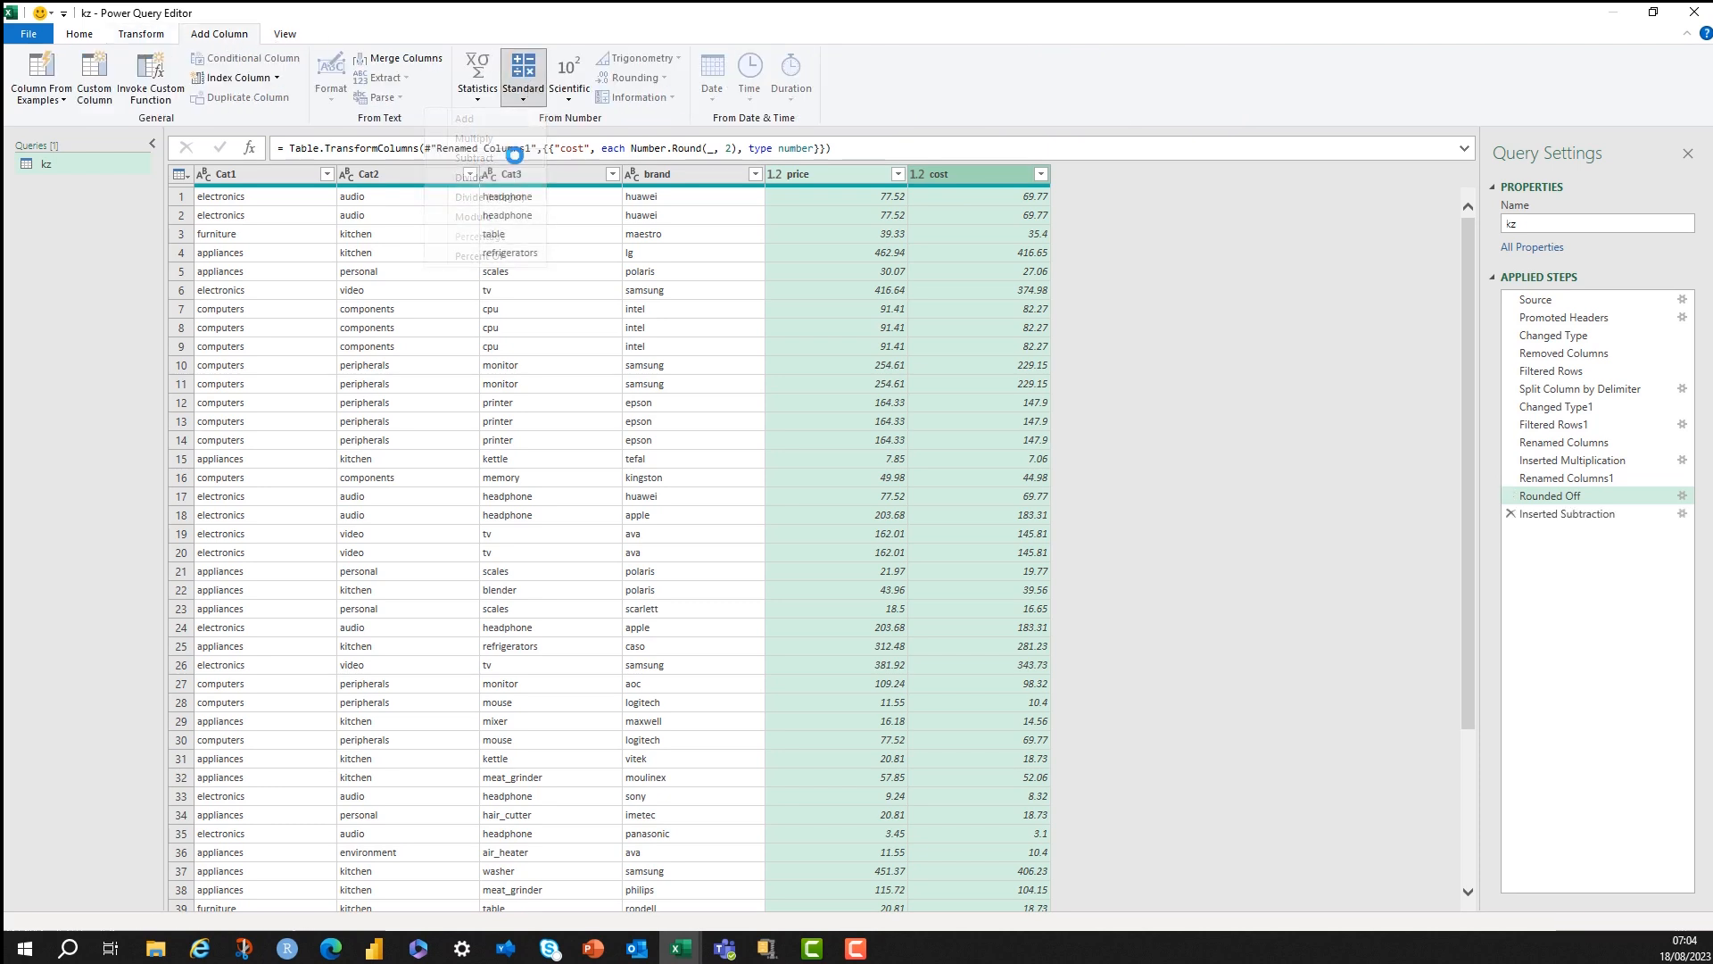
pyautogui.click(471, 157)
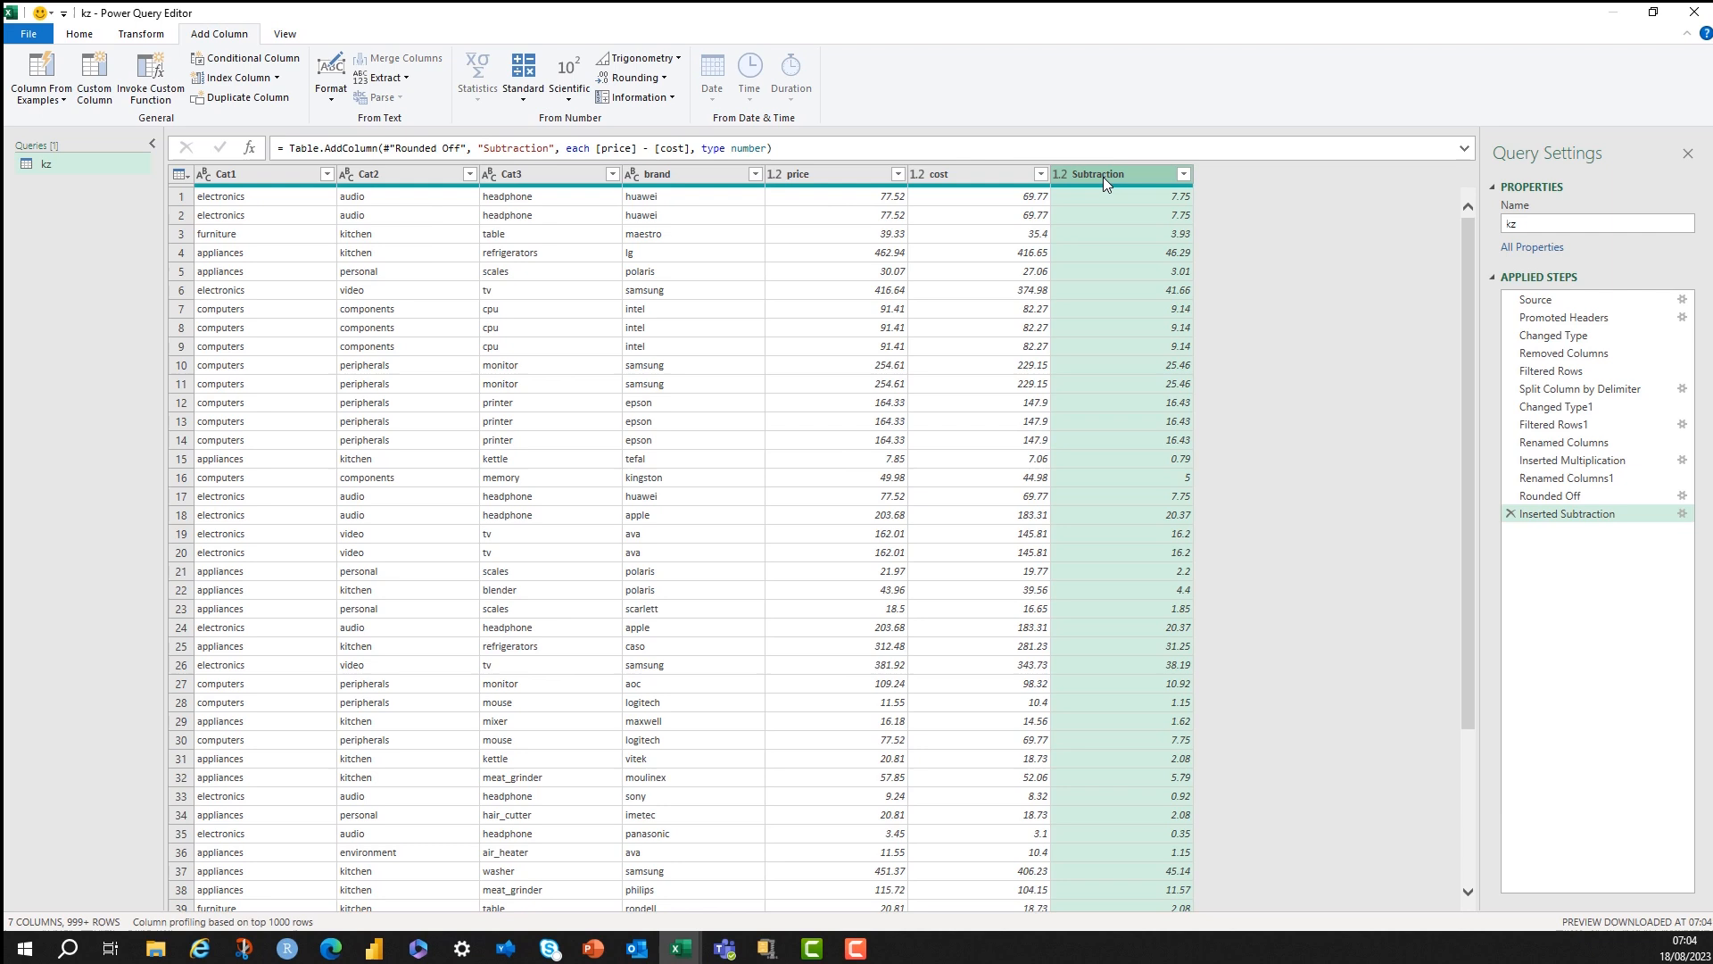
pyautogui.doubleClick(1098, 173)
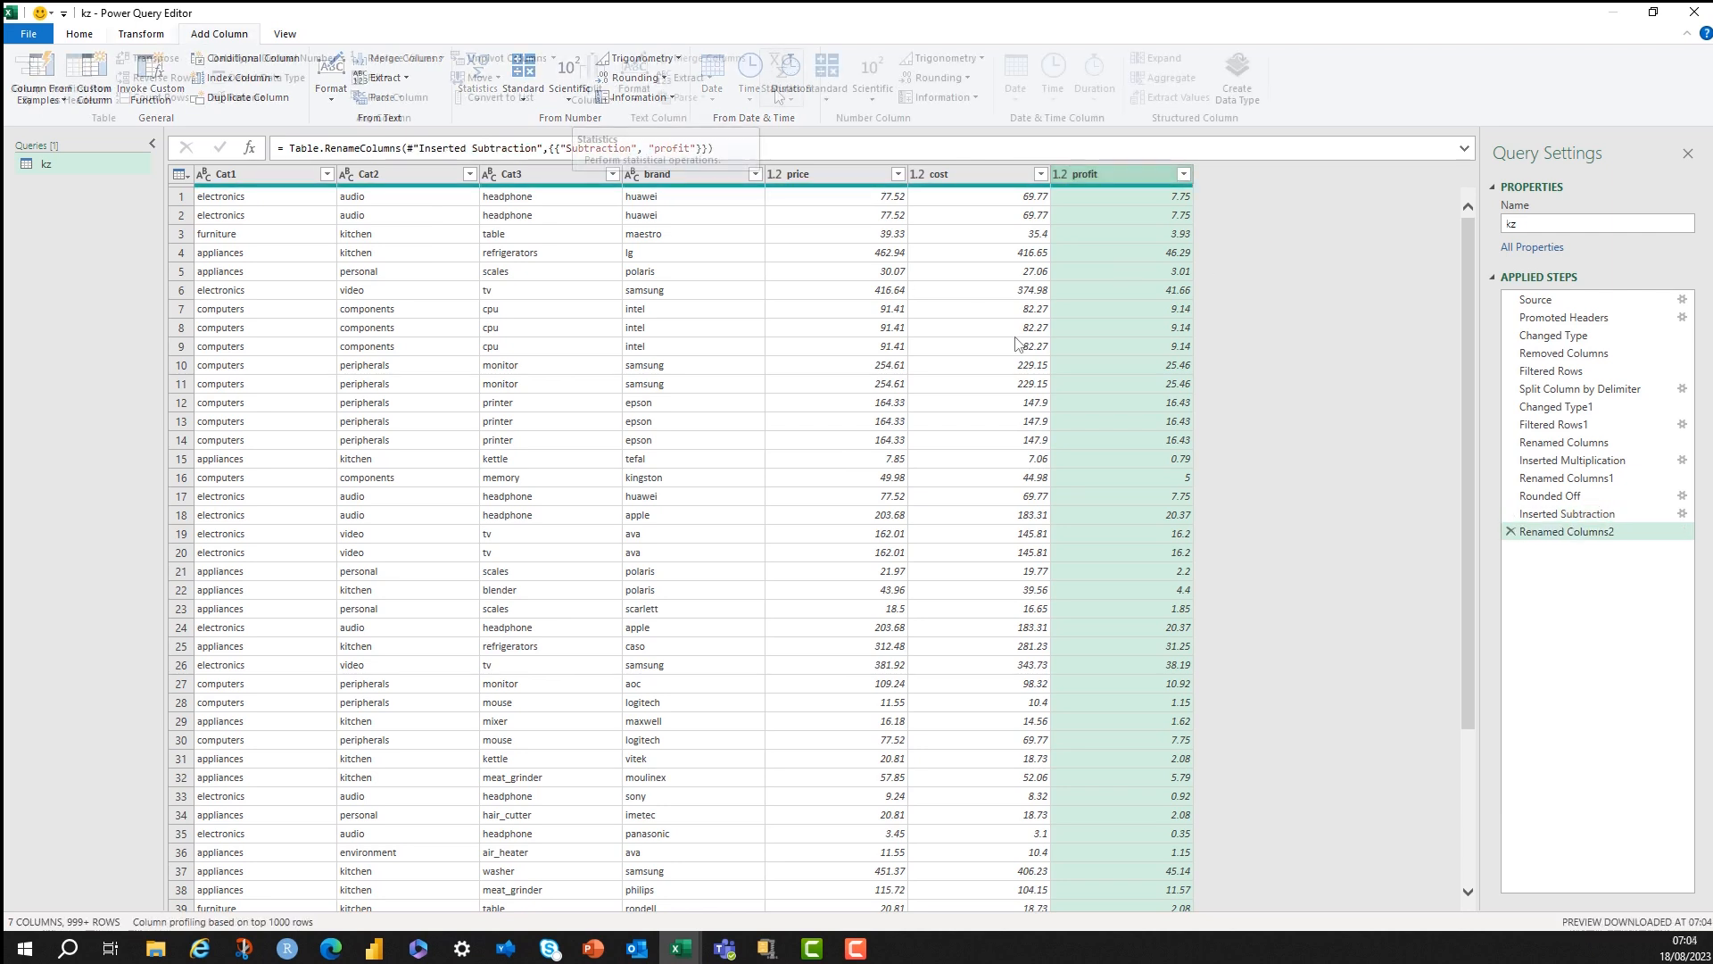
pyautogui.click(780, 77)
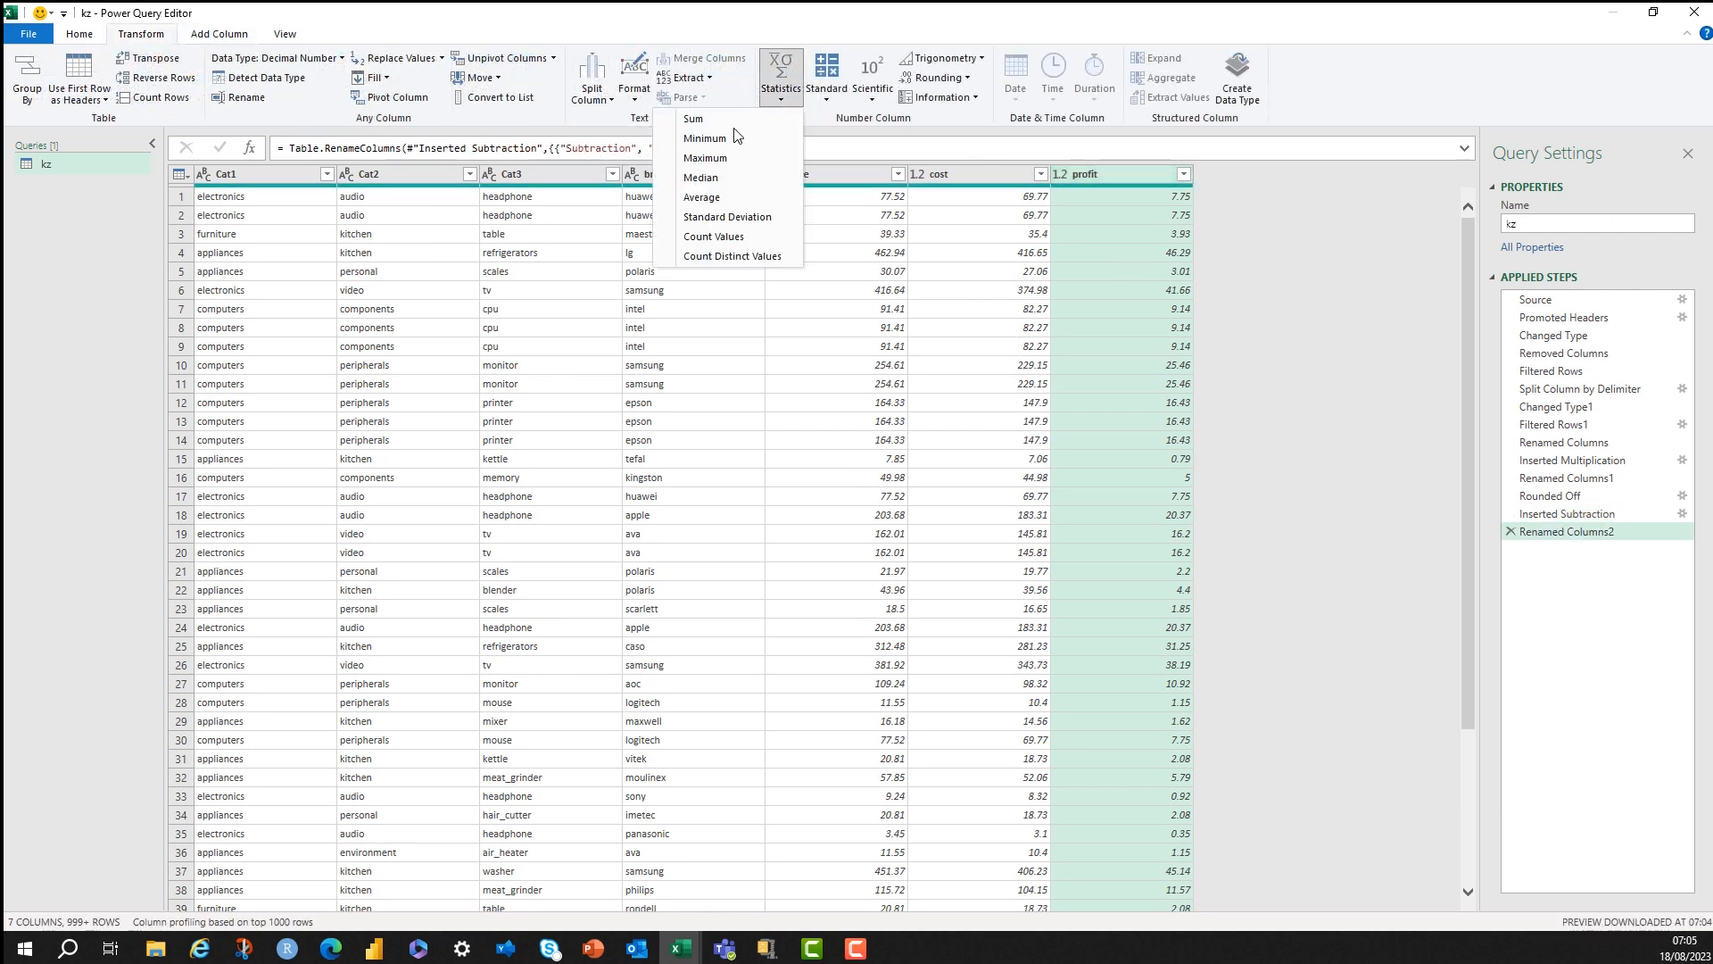
pyautogui.moveTo(705, 157)
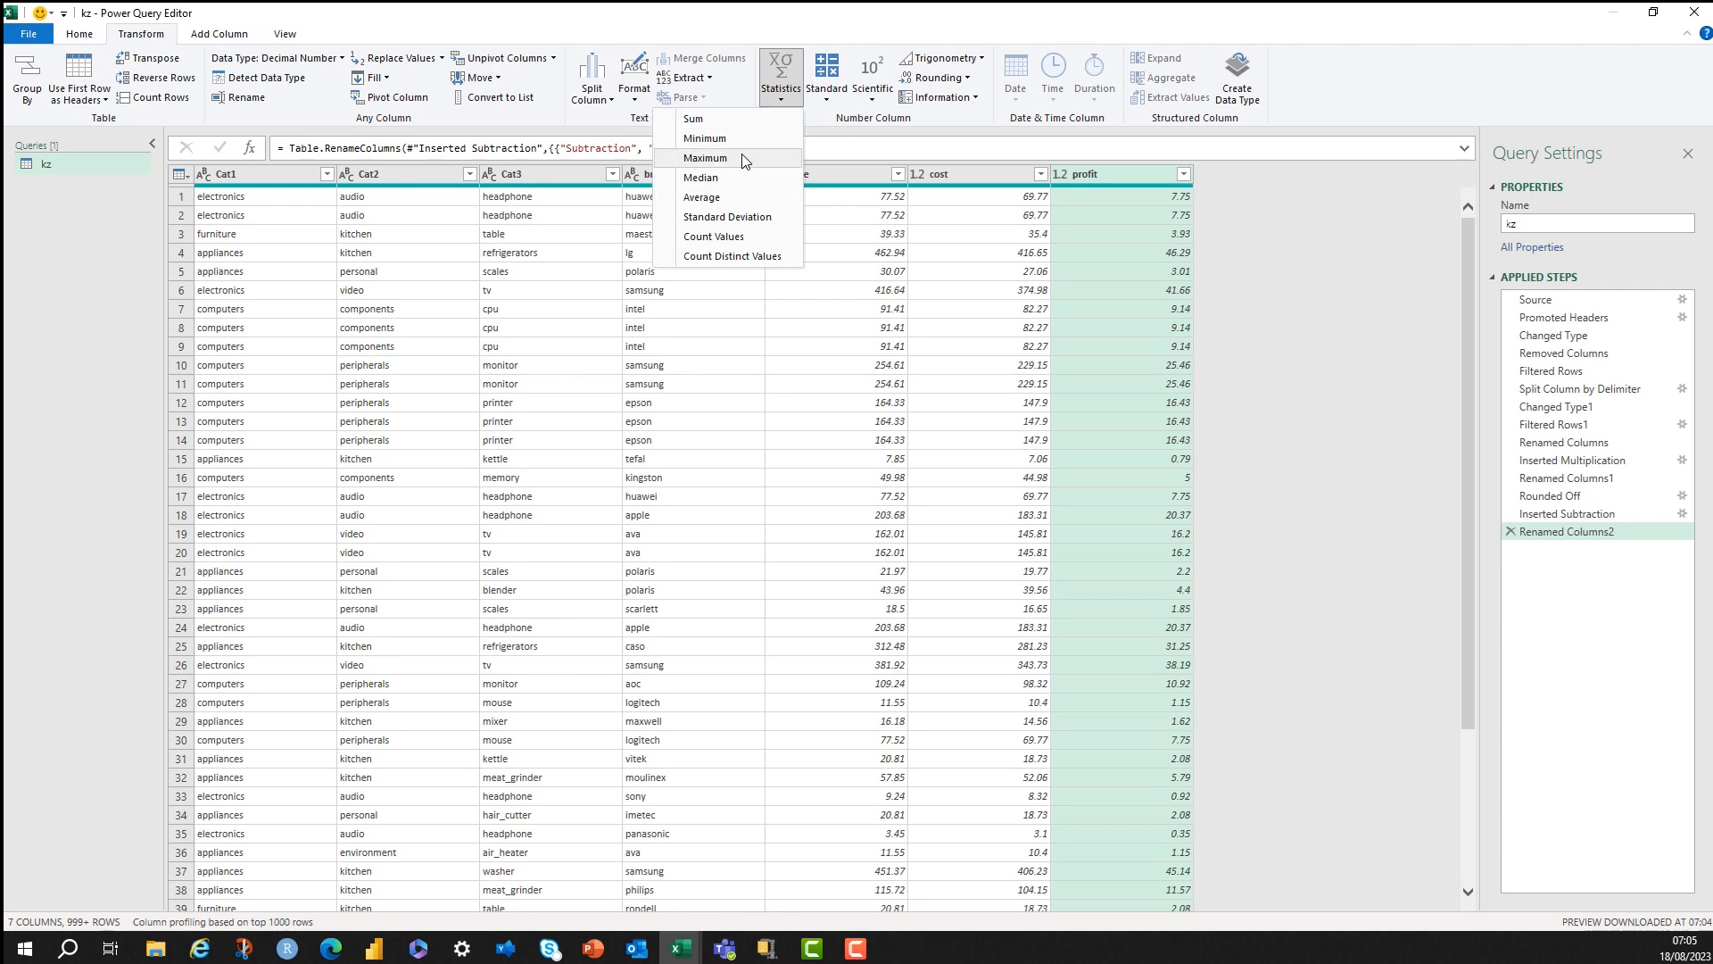
pyautogui.click(706, 157)
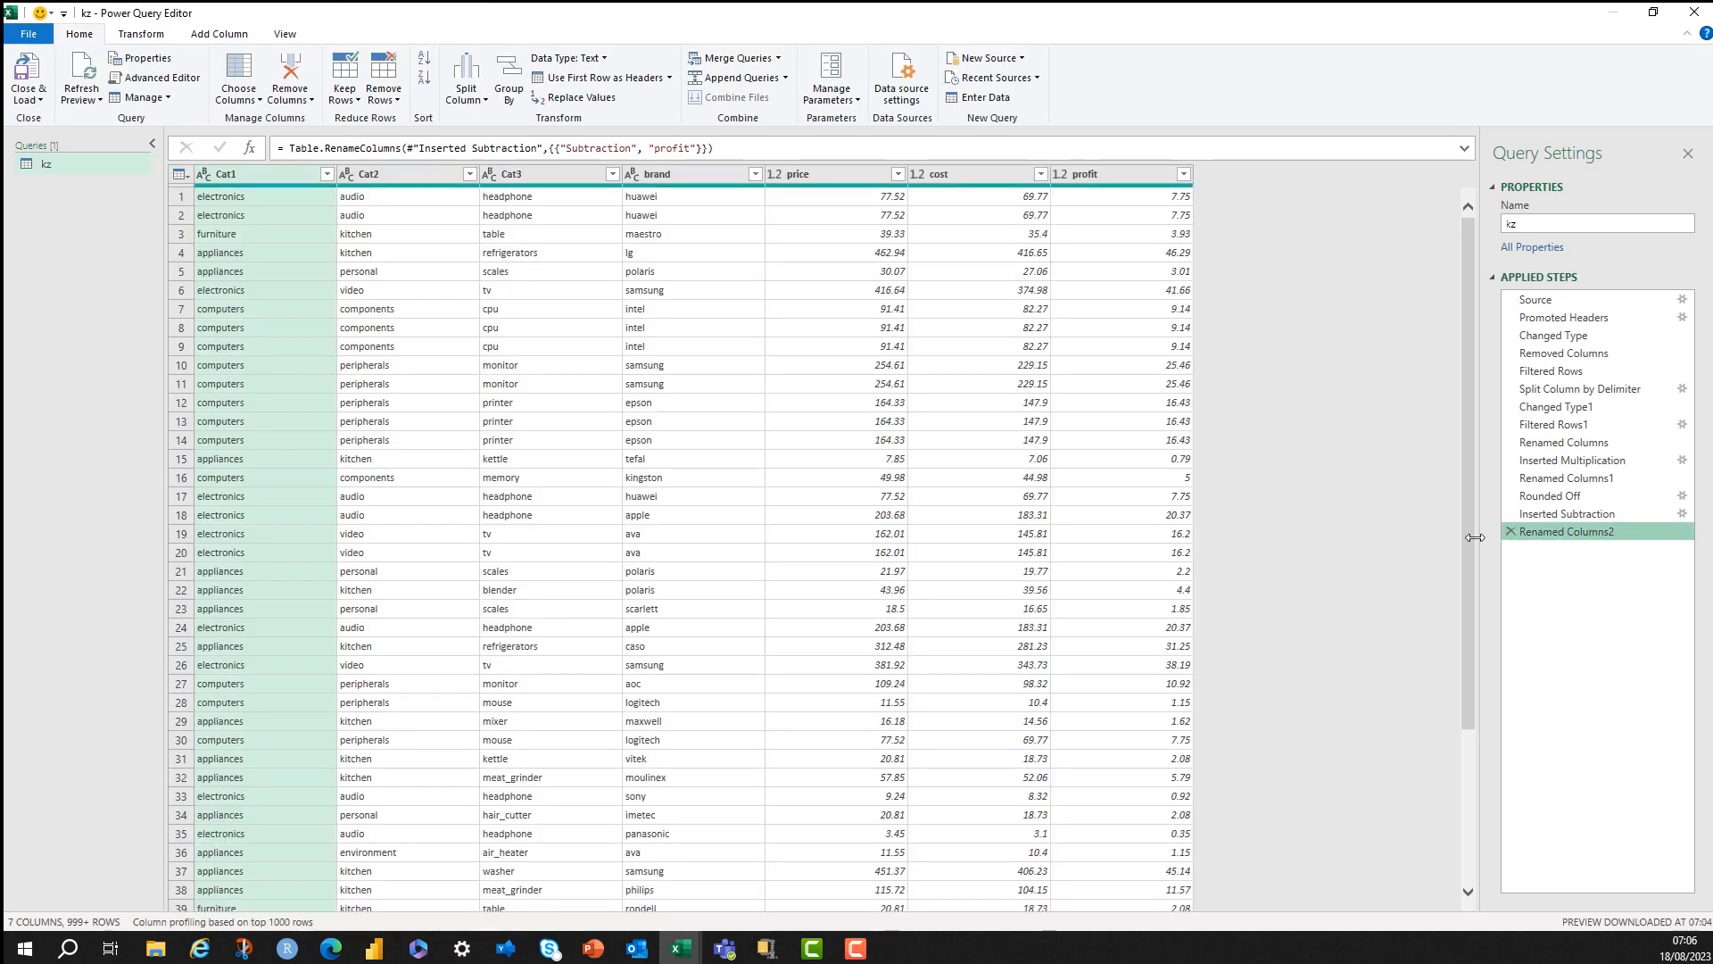
# Duplicate the kz query and rename the copy max.
pyautogui.rightClick(47, 165)
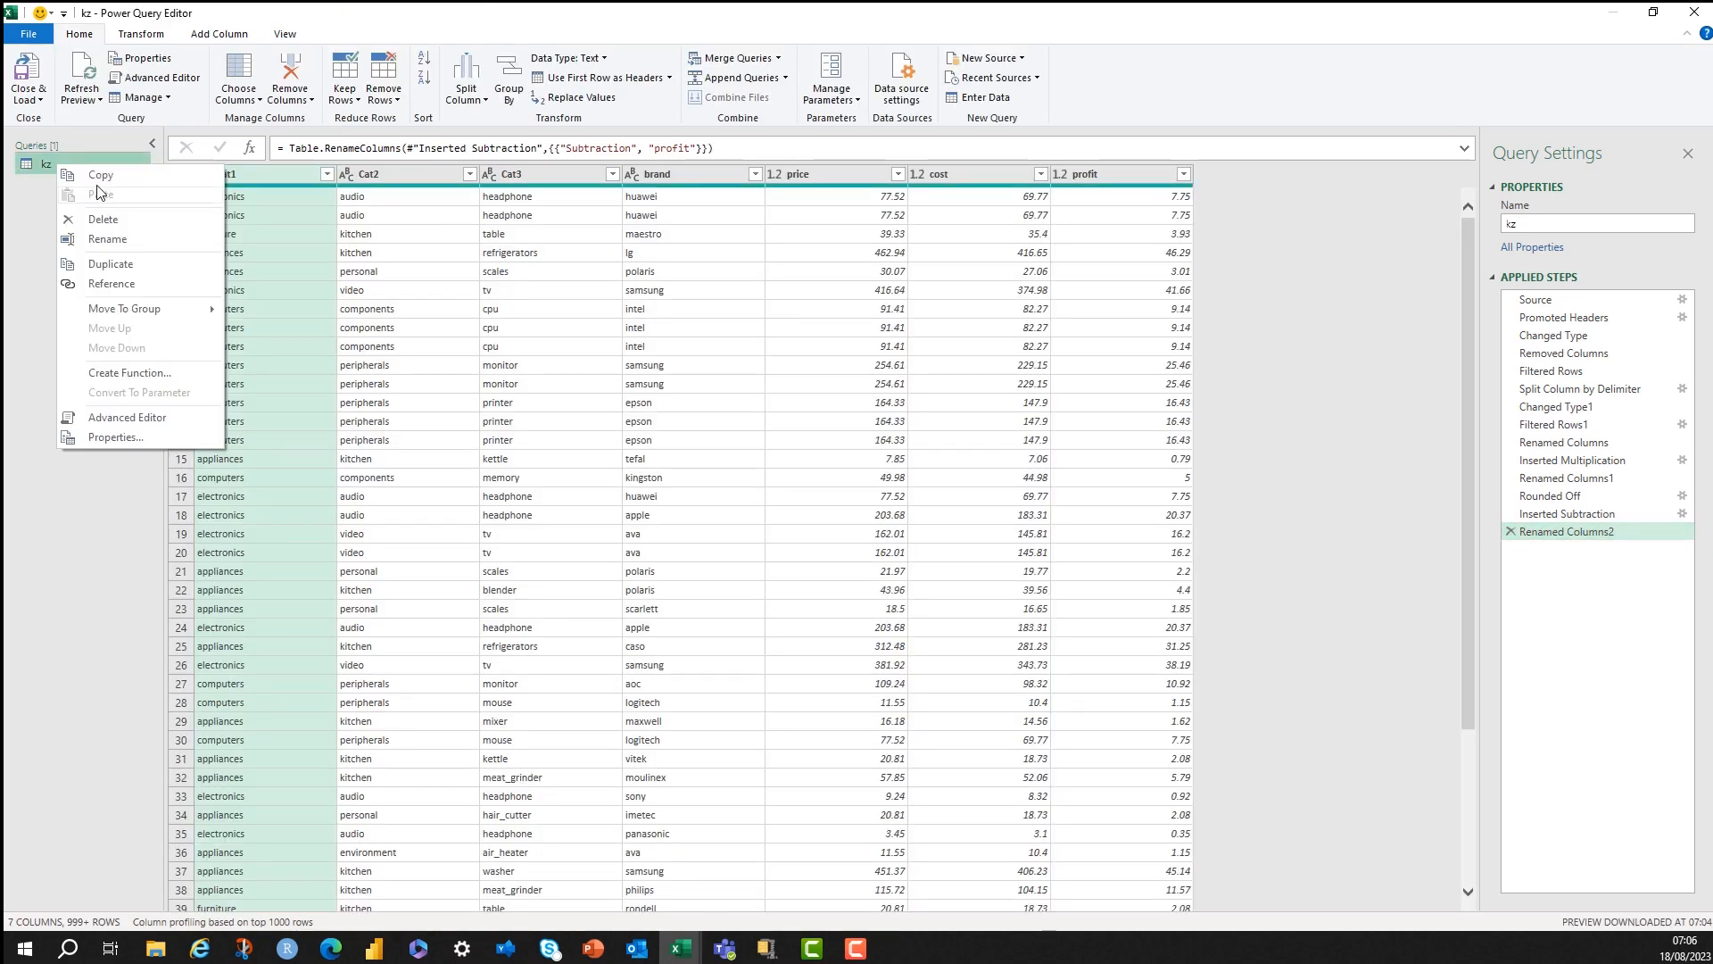
pyautogui.click(109, 264)
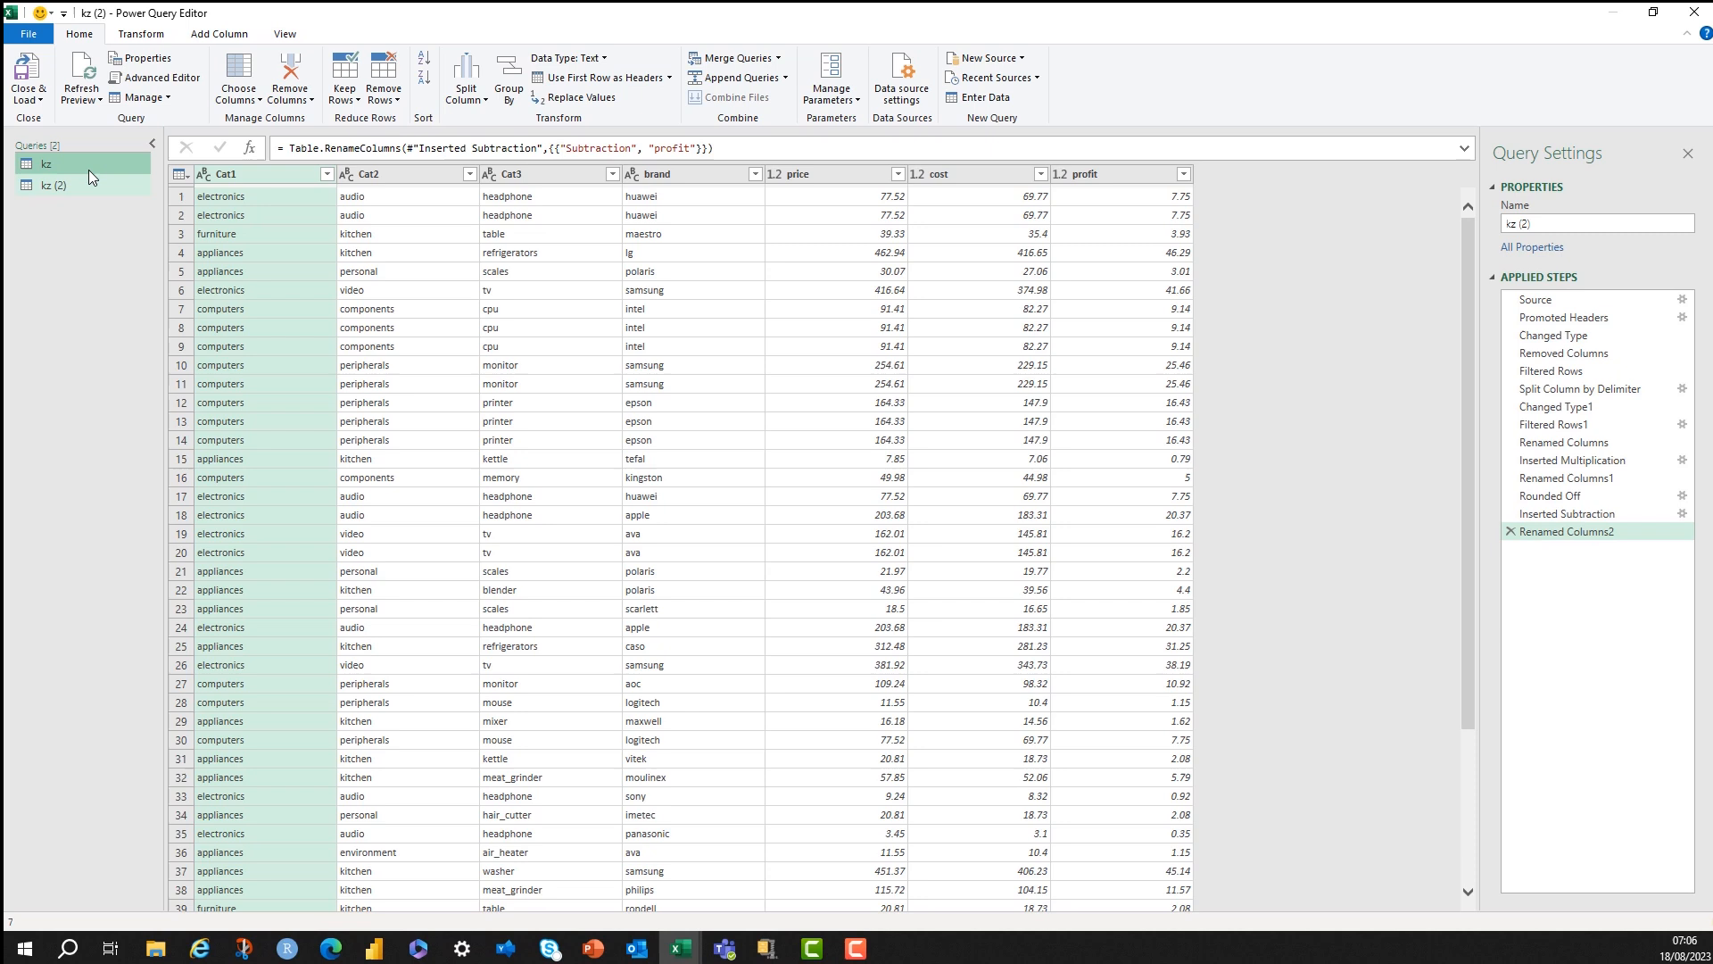
pyautogui.click(60, 184)
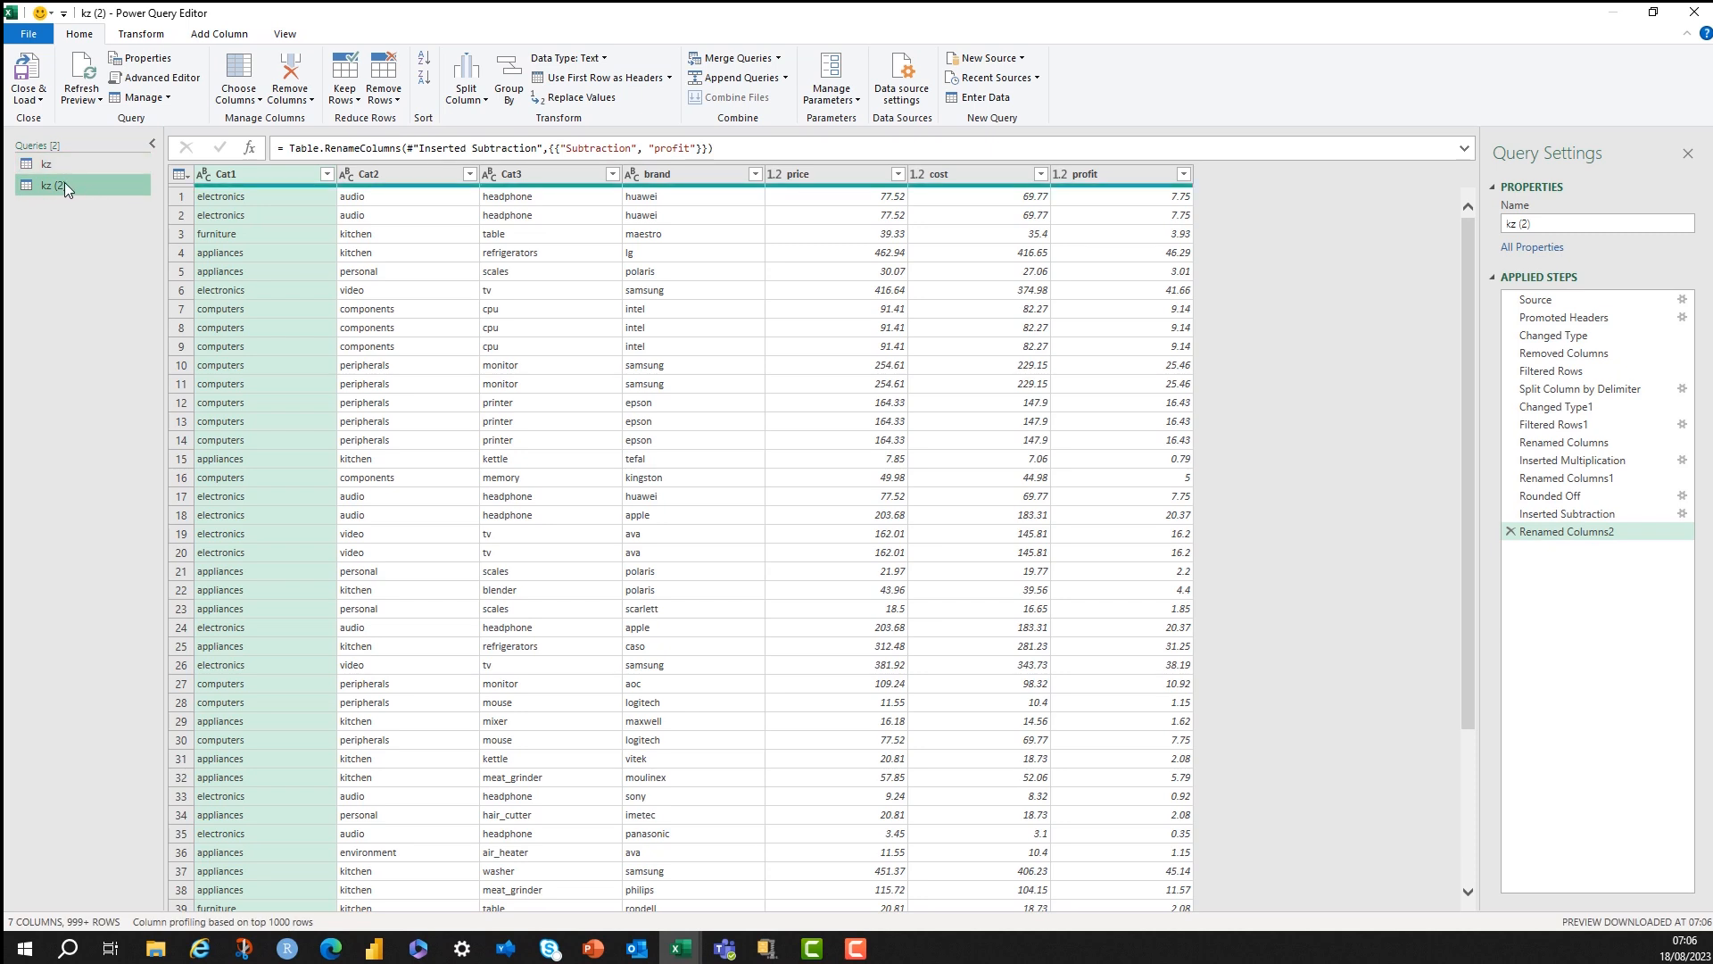
pyautogui.doubleClick(48, 184)
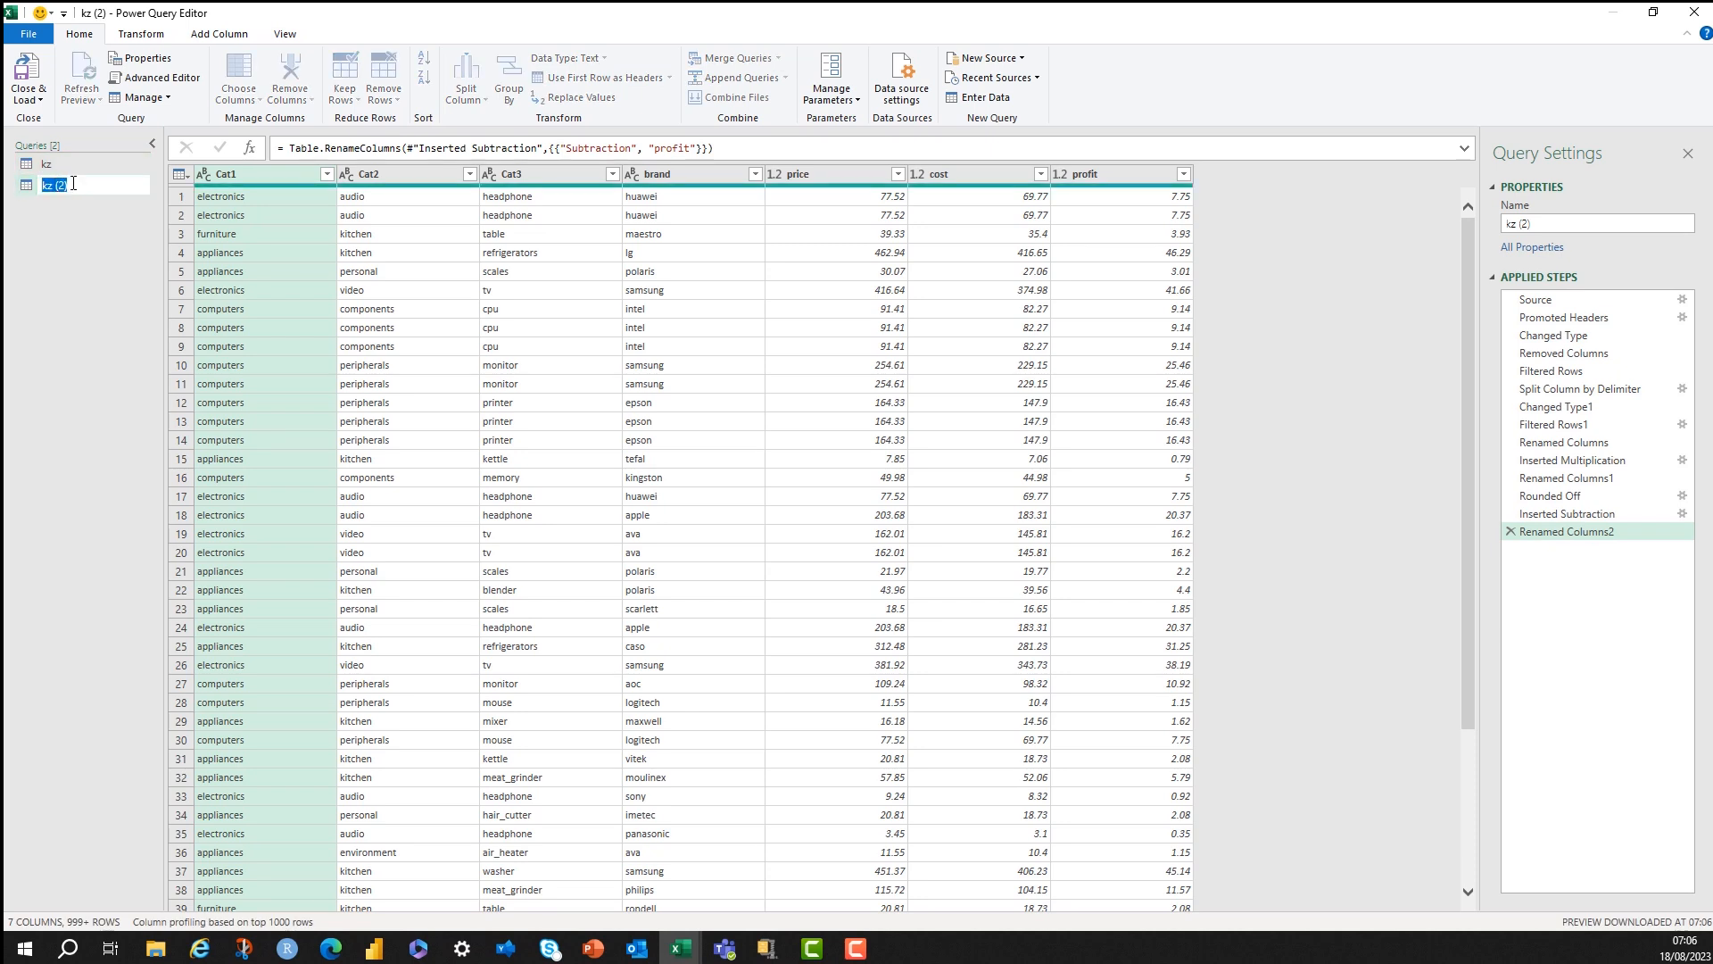
pyautogui.write('max')
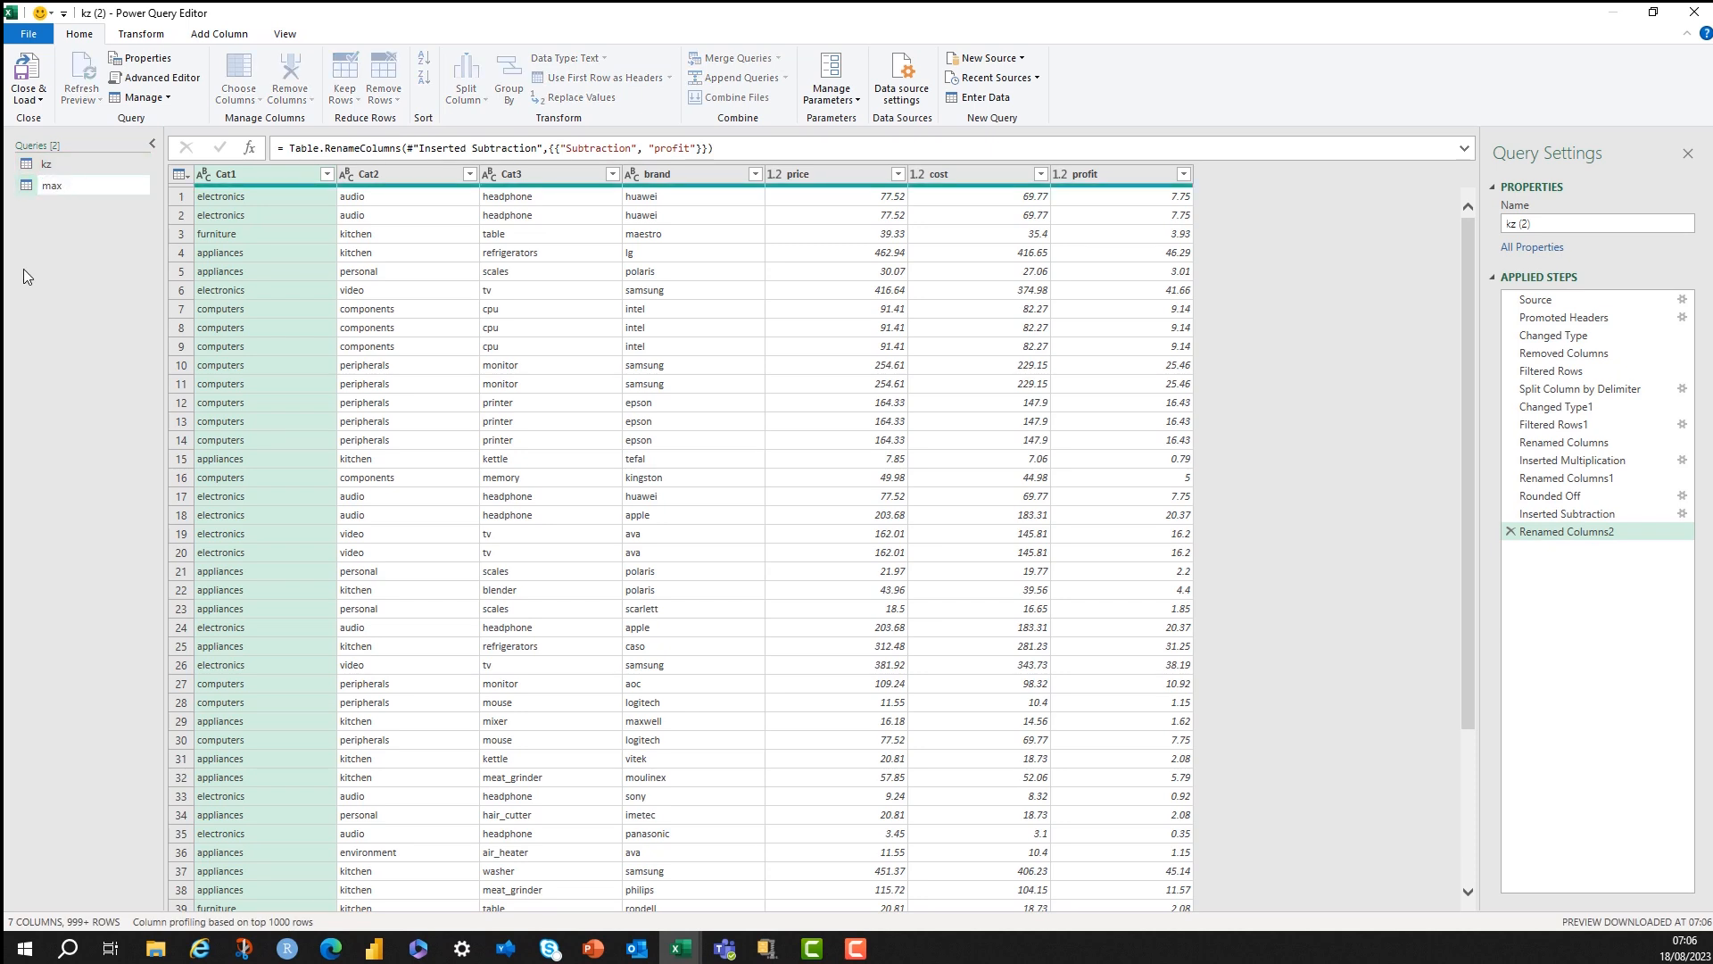
pyautogui.click(780, 77)
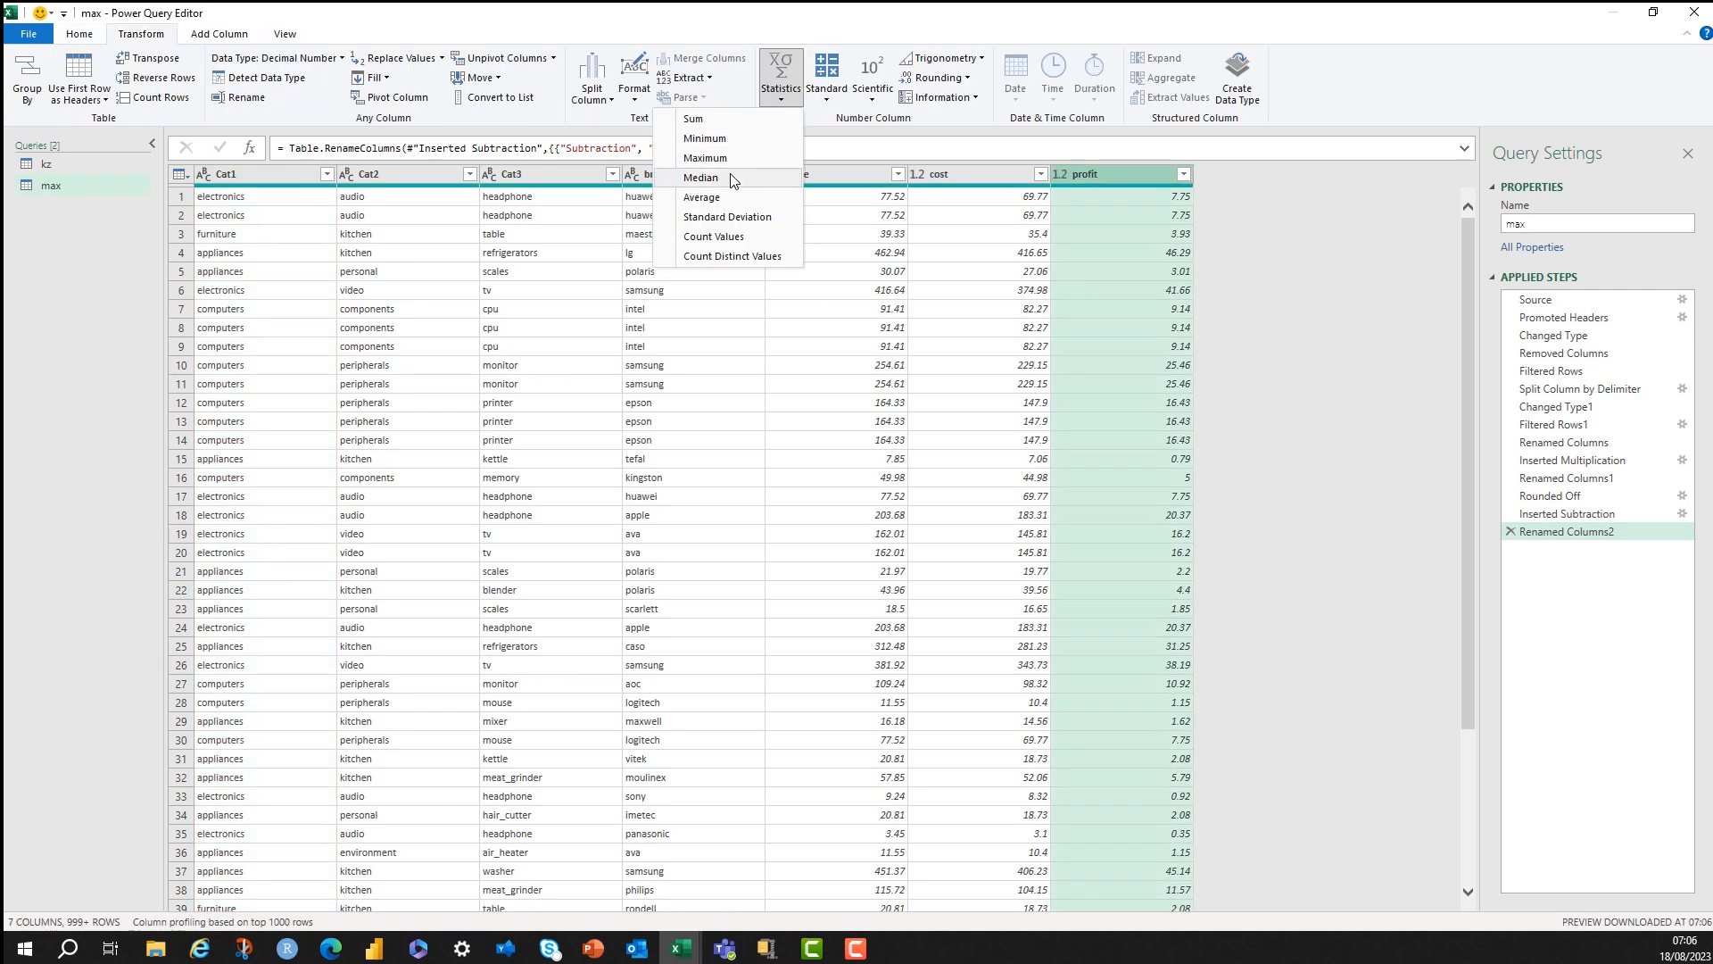
# Reduce the max query to the maximum of profit via Statistics > Maximum.
pyautogui.click(705, 157)
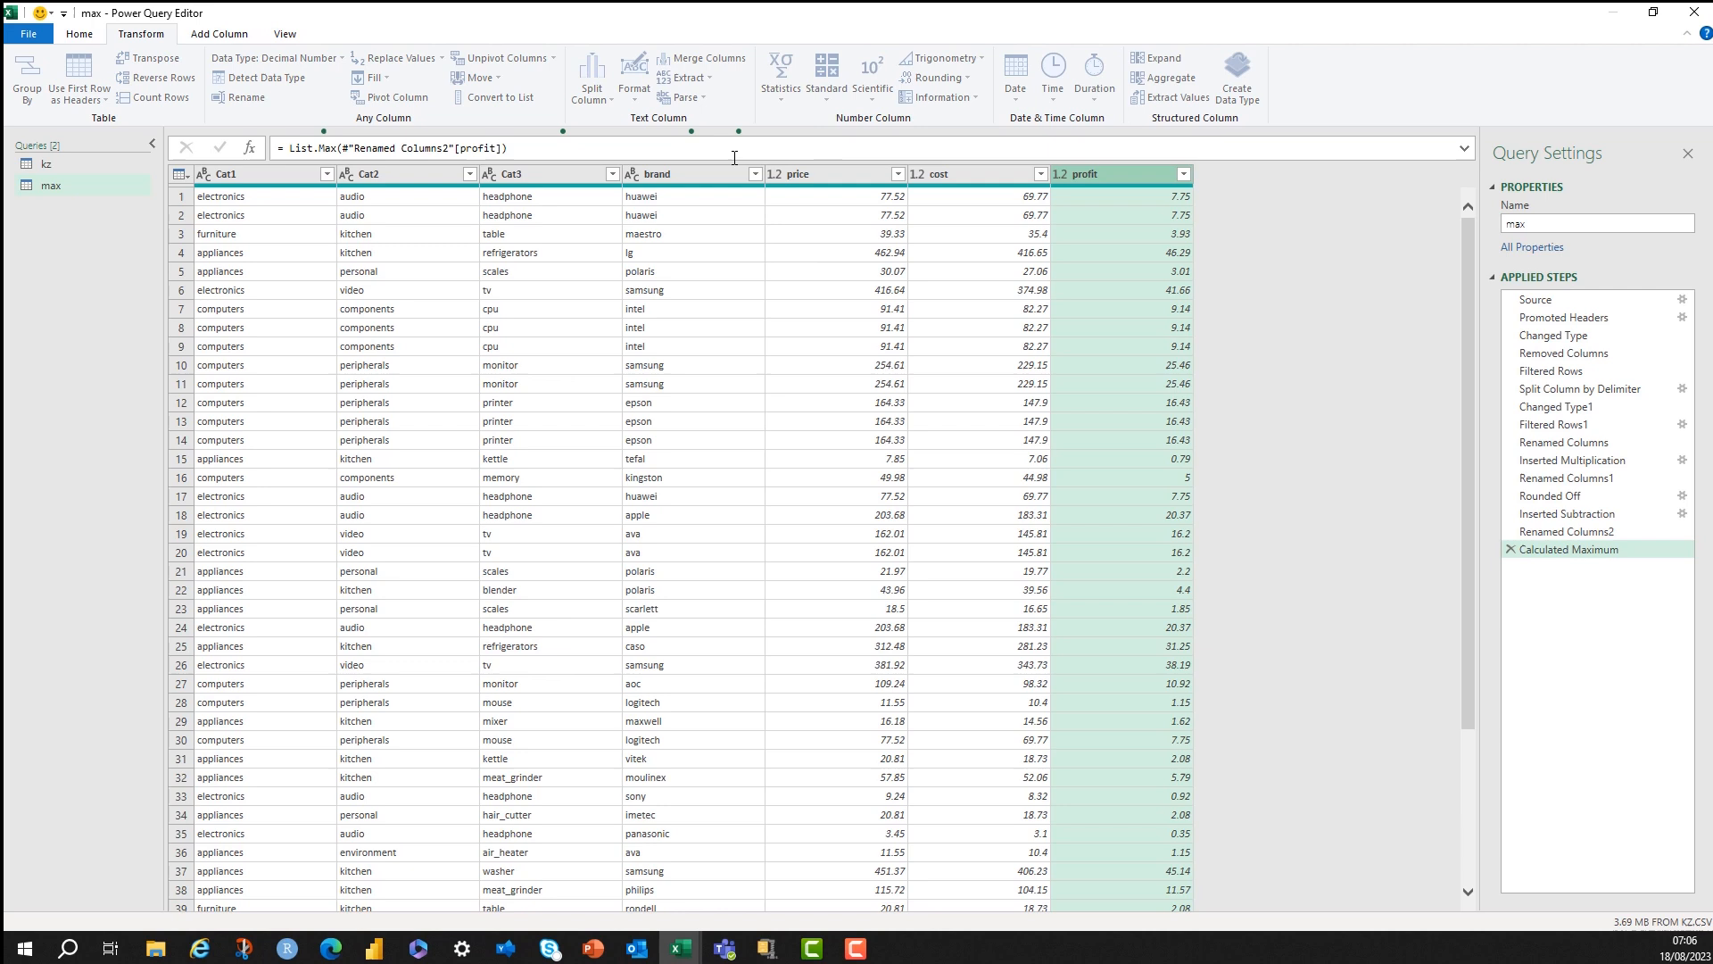
# Return to the kz query and select its profit column, ready to add a column.
pyautogui.click(46, 164)
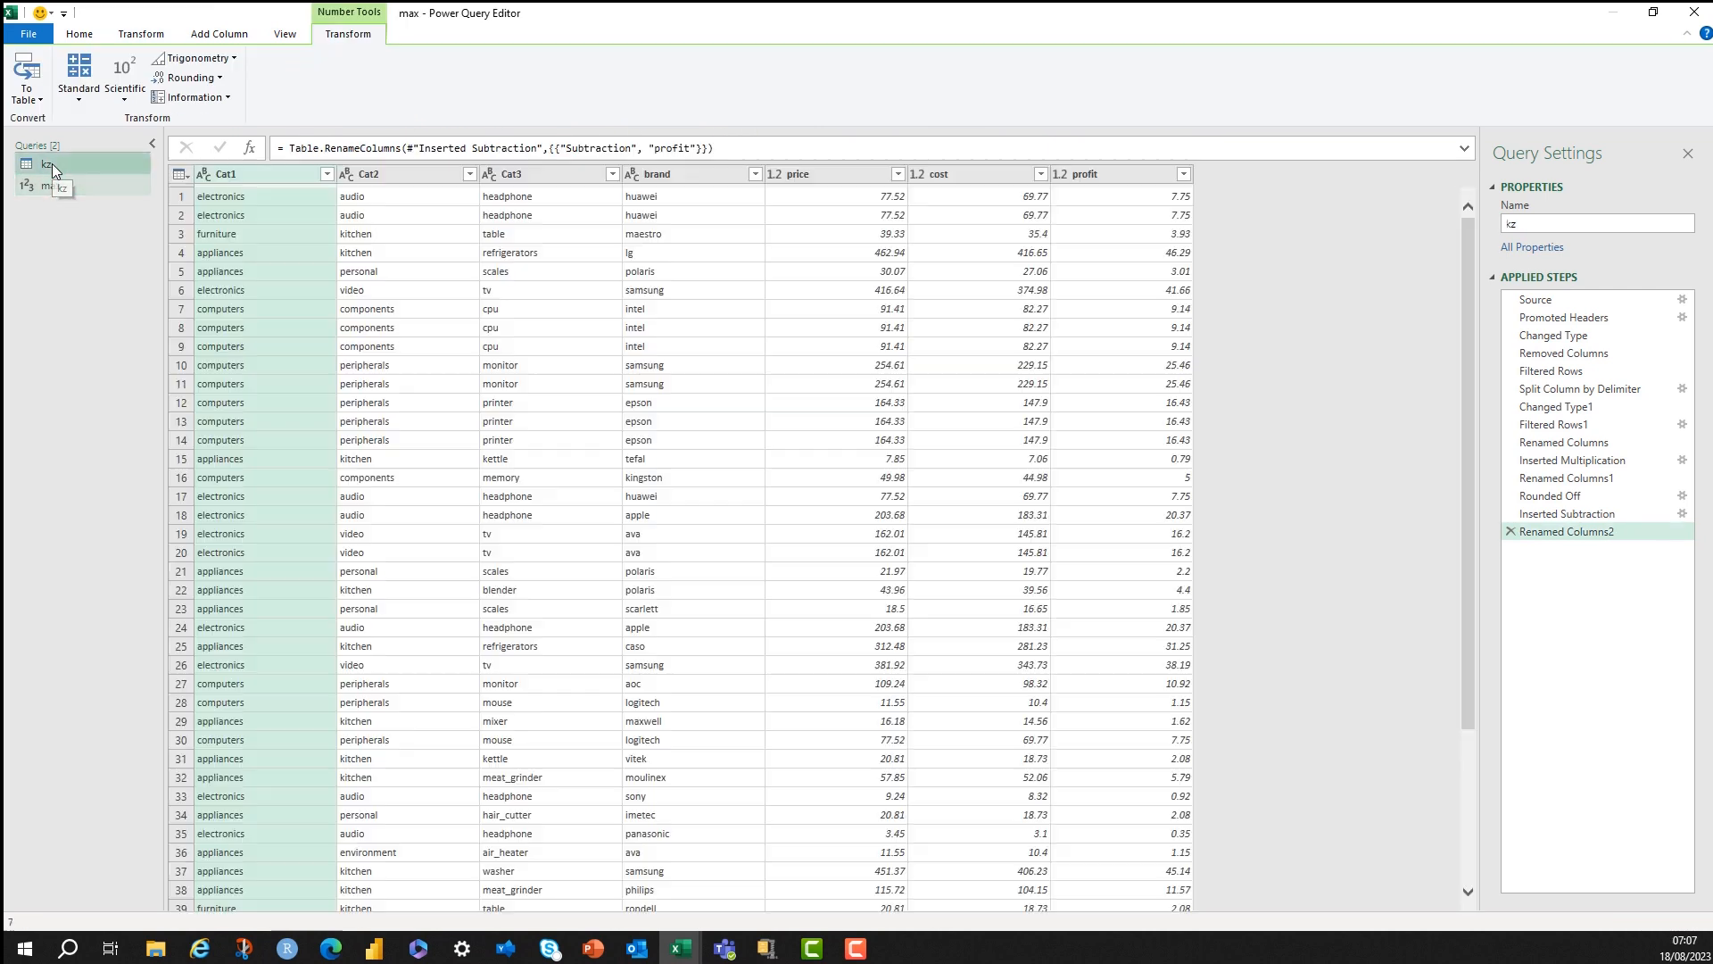
pyautogui.click(50, 164)
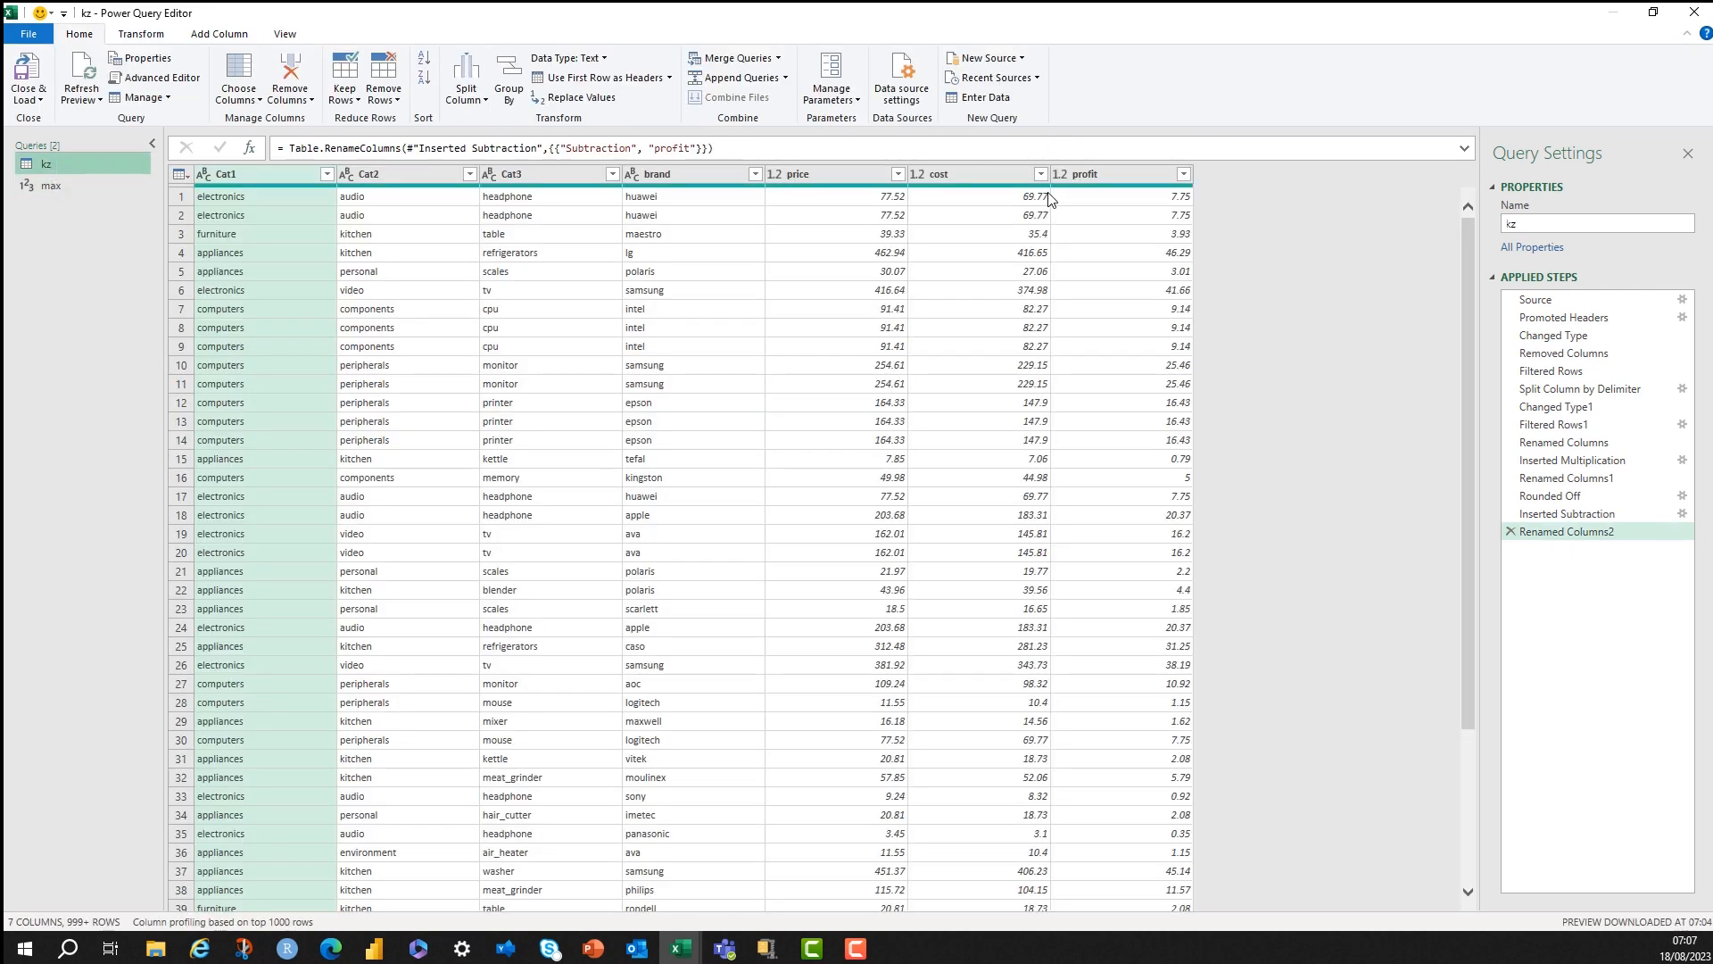
pyautogui.click(1093, 173)
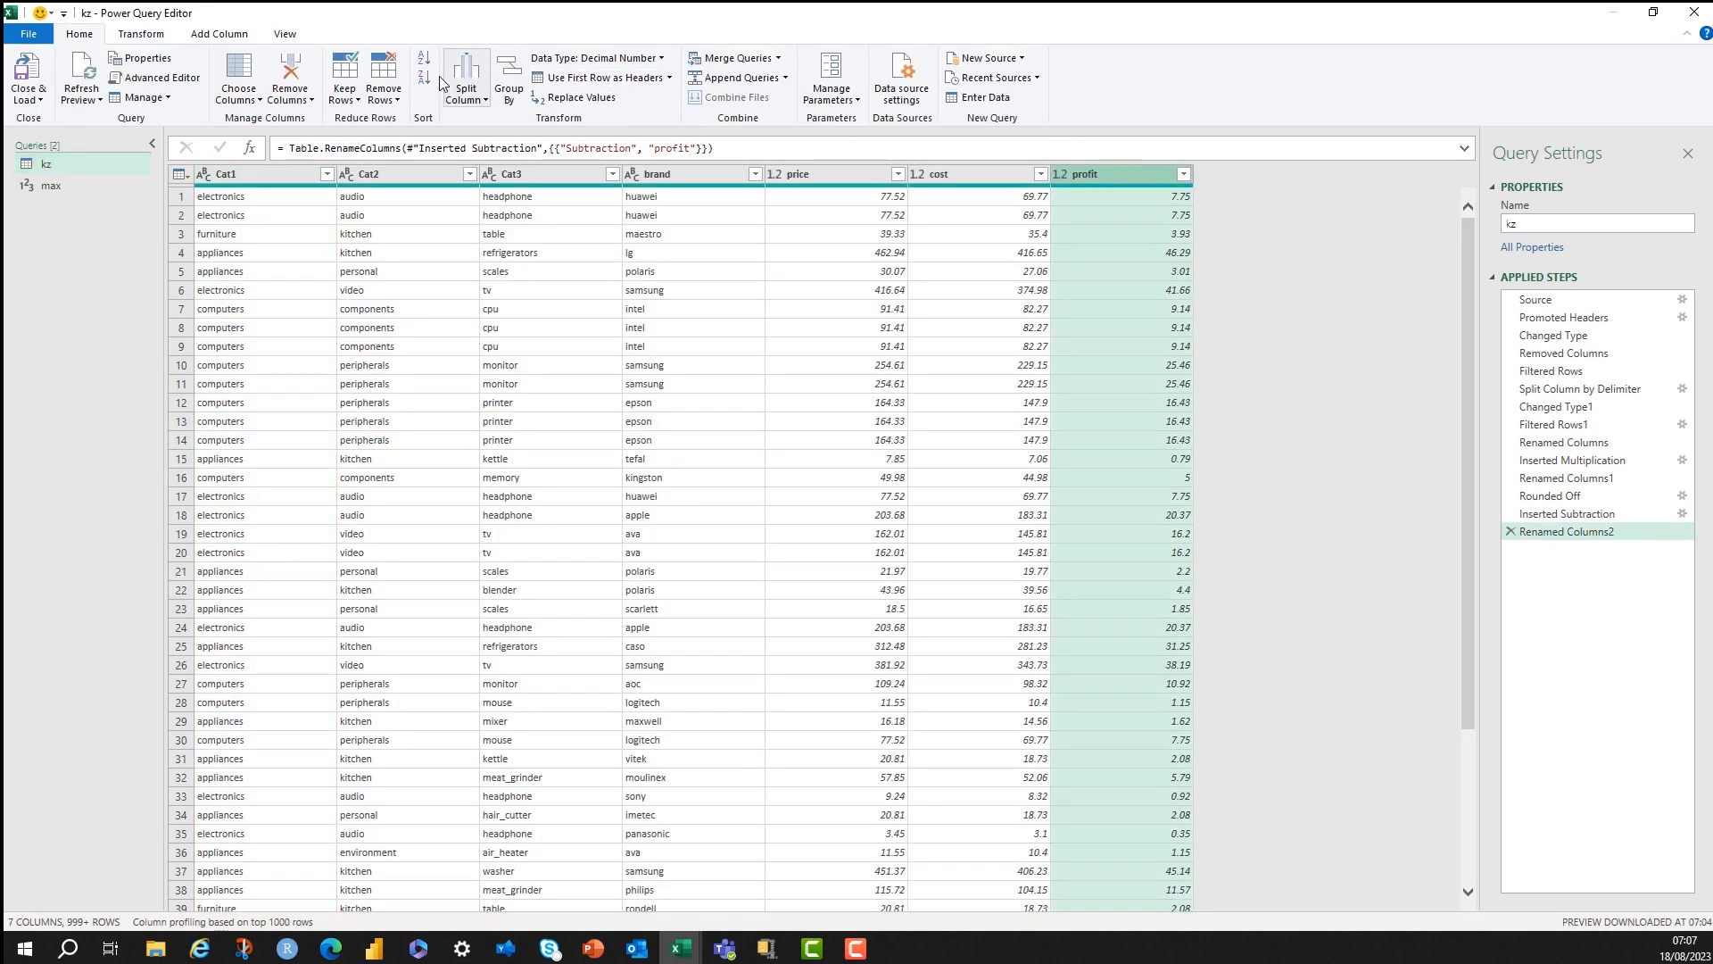
pyautogui.click(218, 34)
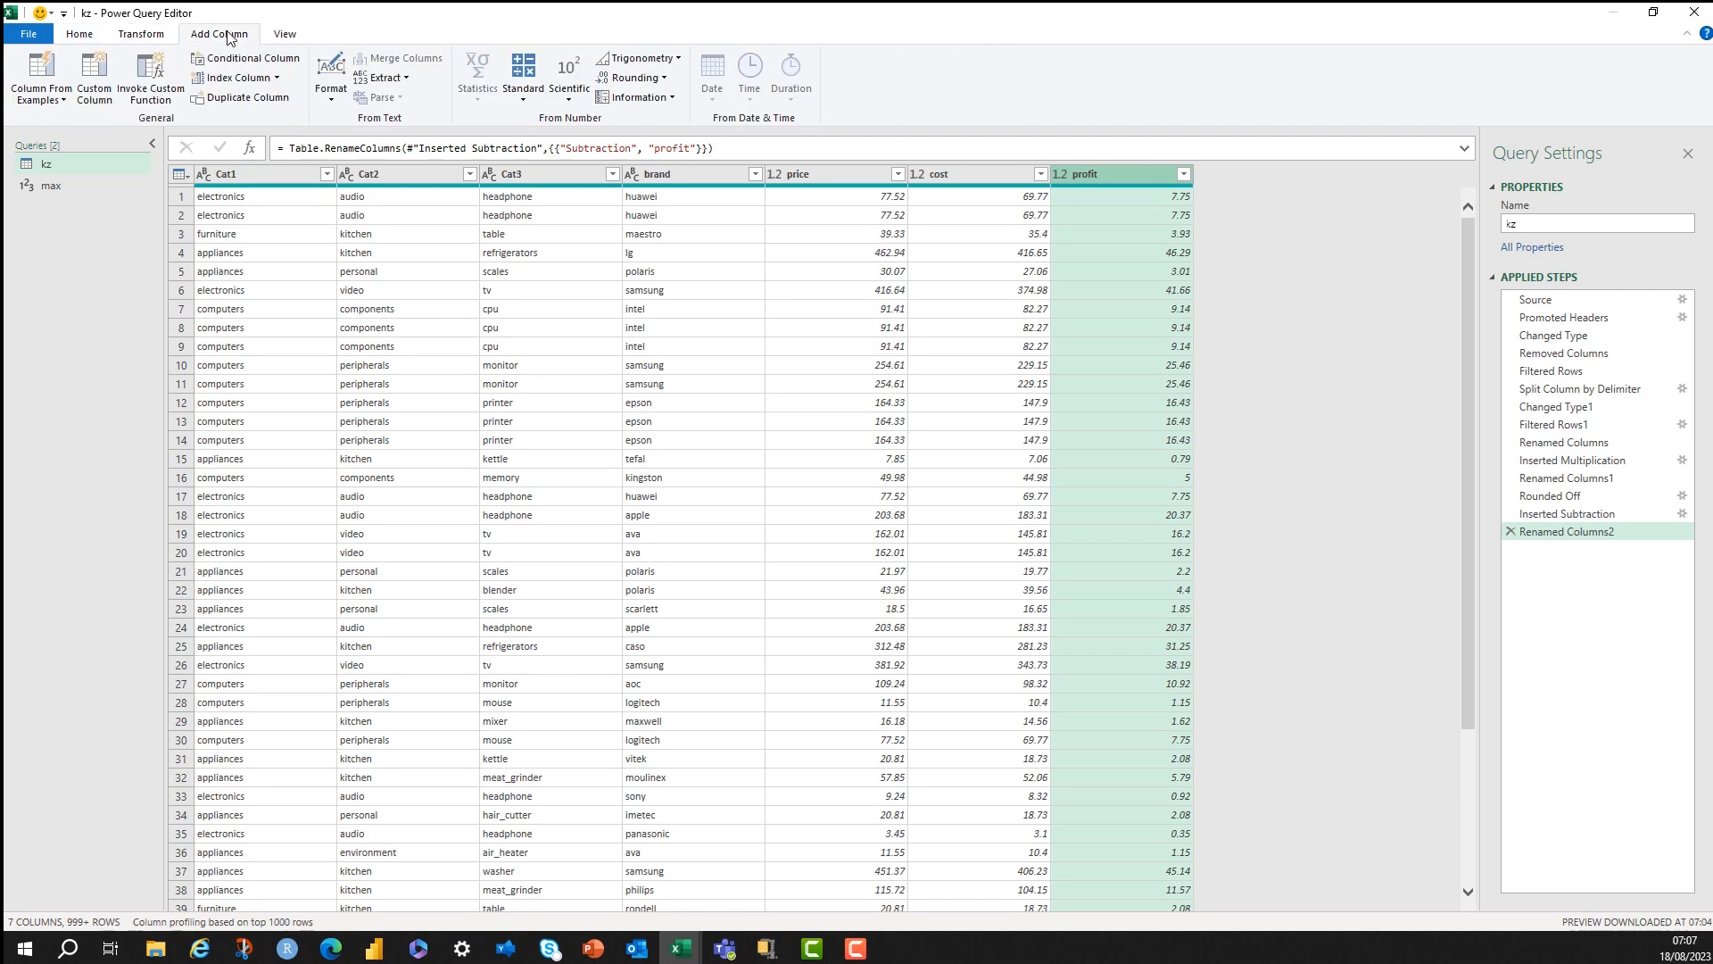
# Add a custom column Profit - Max with formula [profit] - max.
pyautogui.click(94, 76)
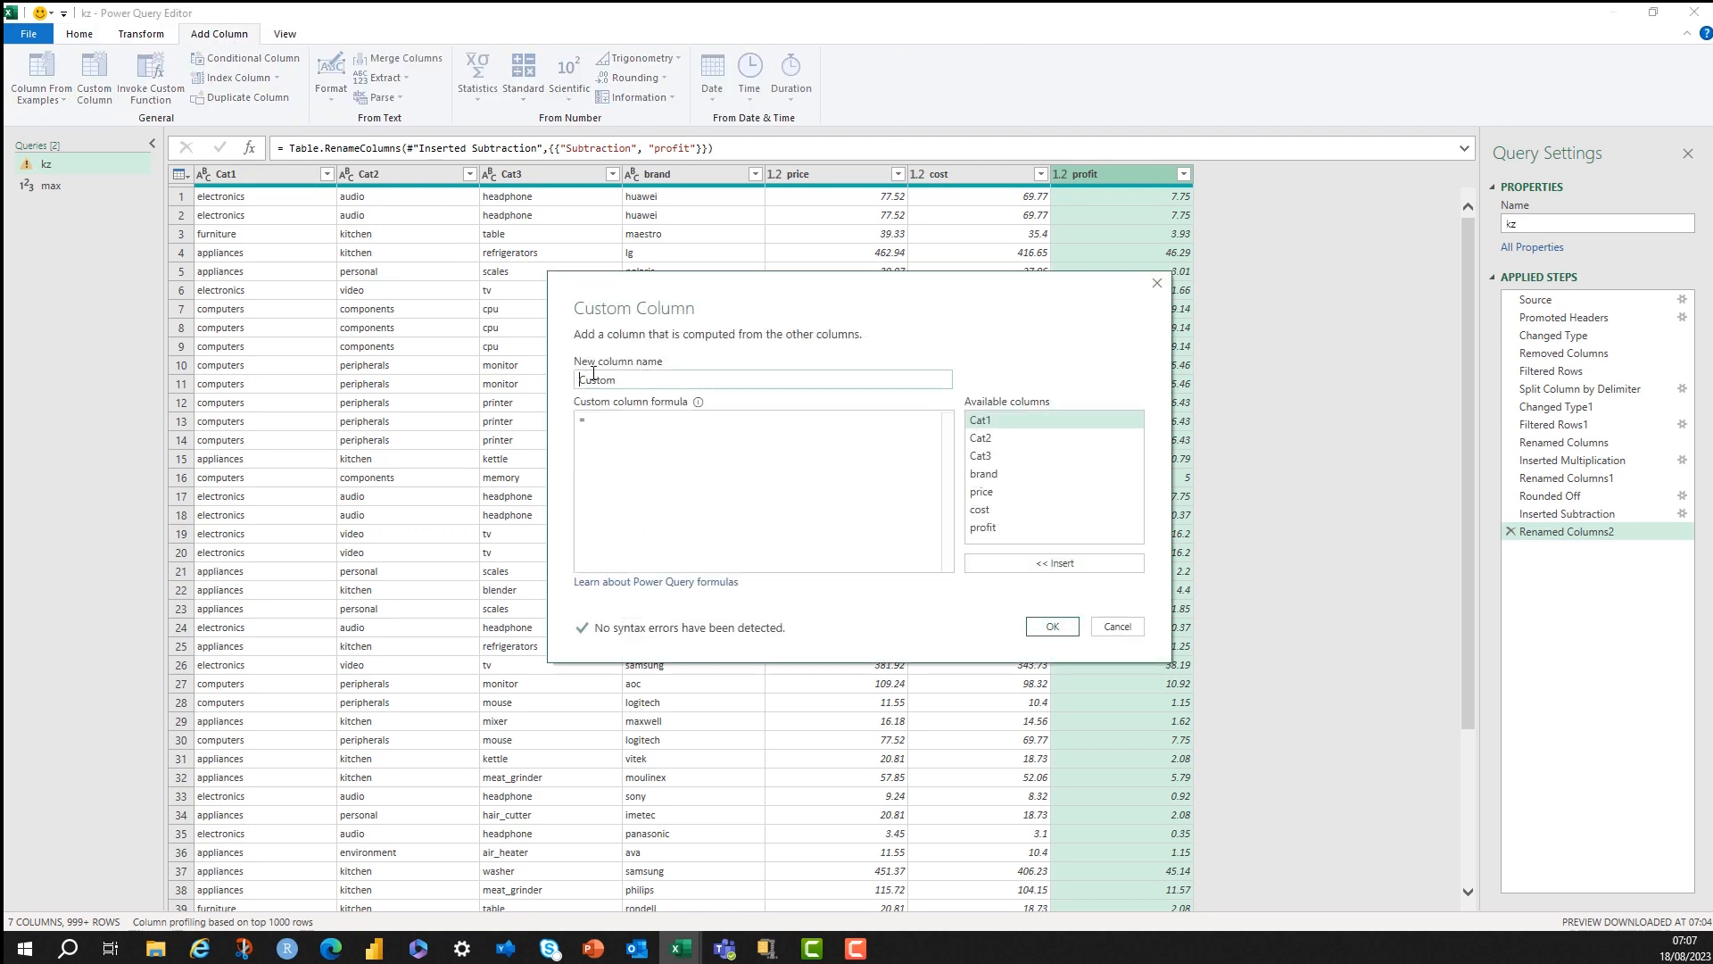
pyautogui.click(982, 527)
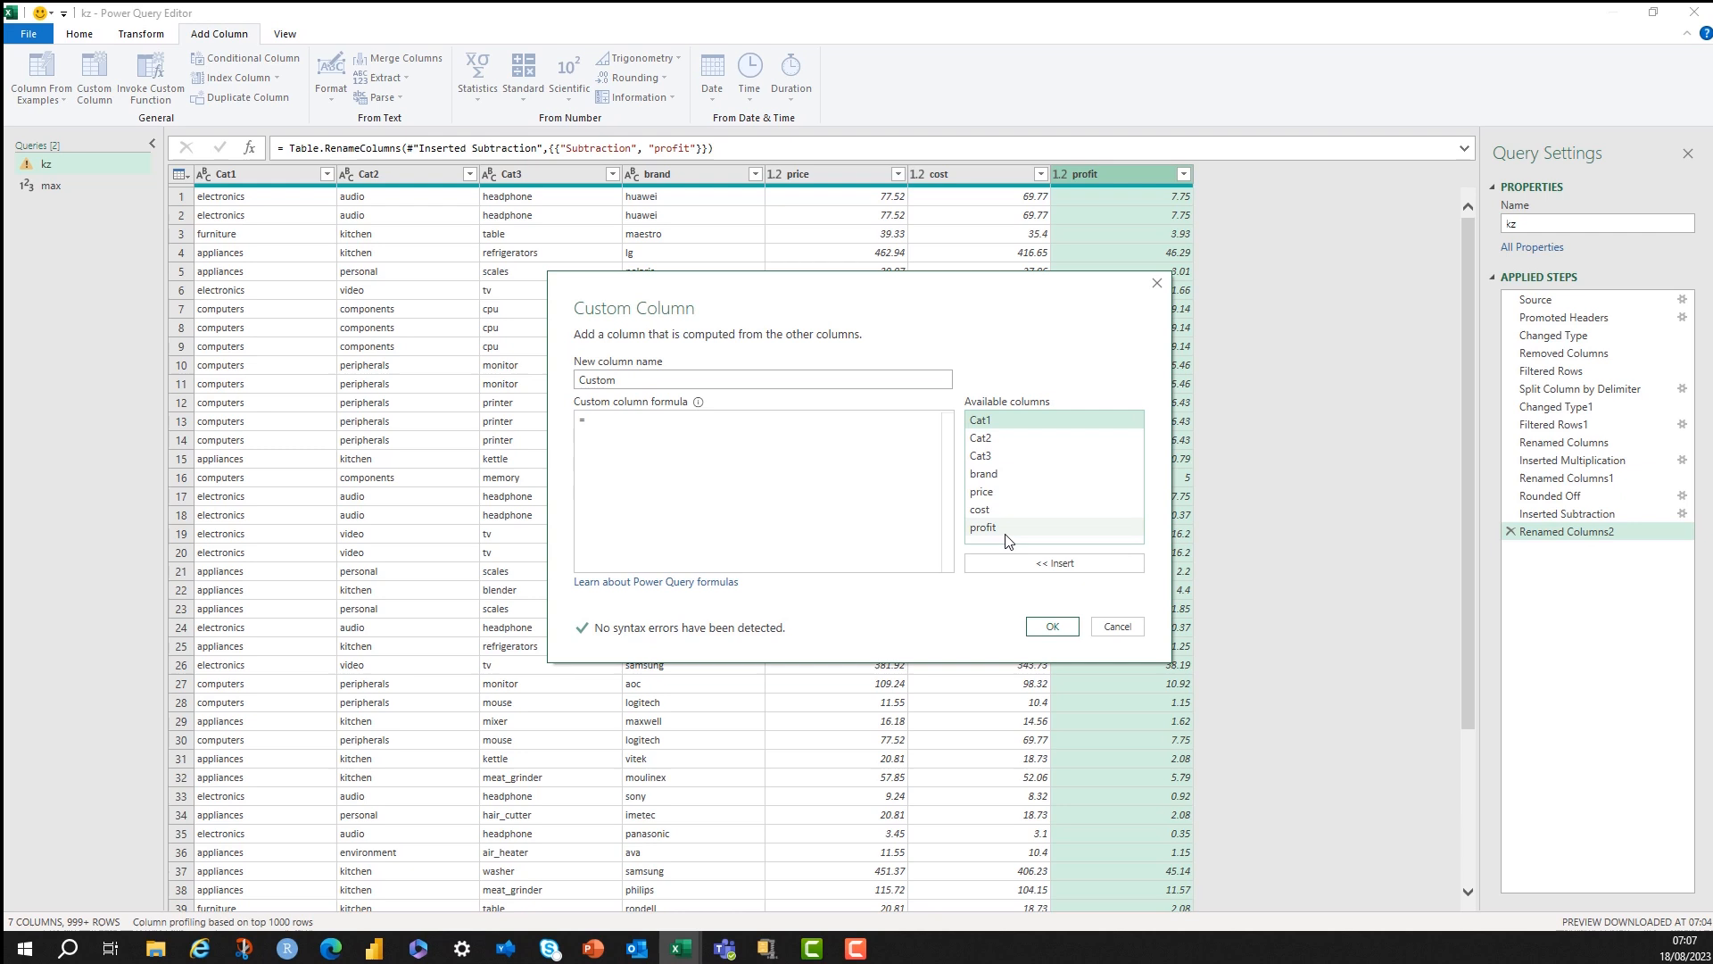
pyautogui.doubleClick(981, 526)
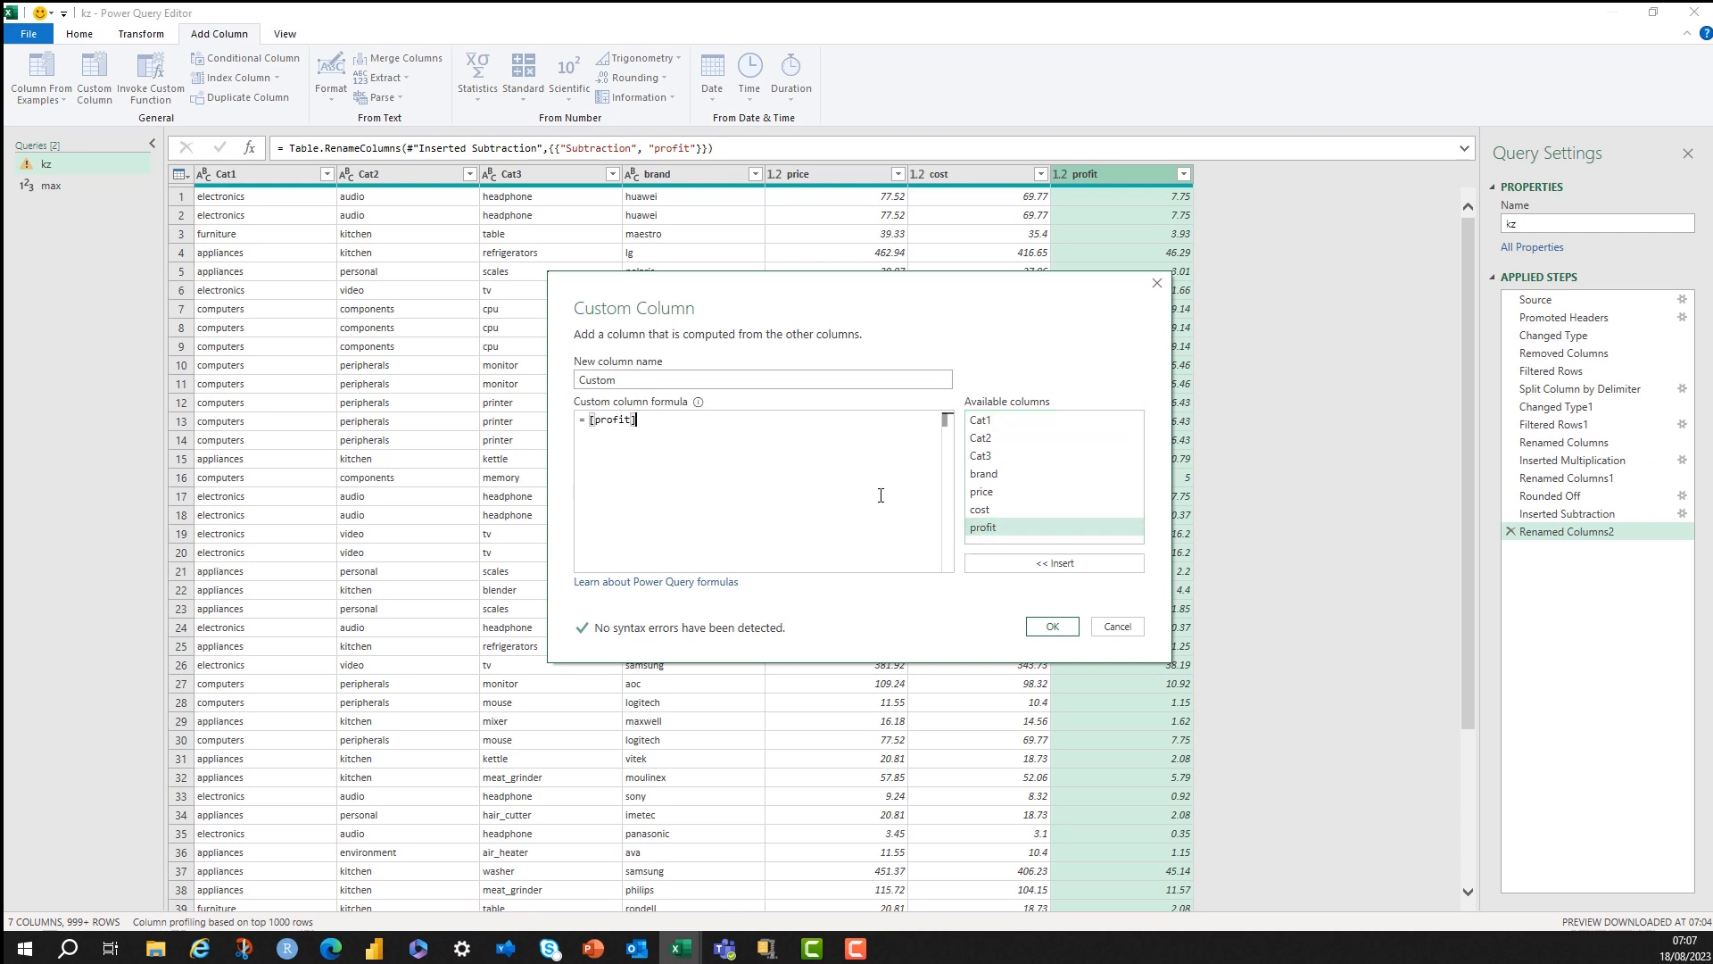
pyautogui.write('- max')
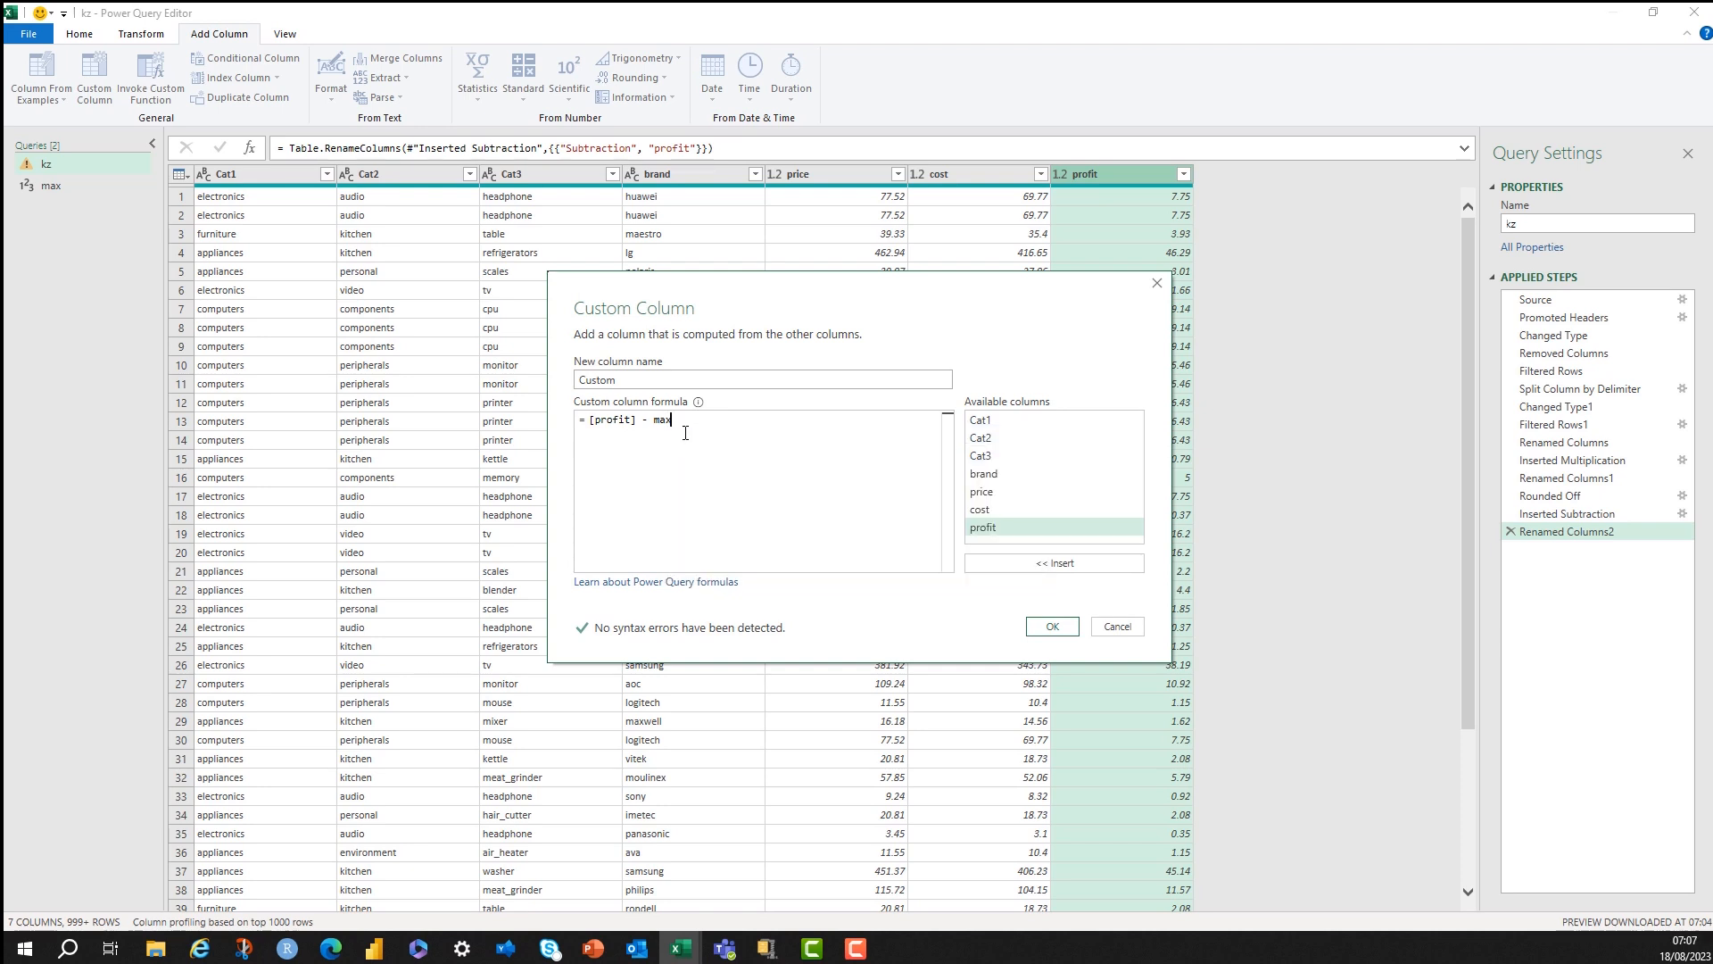
pyautogui.write('Profit - Max')
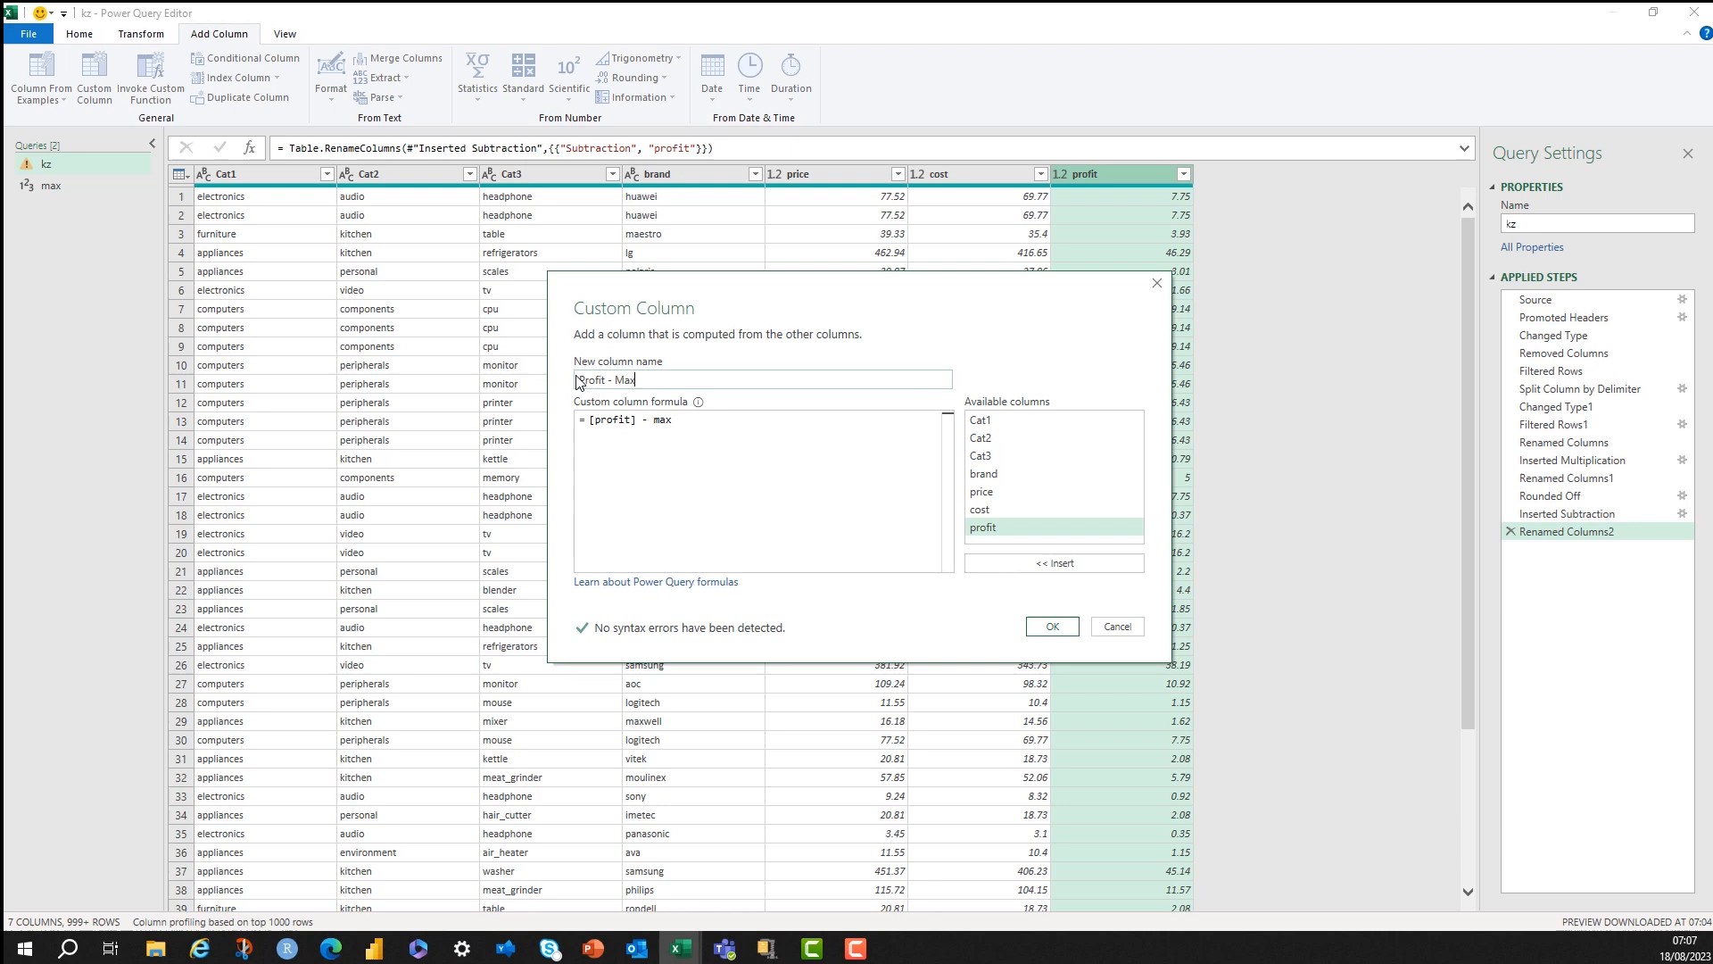
pyautogui.click(1050, 626)
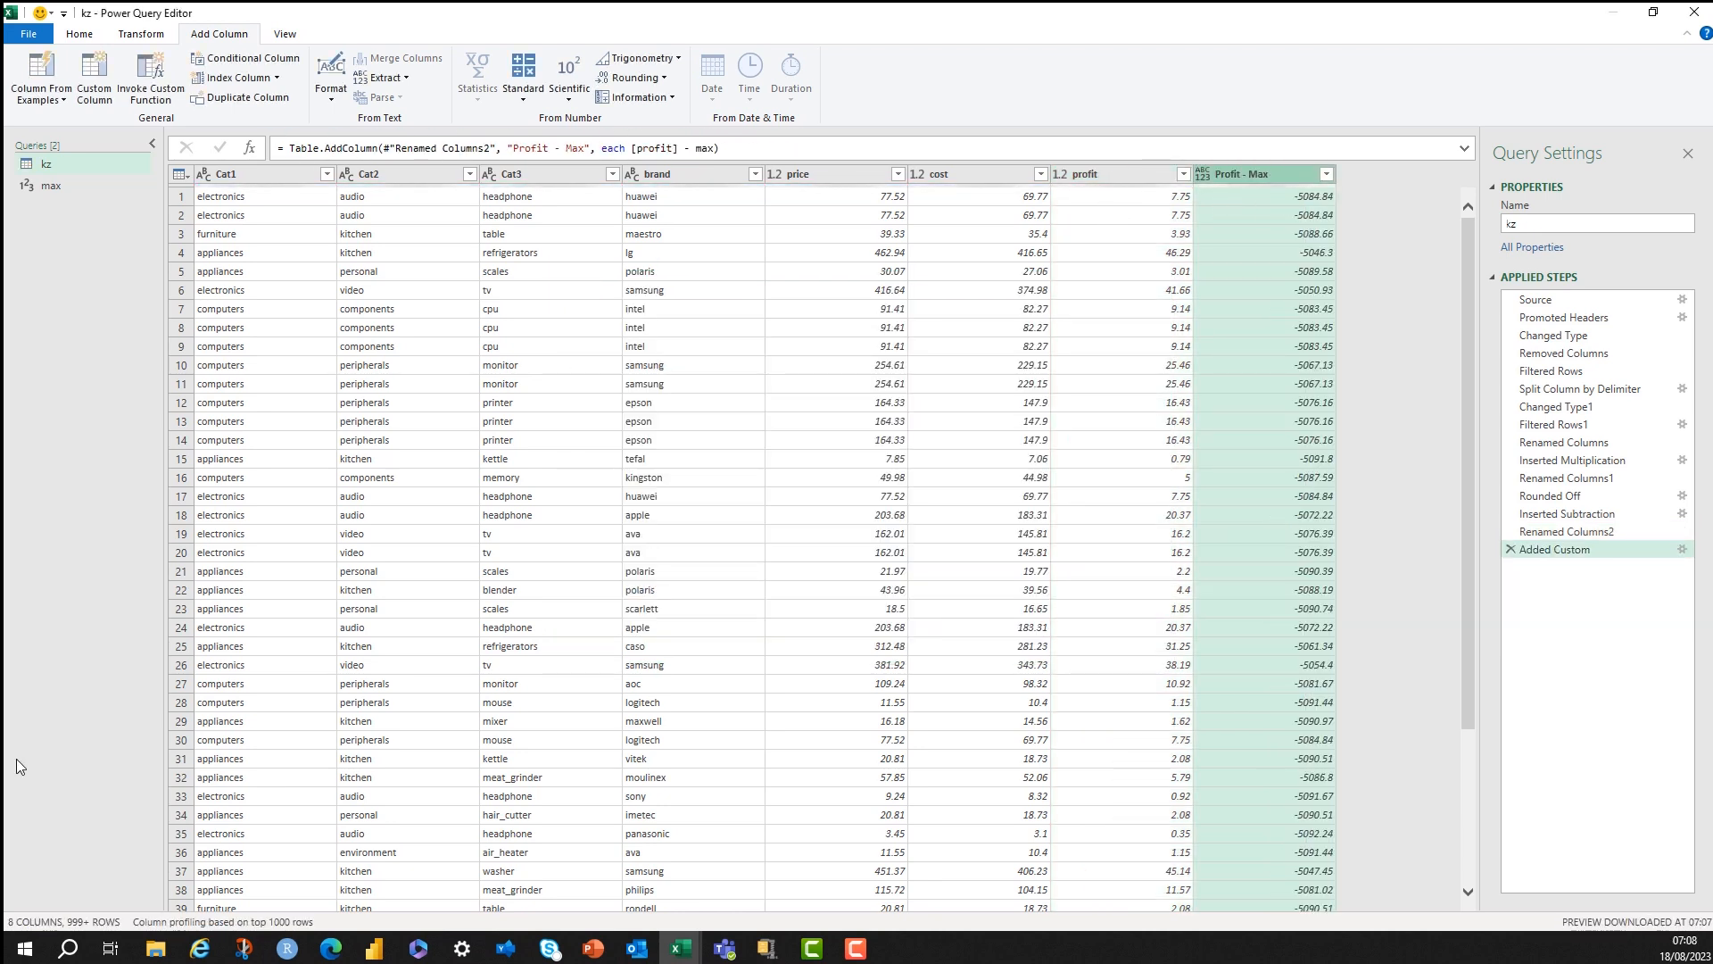
# Remove the Profit - Max column so kz ends with profit again.
pyautogui.click(50, 184)
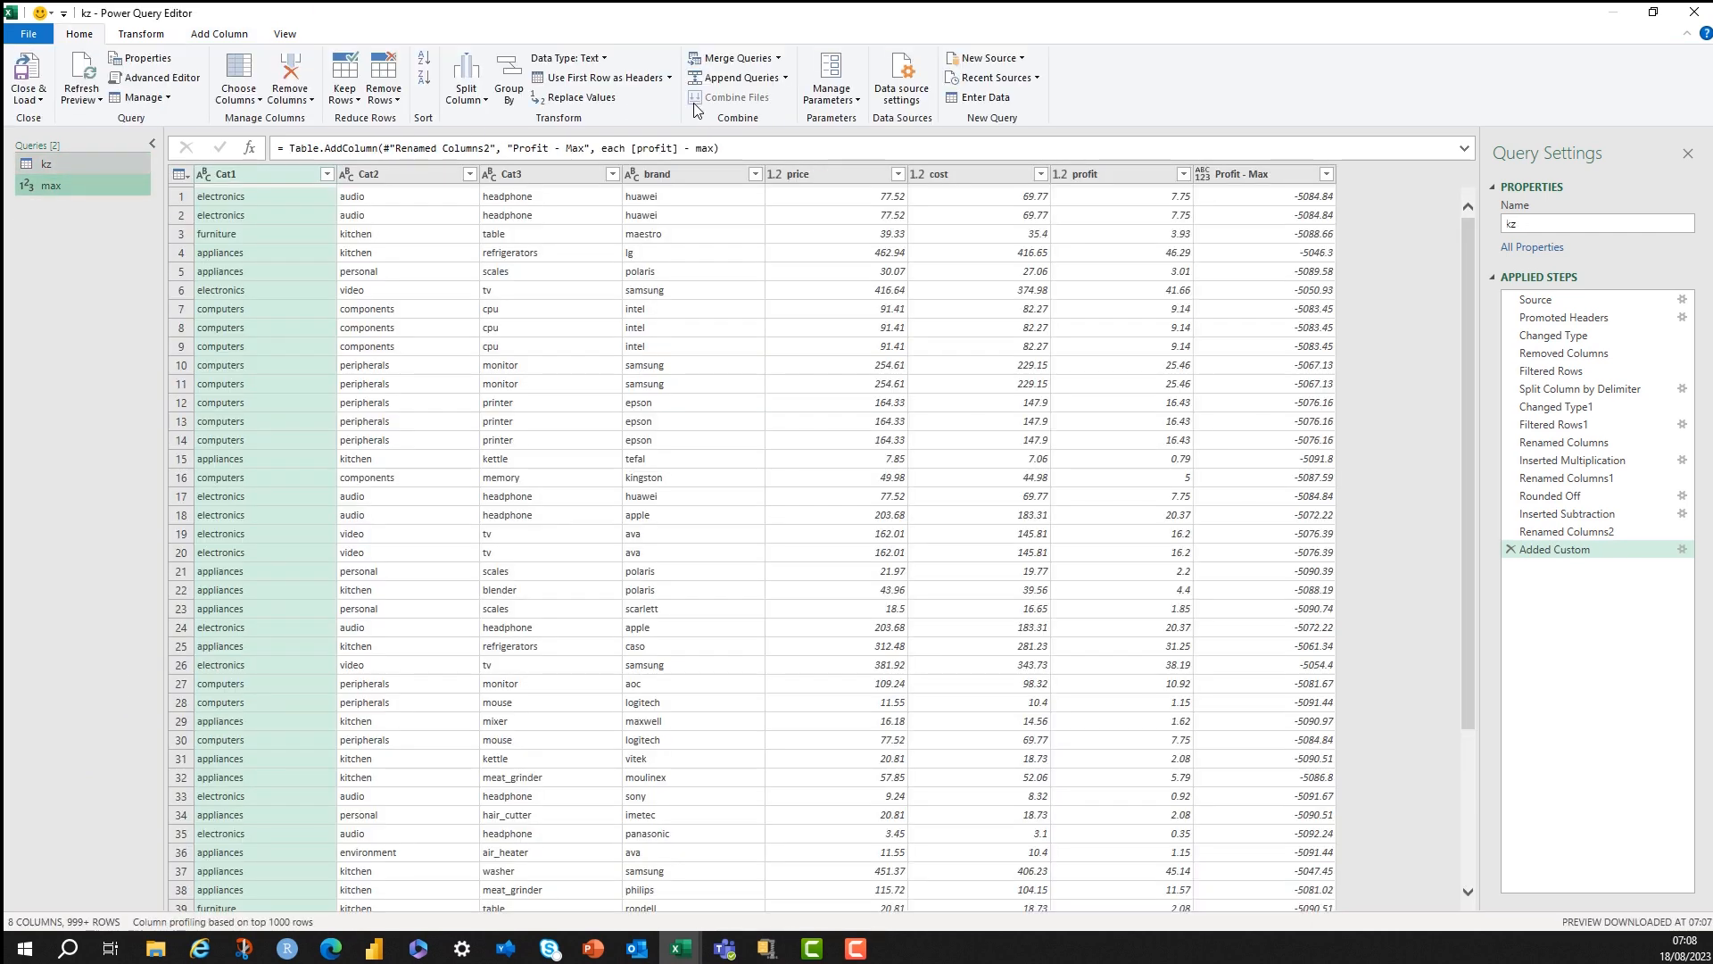
pyautogui.rightClick(1246, 173)
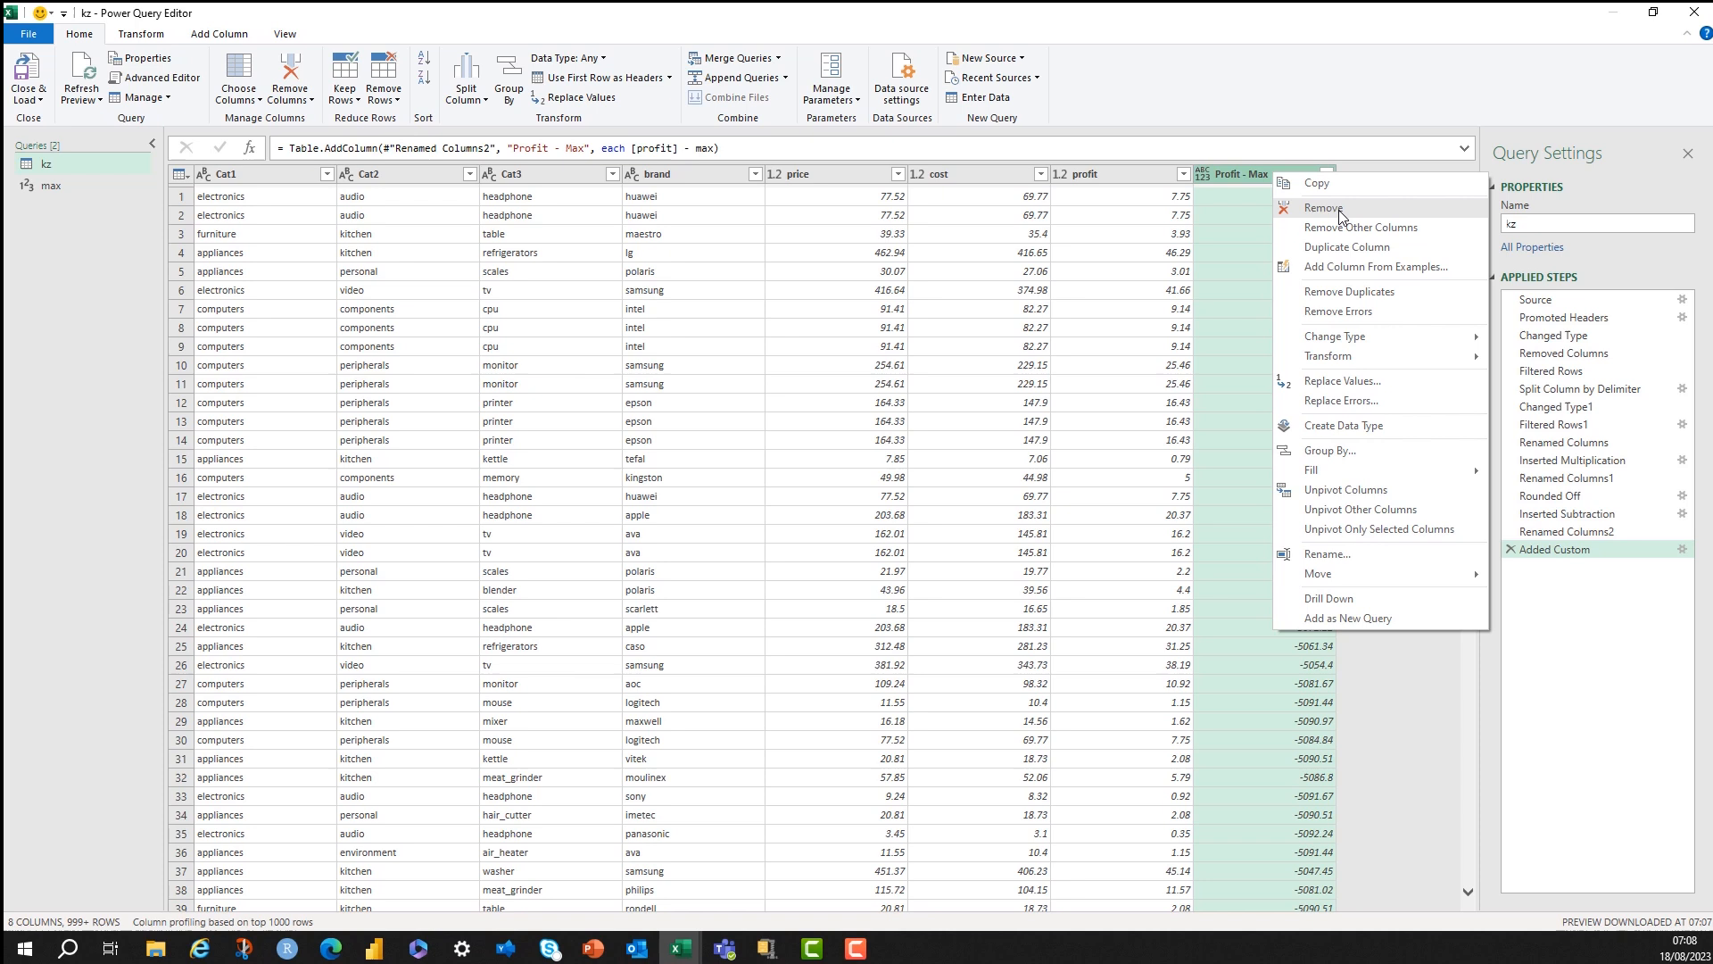
pyautogui.click(1322, 207)
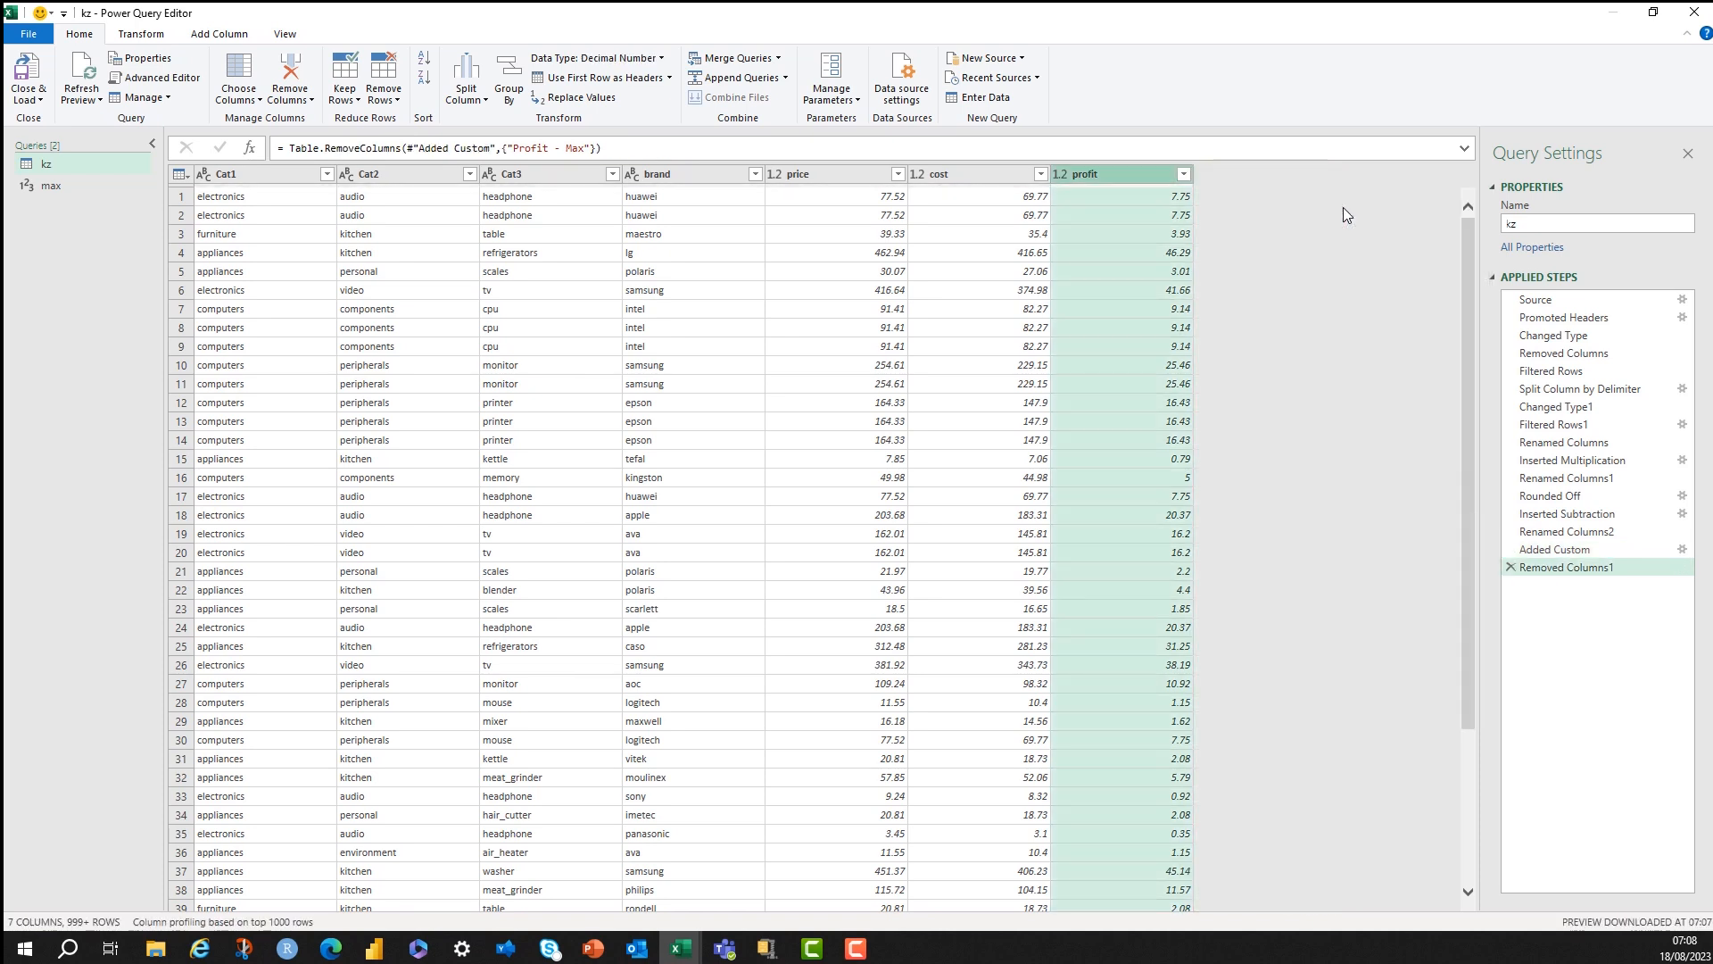
pyautogui.moveTo(1582, 623)
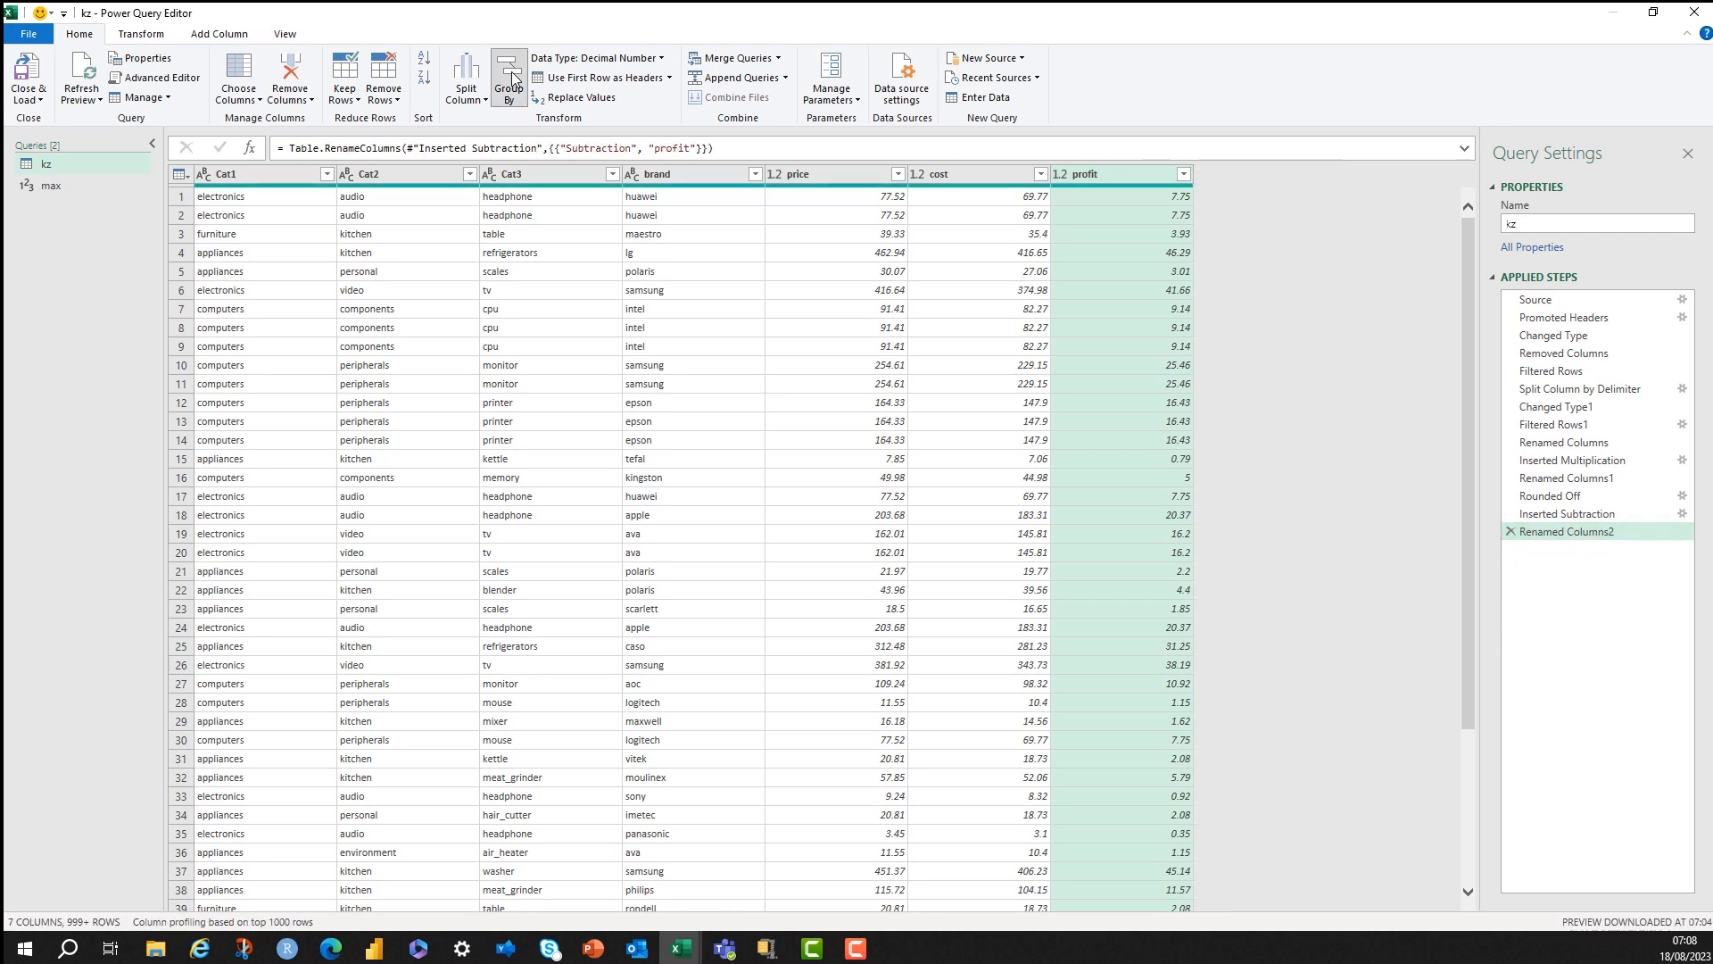
# Group kz by Cat1, Cat2, Cat3 with Sum aggregations Sales (price), Cost (cost), Profit (profit).
pyautogui.click(507, 77)
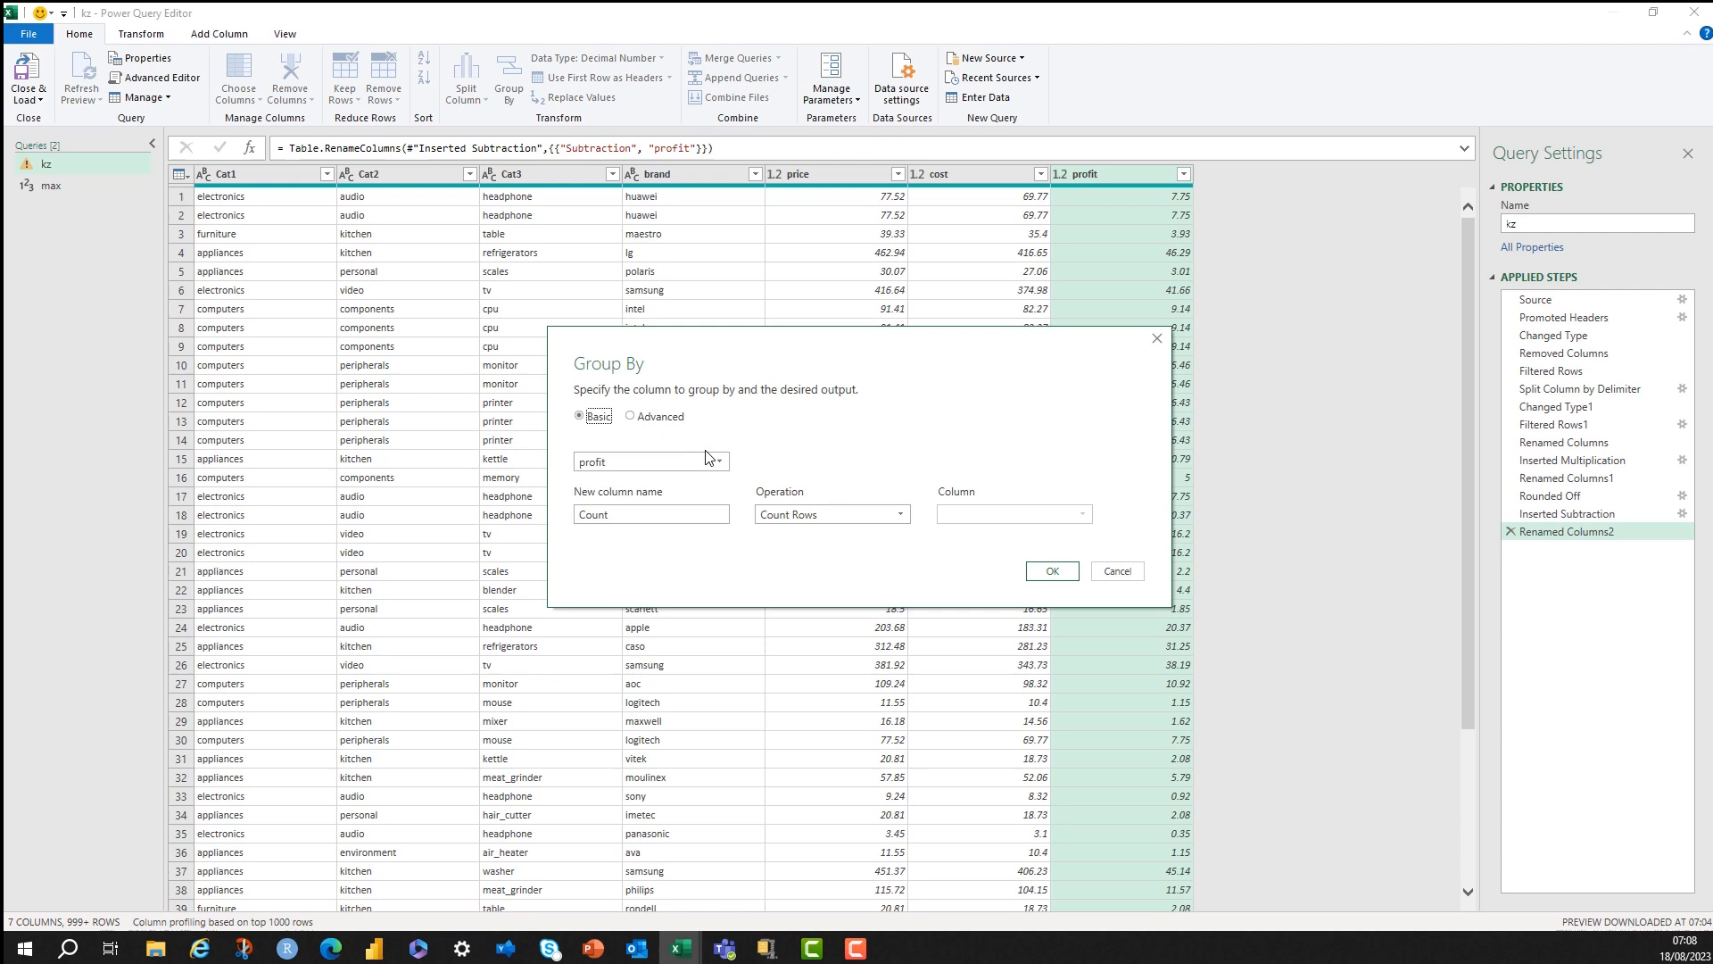
pyautogui.moveTo(630, 418)
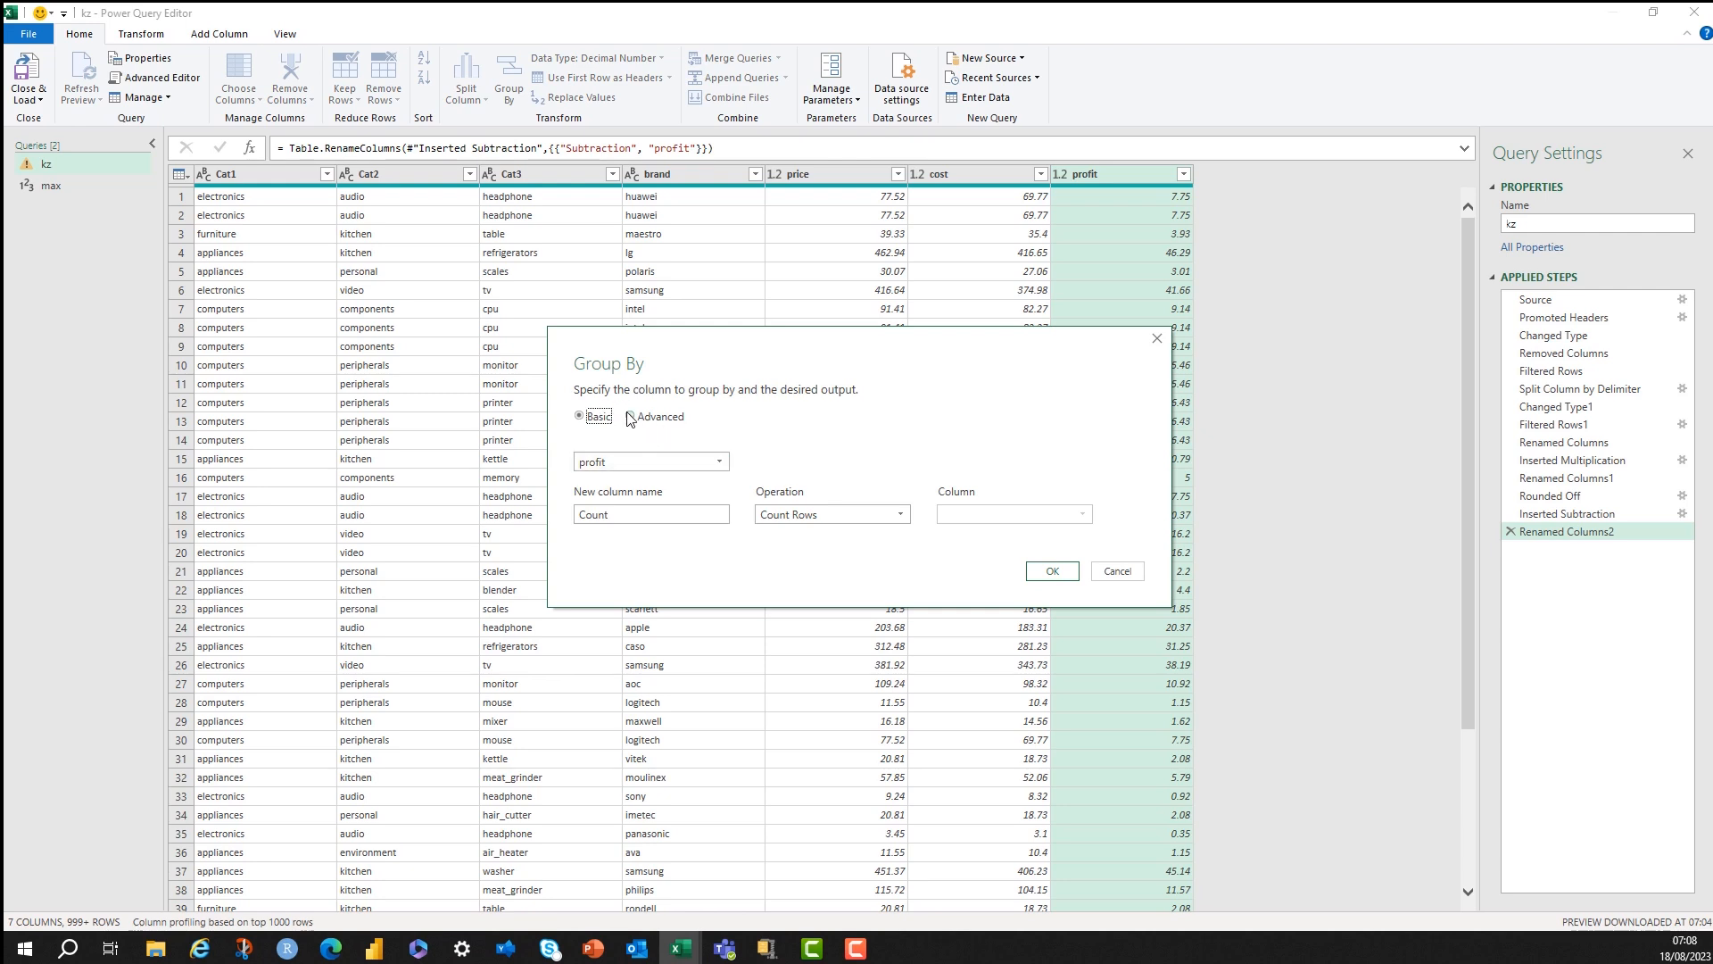
pyautogui.click(630, 416)
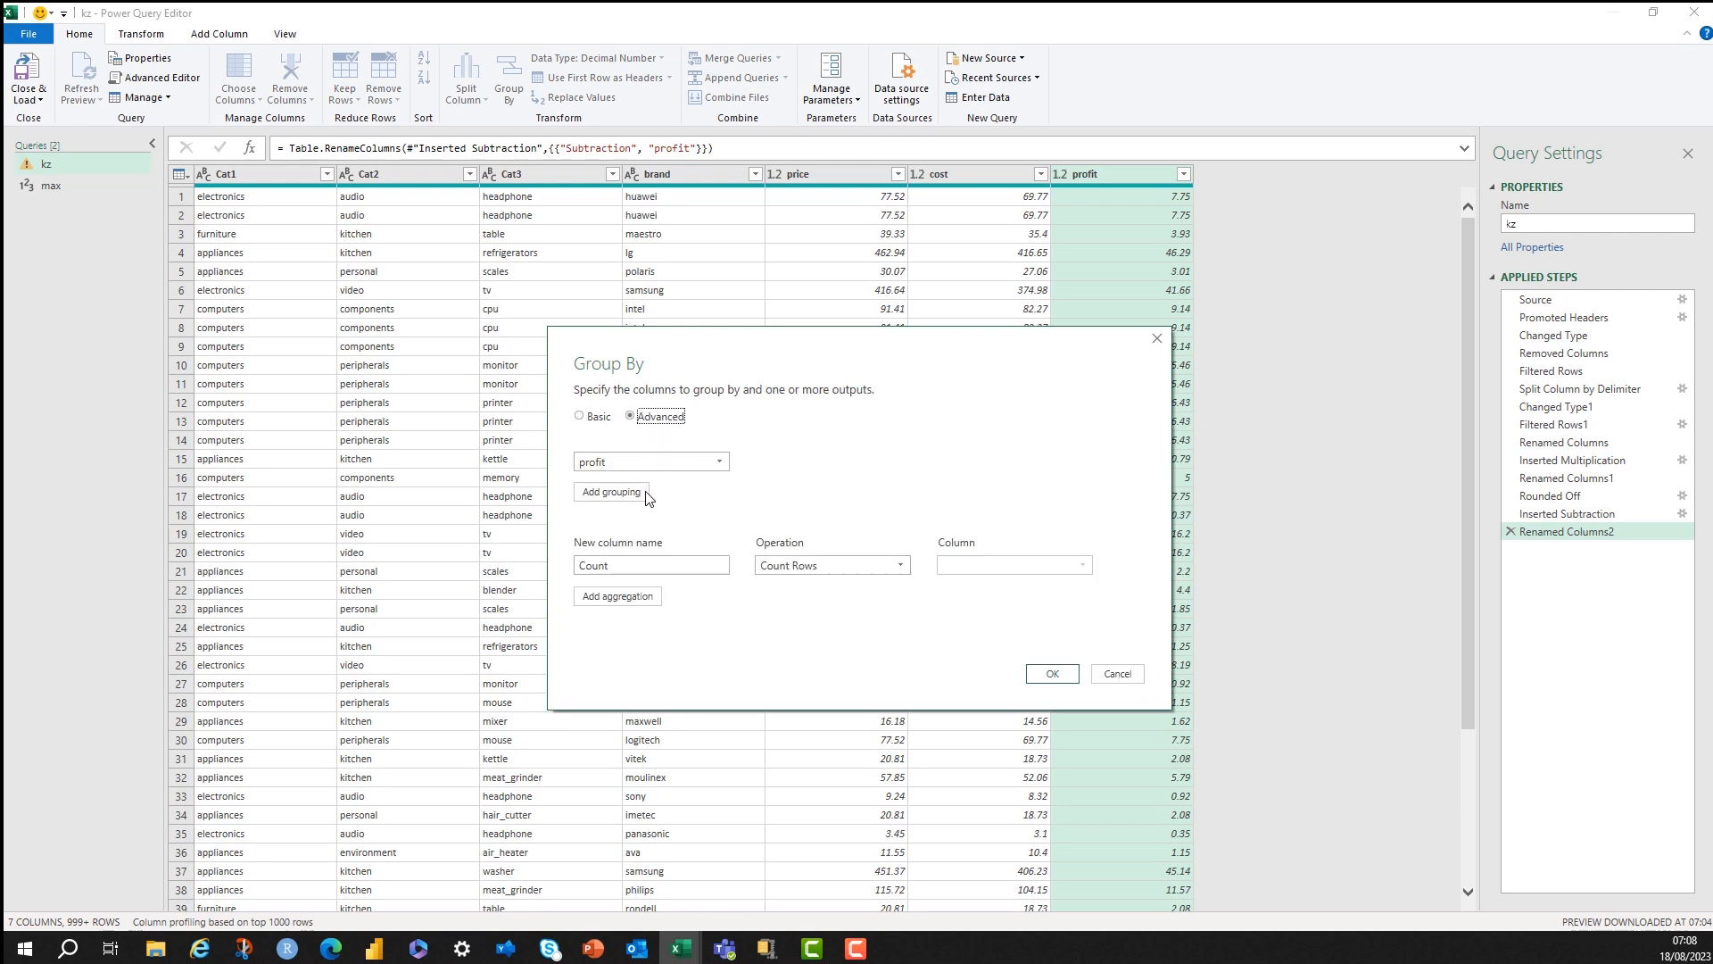
pyautogui.click(611, 493)
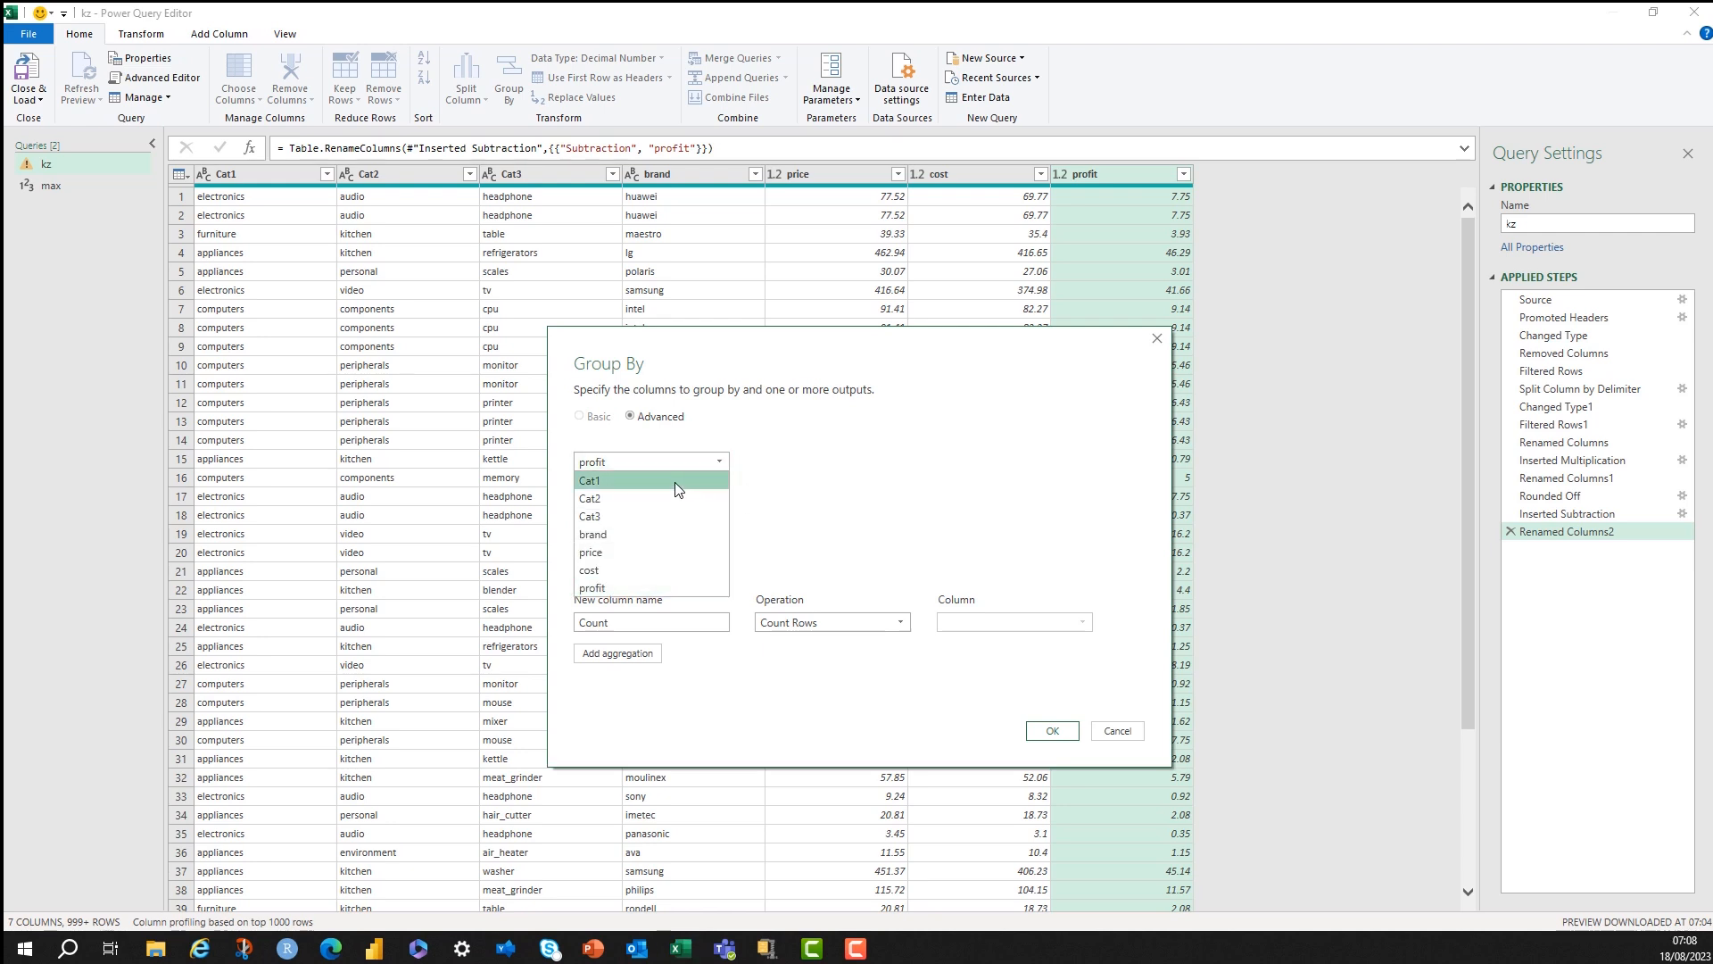
pyautogui.click(590, 481)
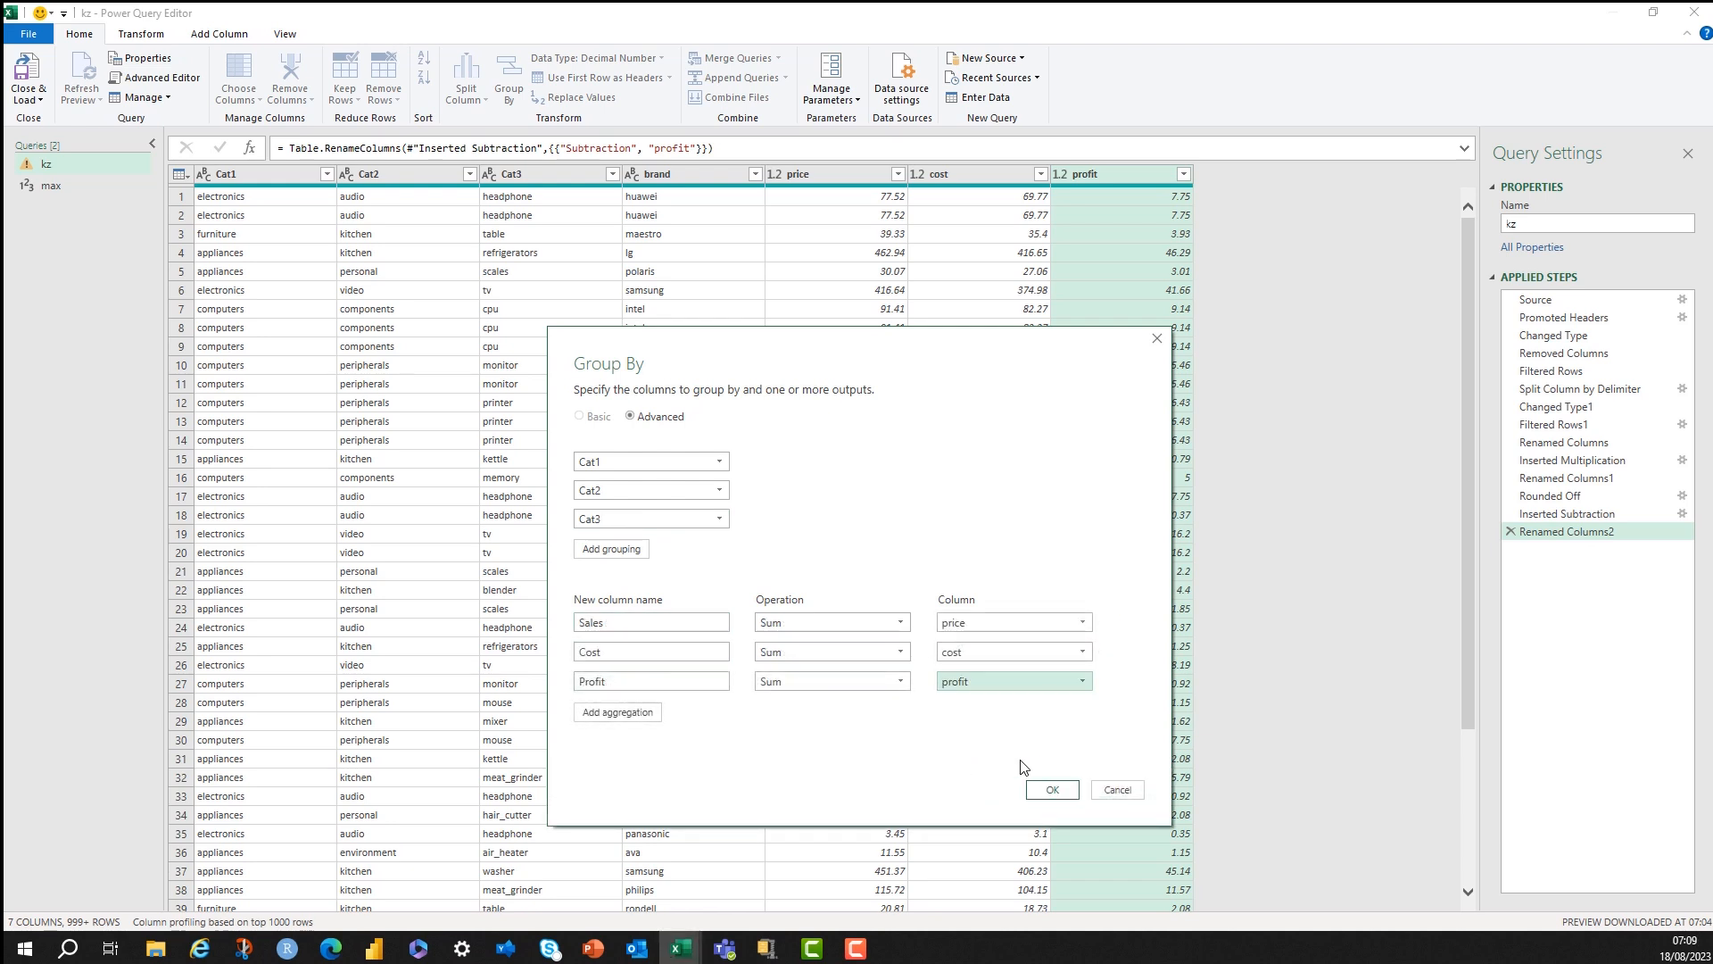
pyautogui.click(1049, 789)
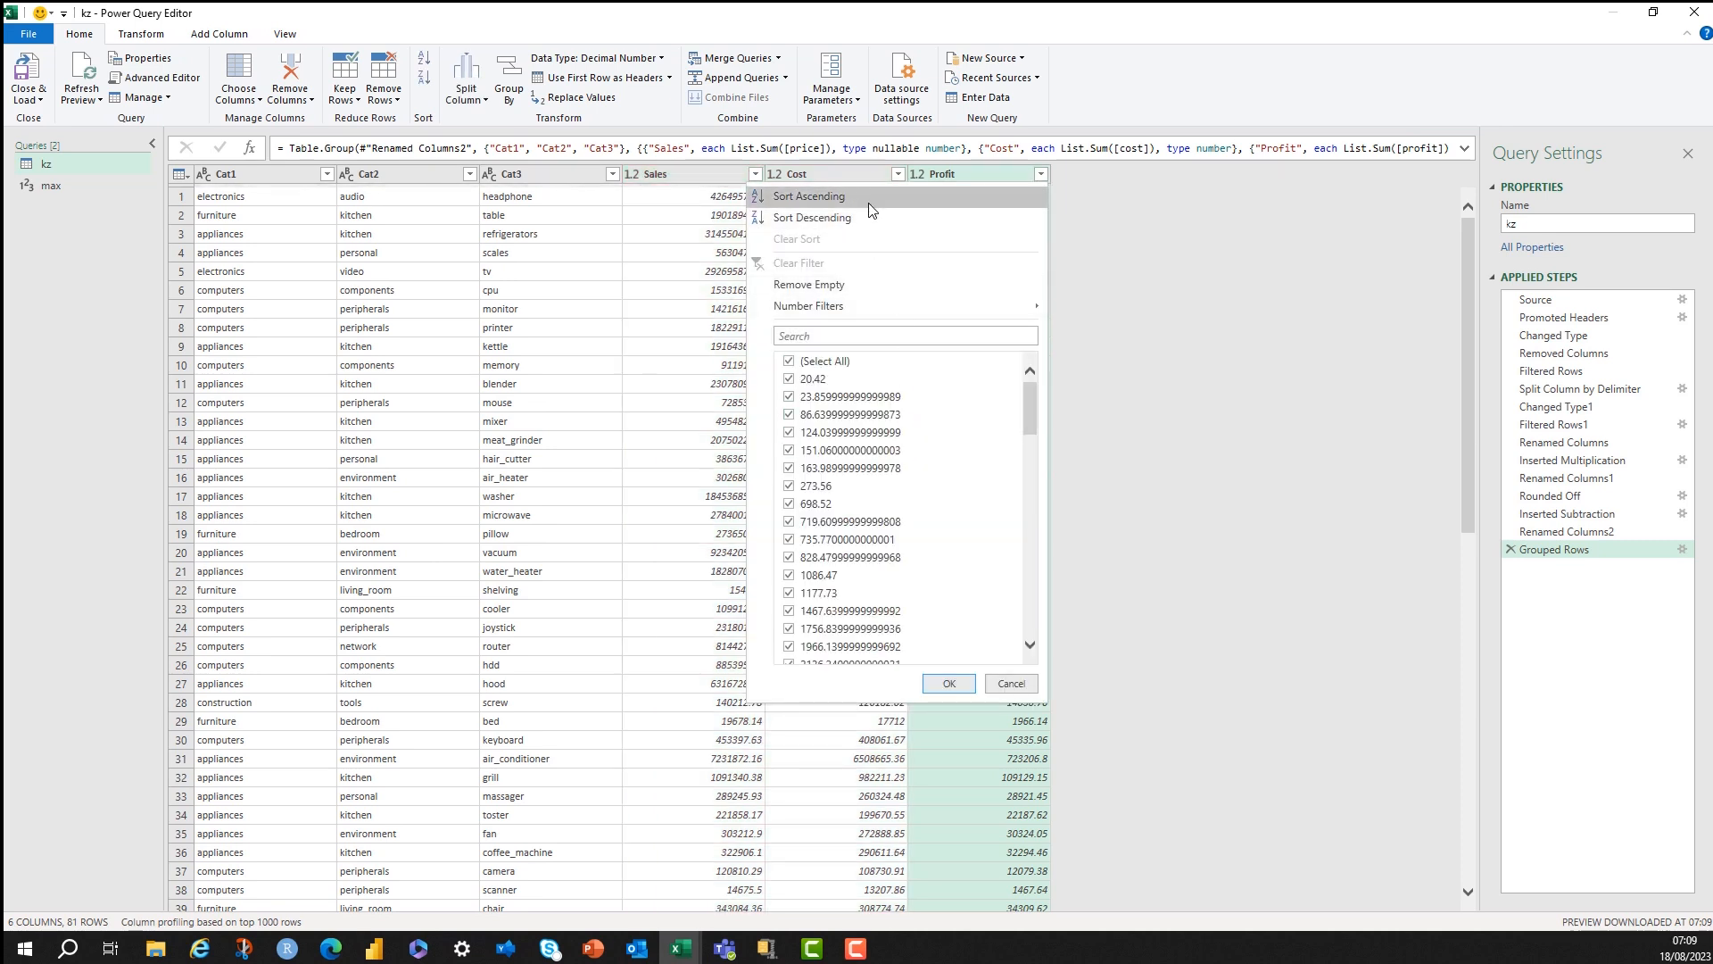
# Sort the grouped rows by Profit descending and reopen the Grouped Rows settings.
pyautogui.click(812, 216)
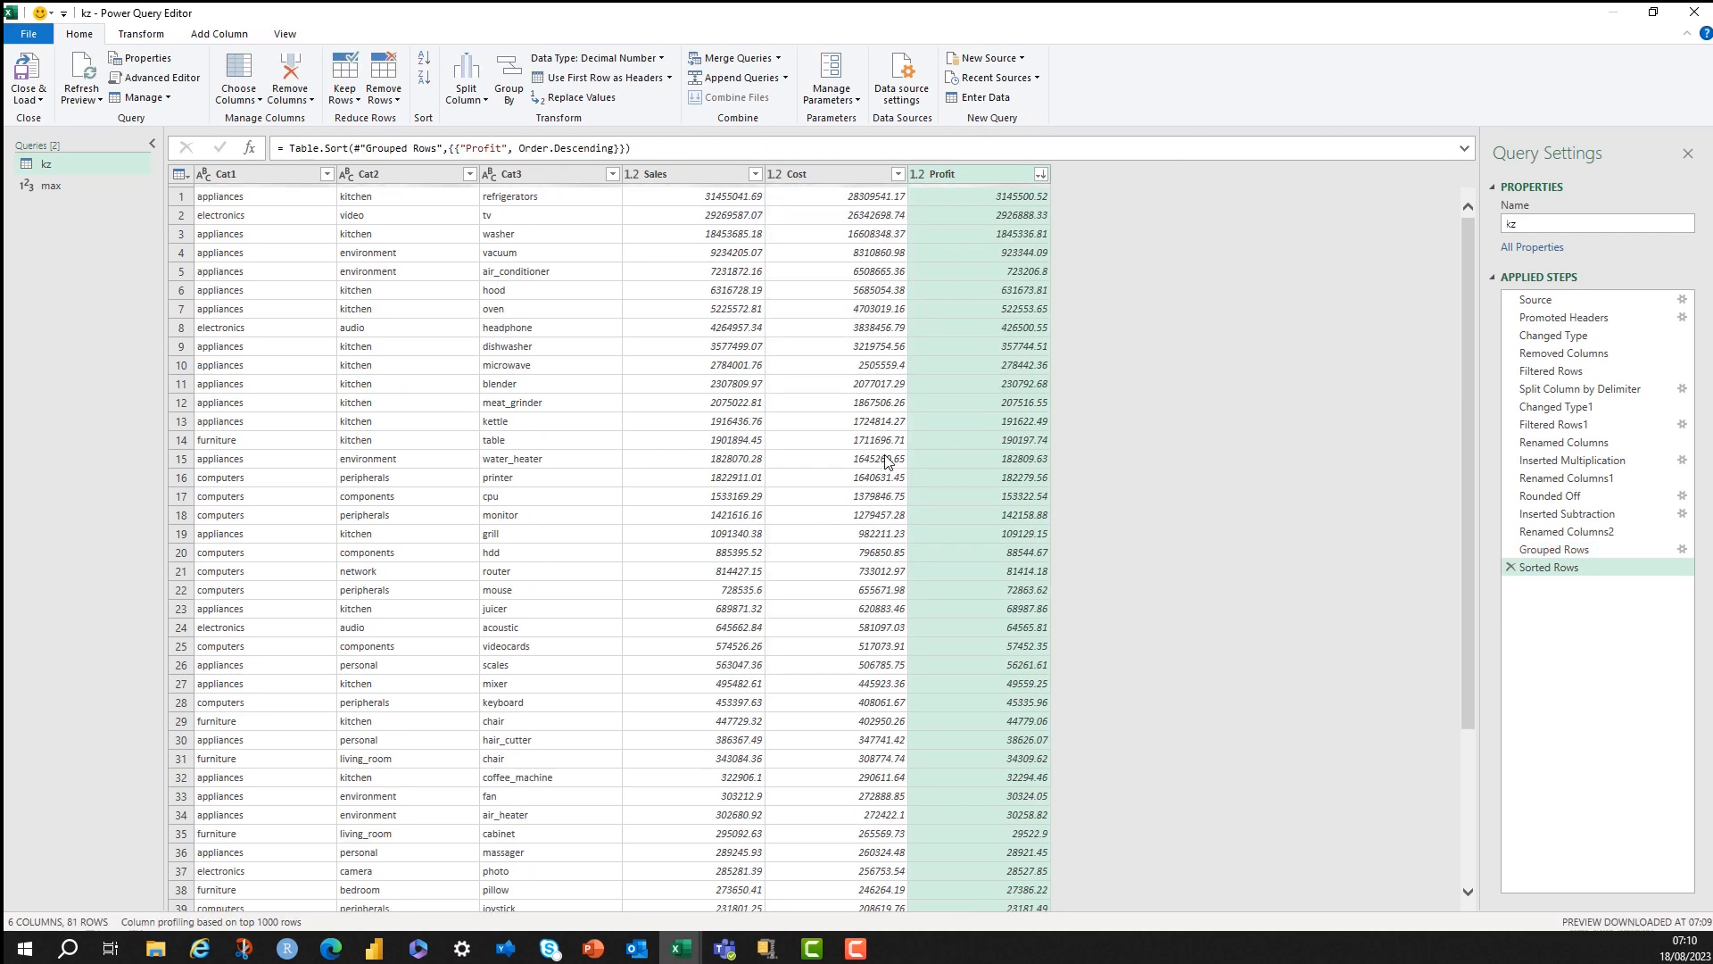
pyautogui.moveTo(1583, 601)
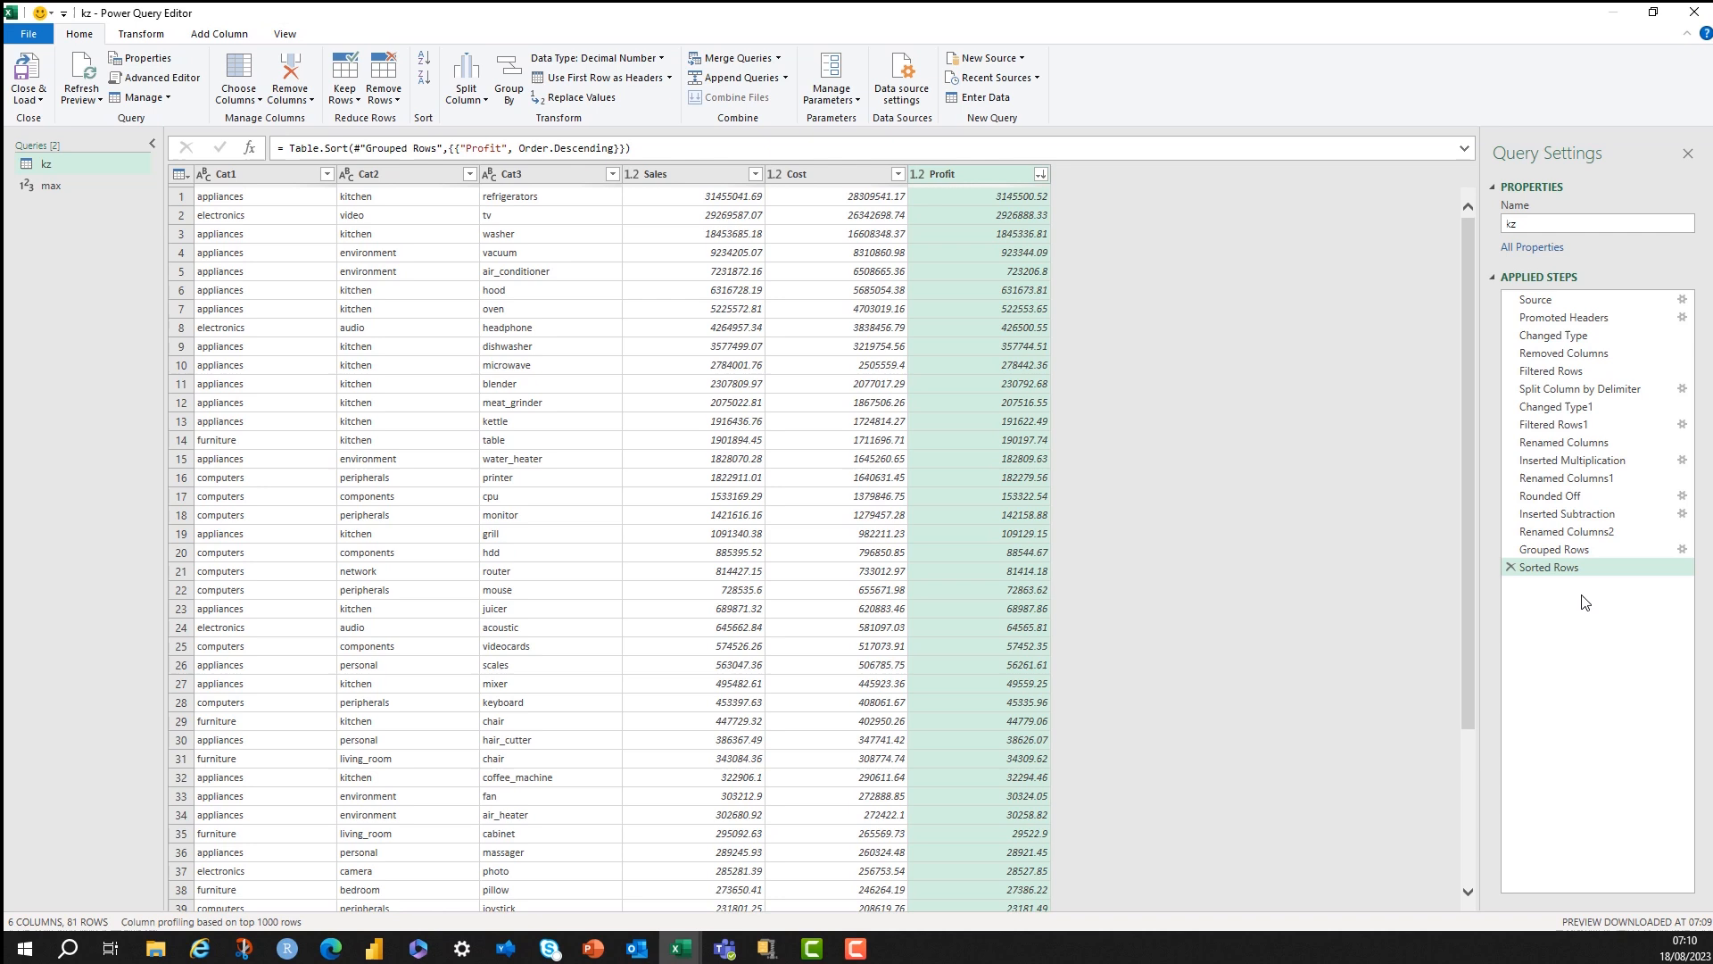
pyautogui.click(1551, 548)
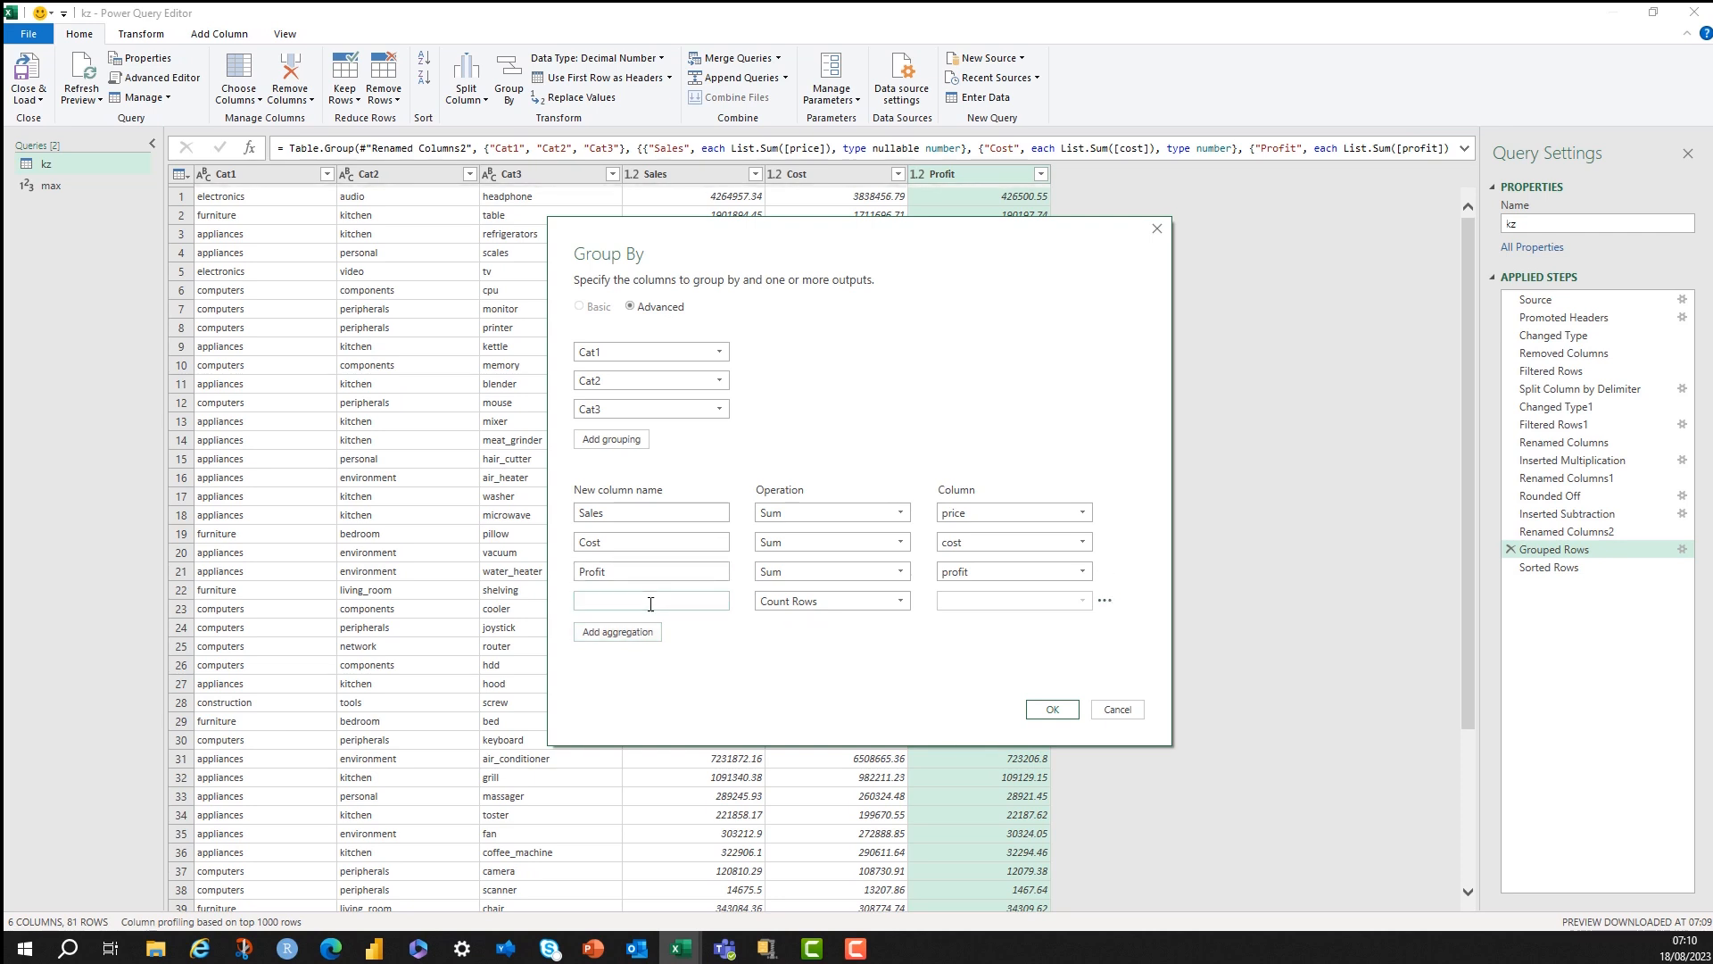
# Add a Num Sales aggregation counting the rows in each group.
pyautogui.write('Num')
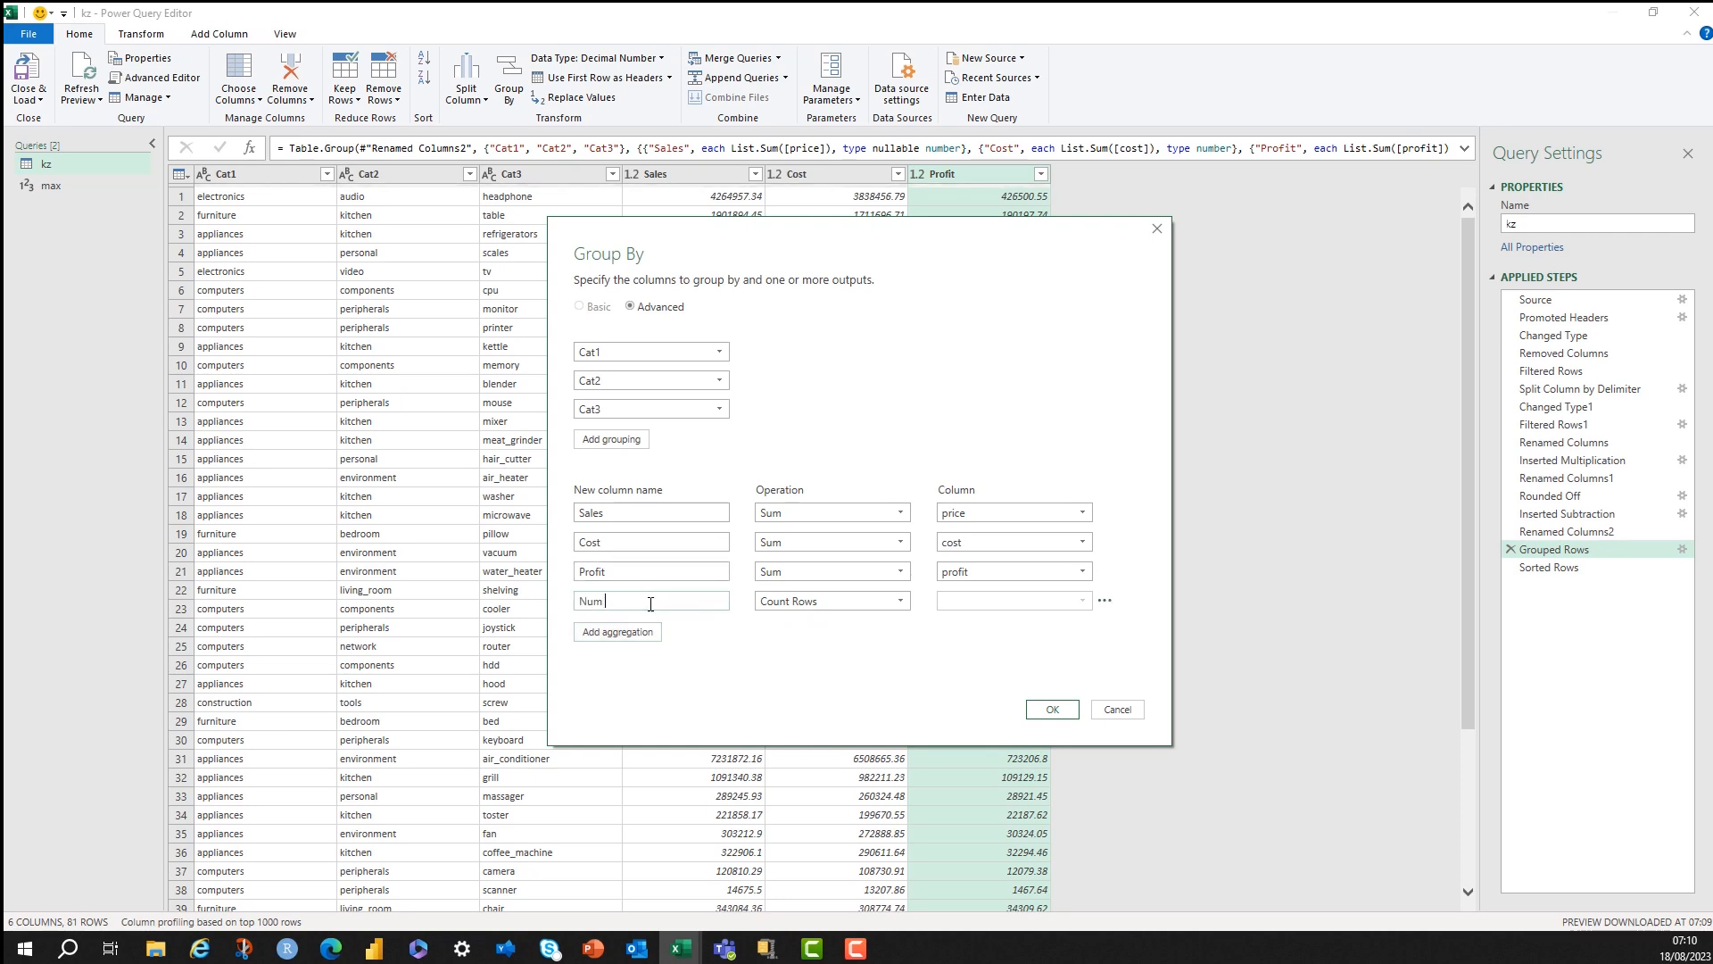
pyautogui.write('Sales')
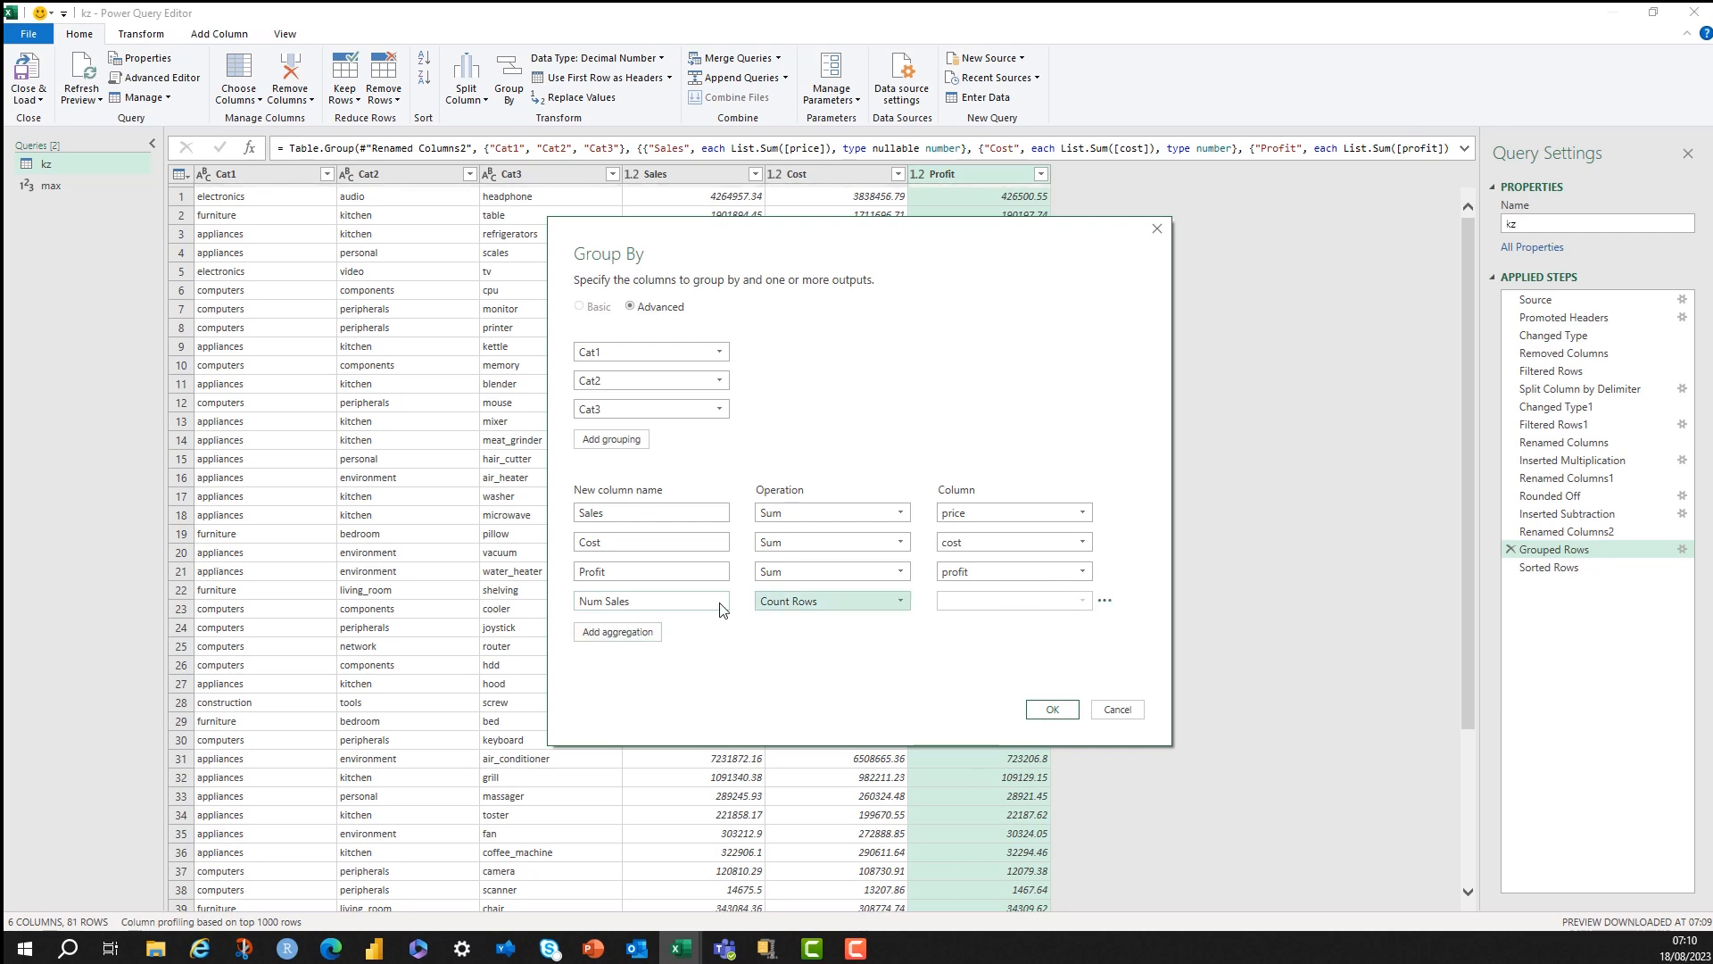
pyautogui.click(1050, 709)
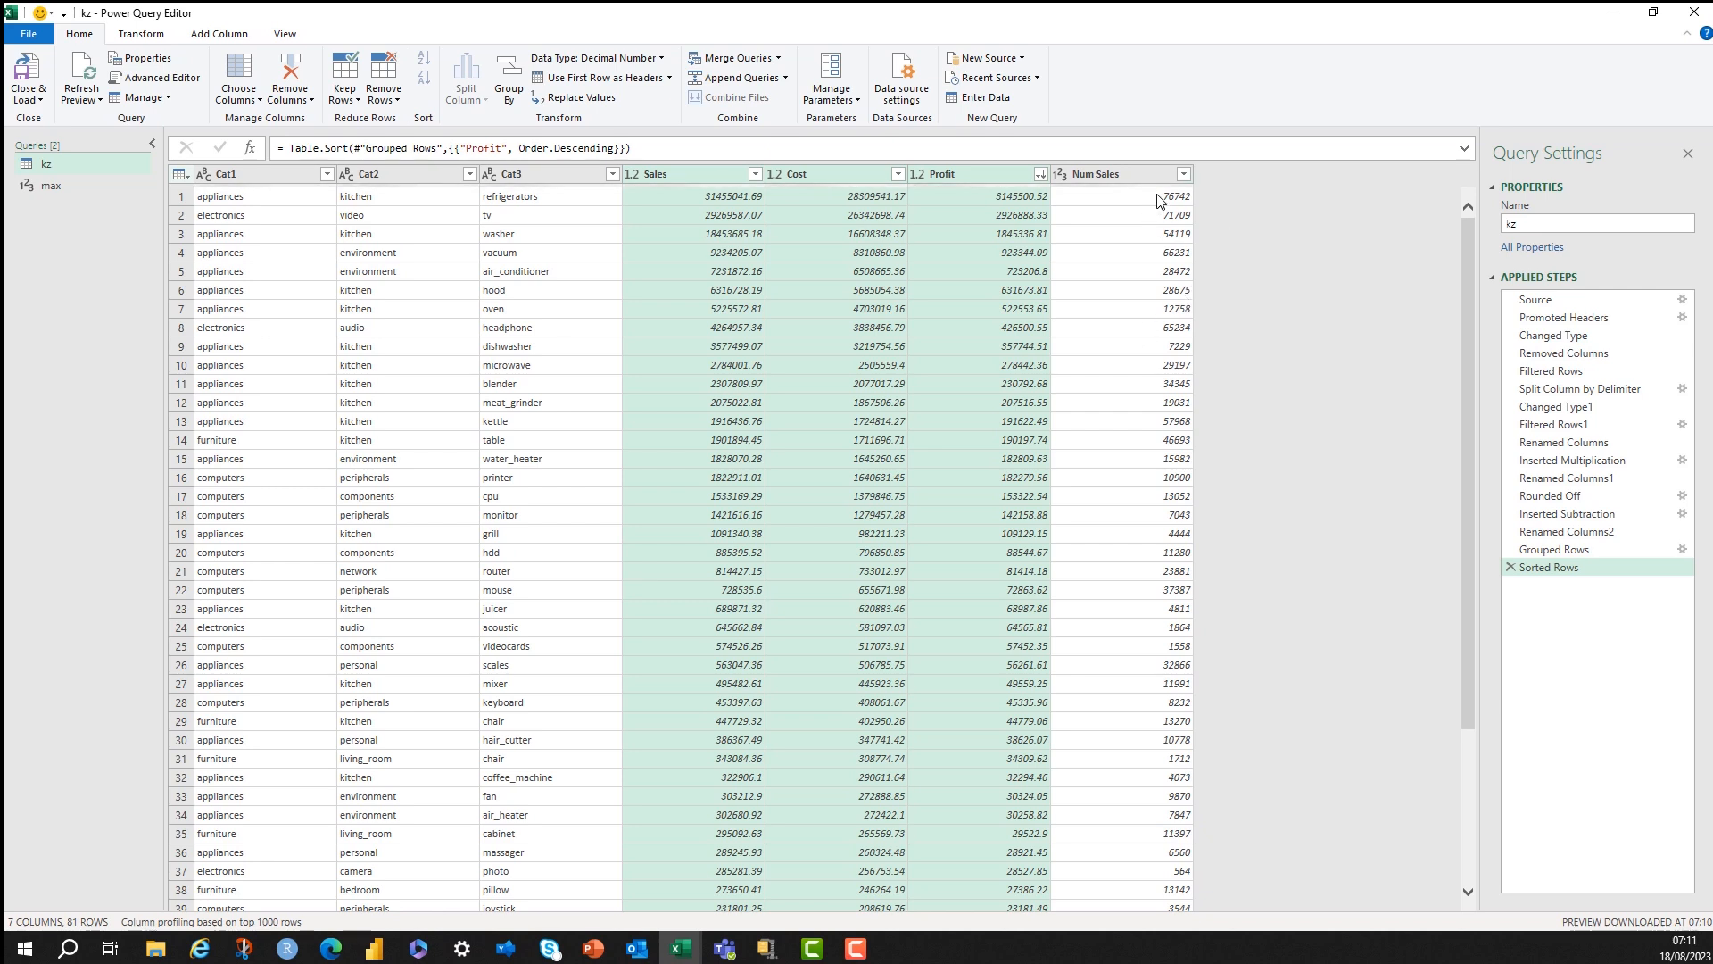
pyautogui.moveTo(401, 47)
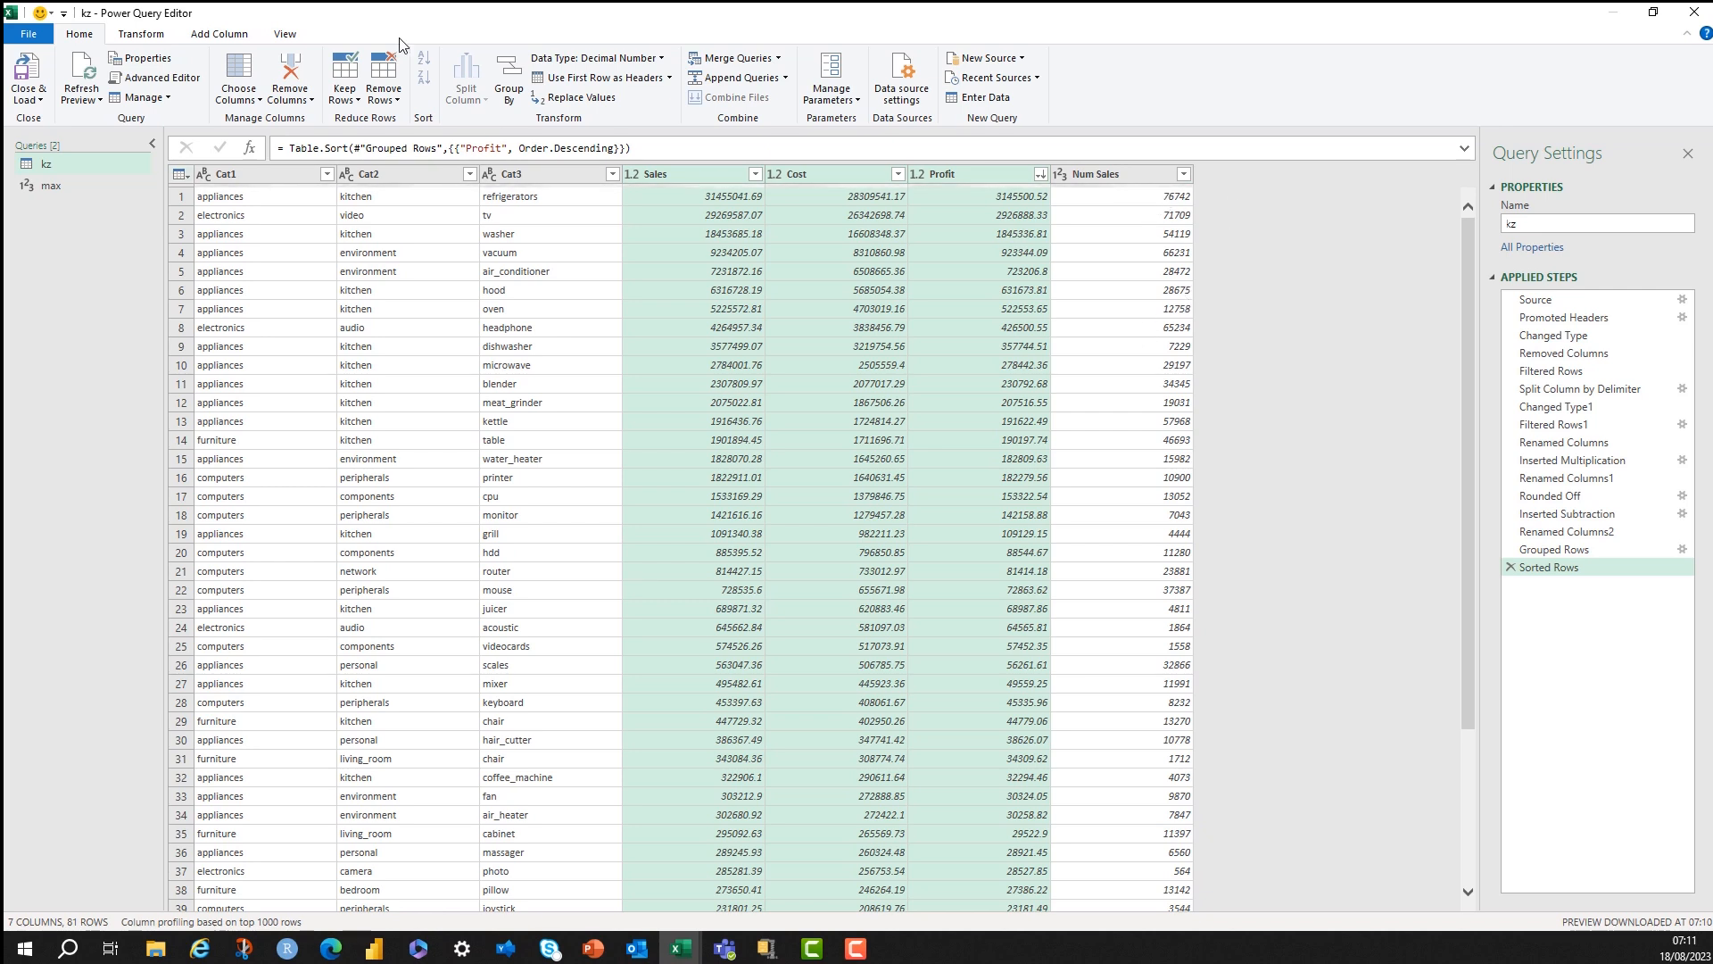
# Close & Load To a worksheet table so the query results load into Excel.
pyautogui.click(28, 80)
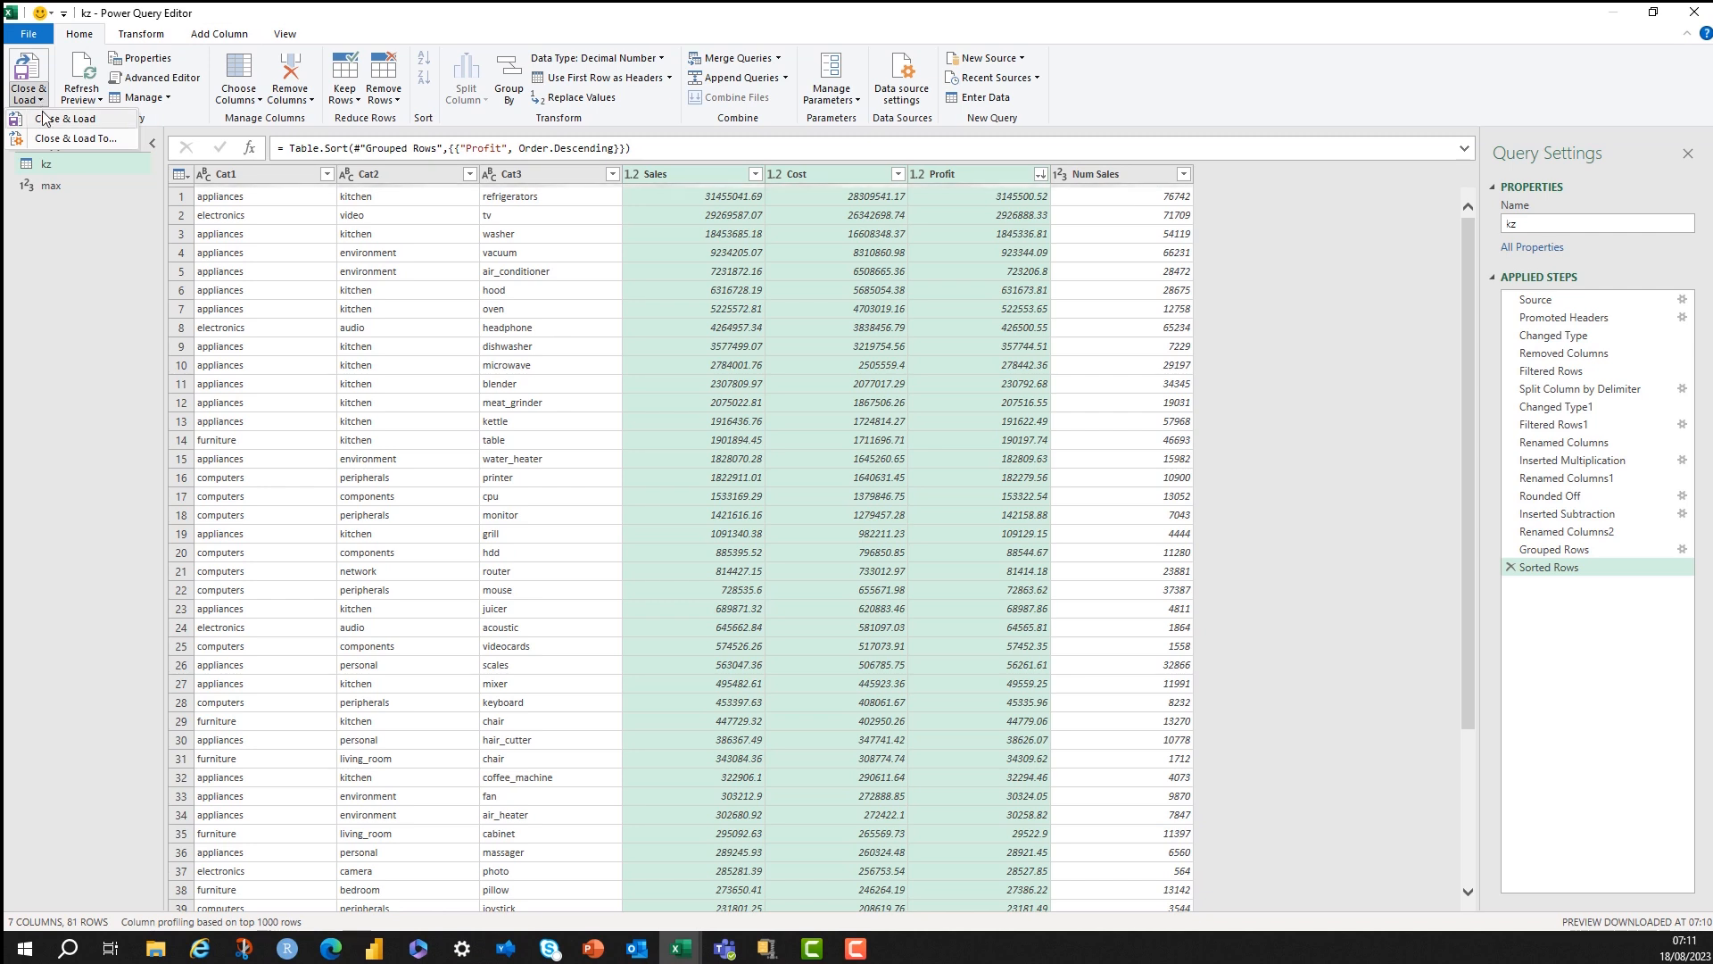
pyautogui.moveTo(77, 137)
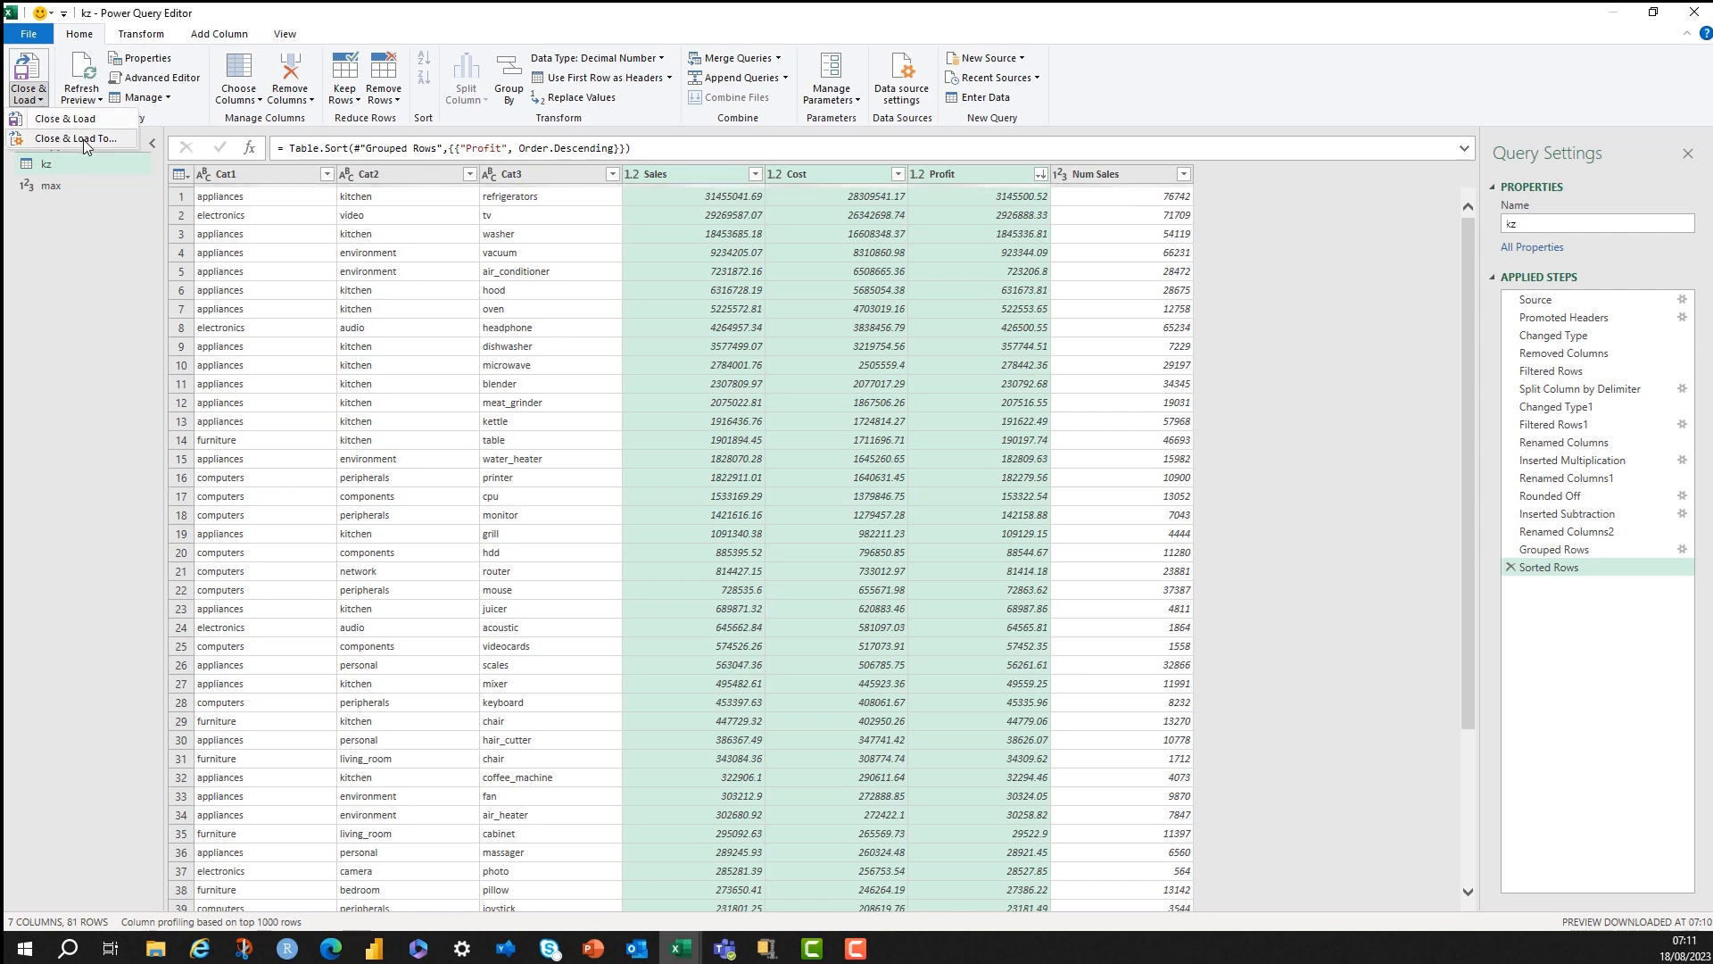
pyautogui.moveTo(77, 139)
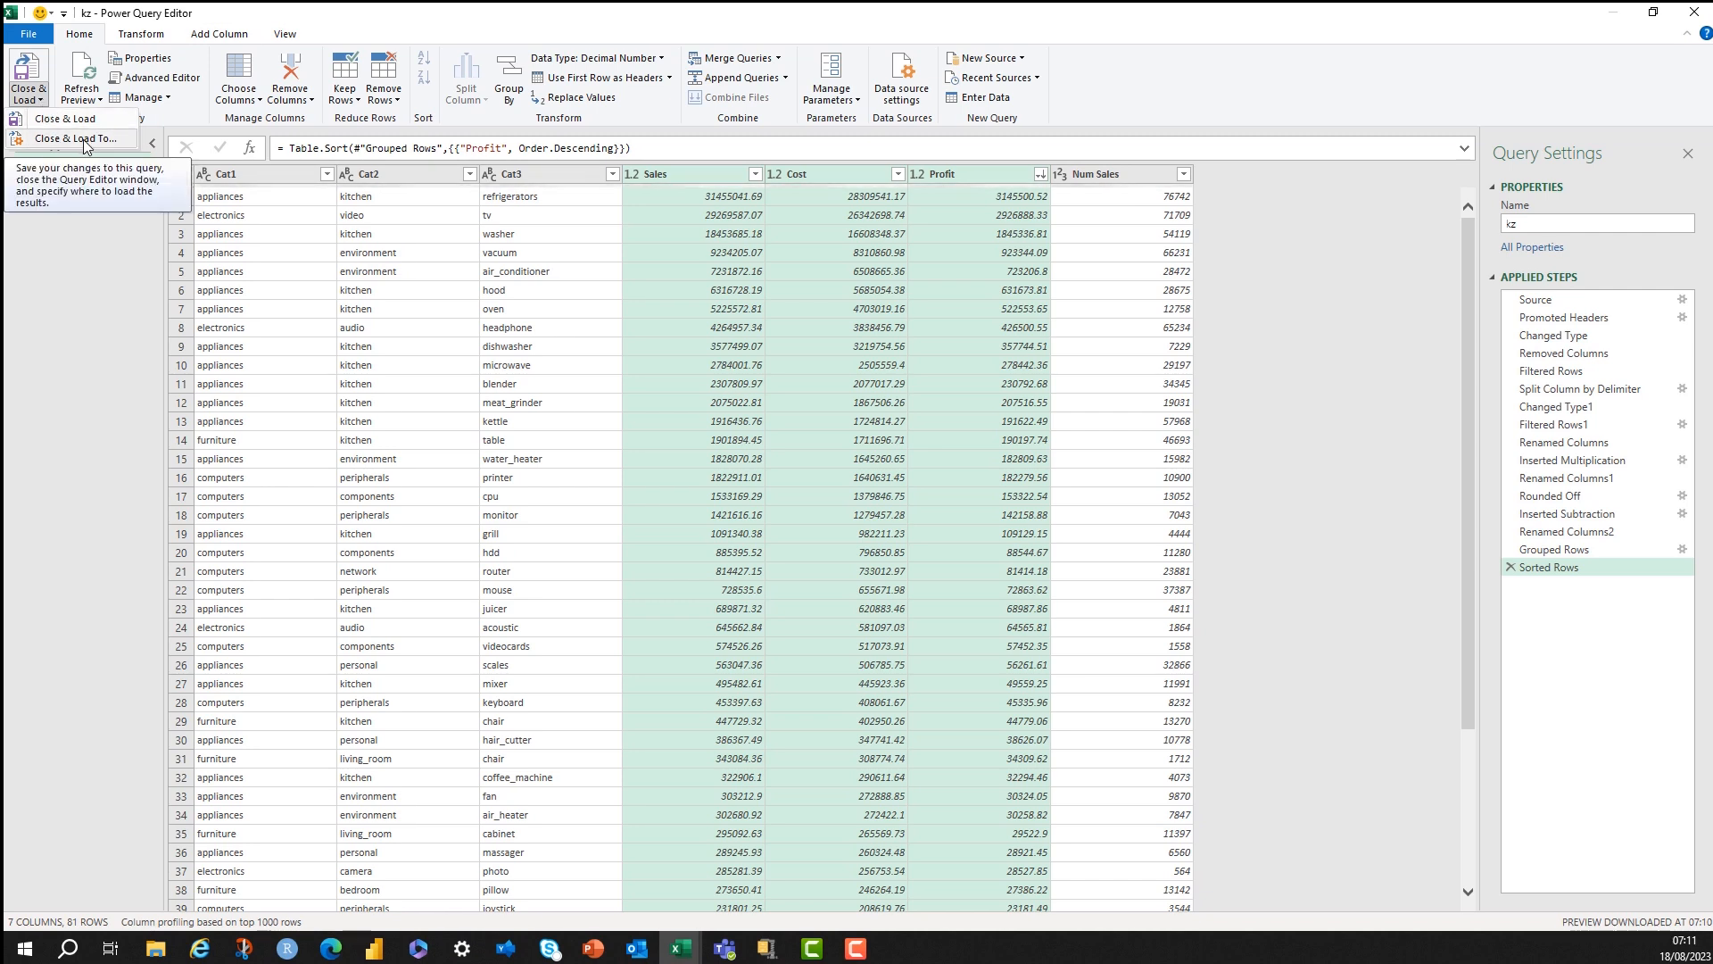
pyautogui.click(76, 139)
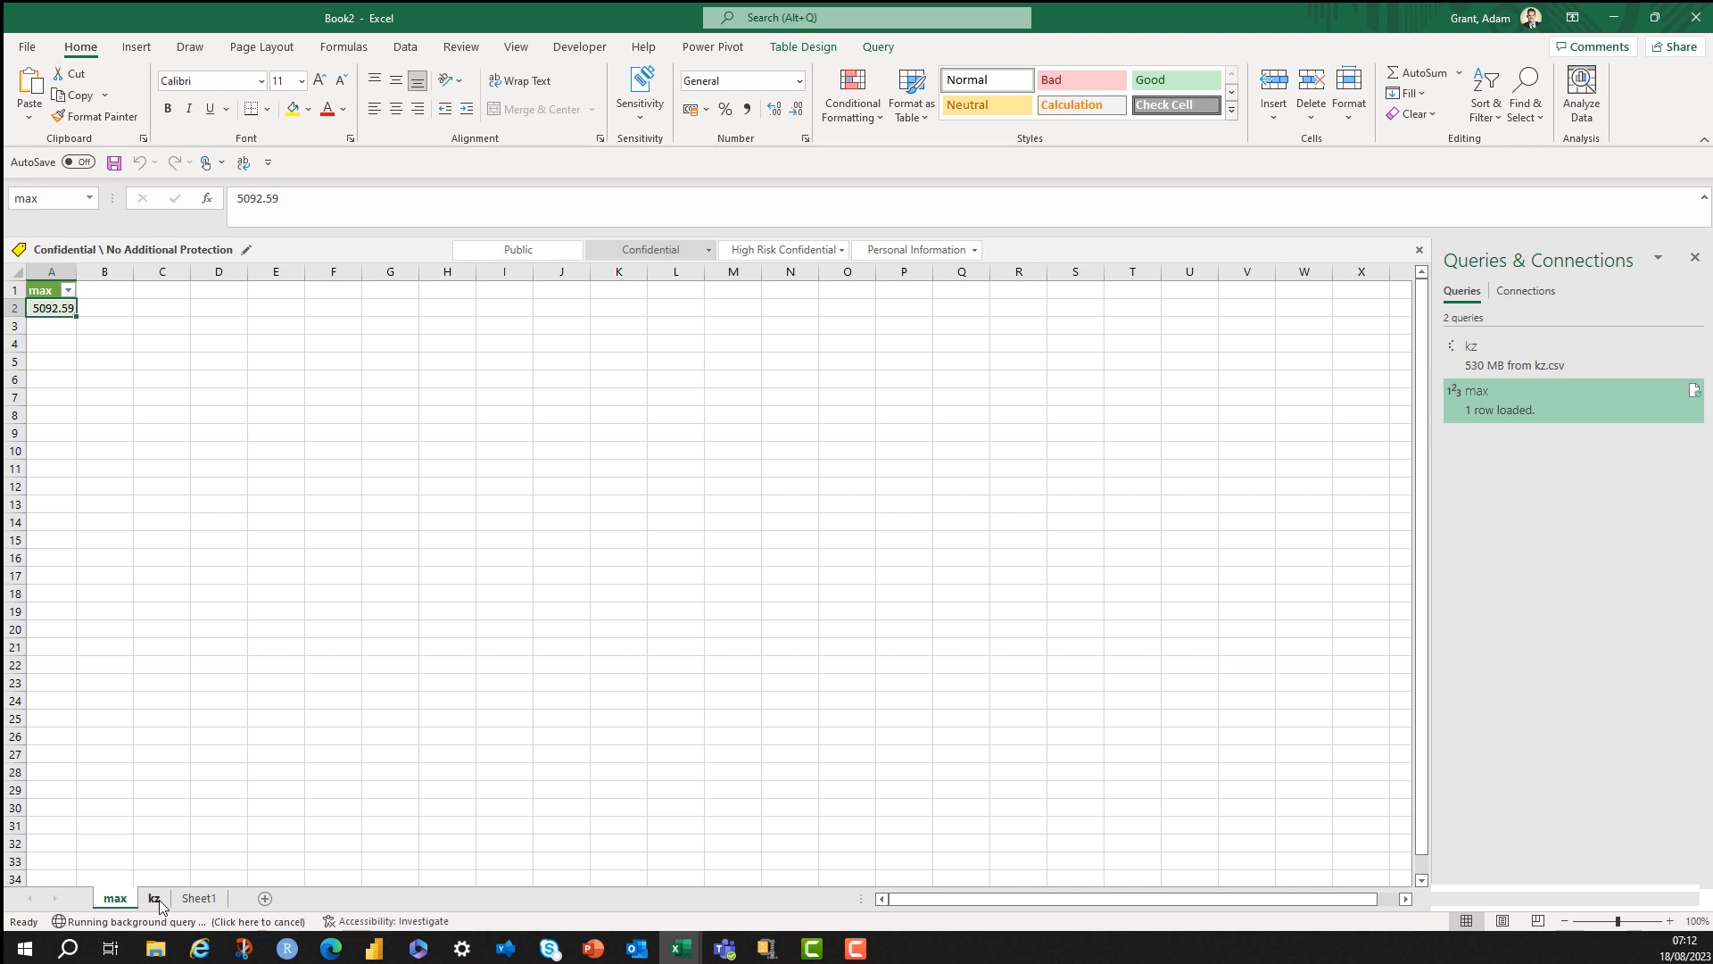
# Switch to the kz sheet and view the loaded 81-row grouped table.
pyautogui.click(154, 898)
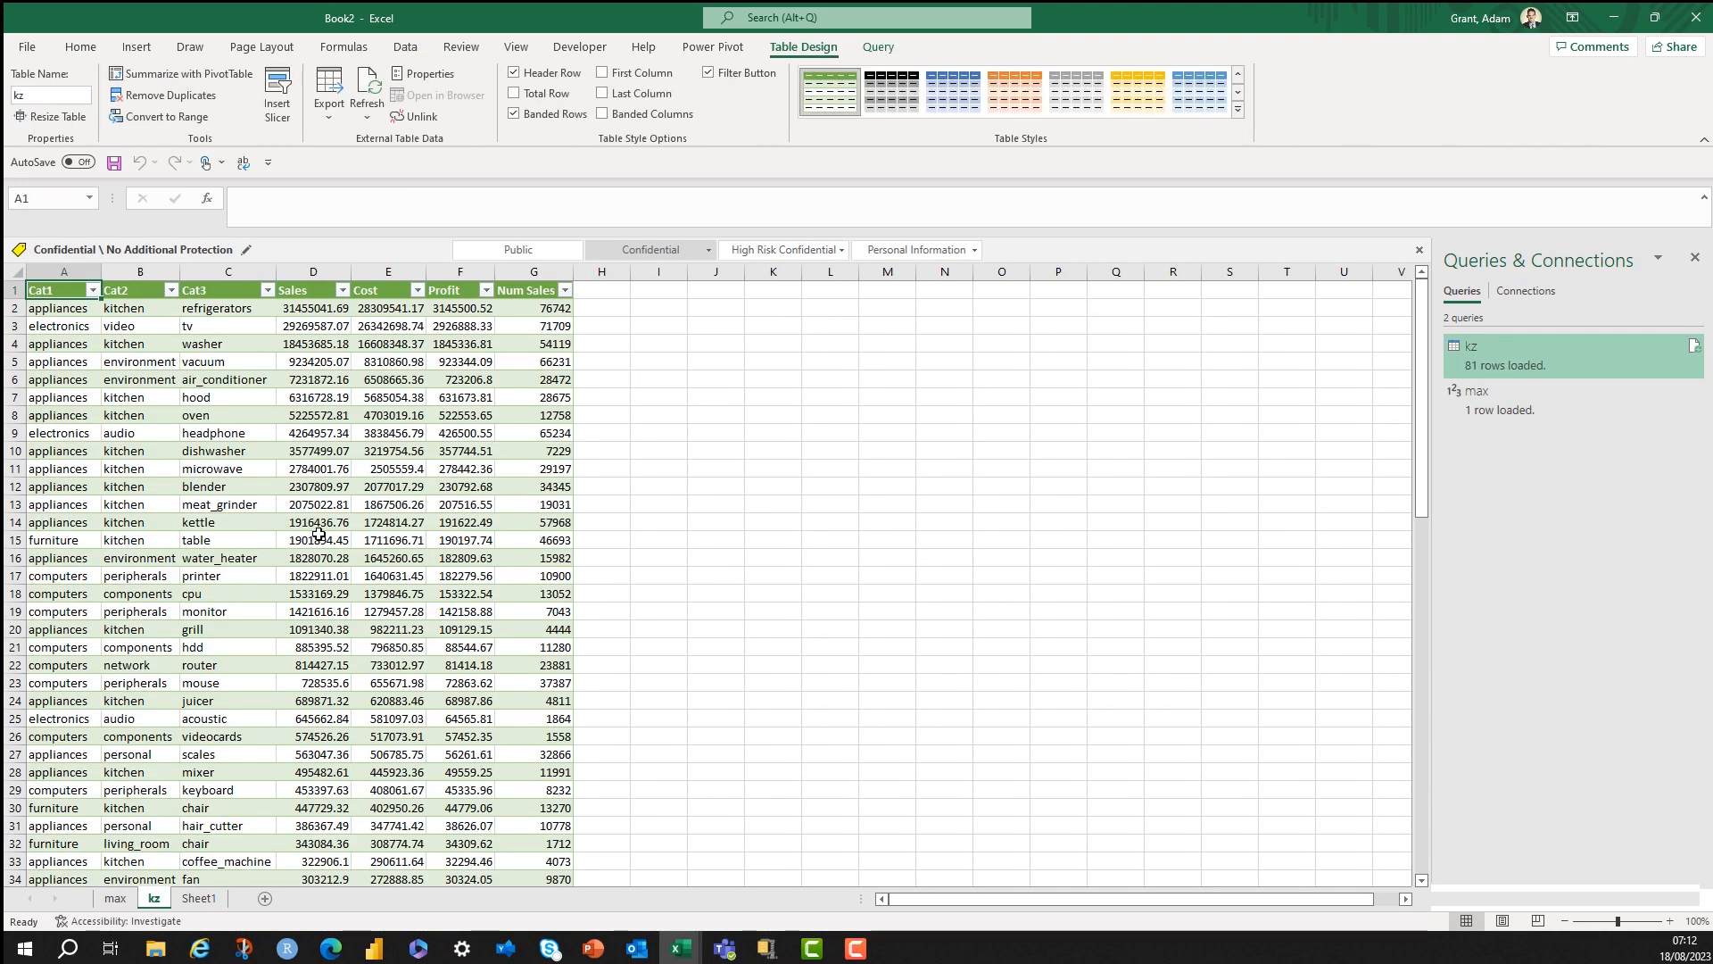
pyautogui.scroll(-3)
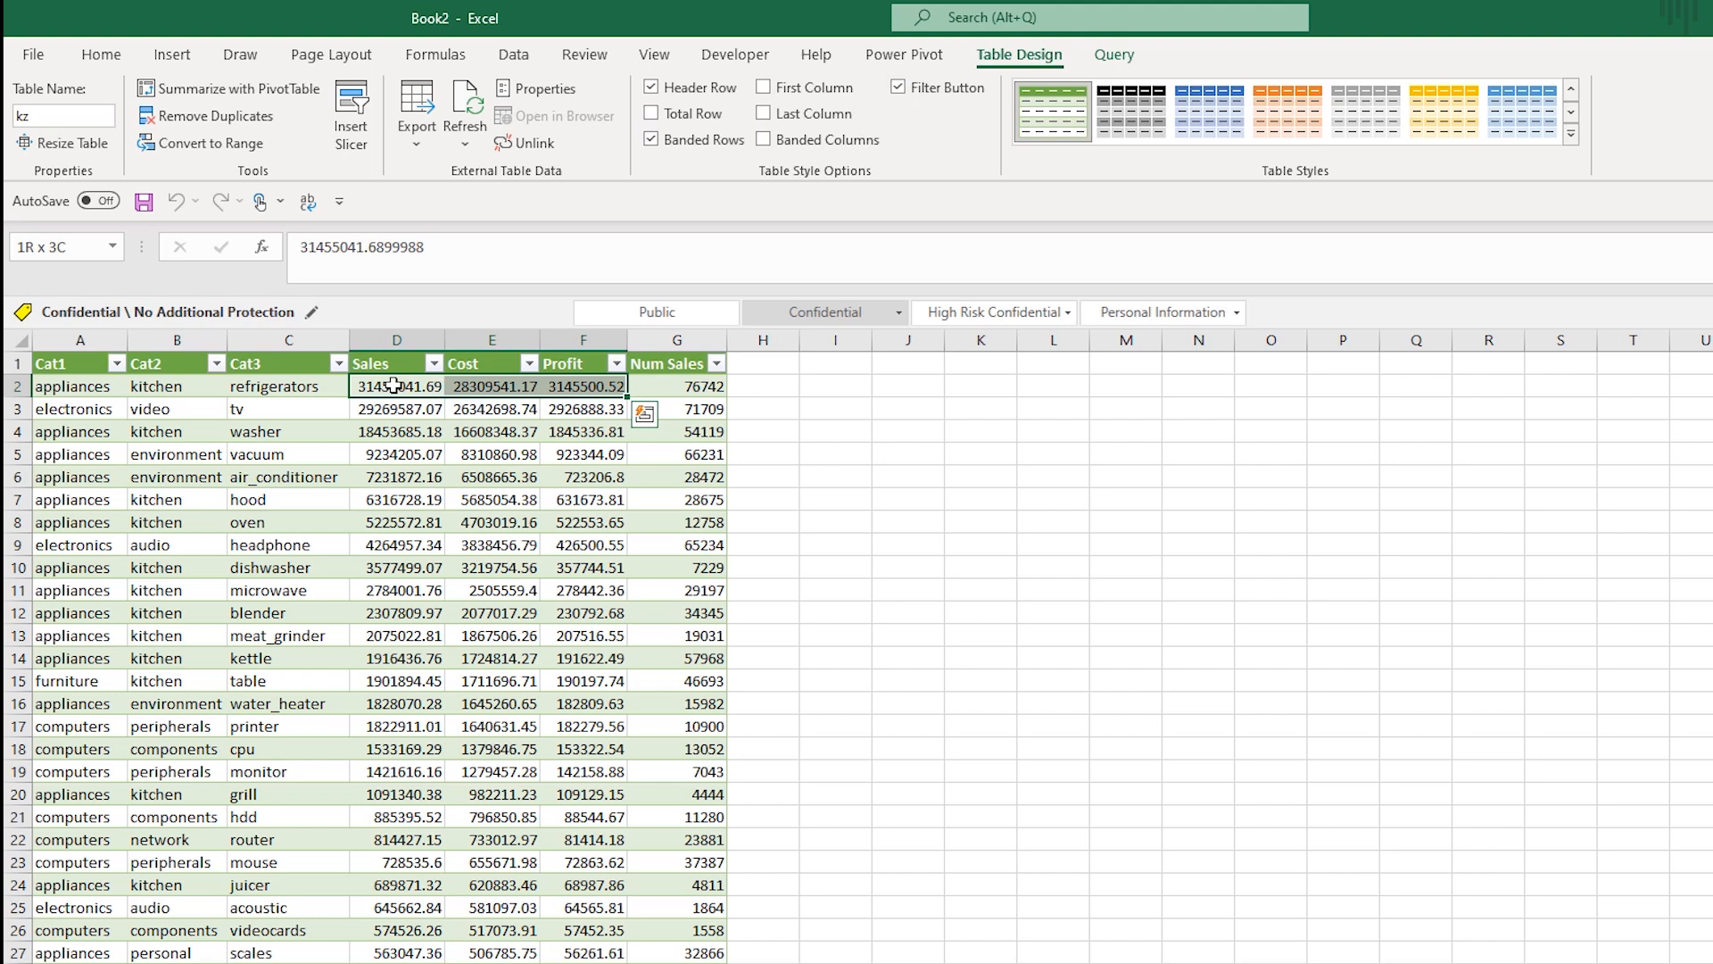
# Format the Sales, Cost and Profit columns as € Accounting with 0 decimal places.
pyautogui.scroll(-3)
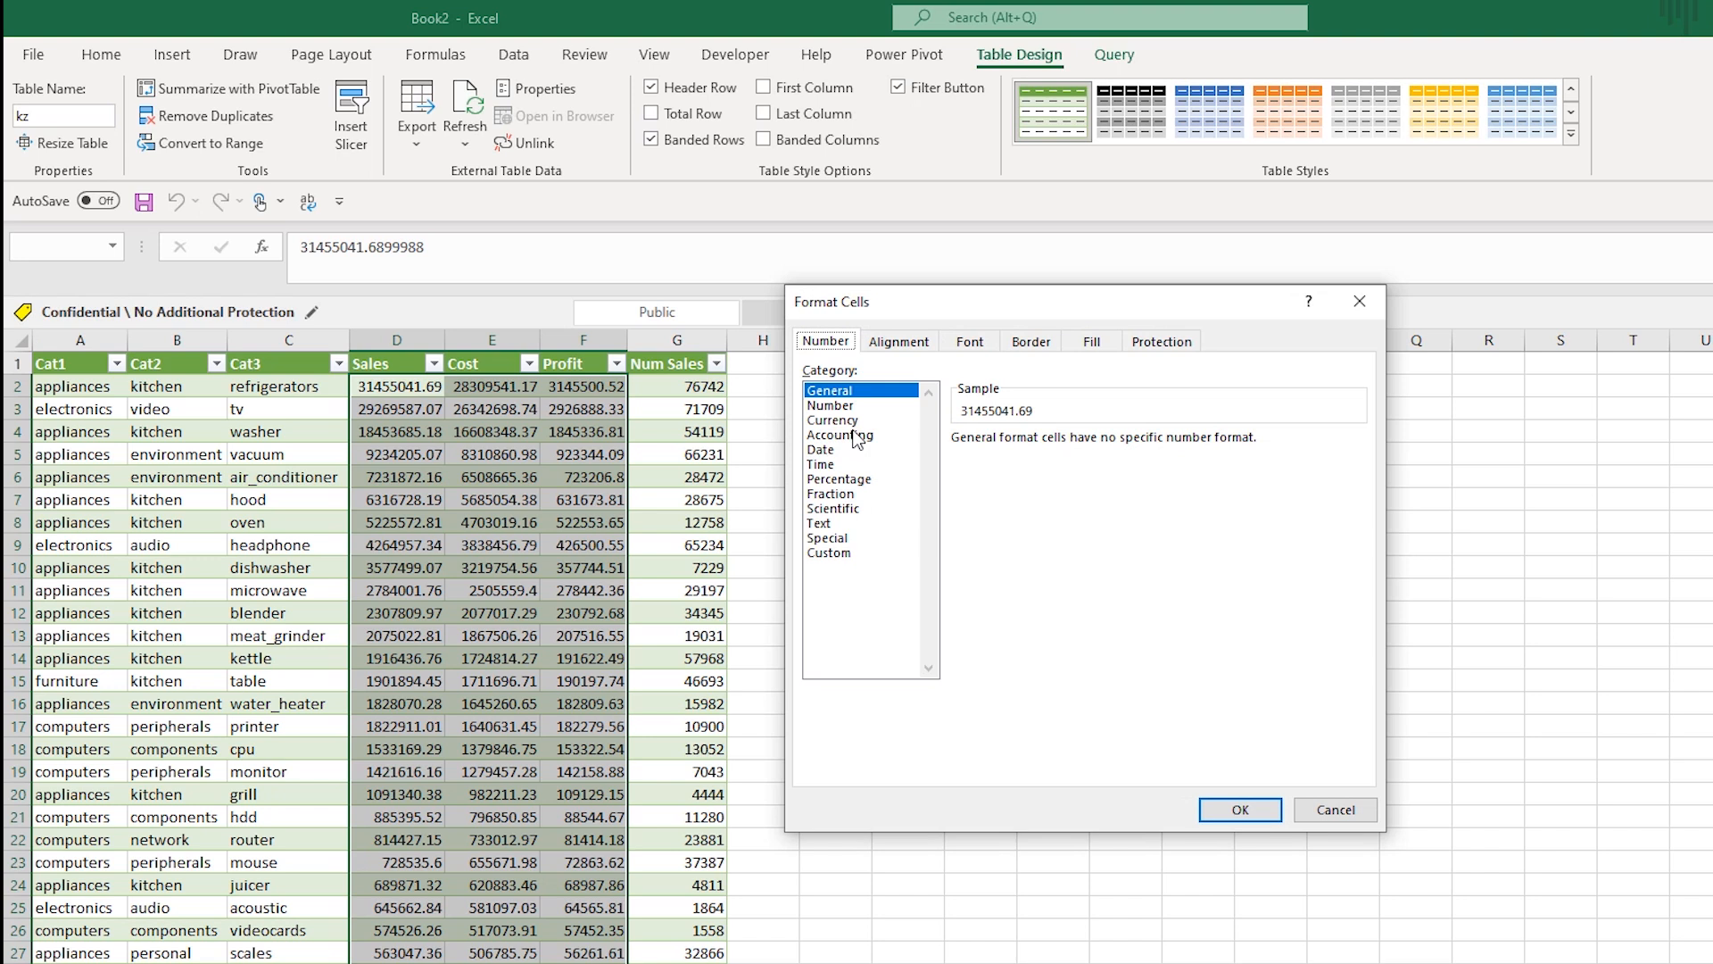
pyautogui.click(840, 434)
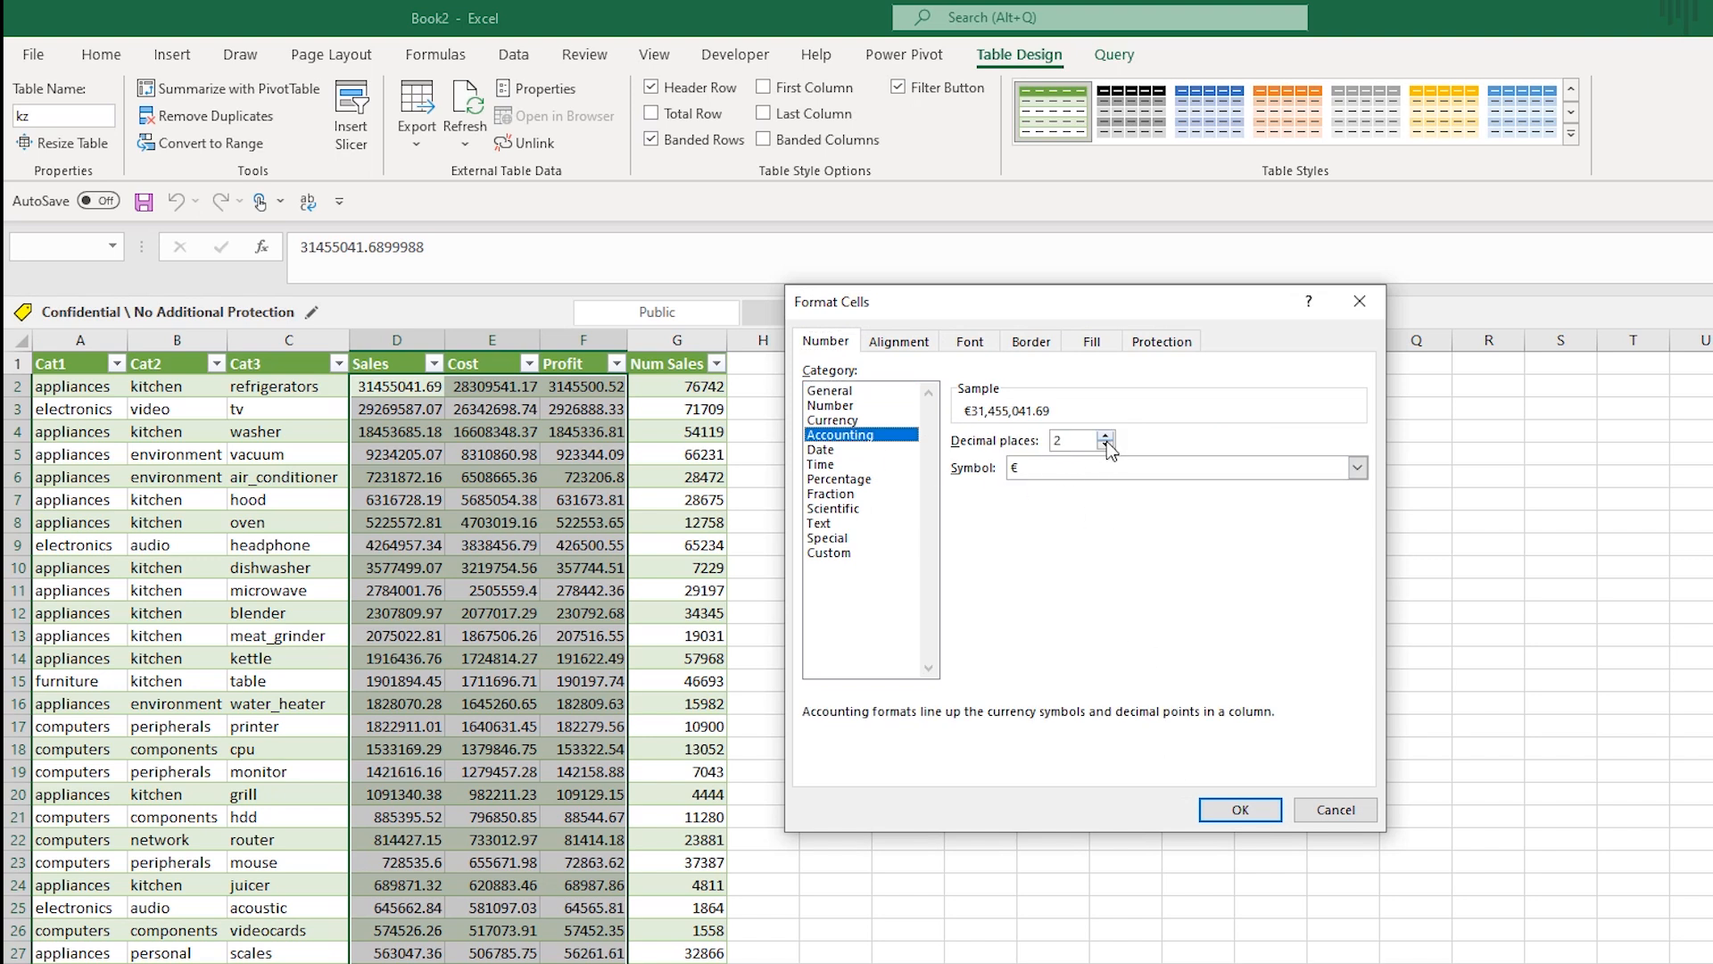
pyautogui.click(1239, 810)
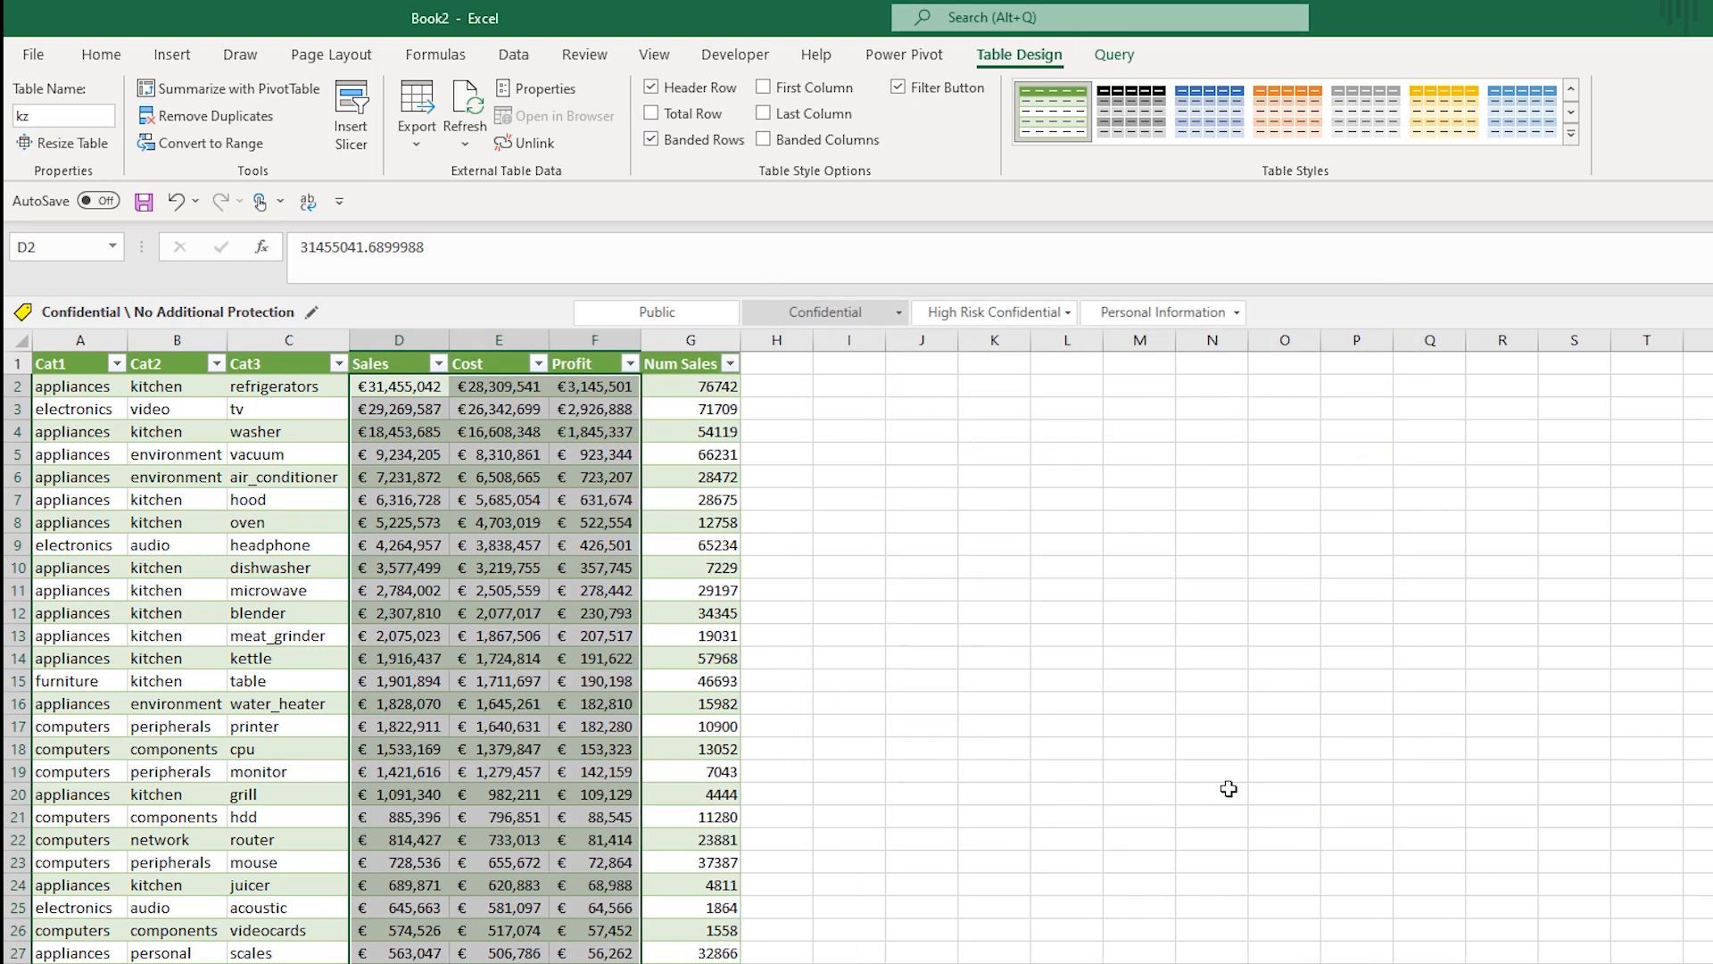